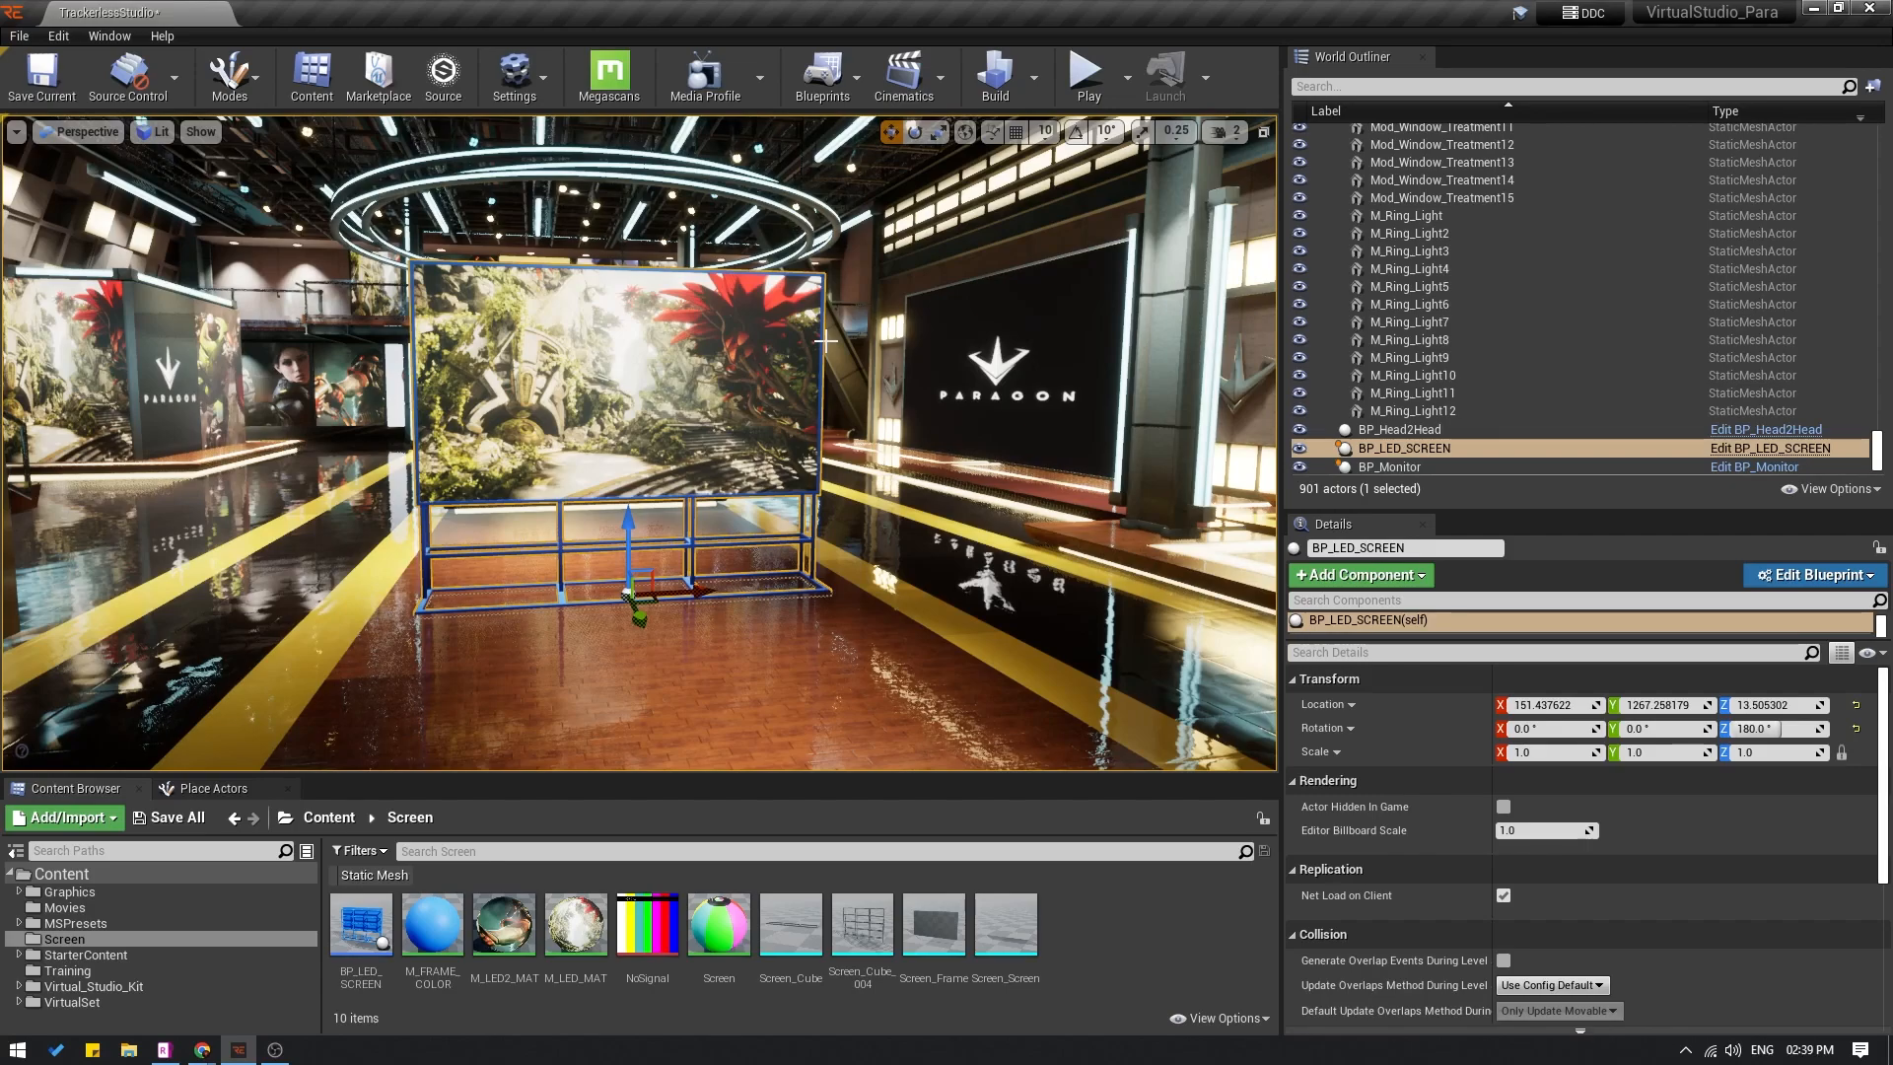
mouse_move(878, 317)
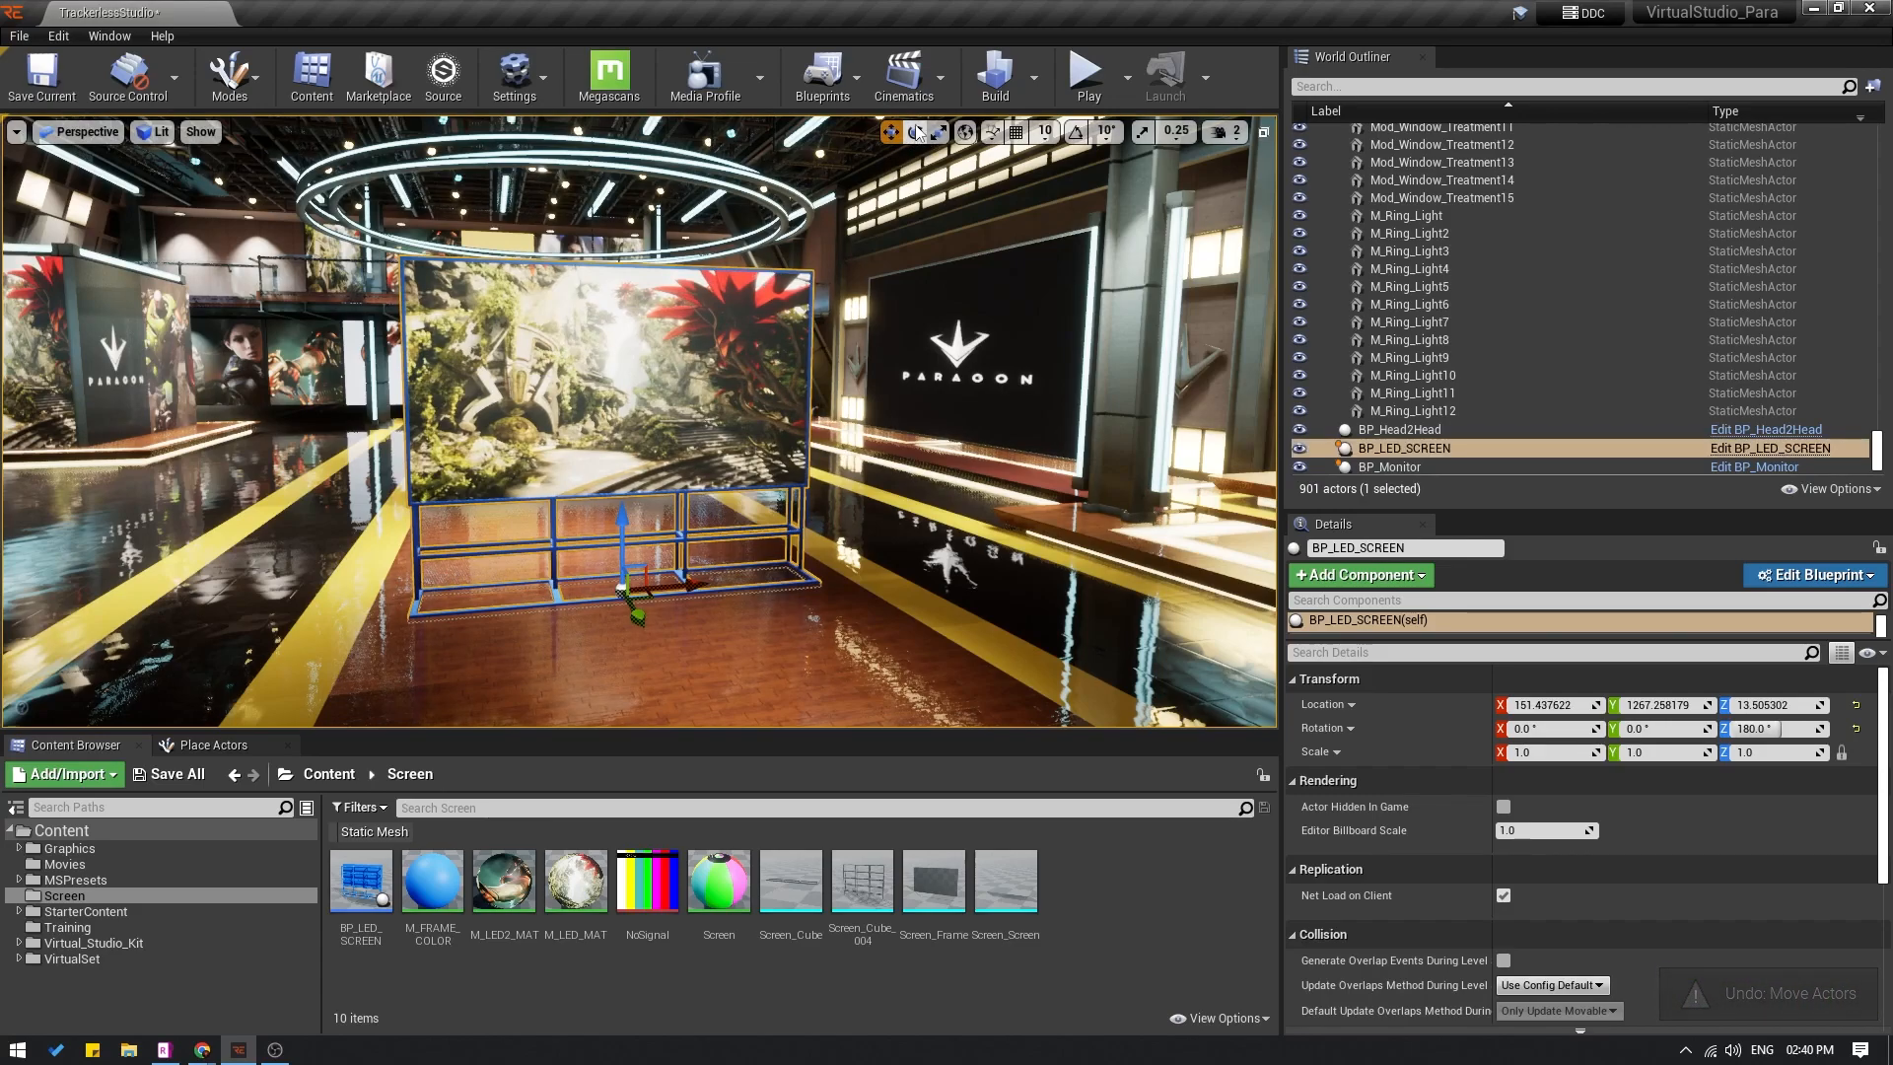
mouse_move(908, 75)
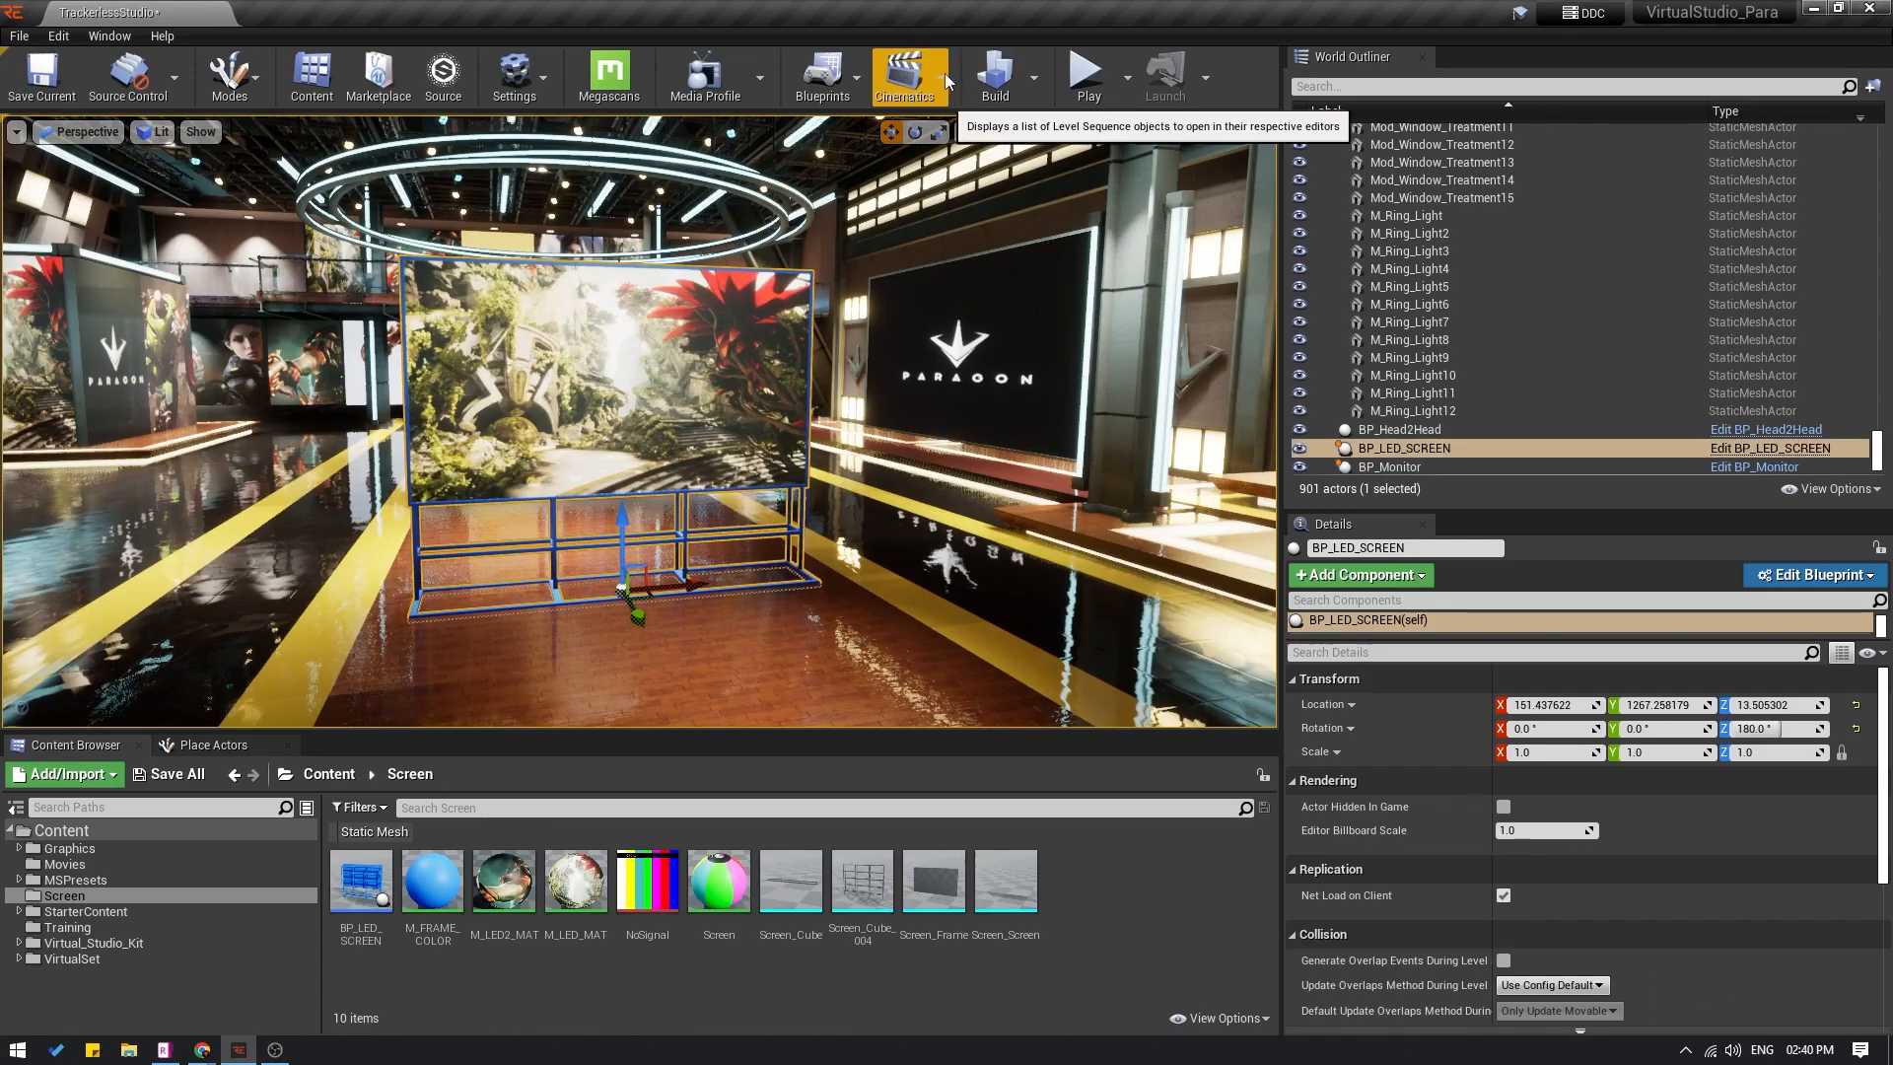
Step: Add a new level sequence named Screen and save it into the Screen folder
click(908, 75)
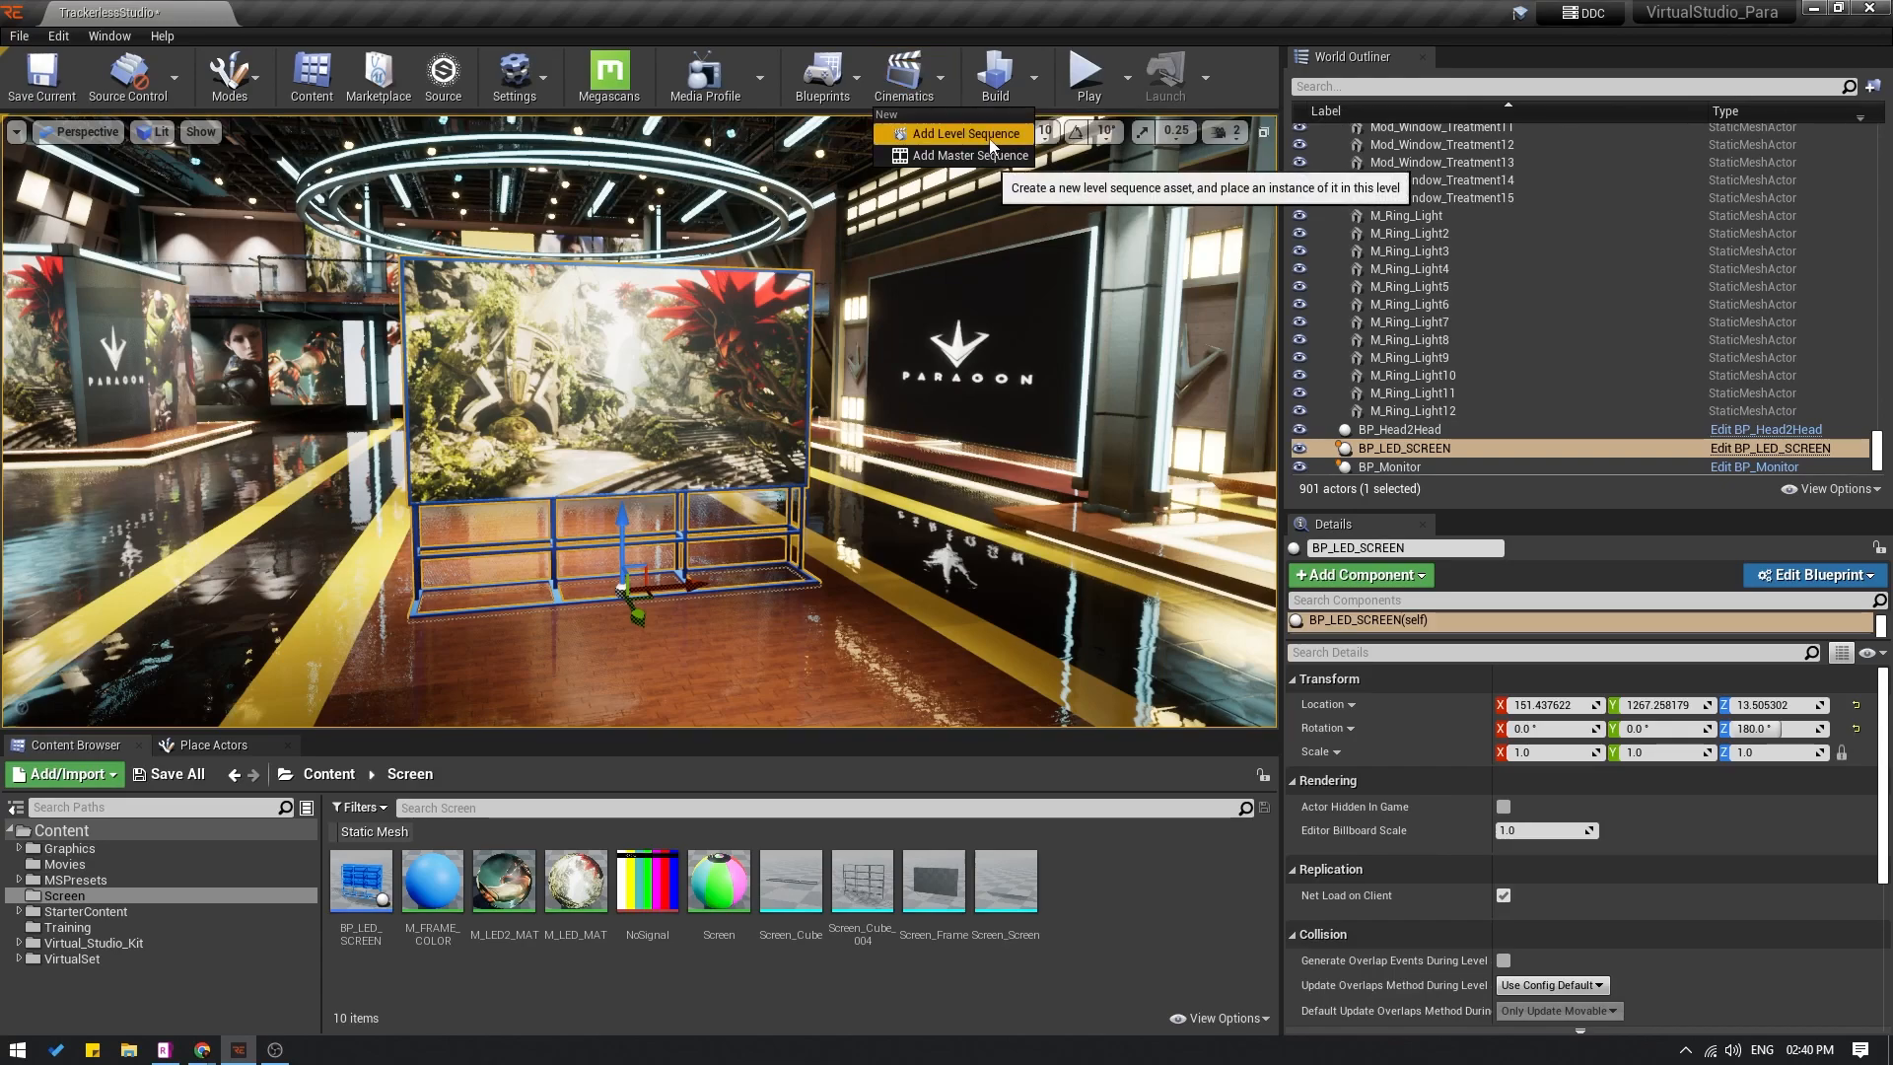
click(962, 134)
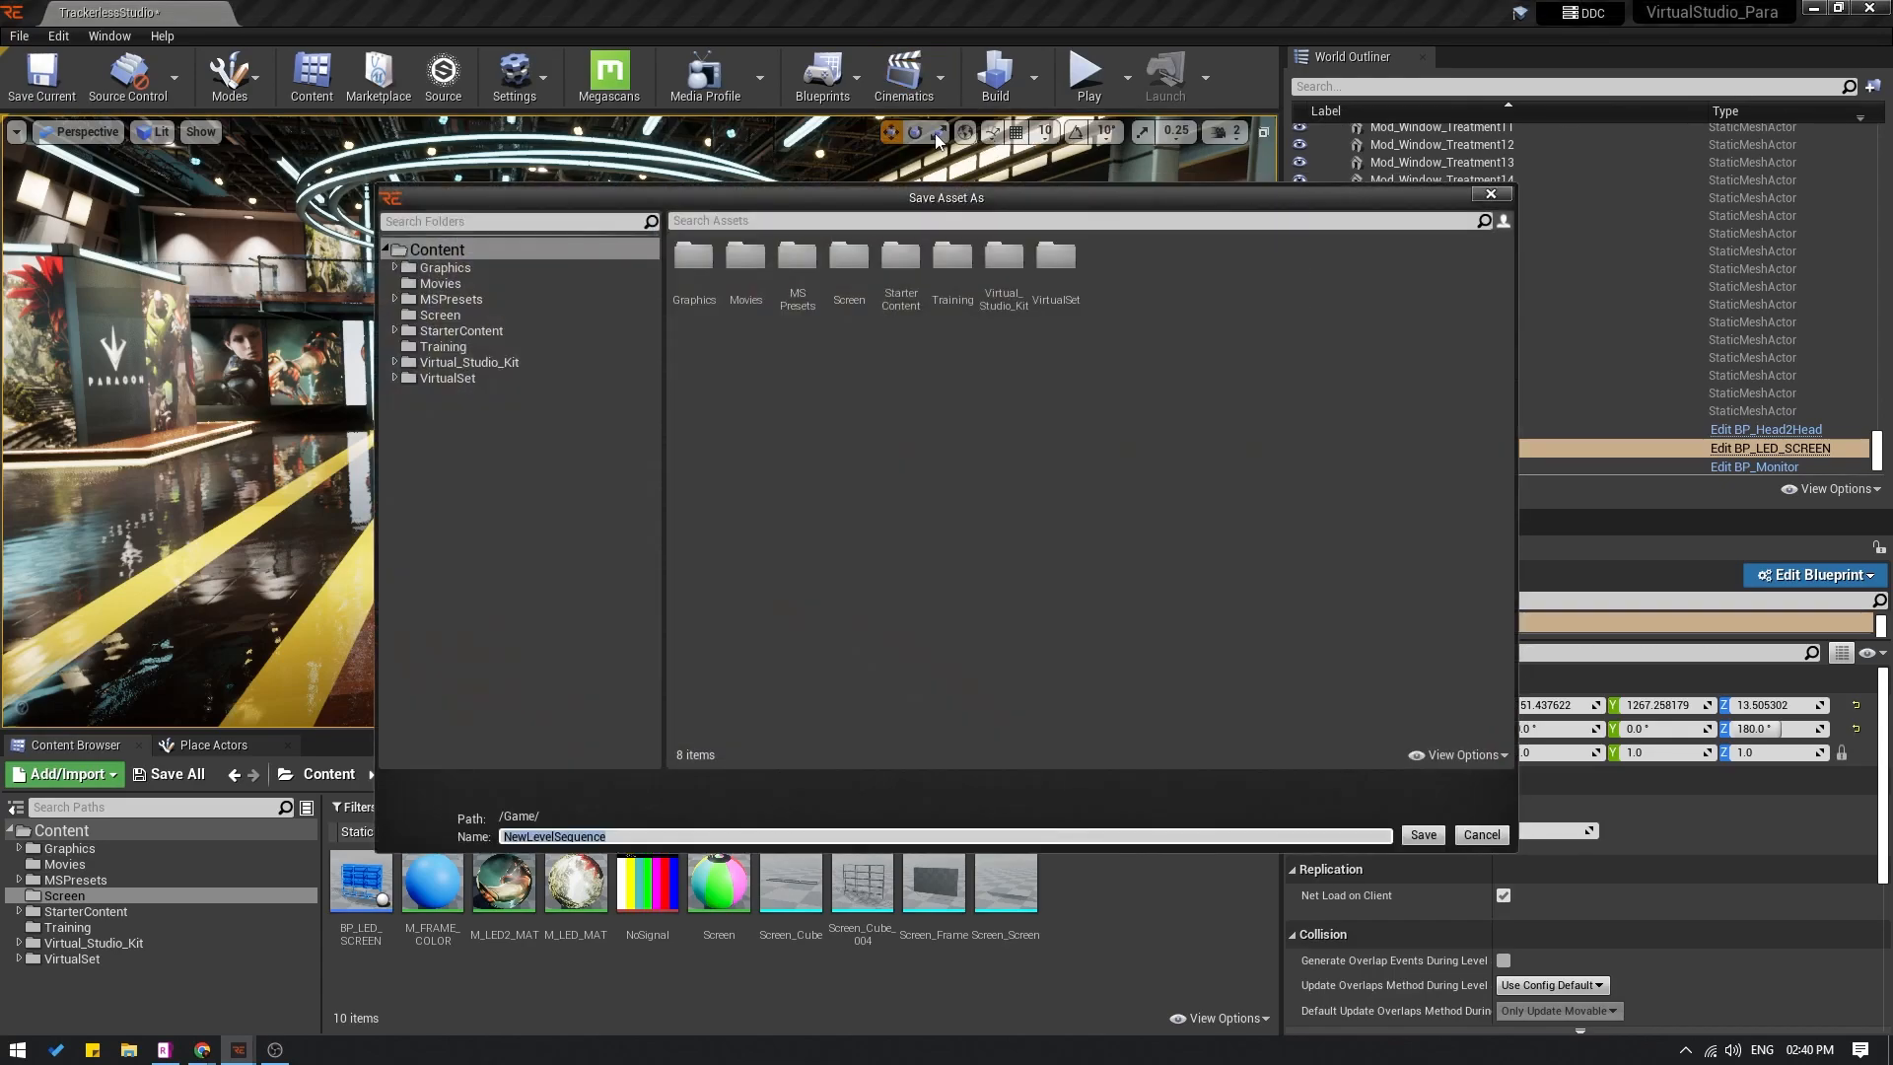
click(440, 314)
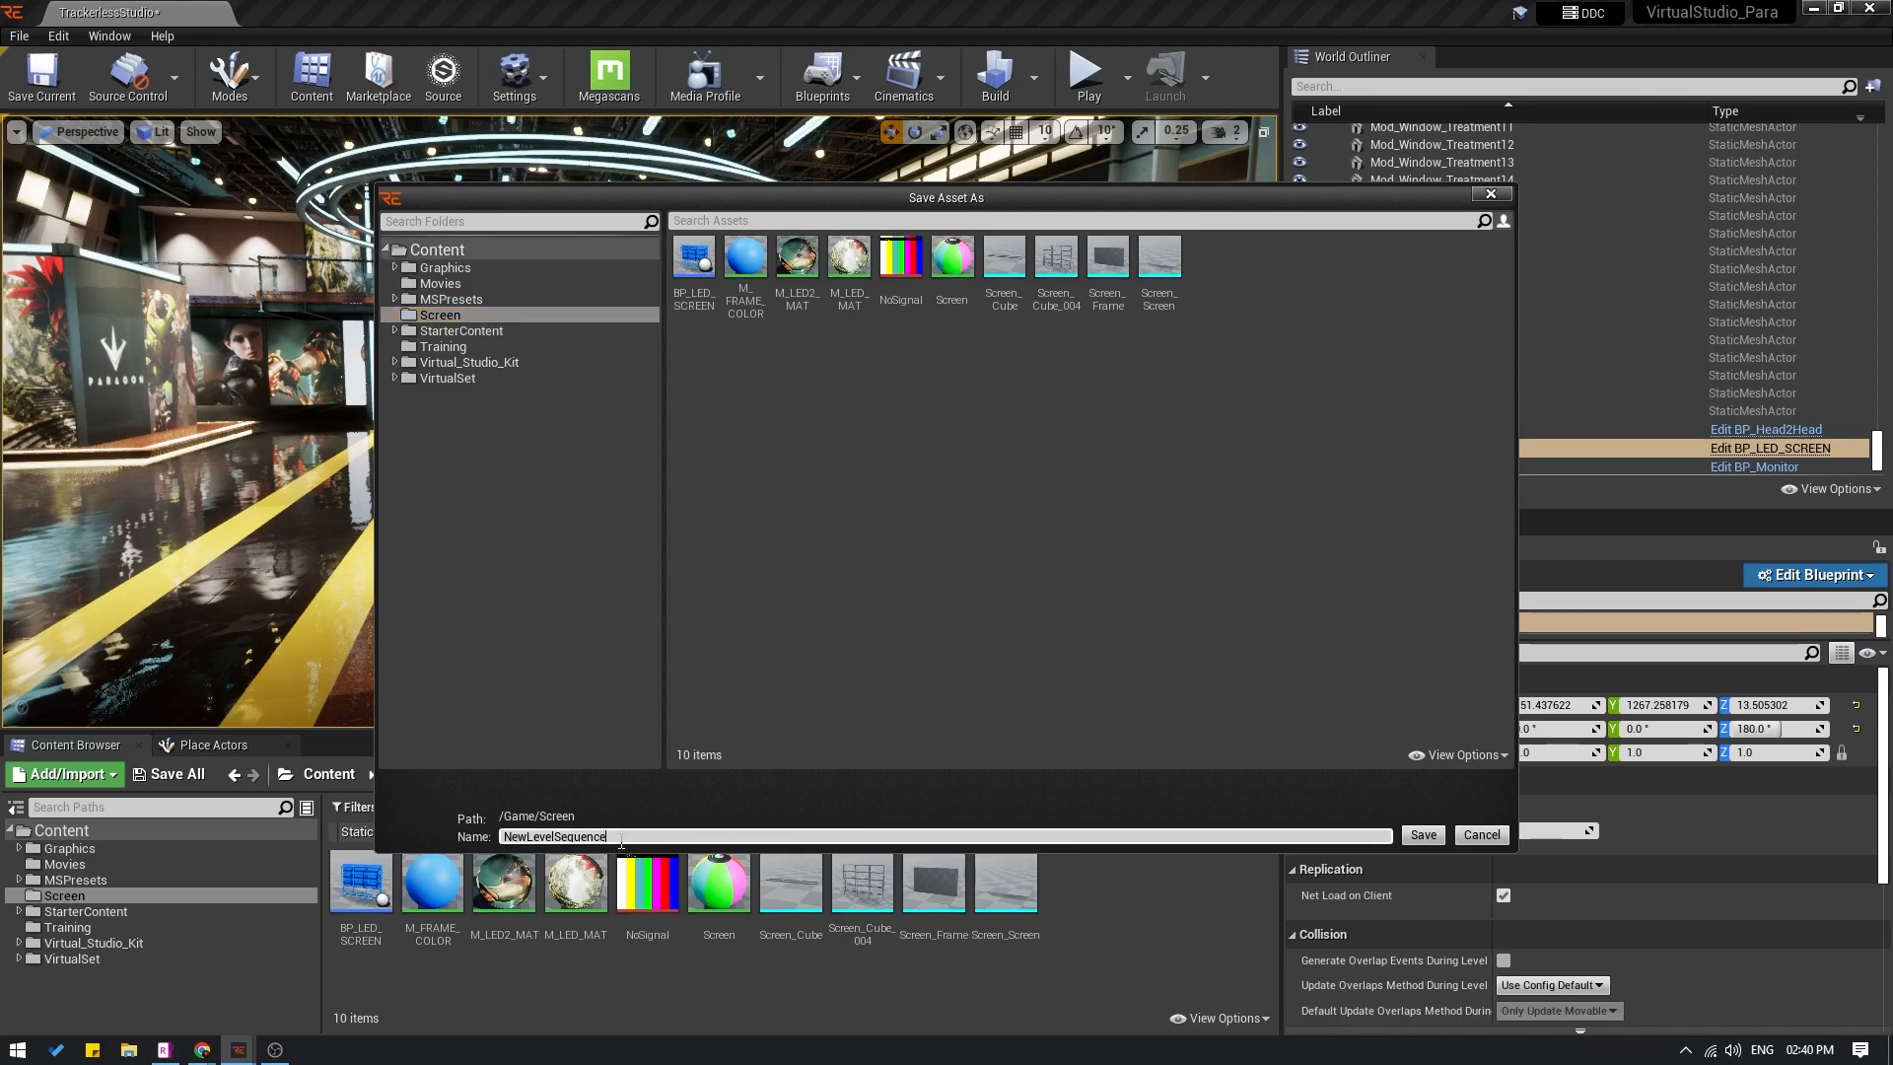
text(Screen)
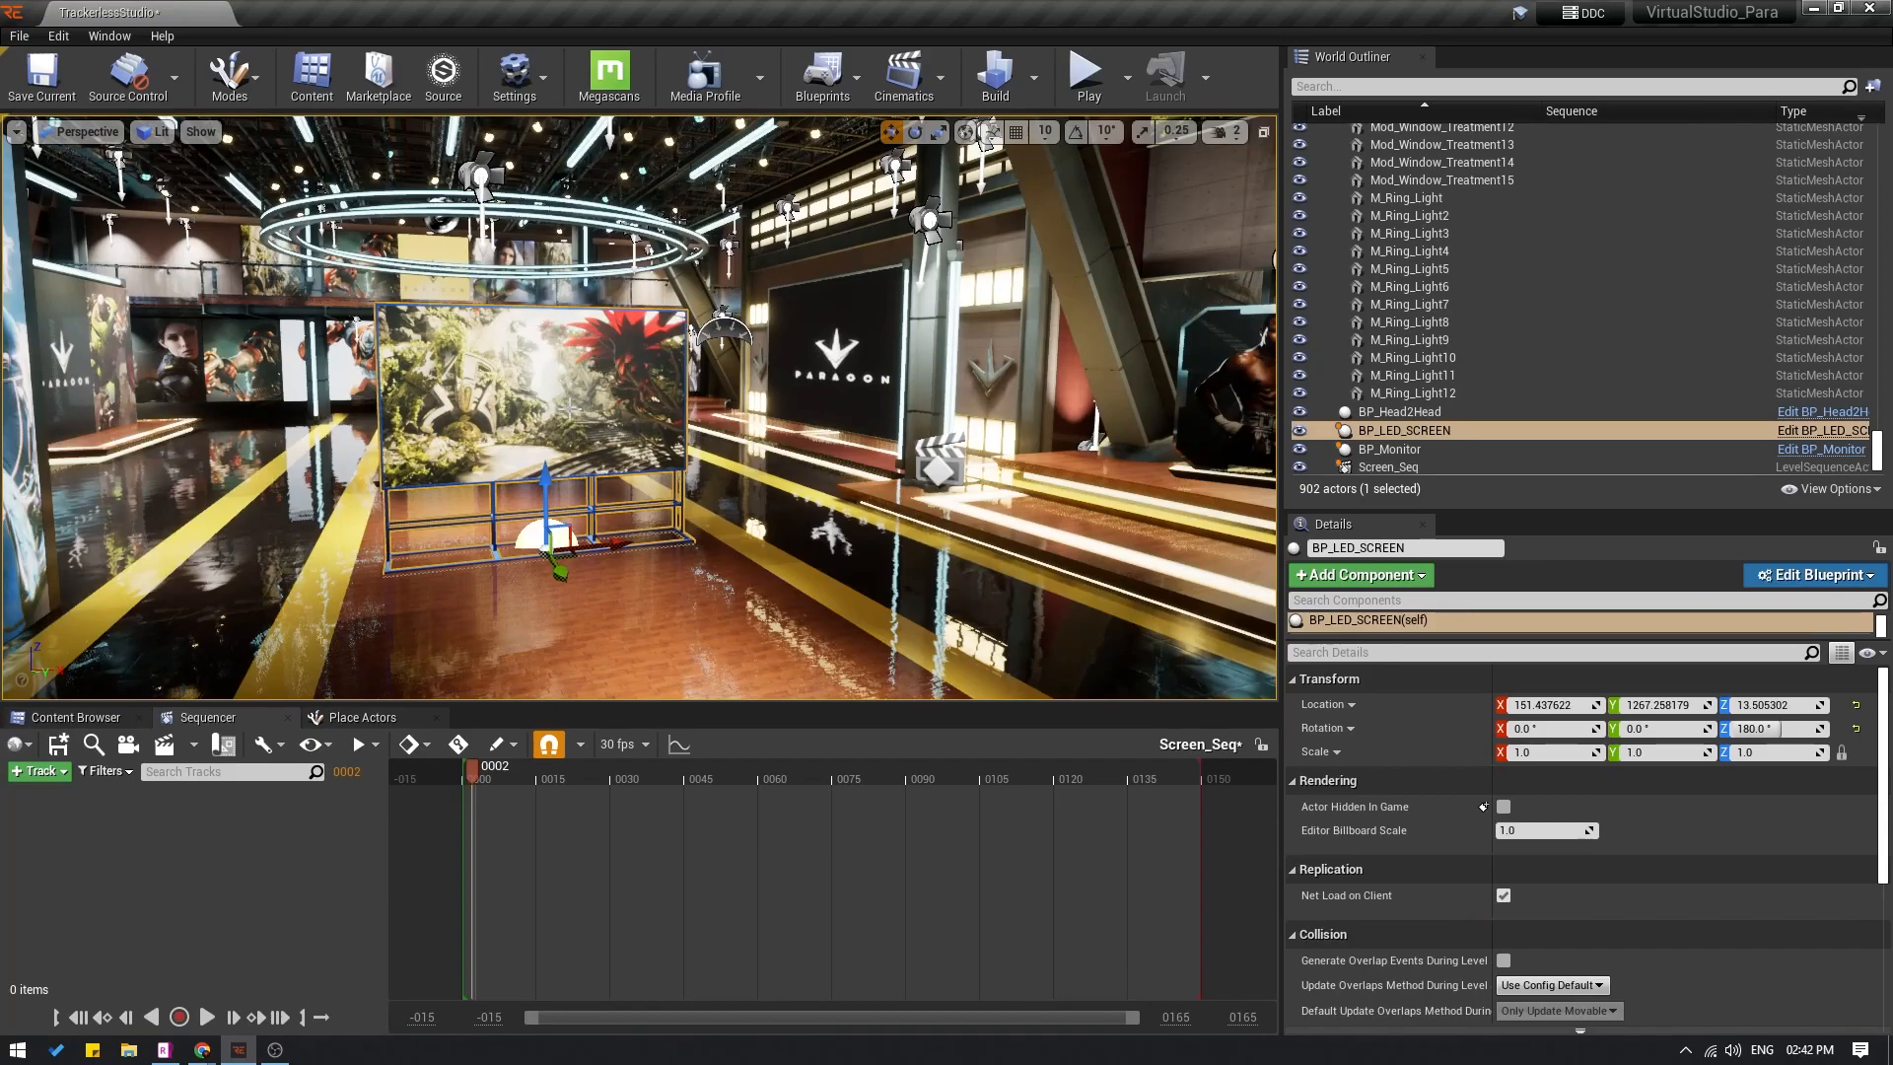
mouse_move(1405, 429)
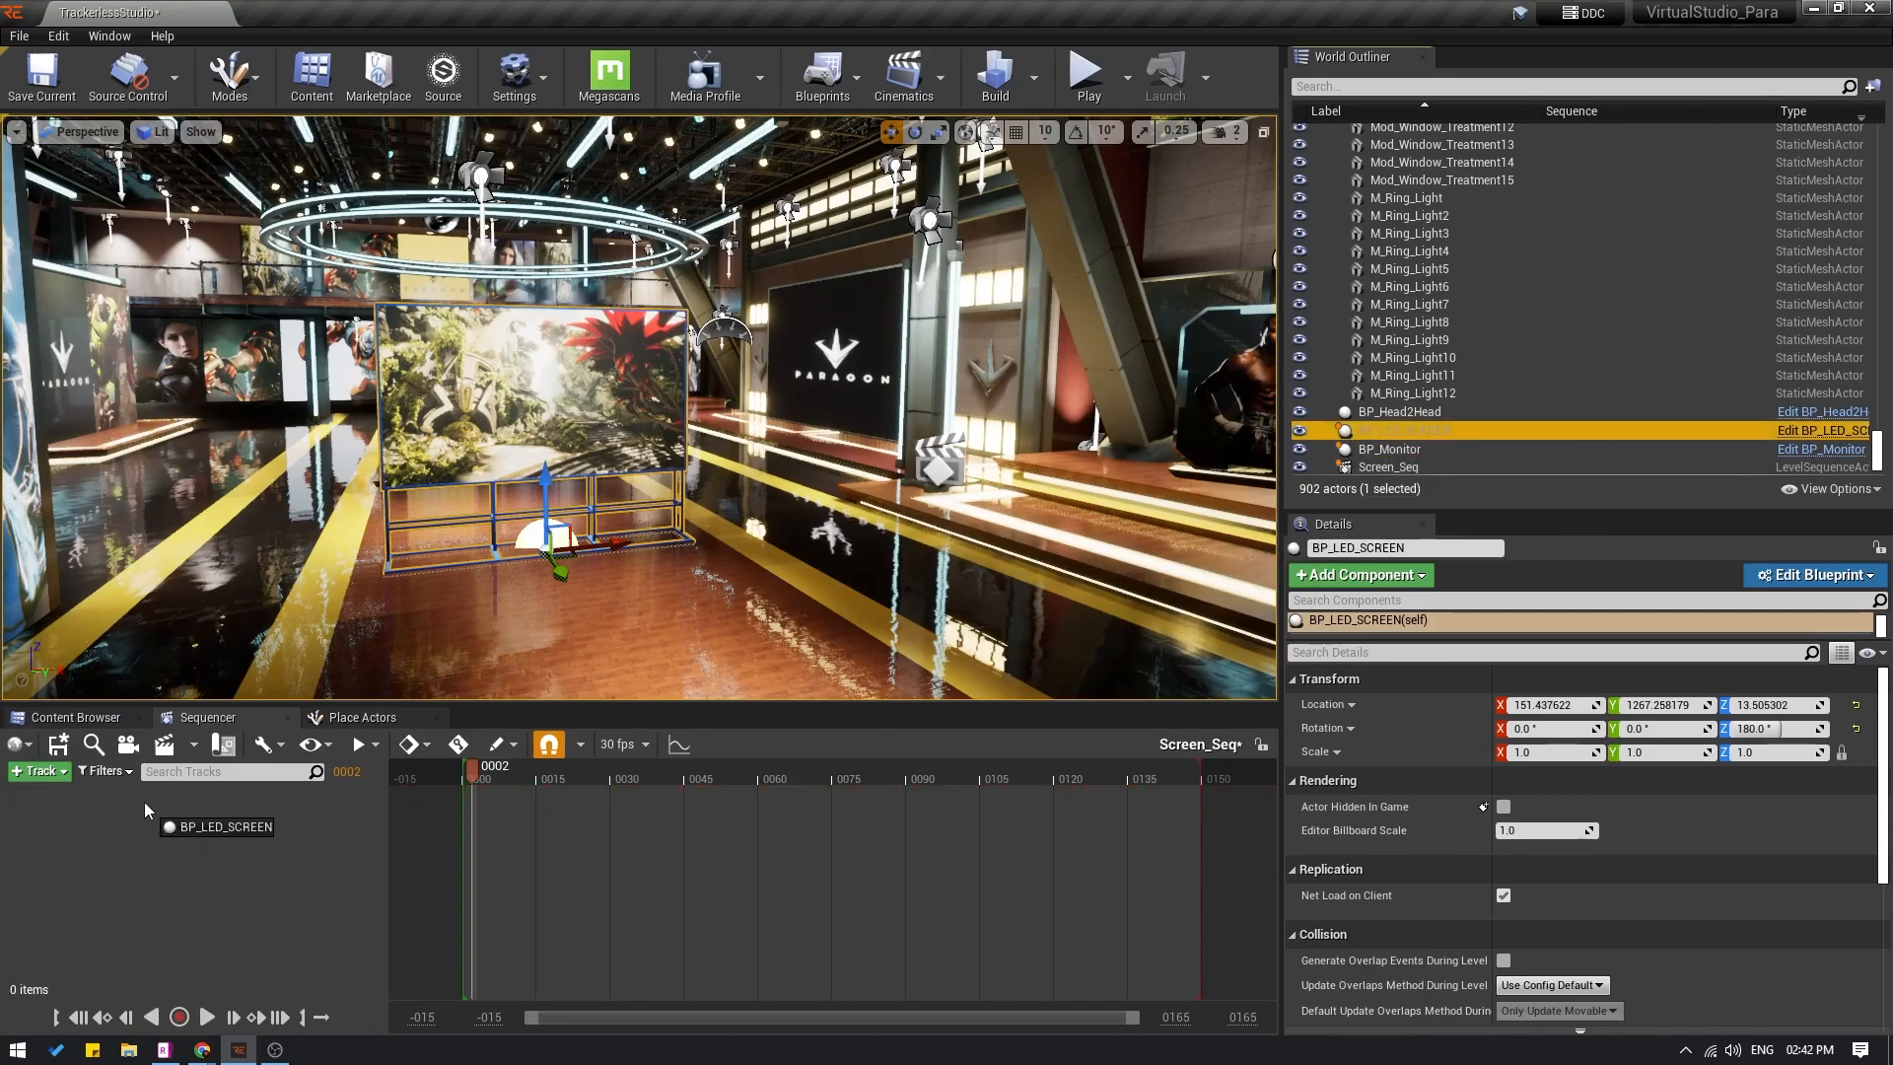
Step: Add the BP_LED_SCREEN actor to the sequence with a Transform track
click(219, 826)
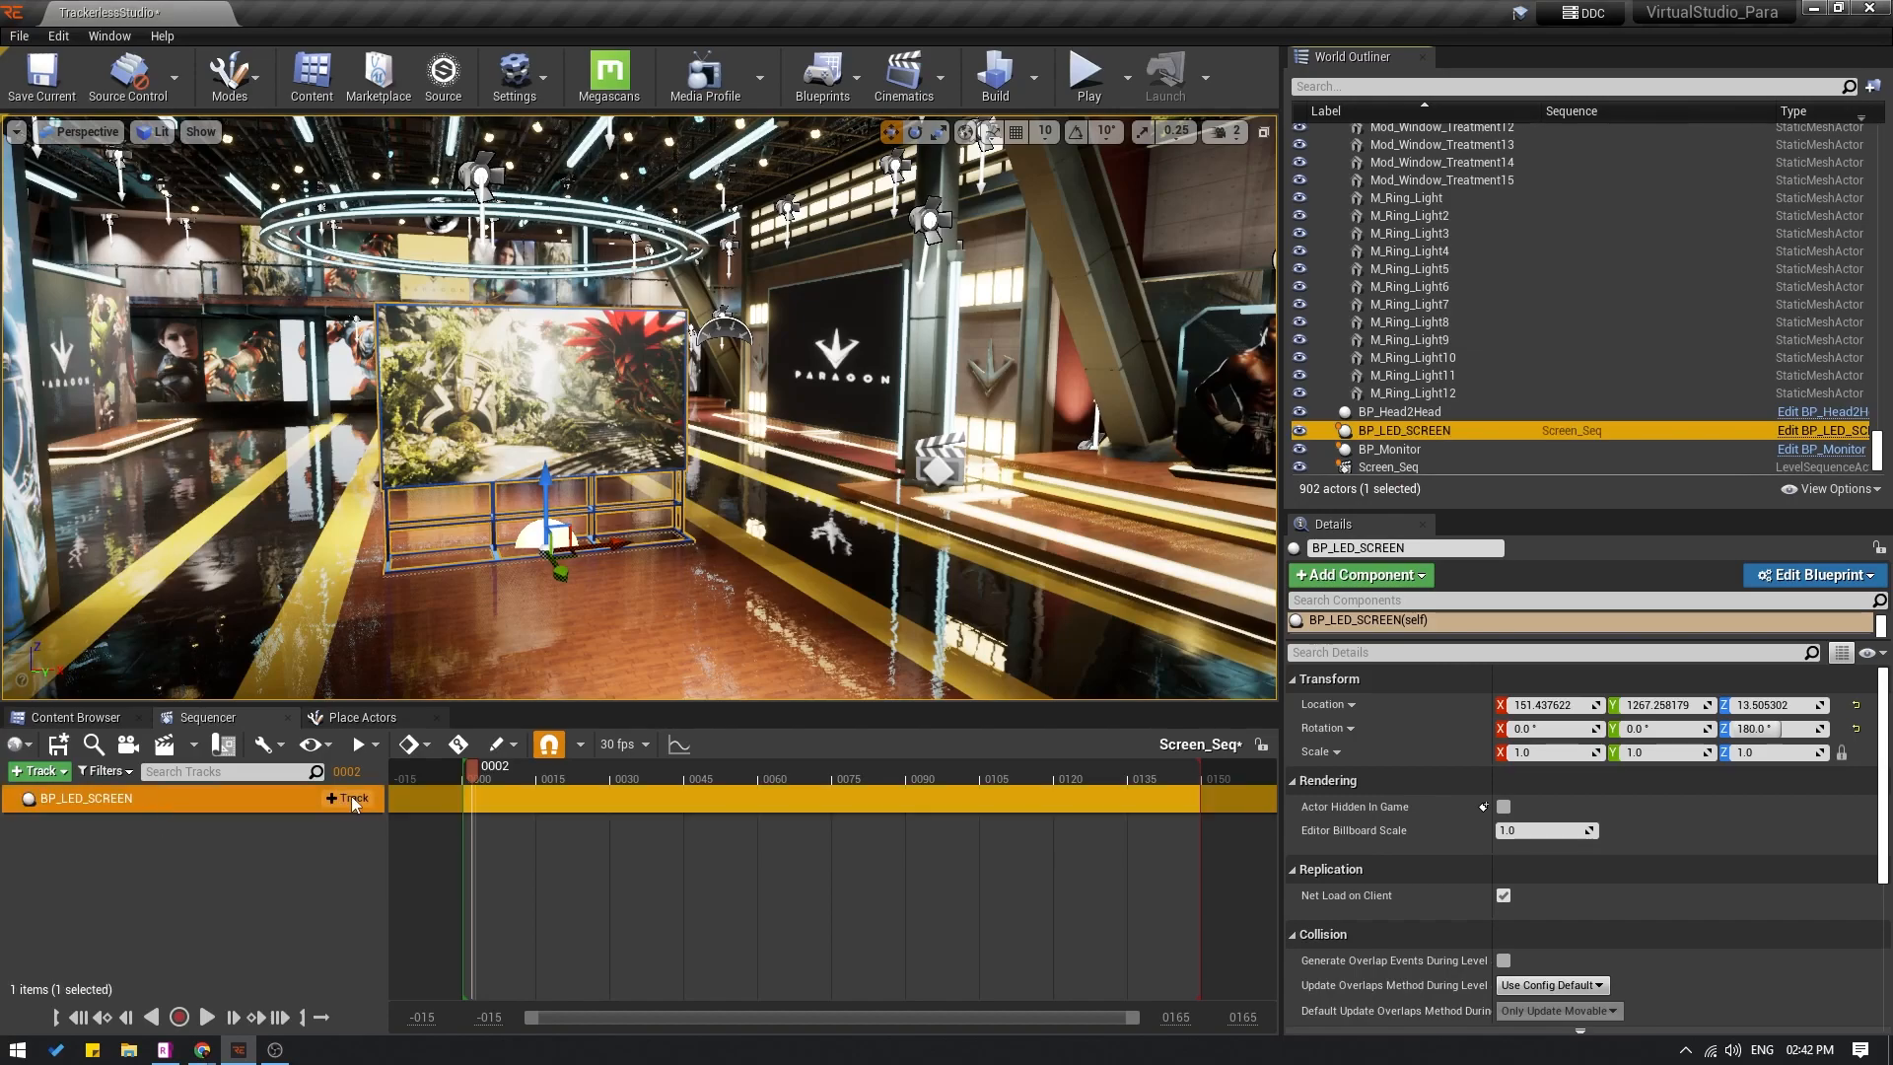
click(349, 797)
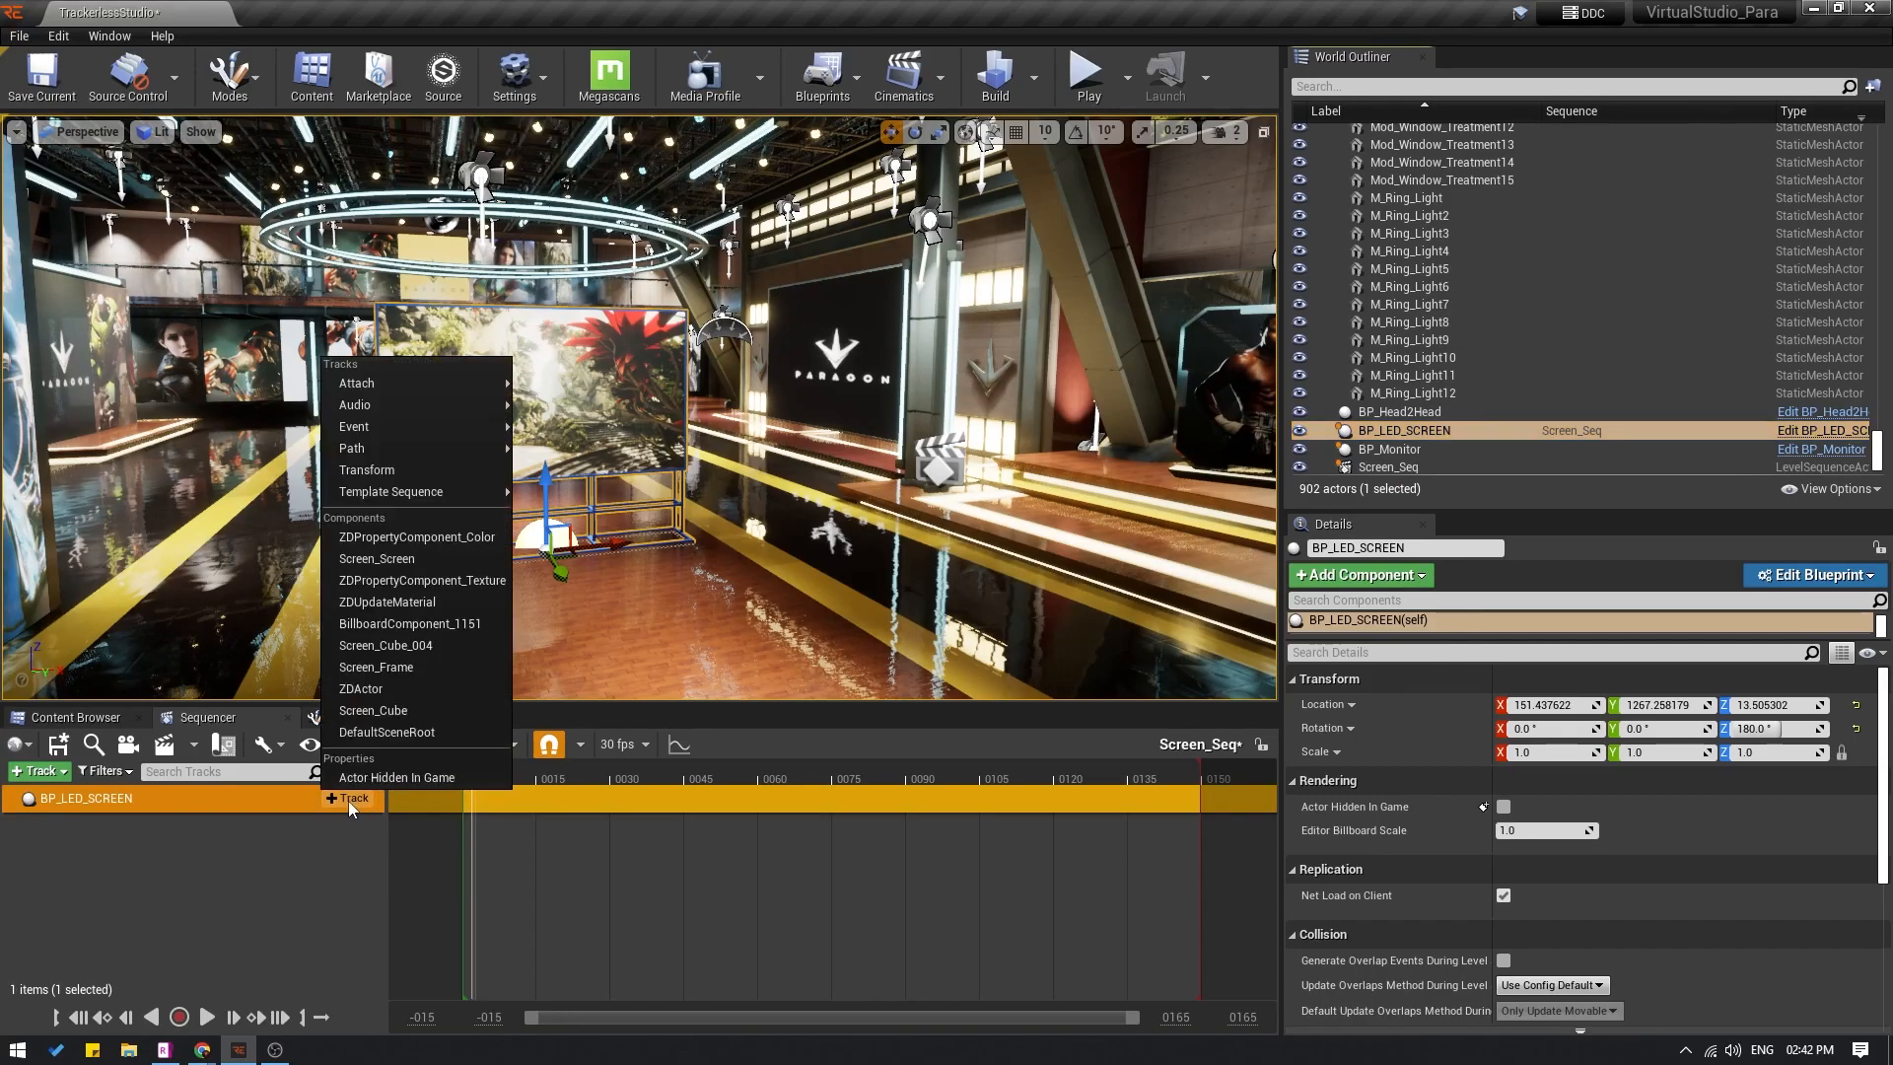
click(366, 469)
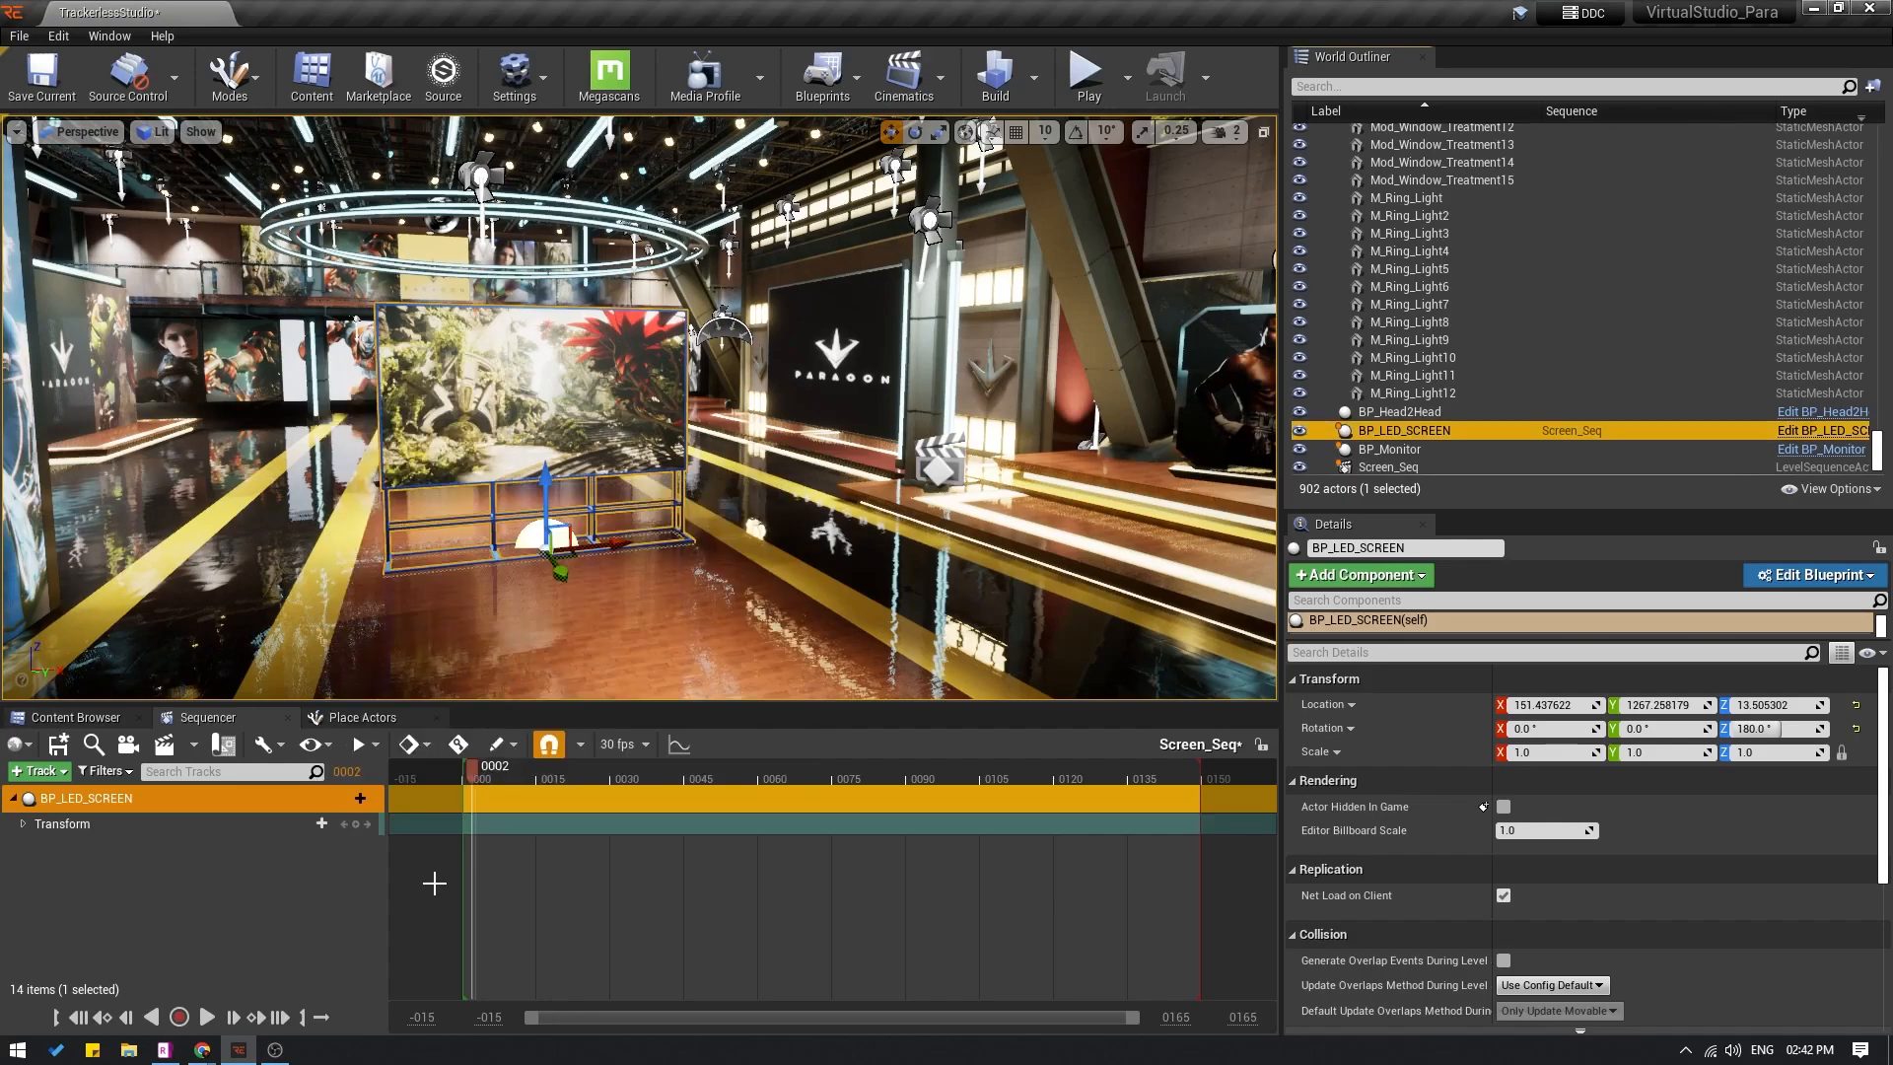
mouse_move(619, 743)
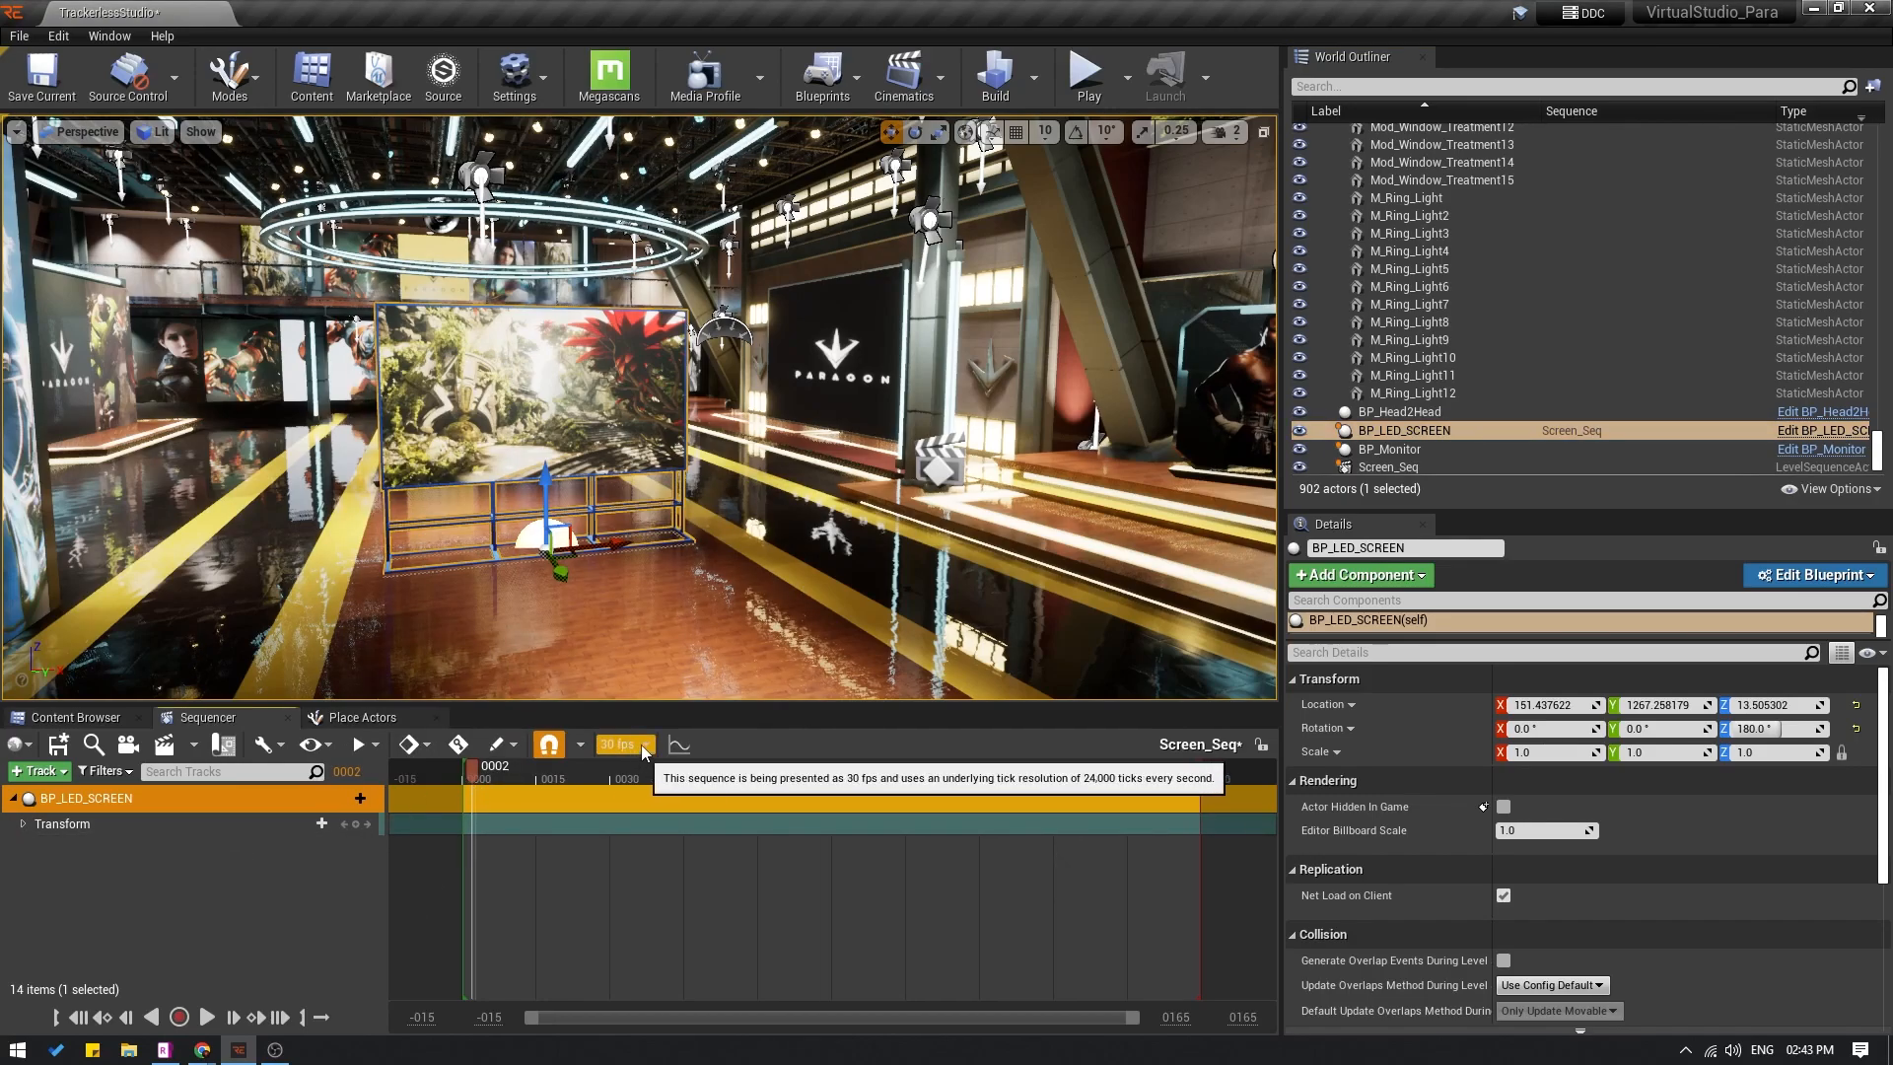
Step: Keep the rate at 30 fps and expand the Transform and Location channels
click(623, 743)
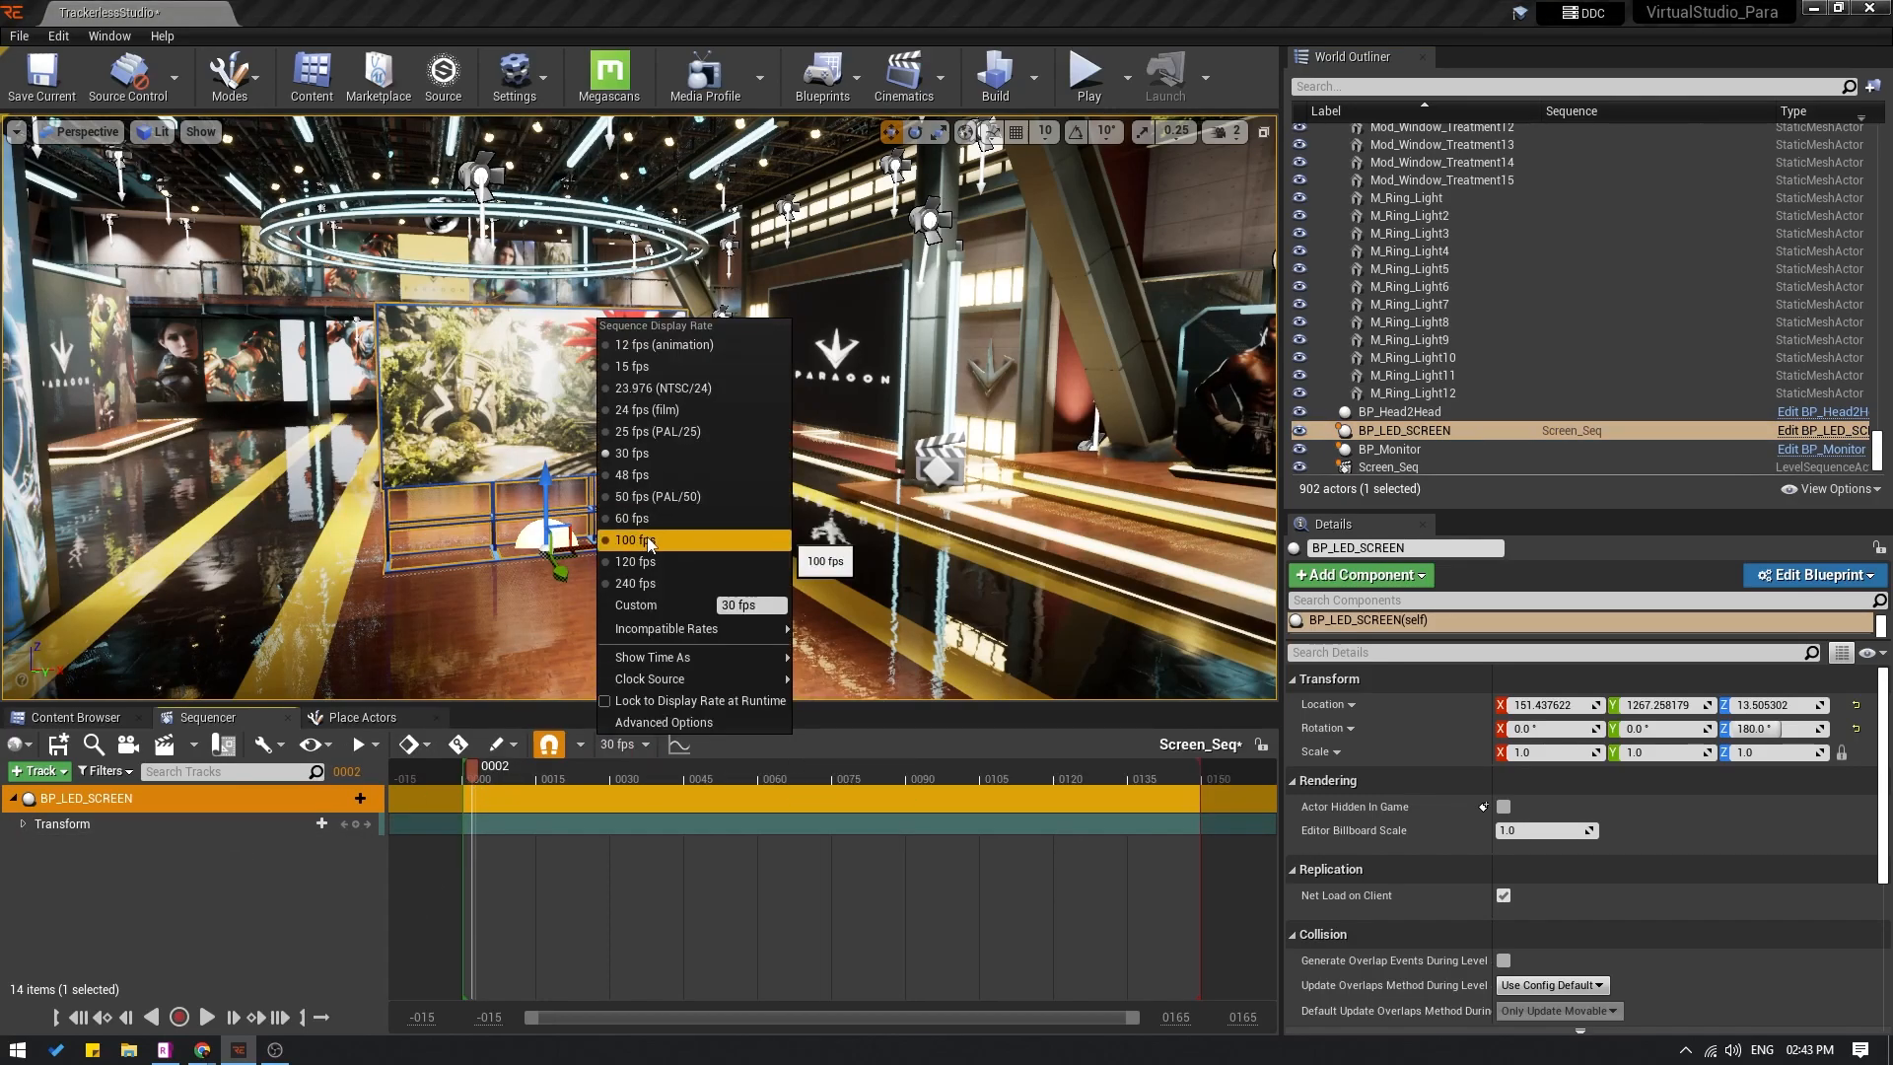
click(532, 773)
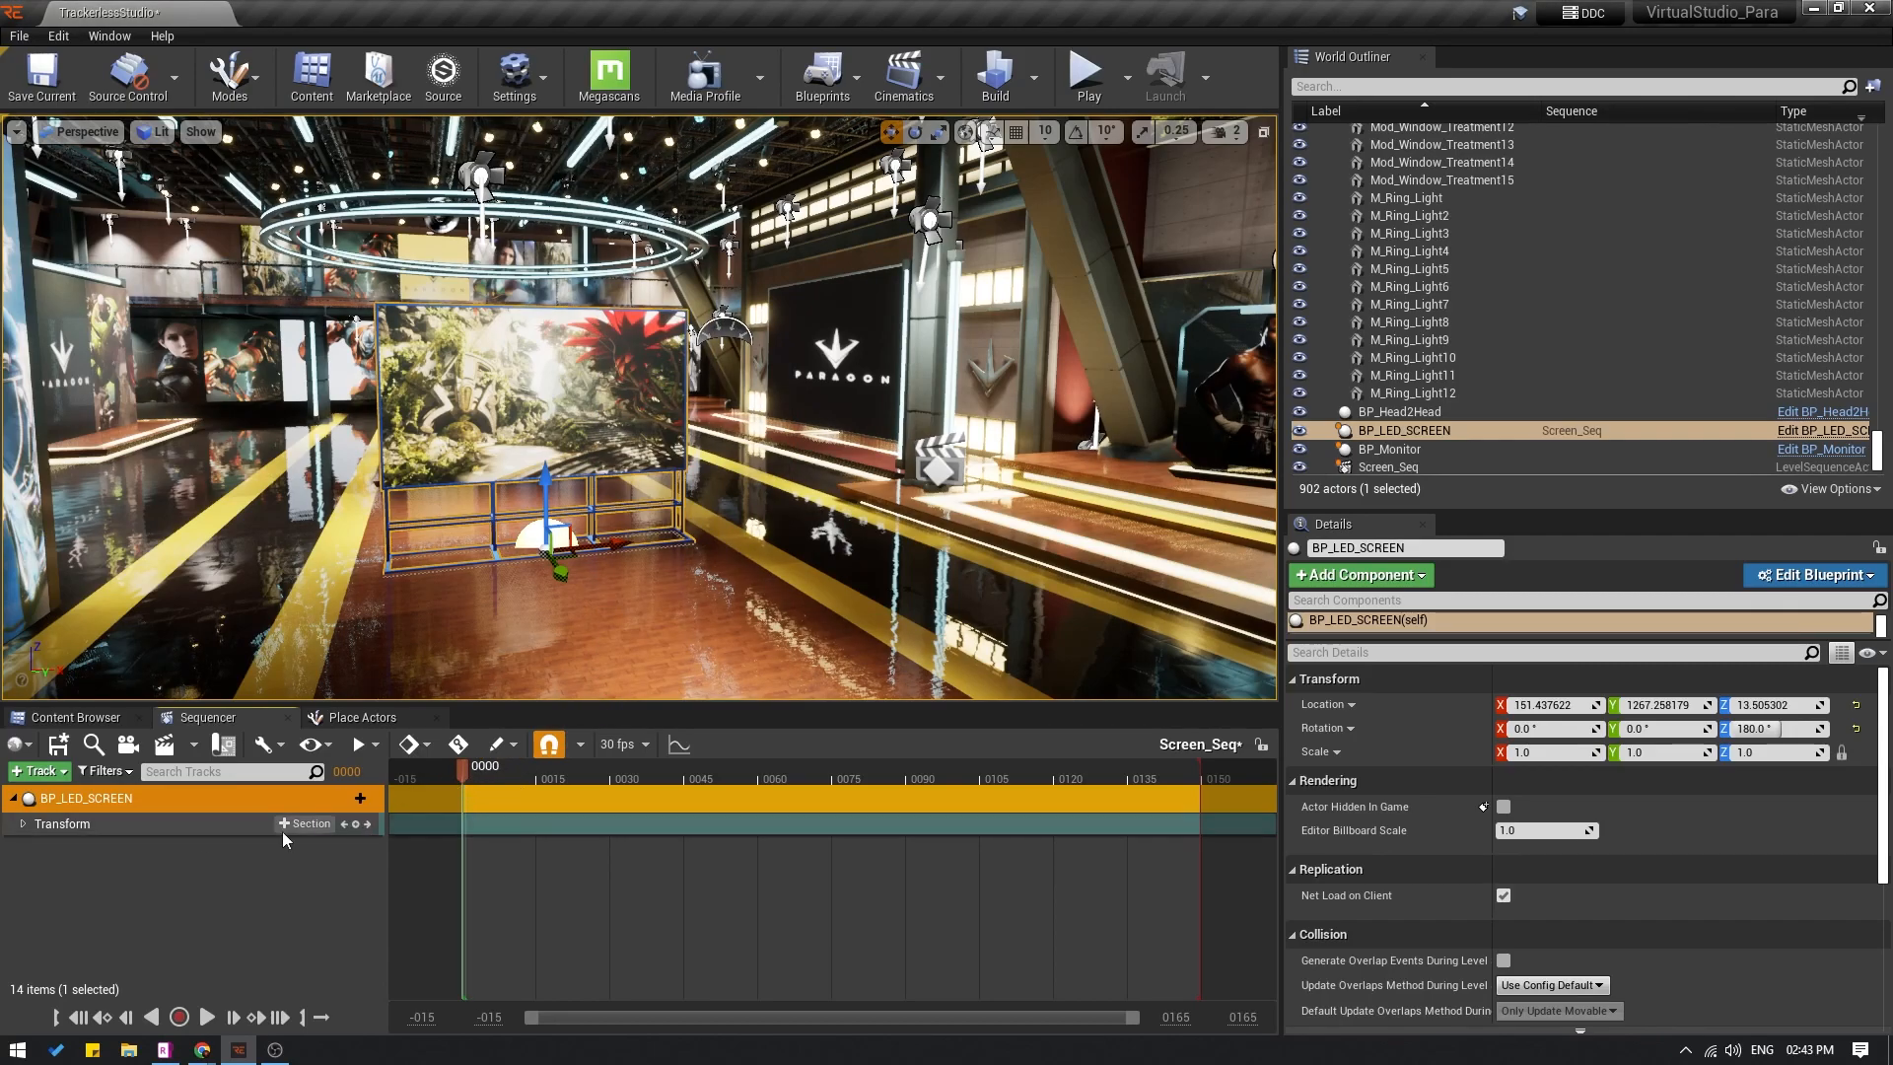
click(21, 824)
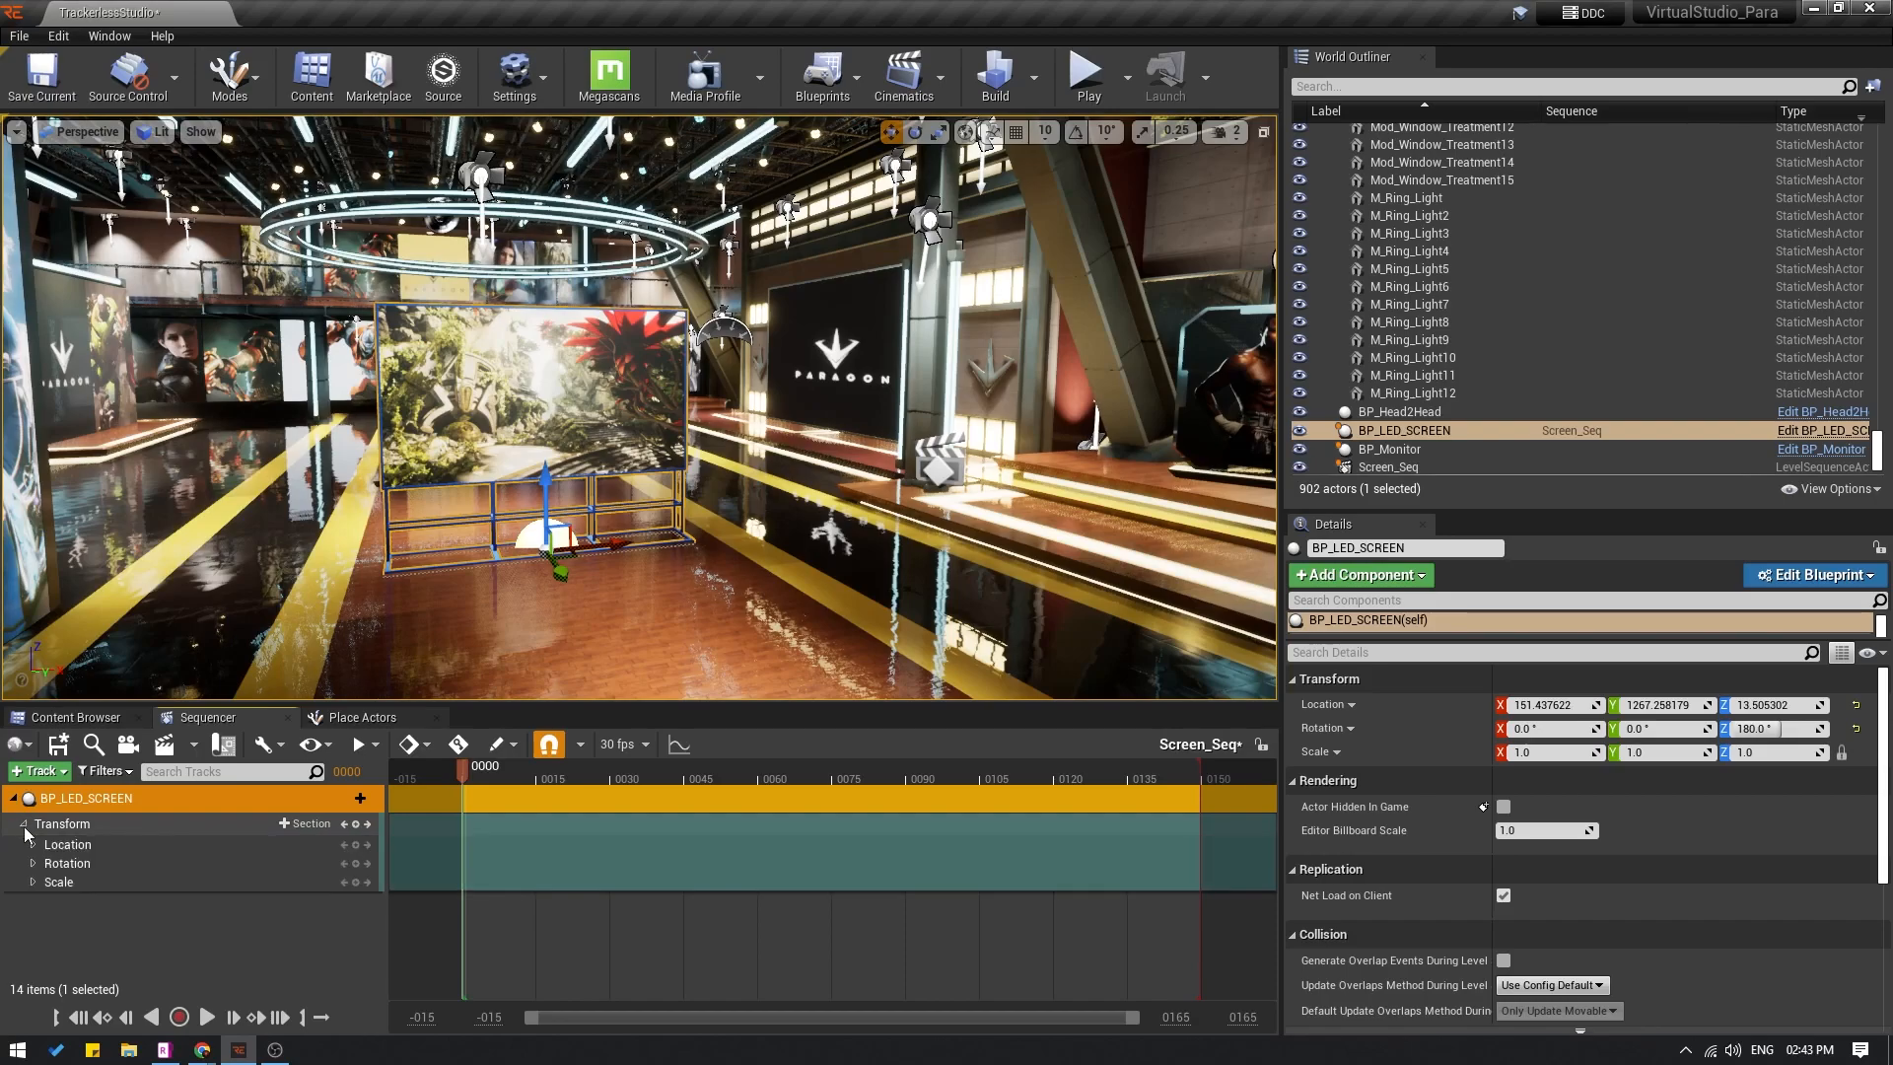
click(30, 844)
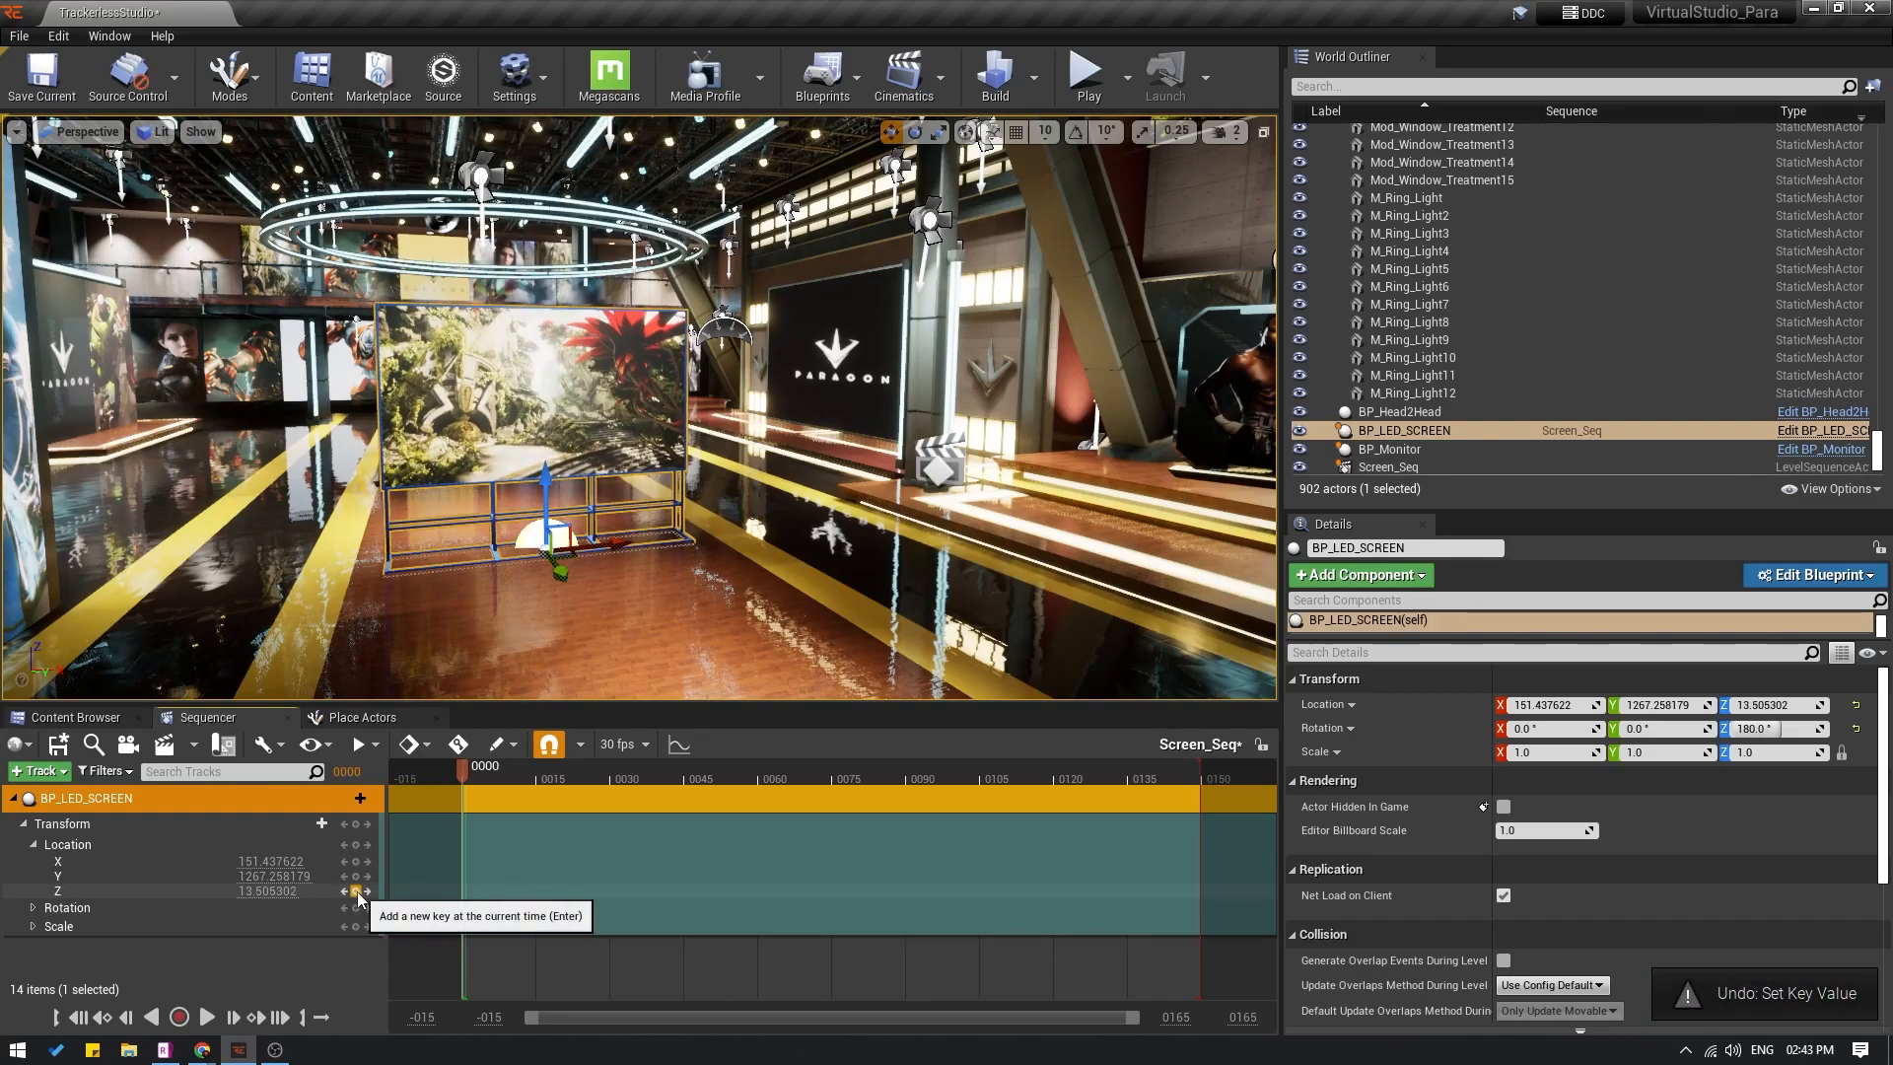
Step: Key the Z location at frames 0 and 60, lowering frame 0 to about -208
click(360, 892)
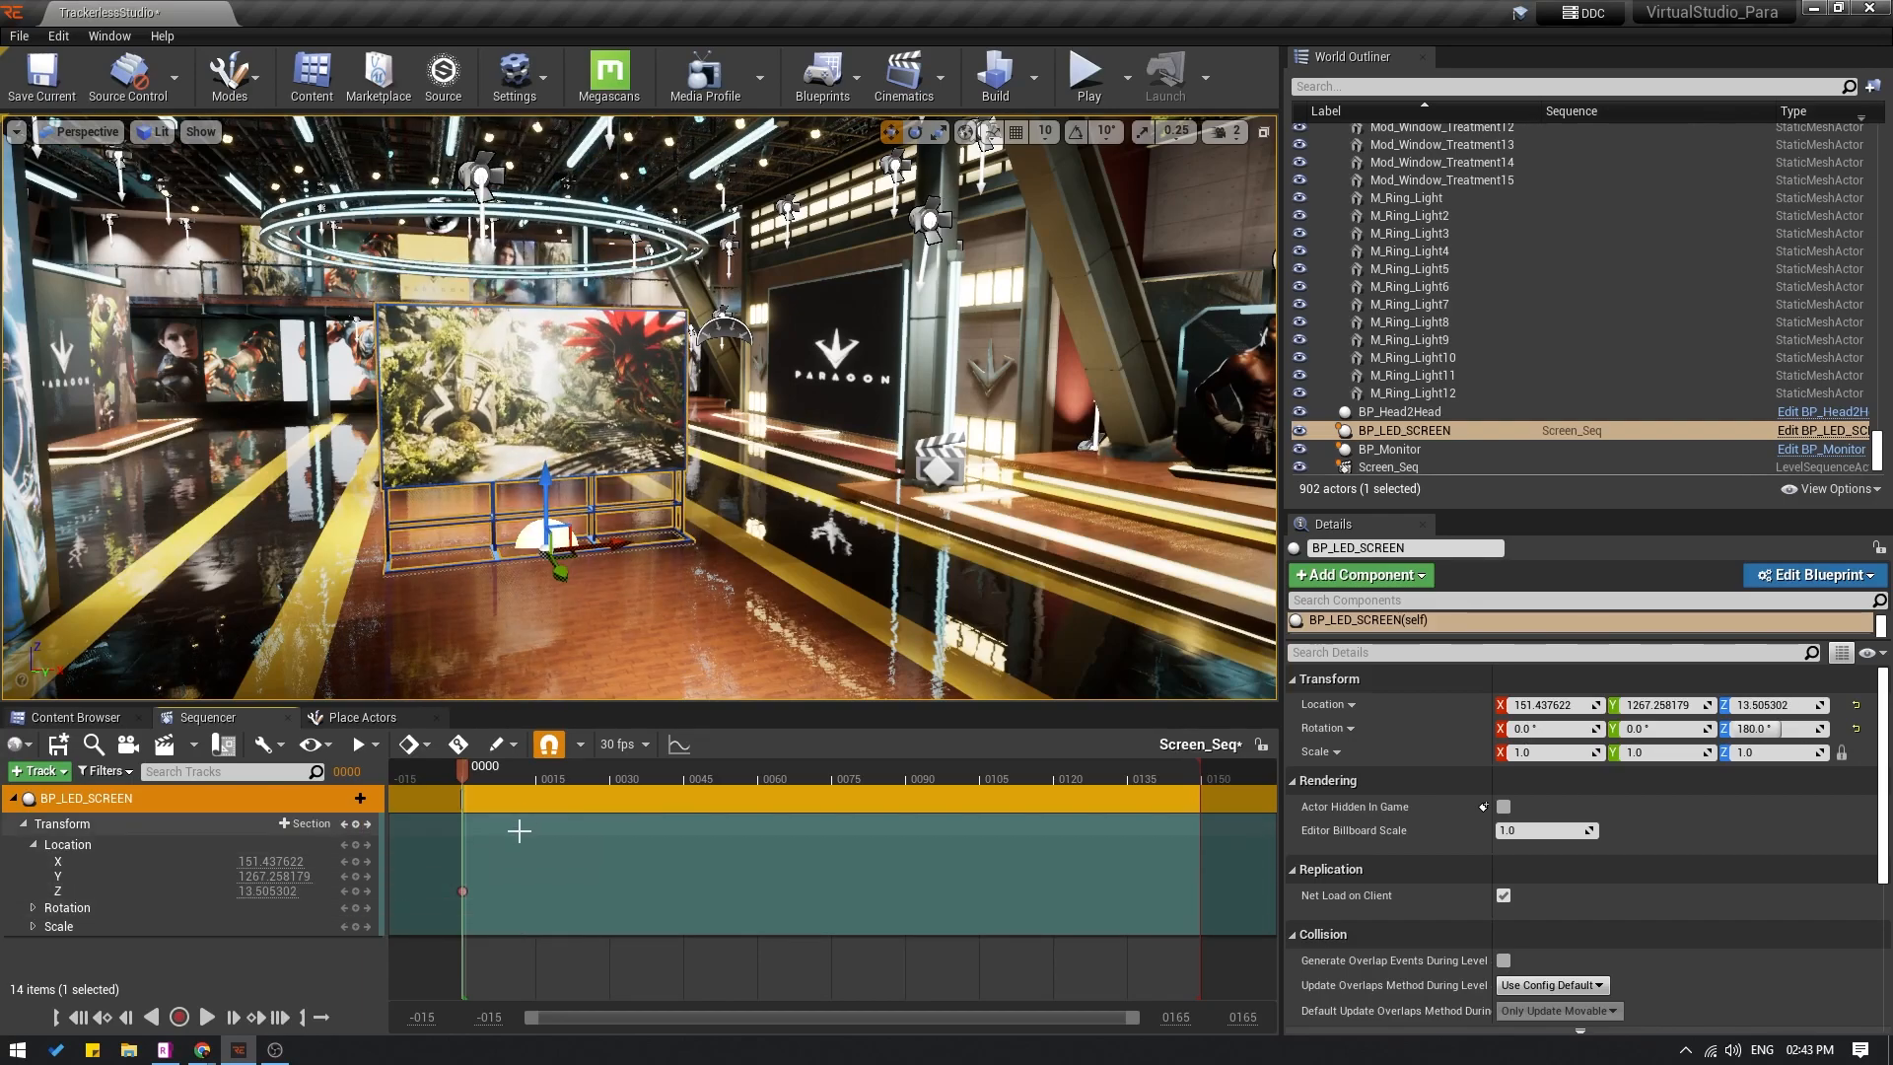
click(716, 765)
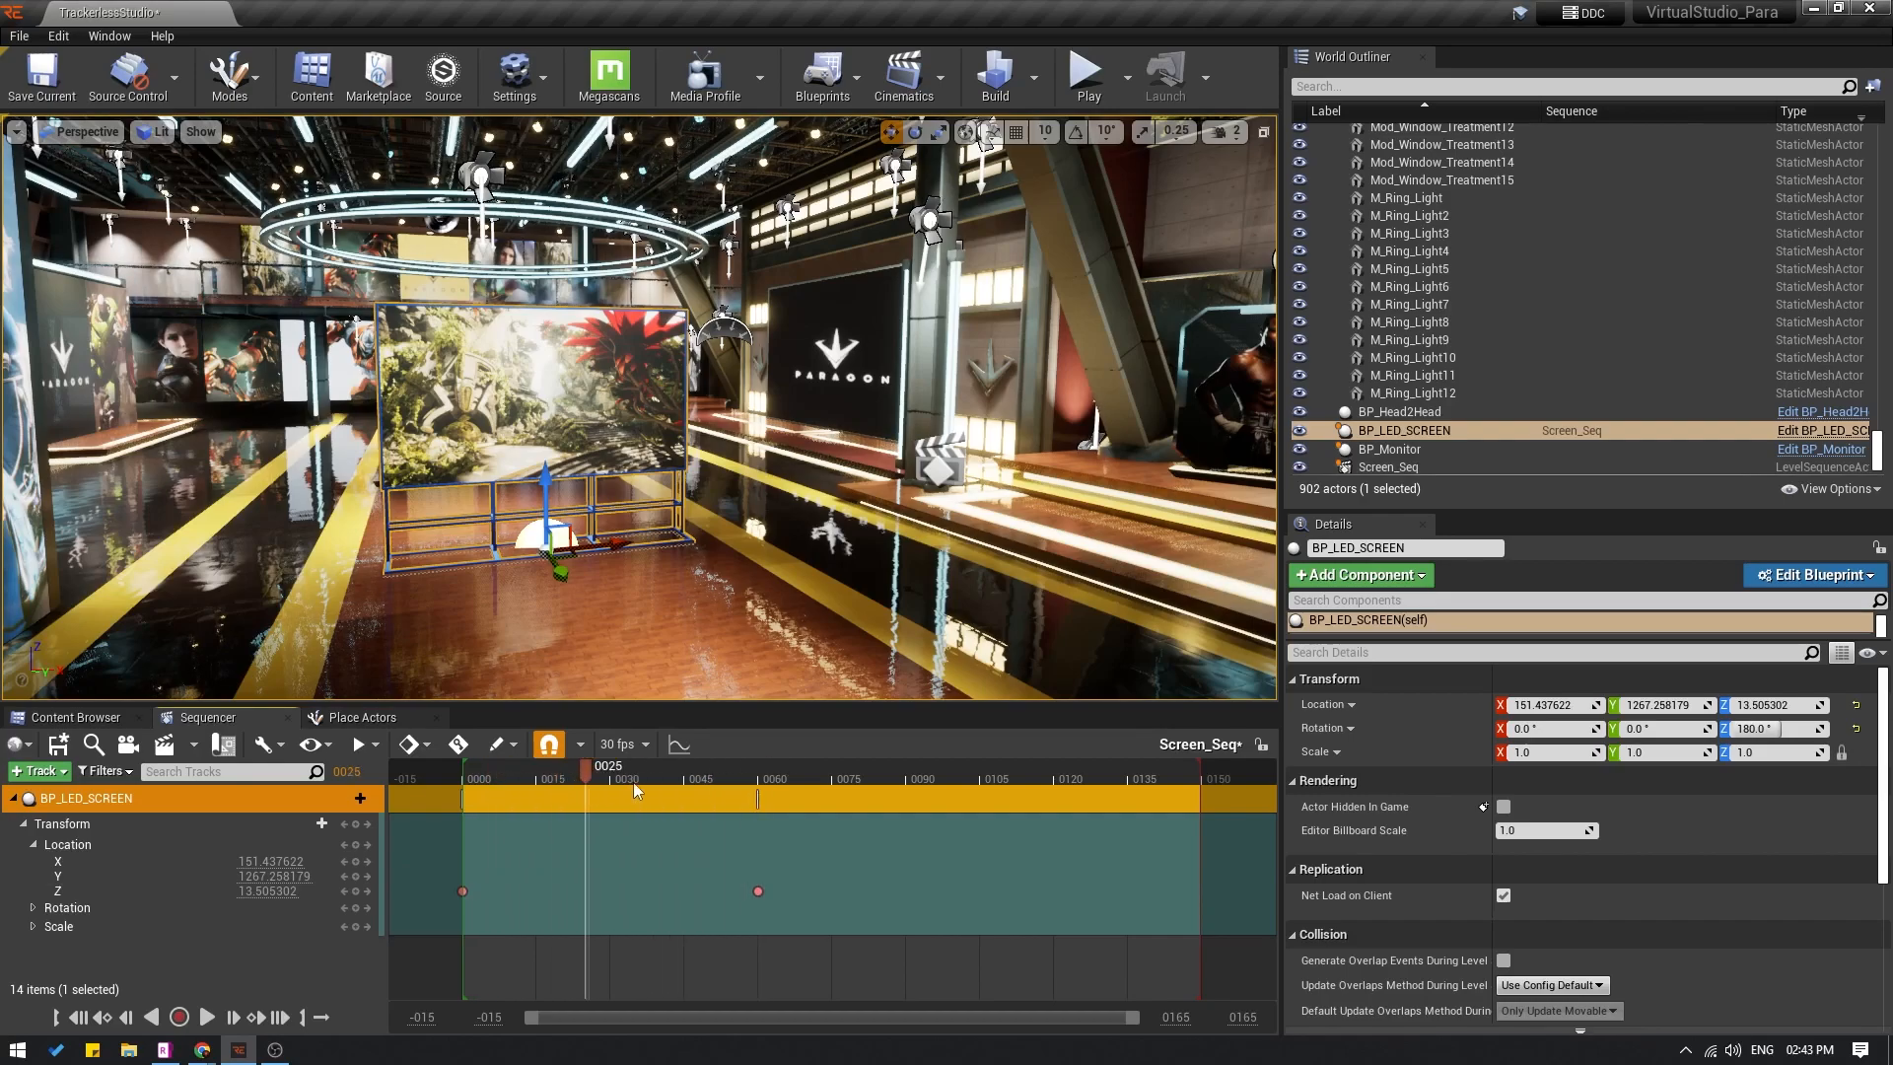
click(465, 797)
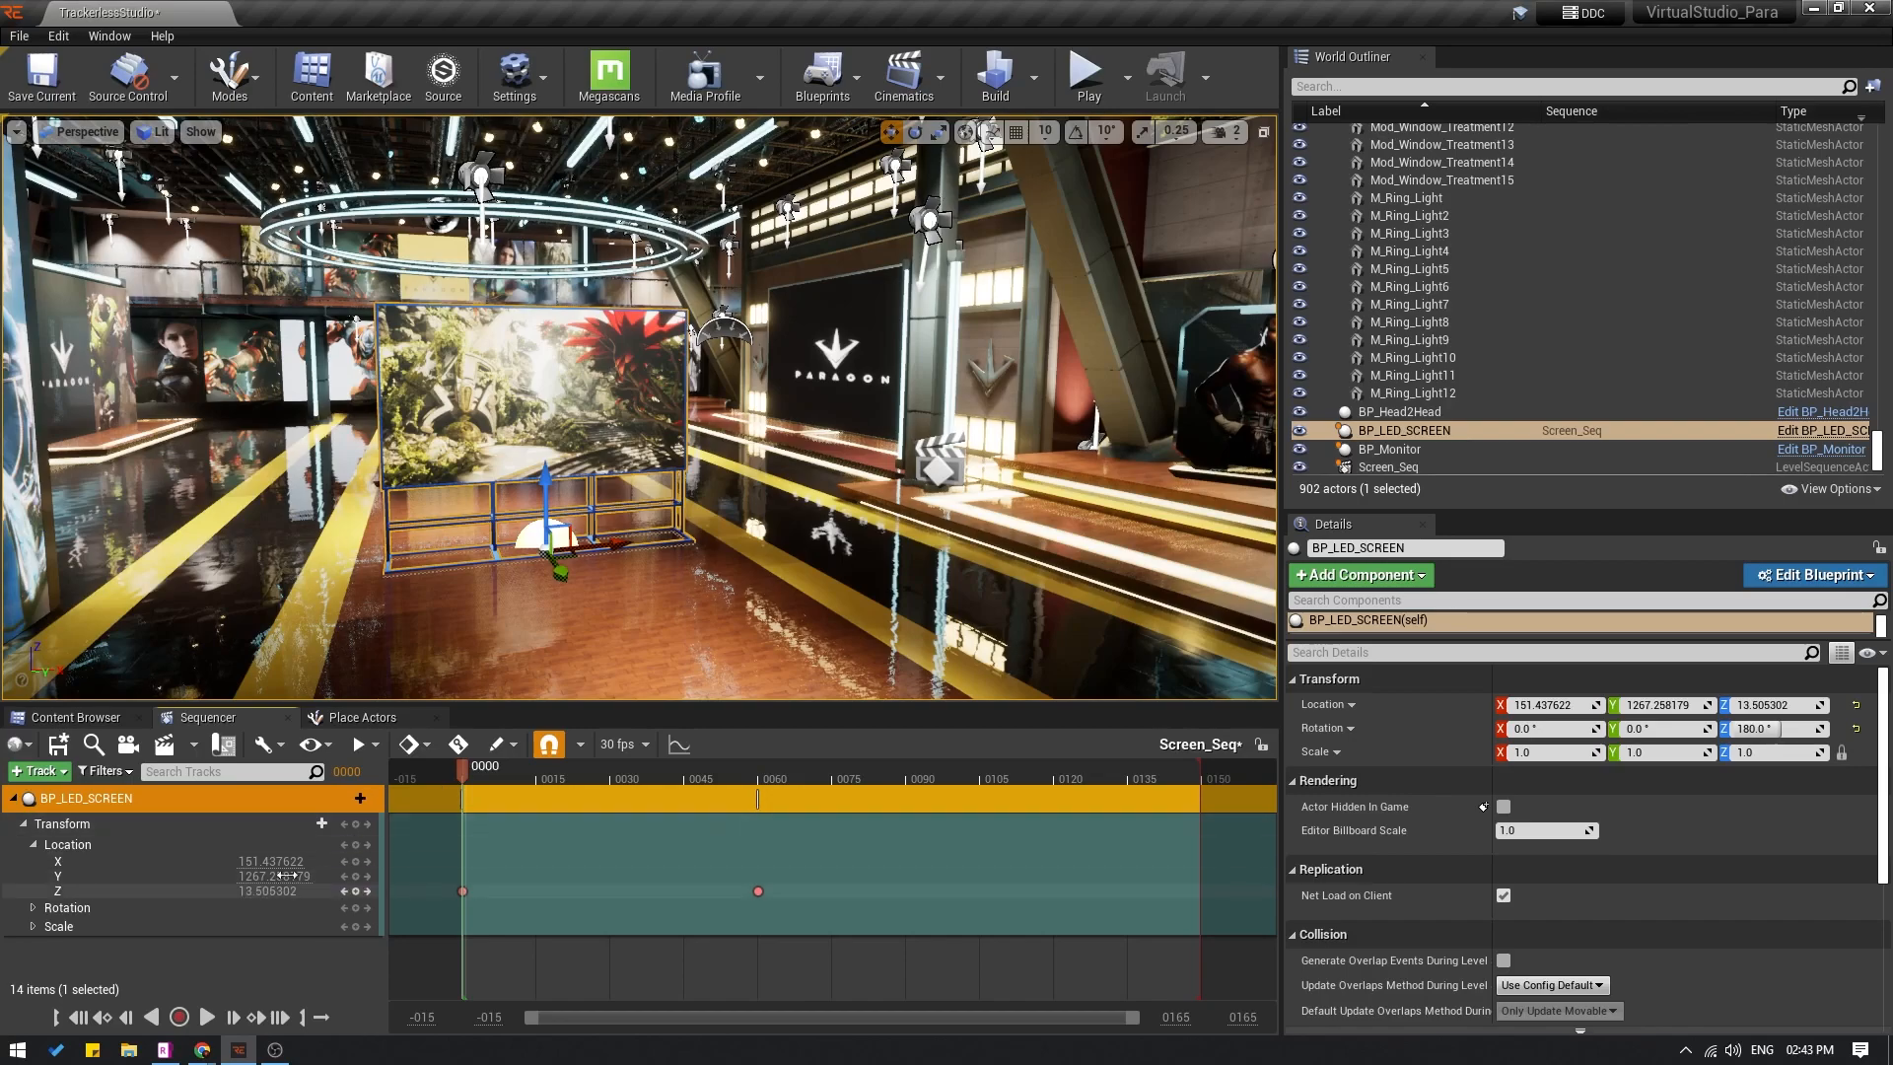
drag(549, 507, 555, 640)
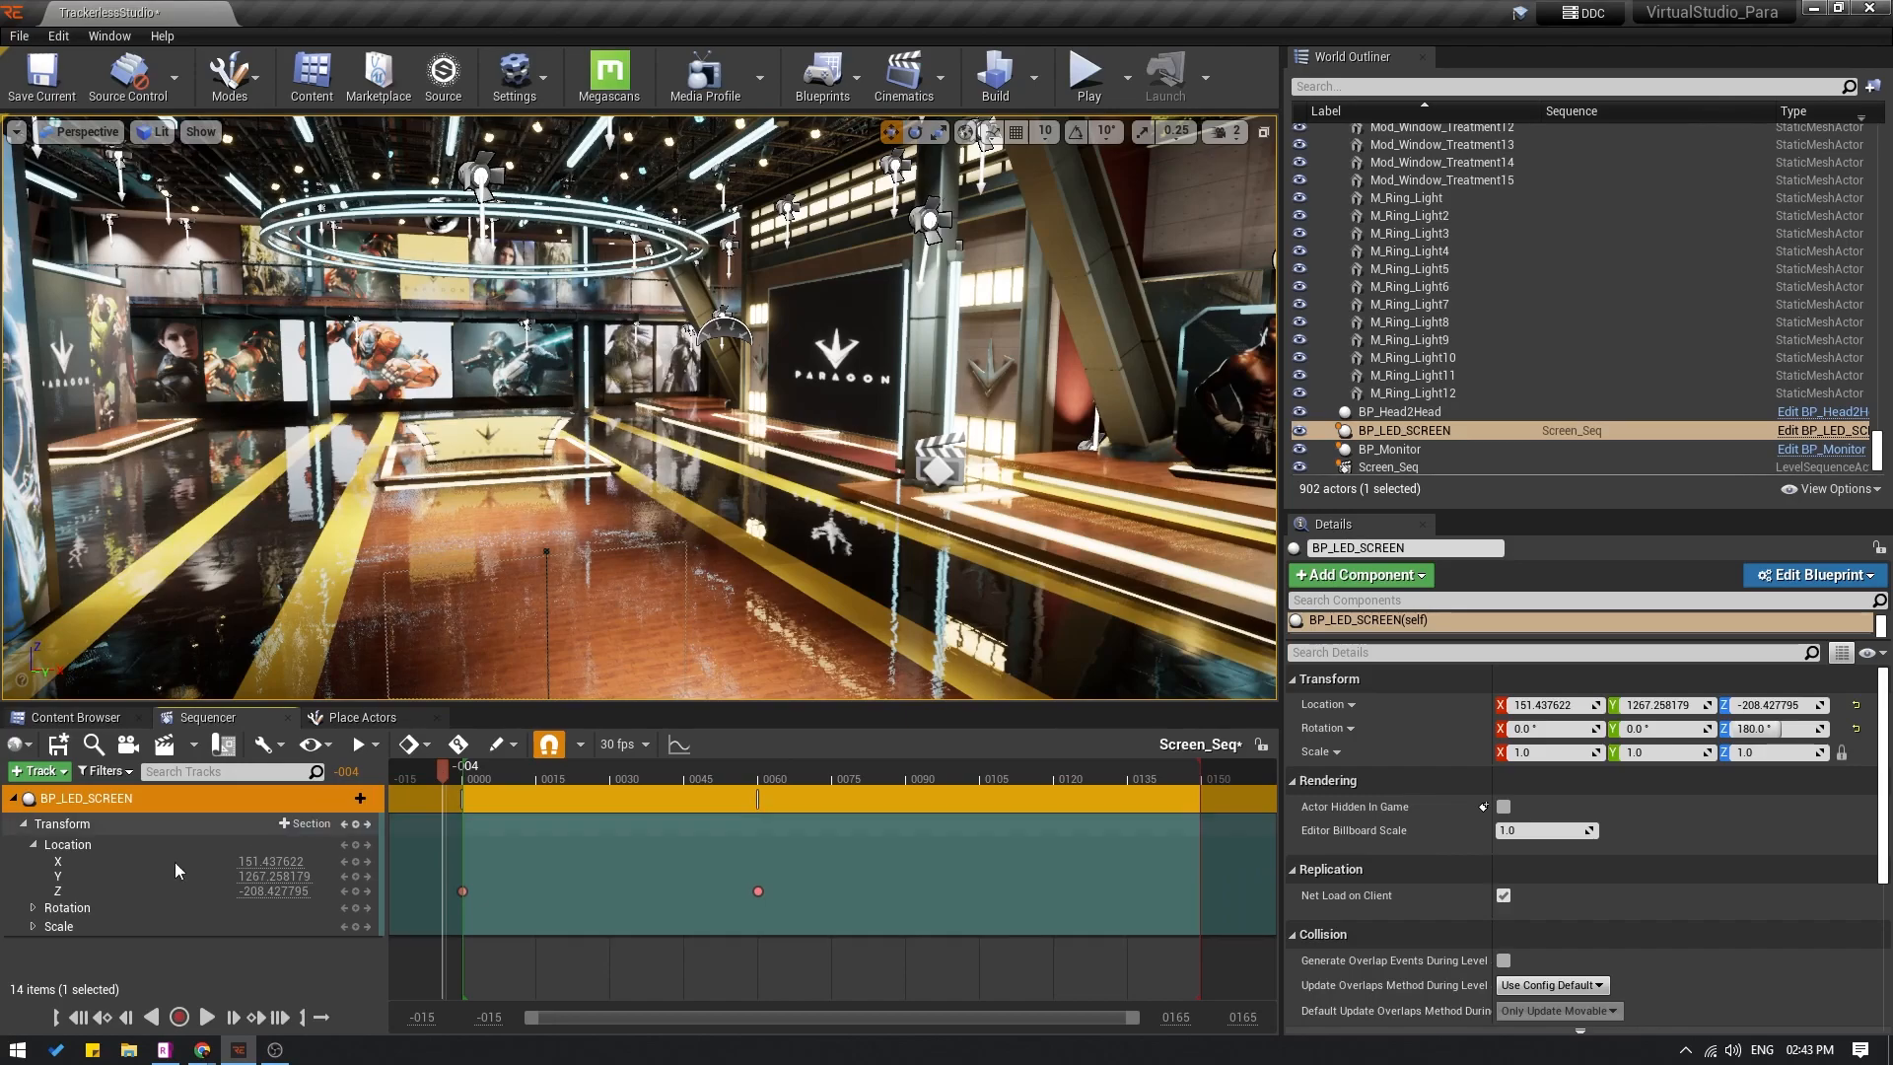
Step: Scrub the playhead to preview the screen rising partway
click(205, 1016)
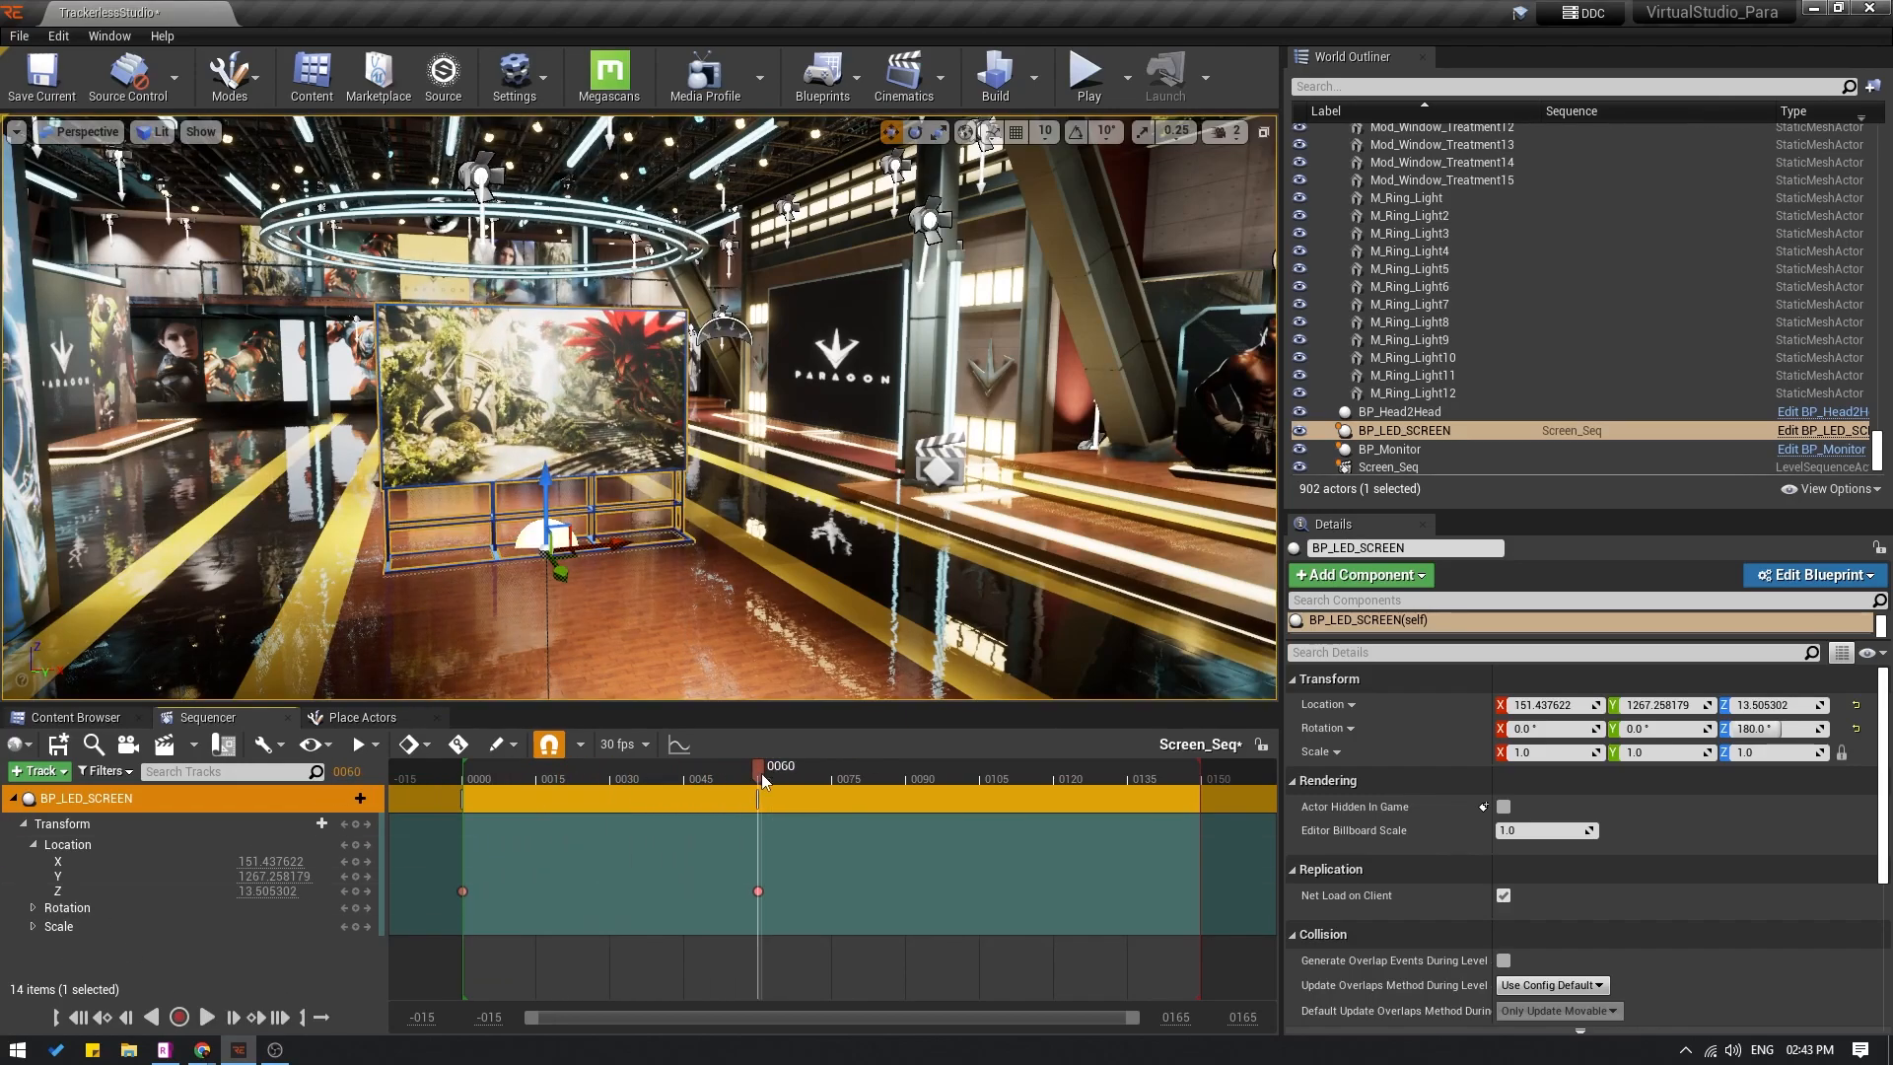
drag(759, 764, 724, 764)
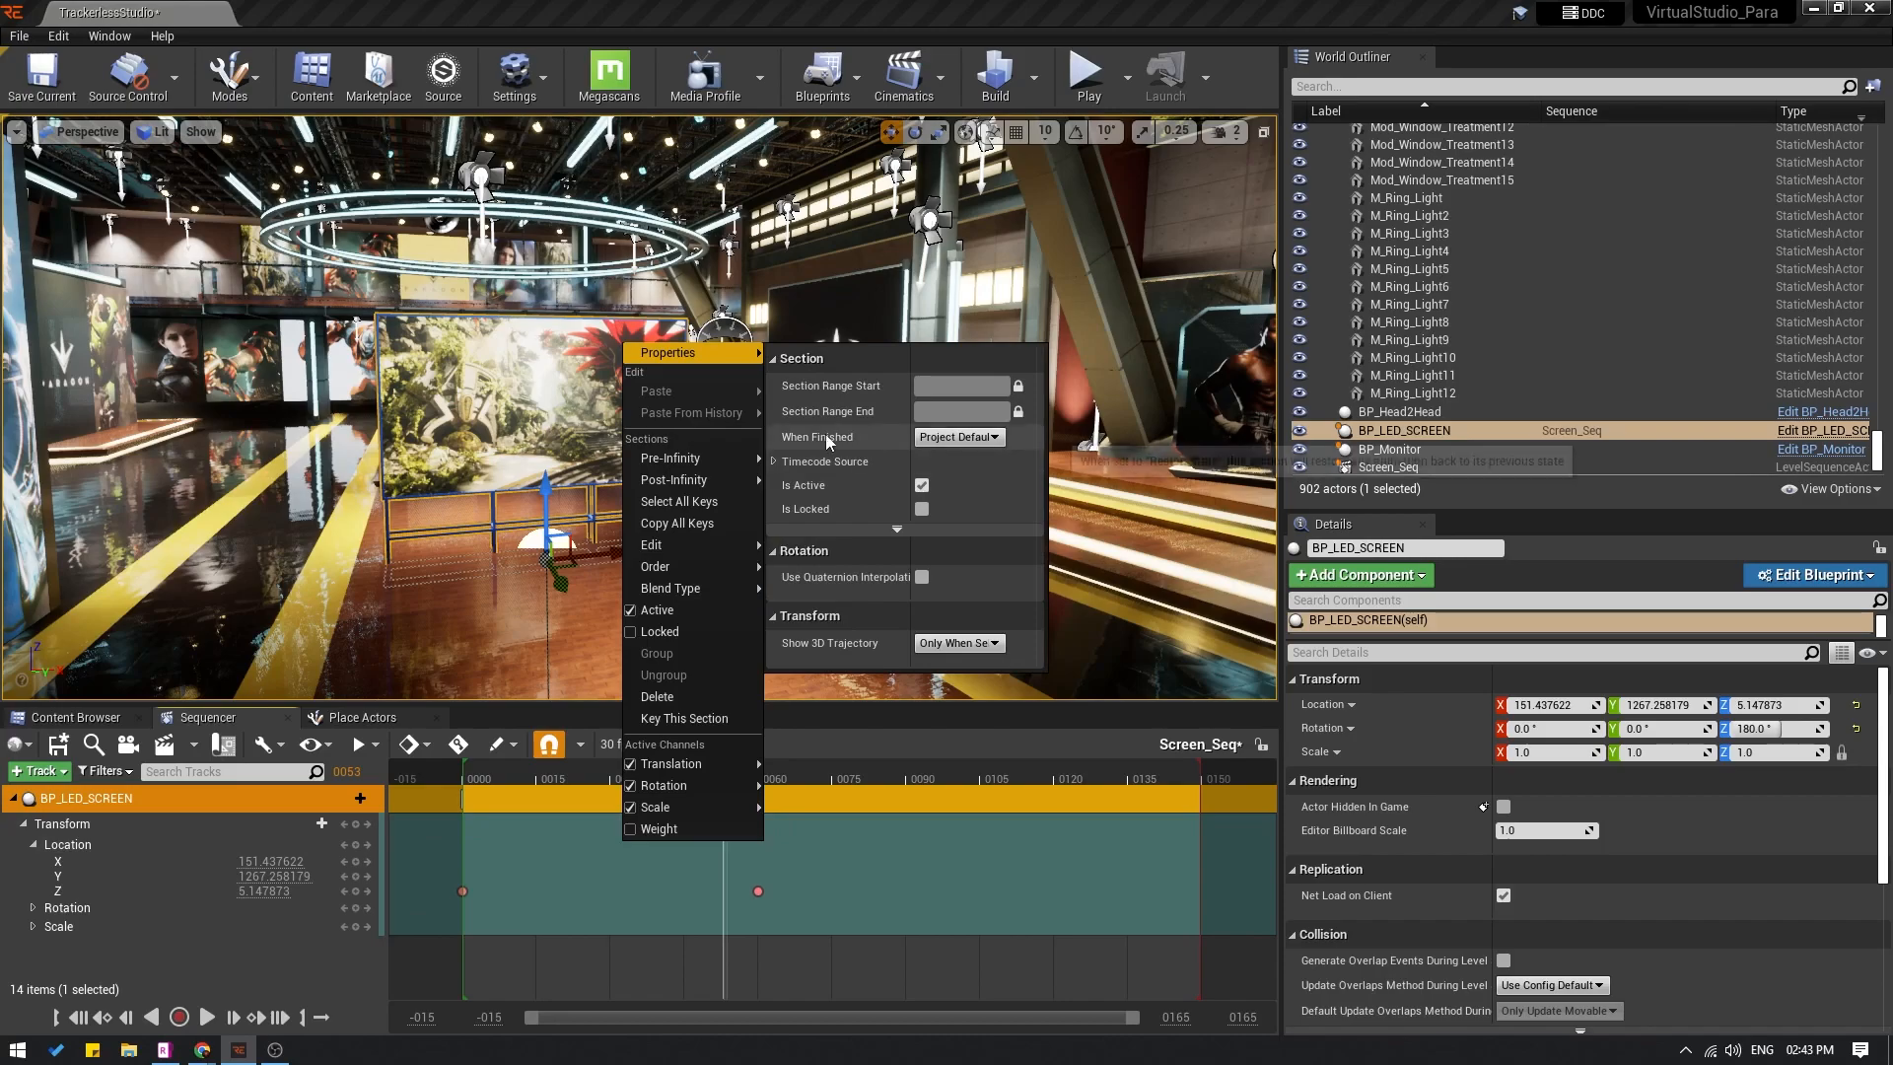
Step: Scrub the timeline to preview the screen rising fully and past the end
click(957, 436)
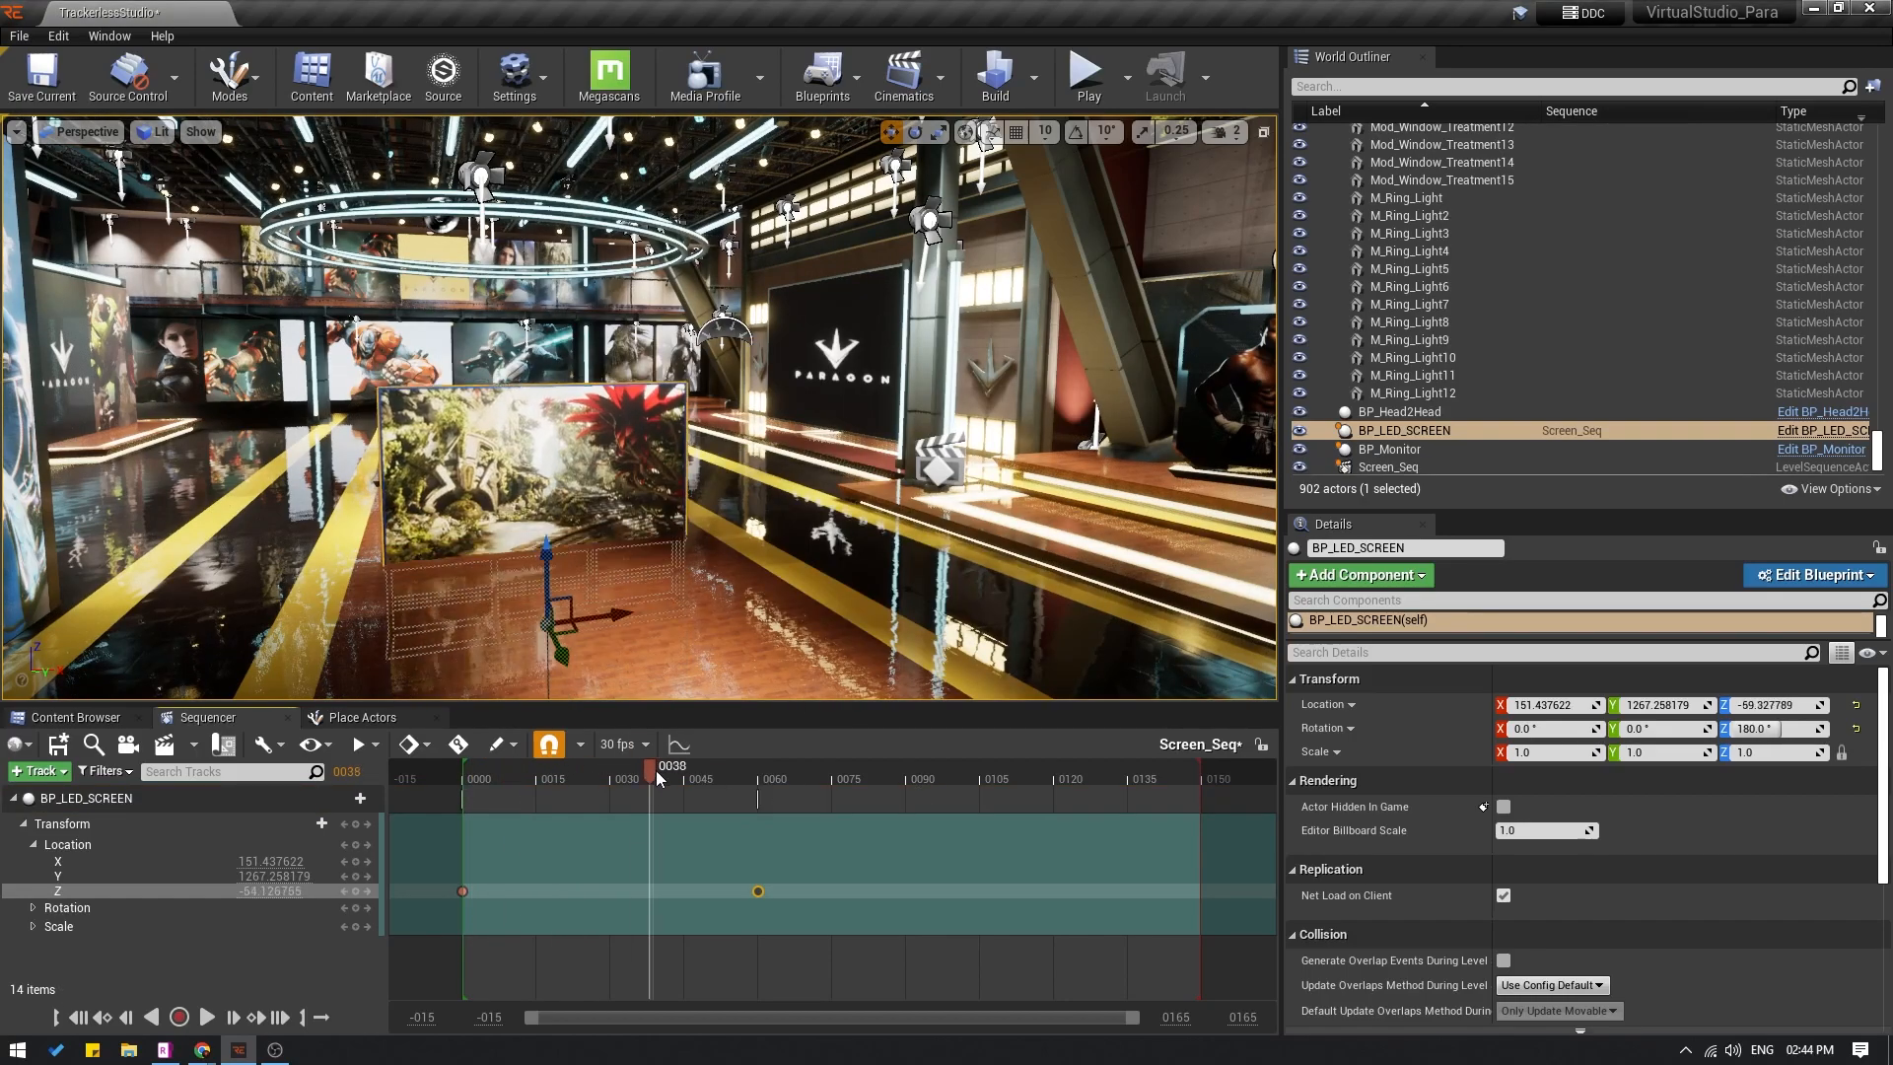
click(694, 765)
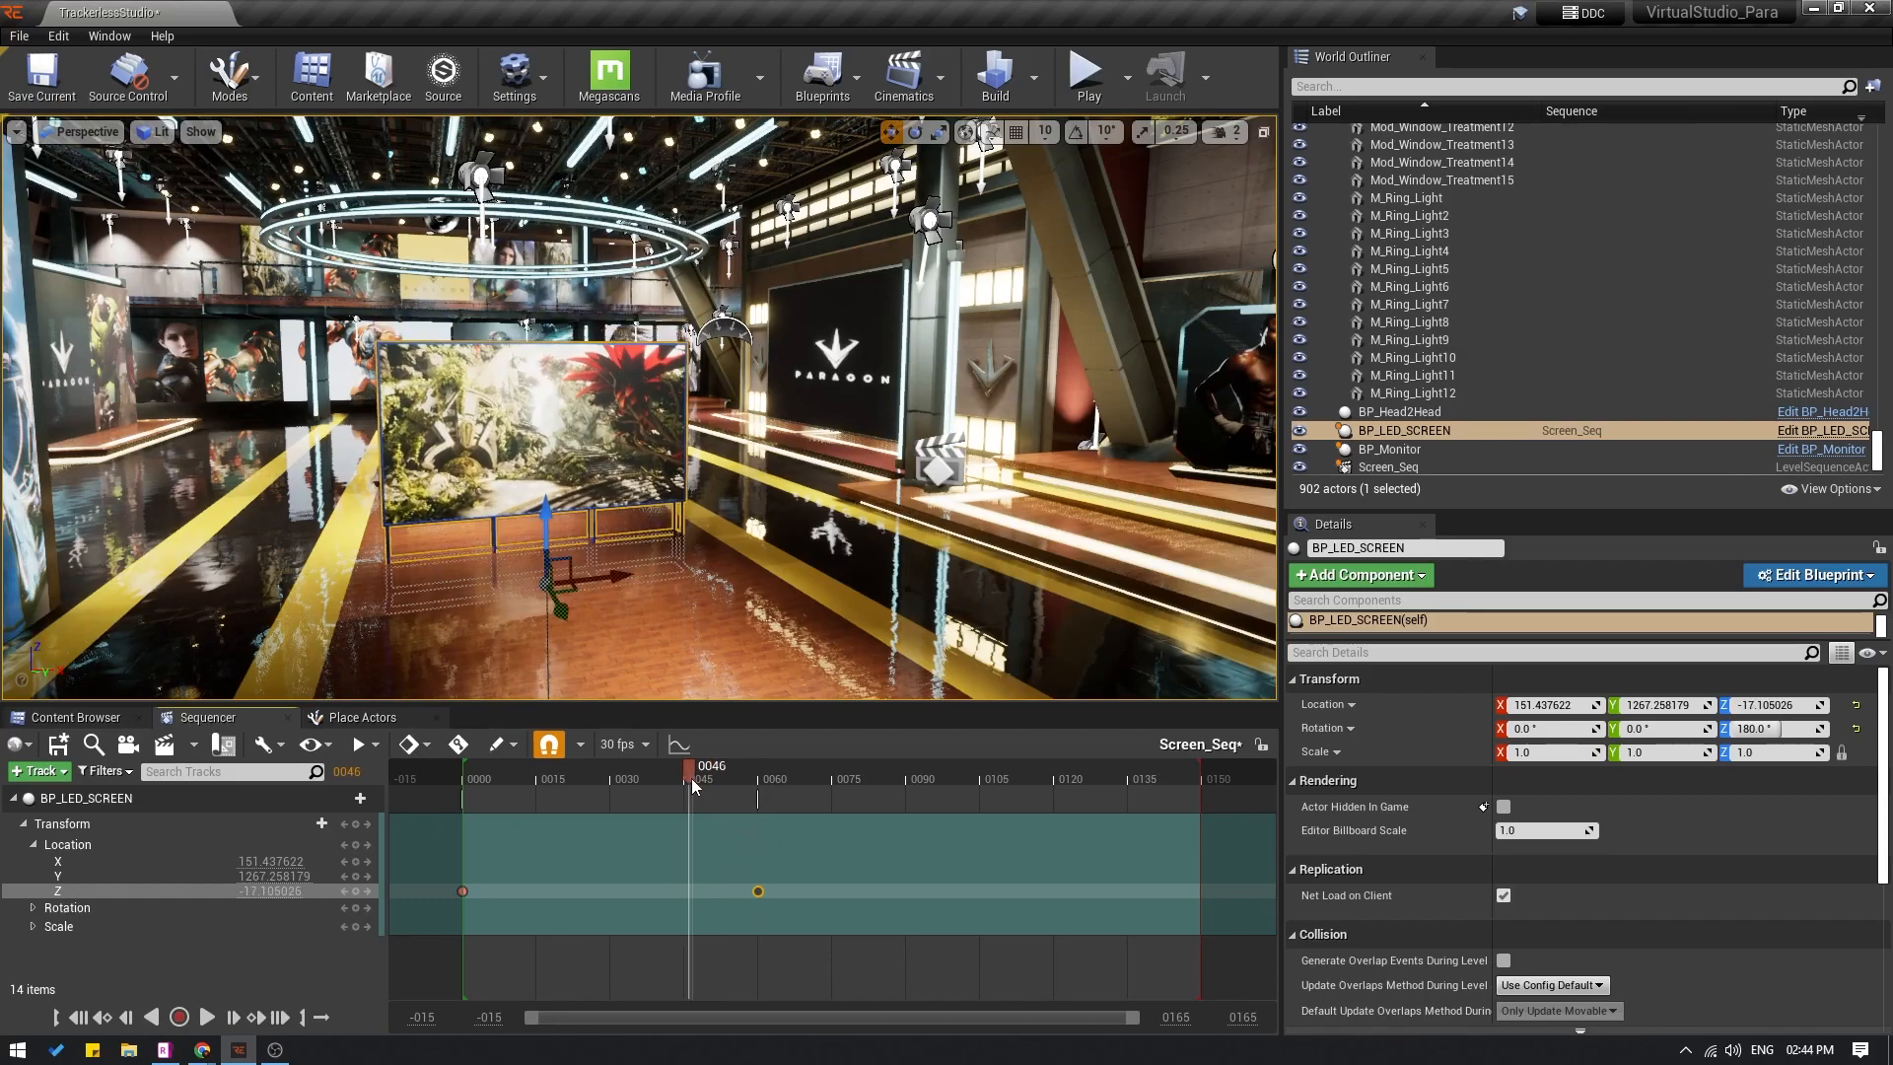
drag(695, 765, 782, 766)
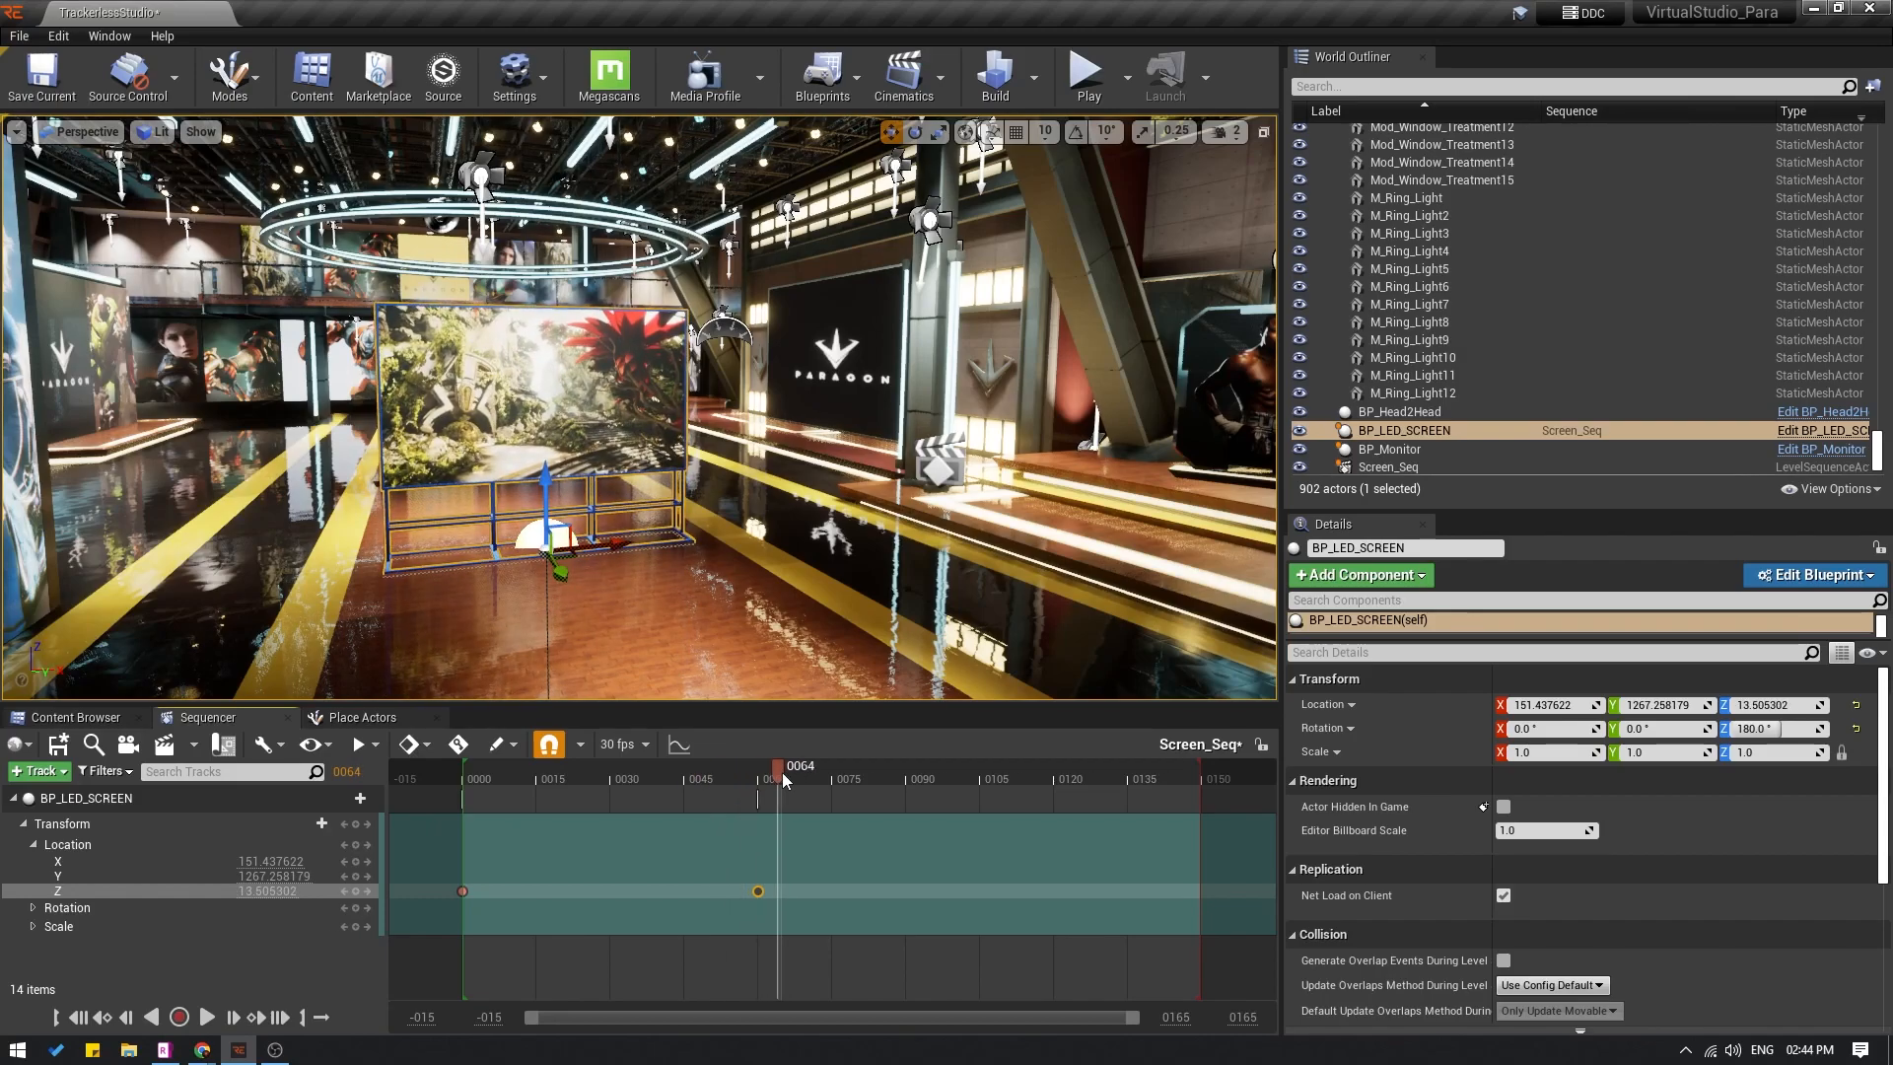
drag(782, 765, 833, 766)
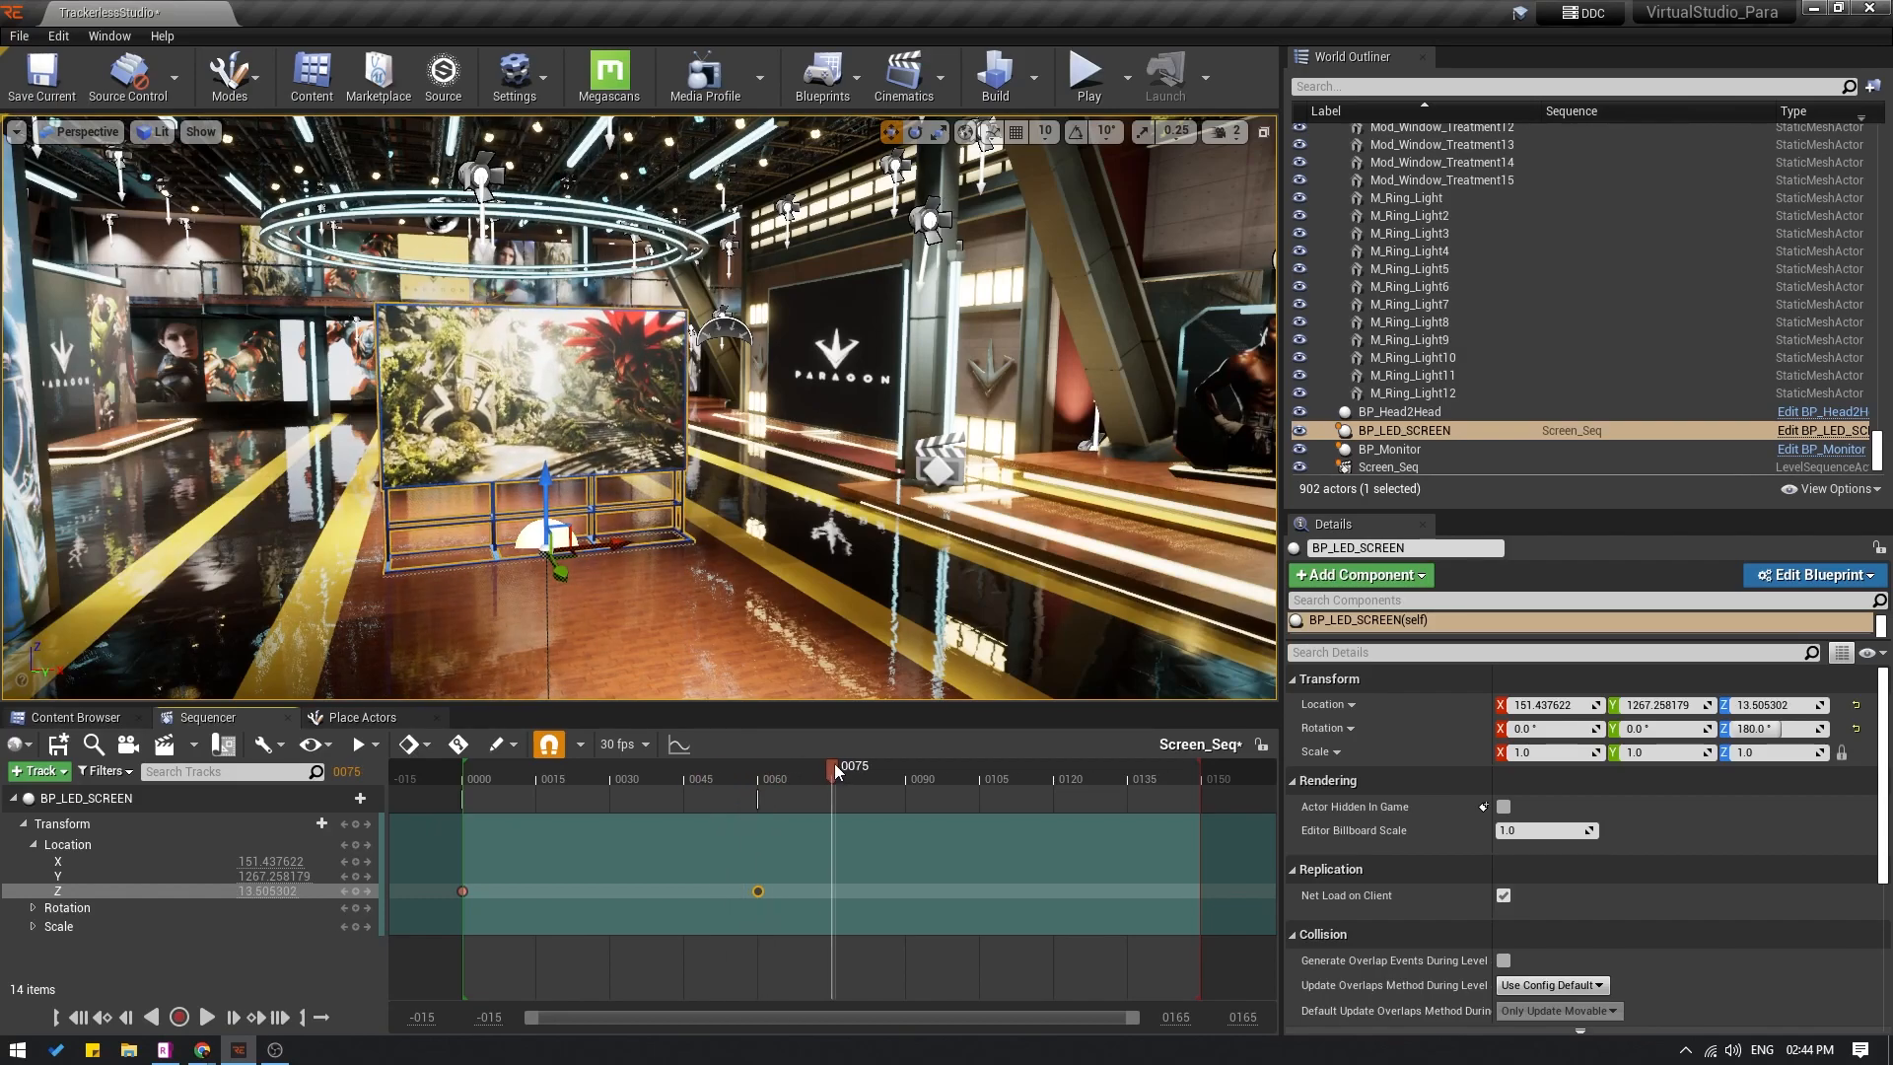
click(758, 766)
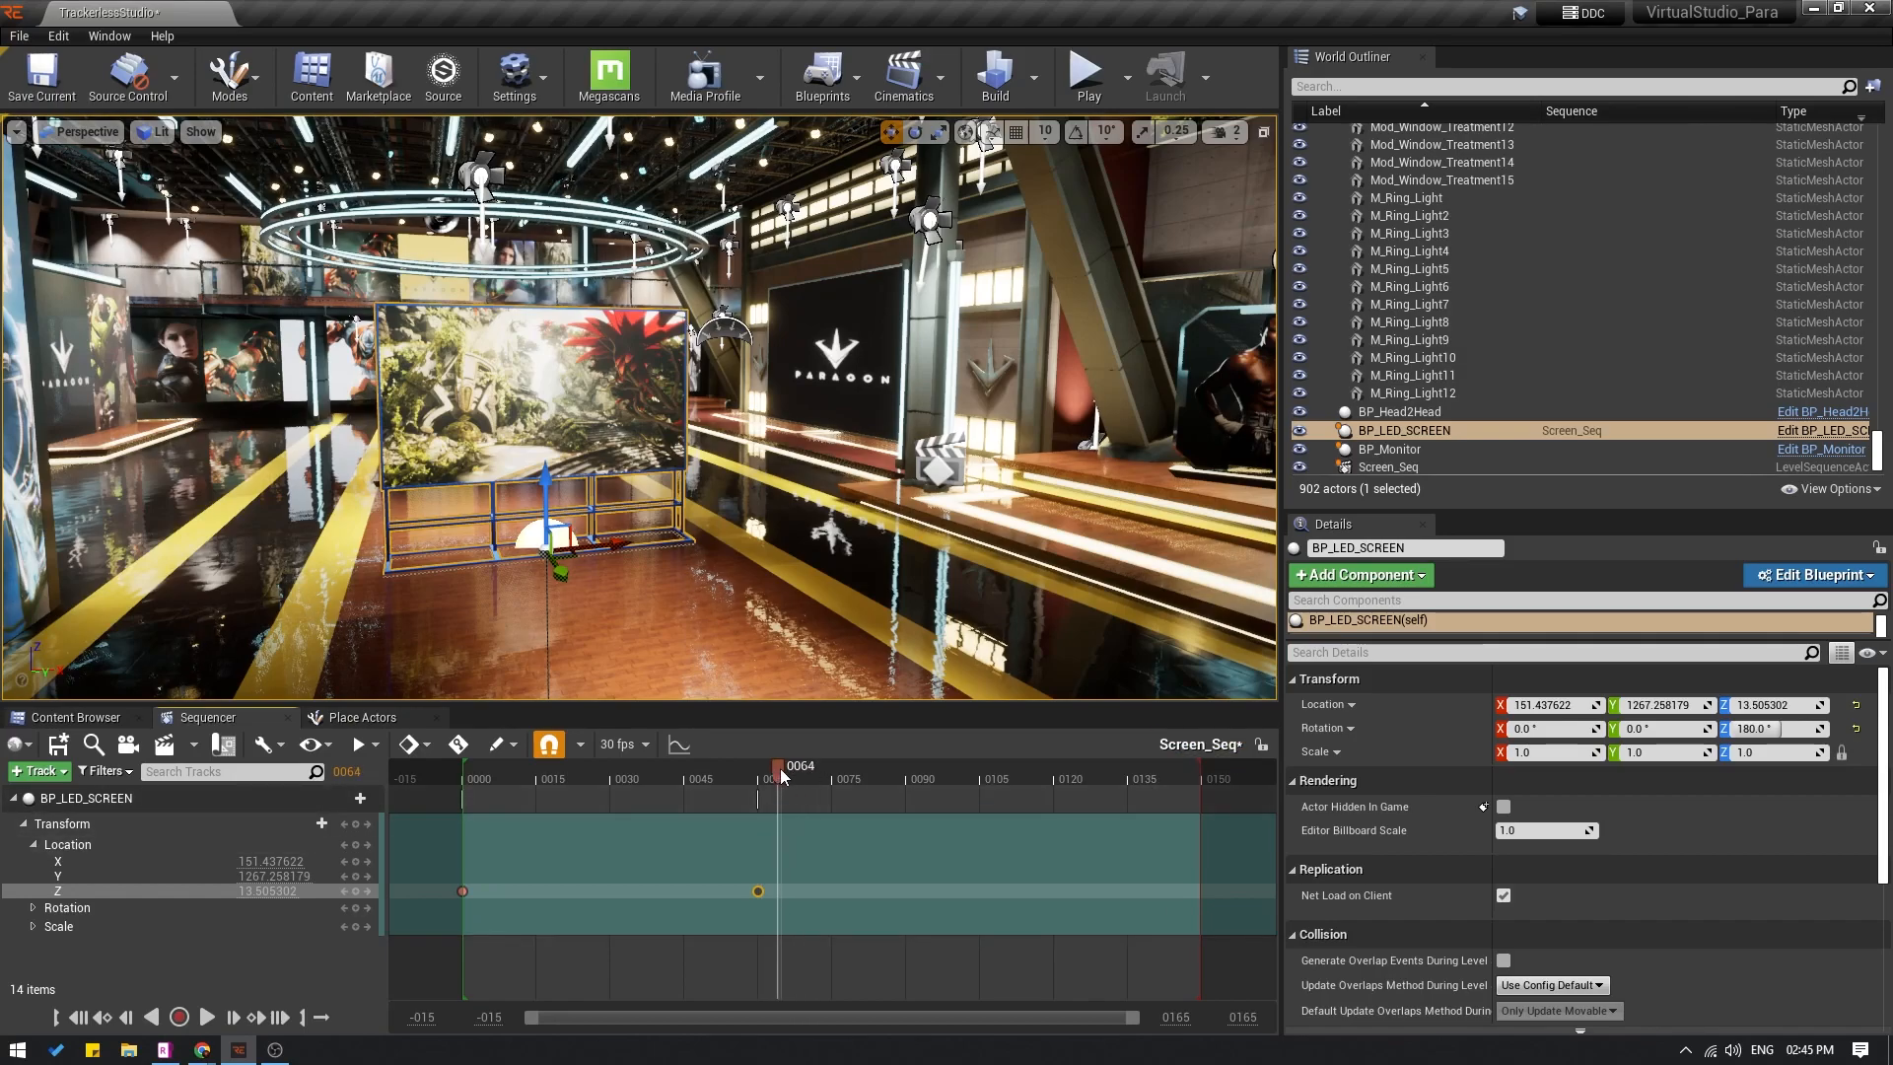
Step: Drag the playback range end marker to about frame 60
drag(782, 768, 764, 767)
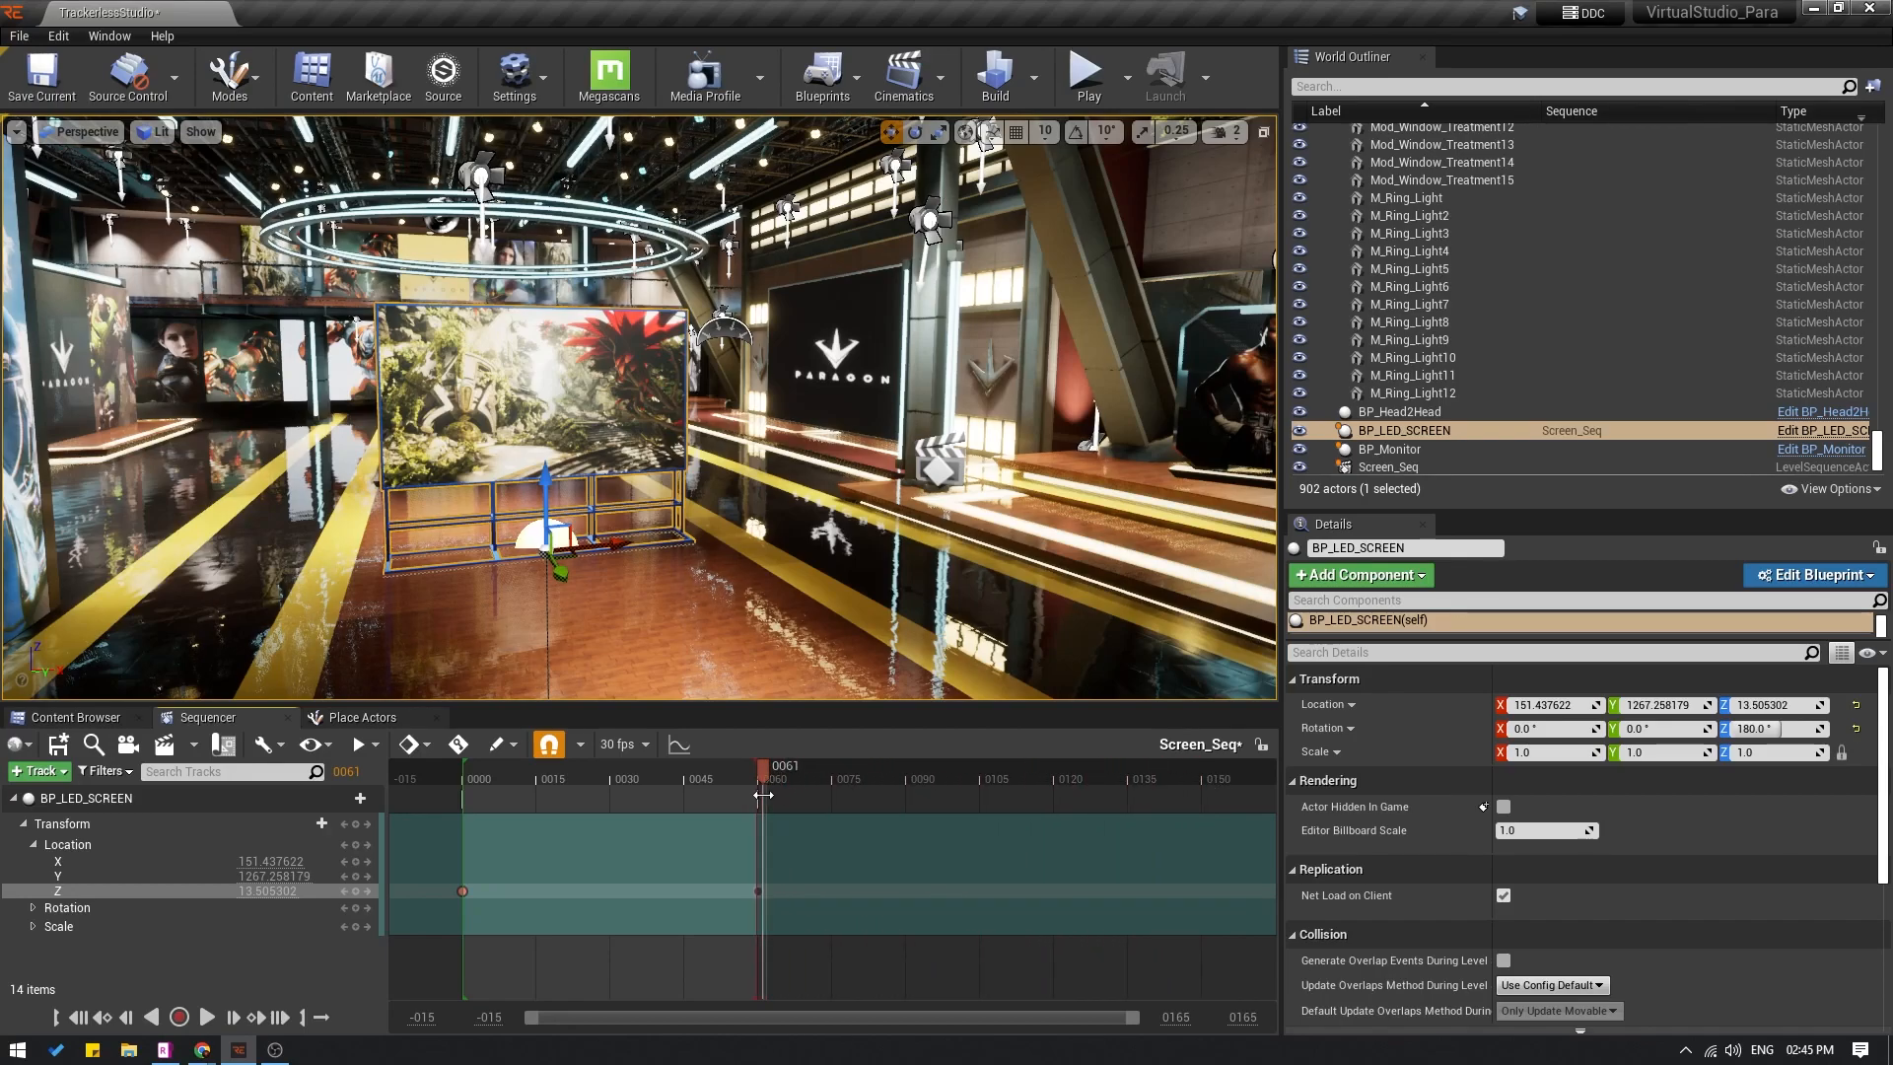
click(757, 891)
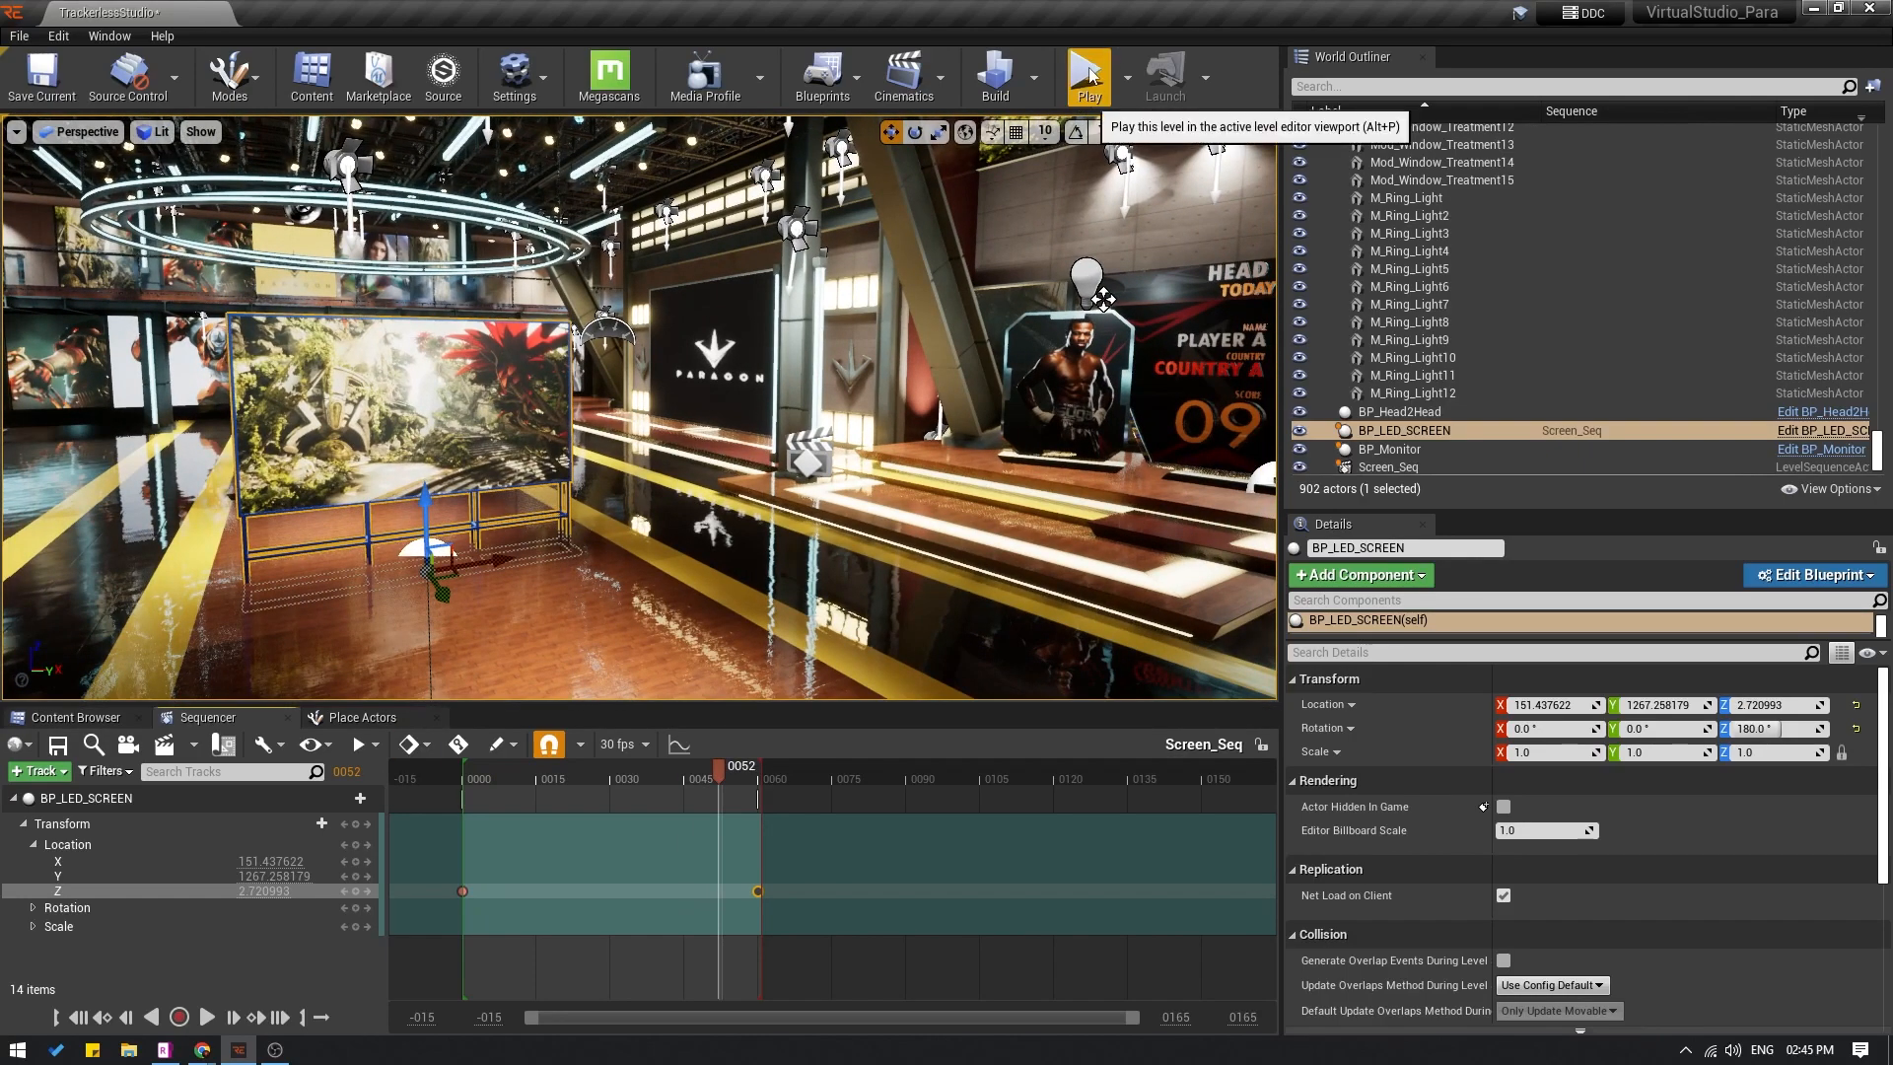
Step: Play the studio level in the viewport so RealityHub can drive it
click(1086, 75)
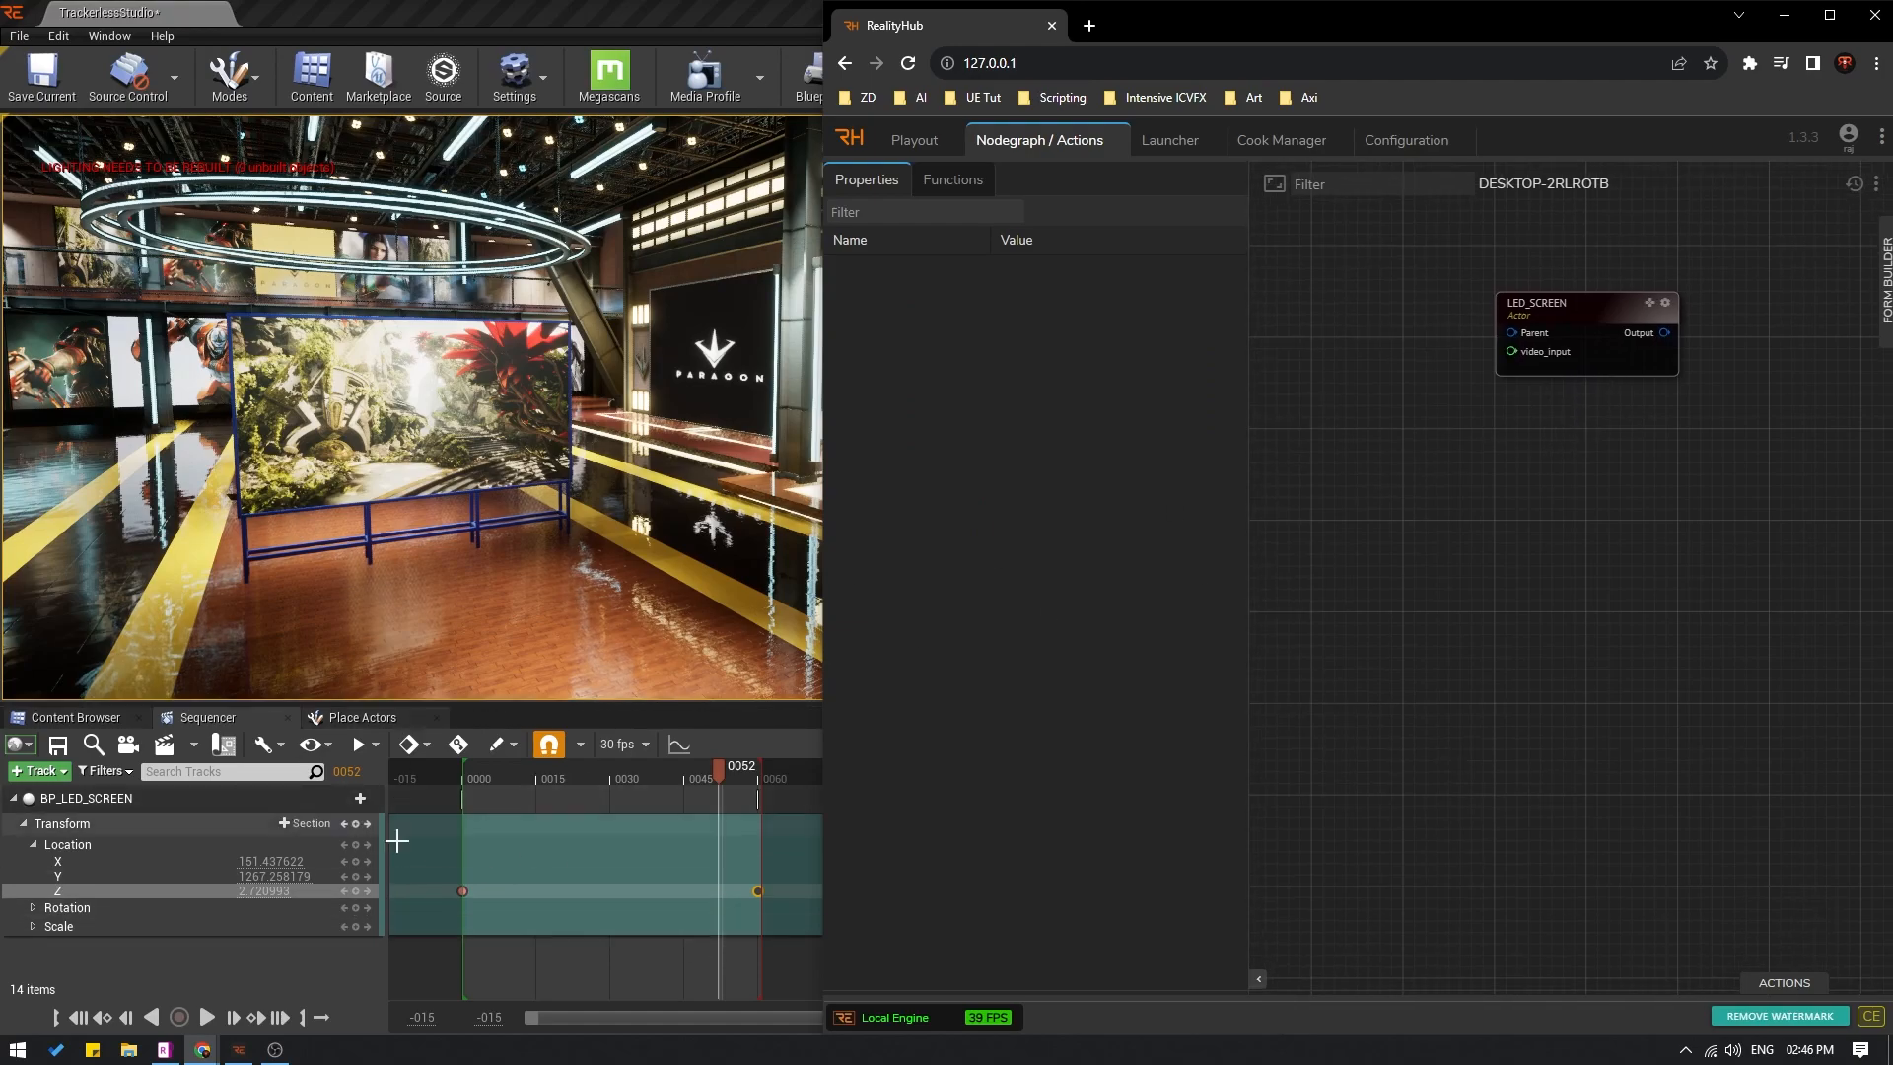
Step: Add the Screen_Seq_0 level sequence node beside the repositioned LED_SCREEN node
drag(1587, 327, 1555, 350)
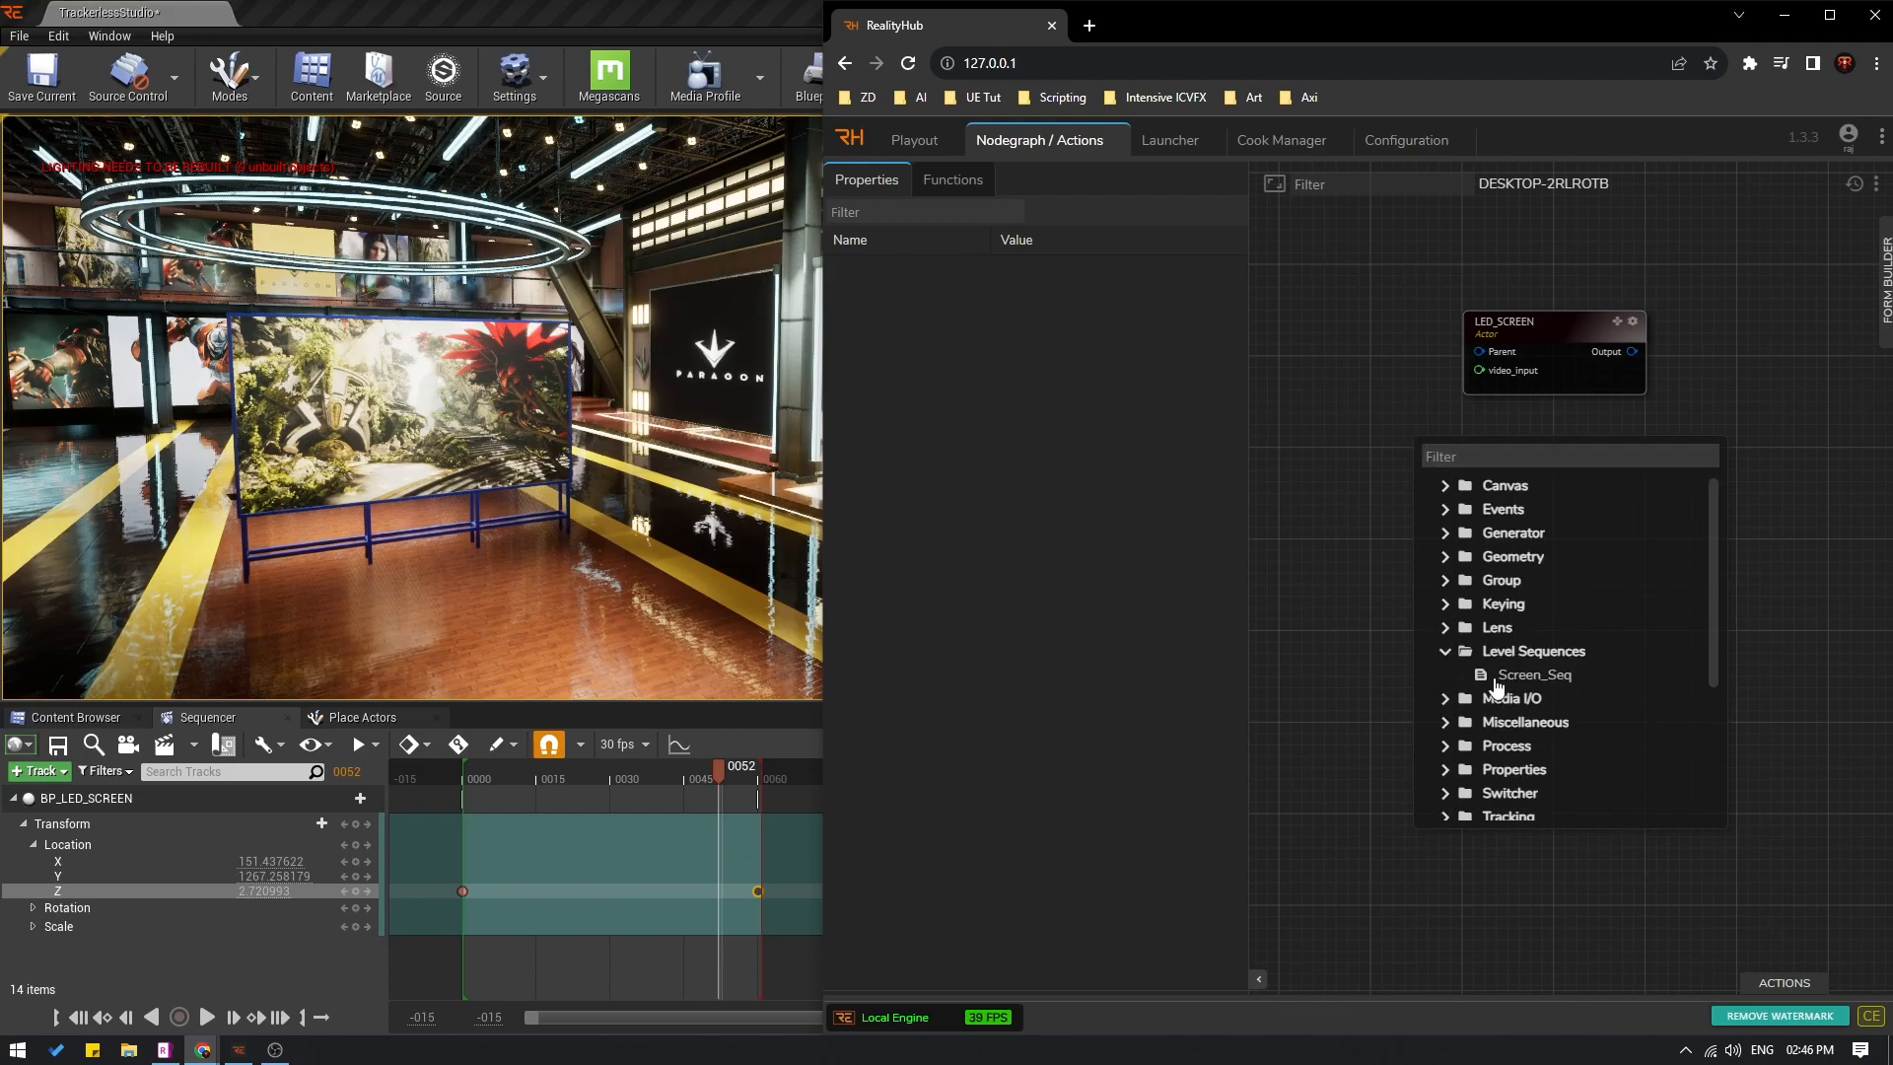
click(1534, 674)
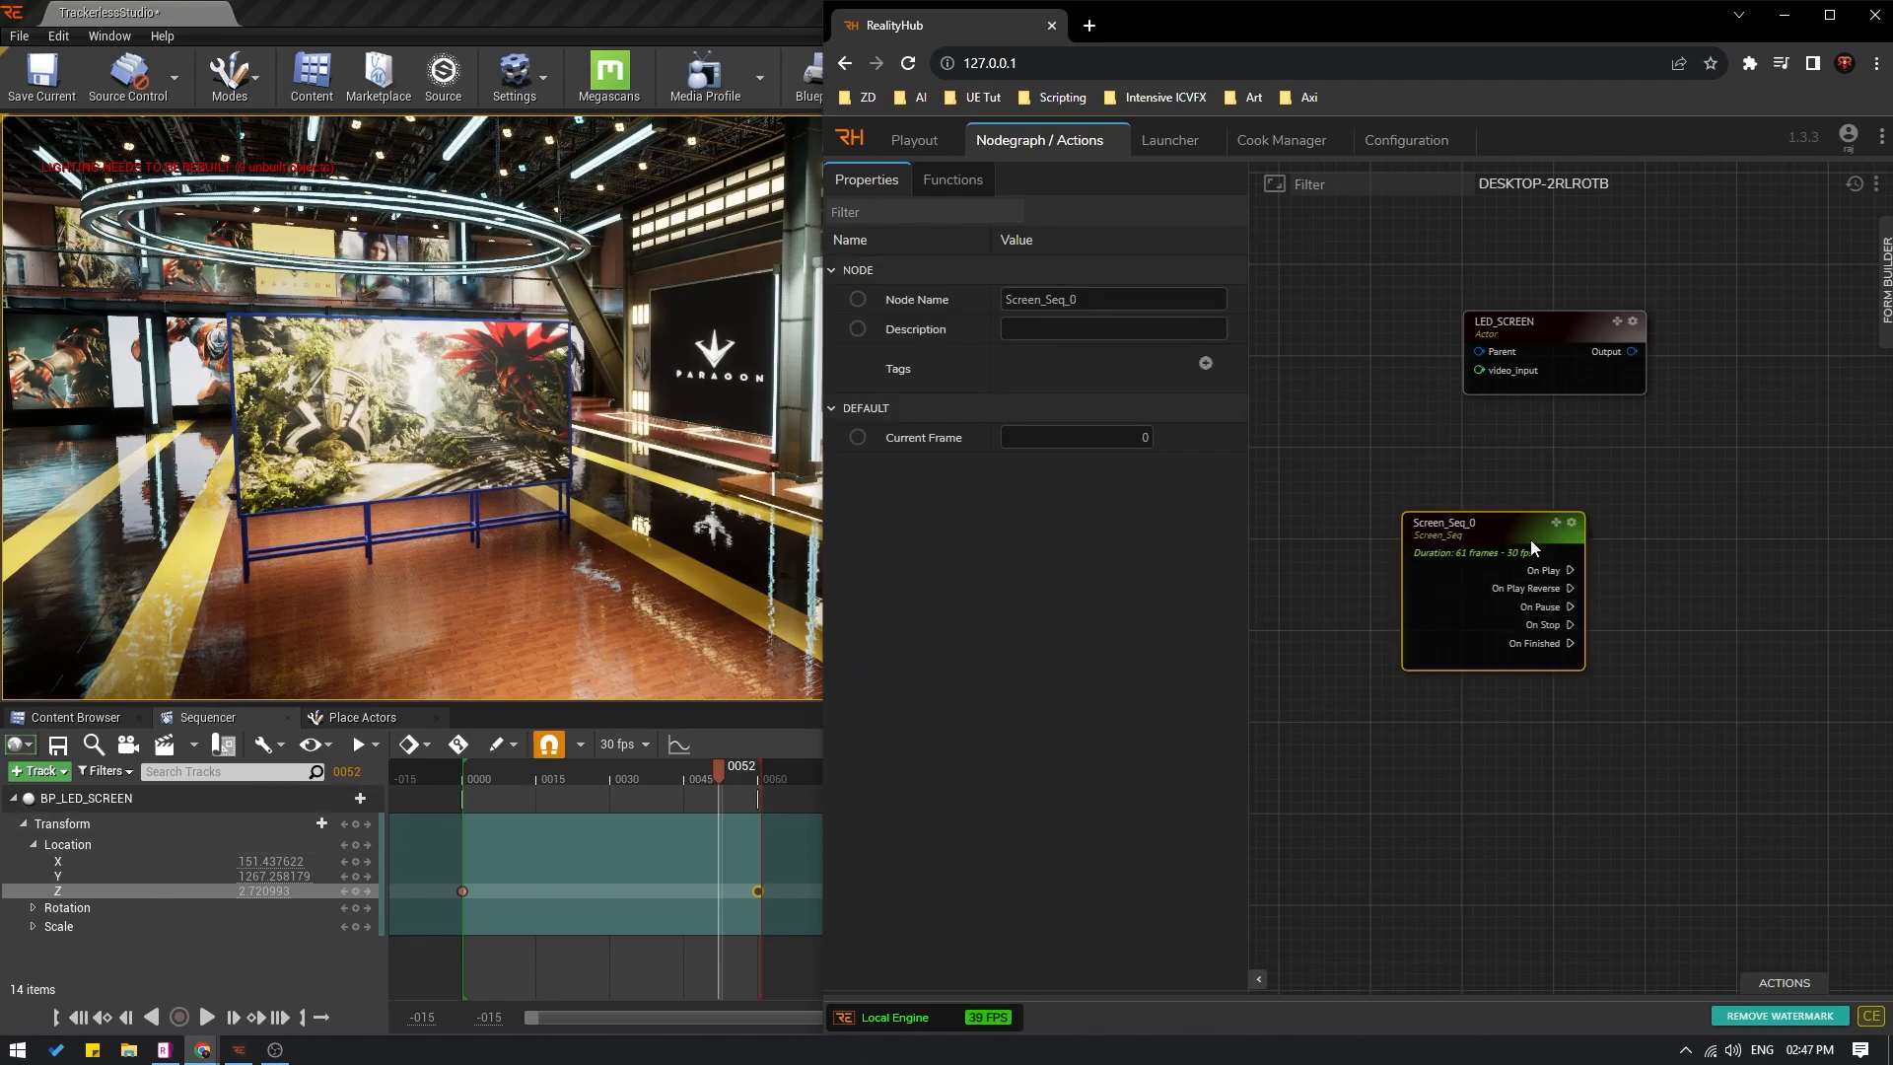
drag(1492, 525, 1500, 527)
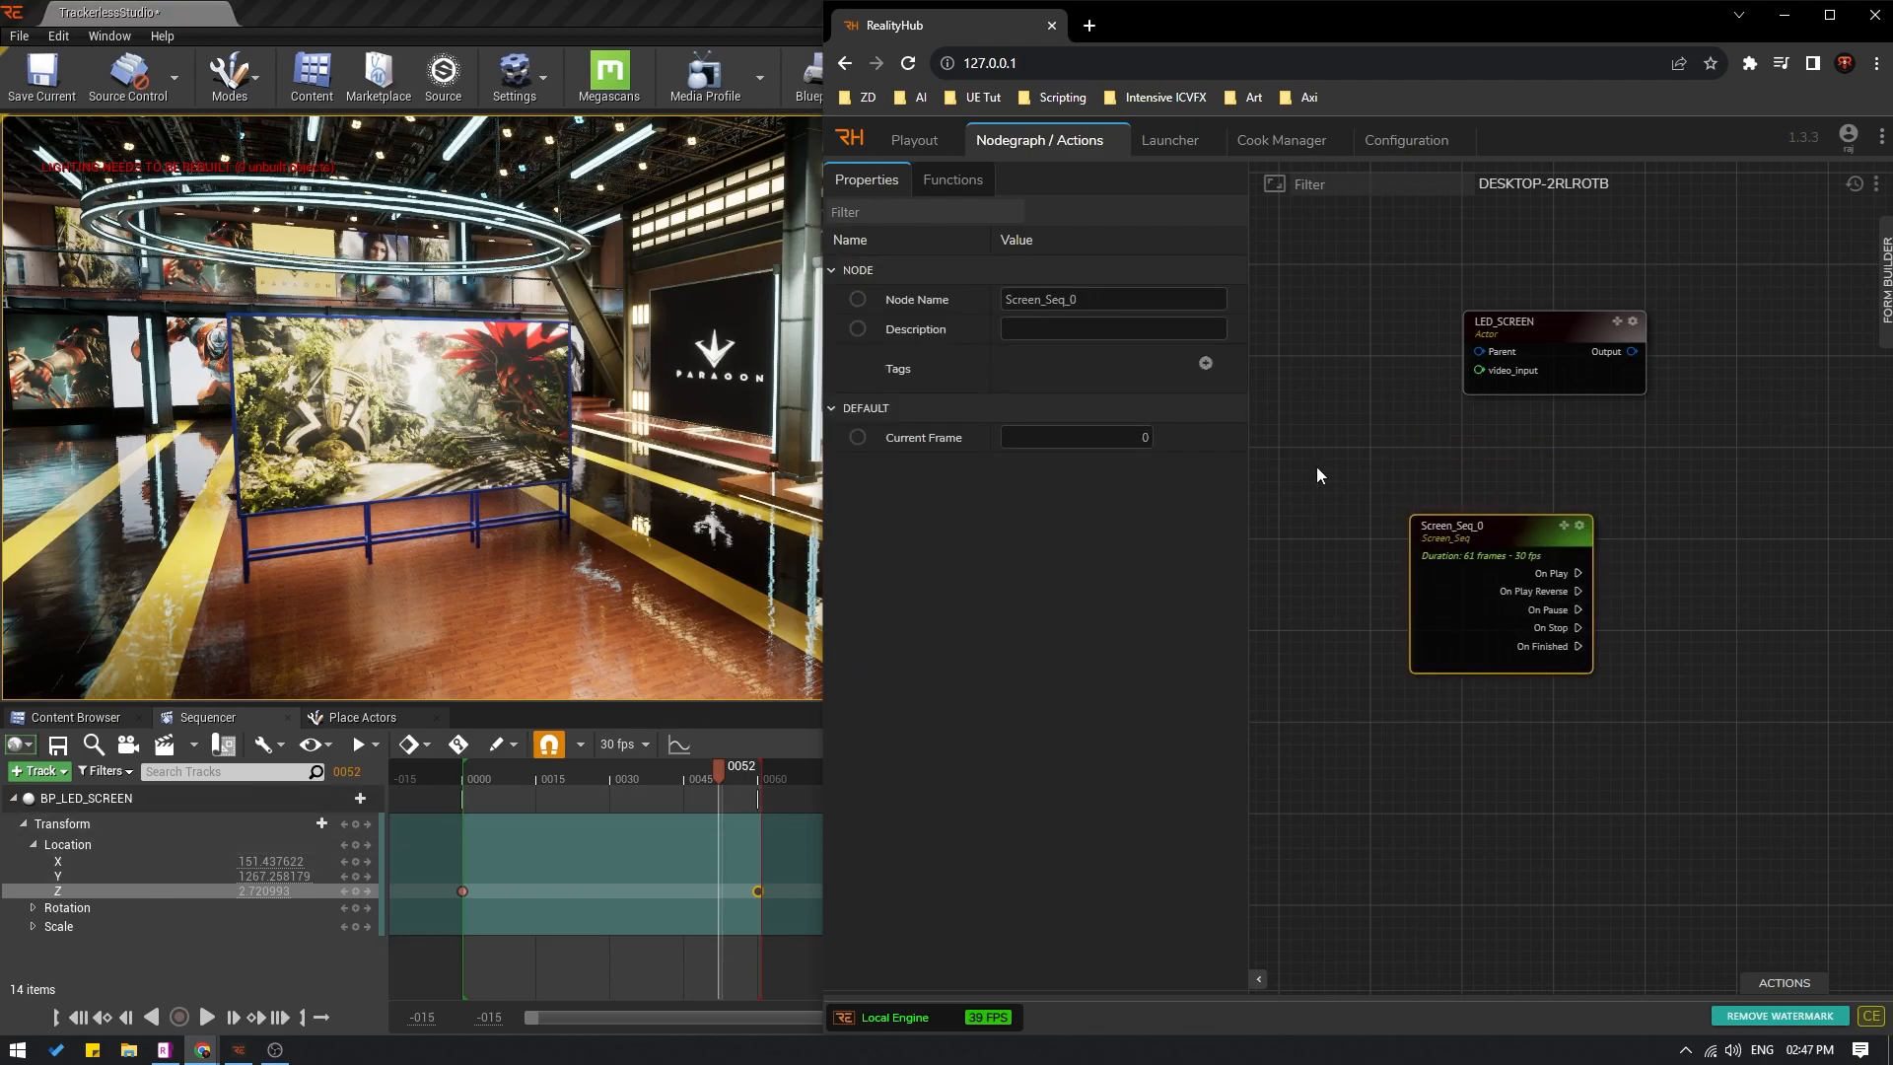
Step: Fire Screen_Seq_0's Play and PlayReverse functions to raise and lower the screen
click(953, 178)
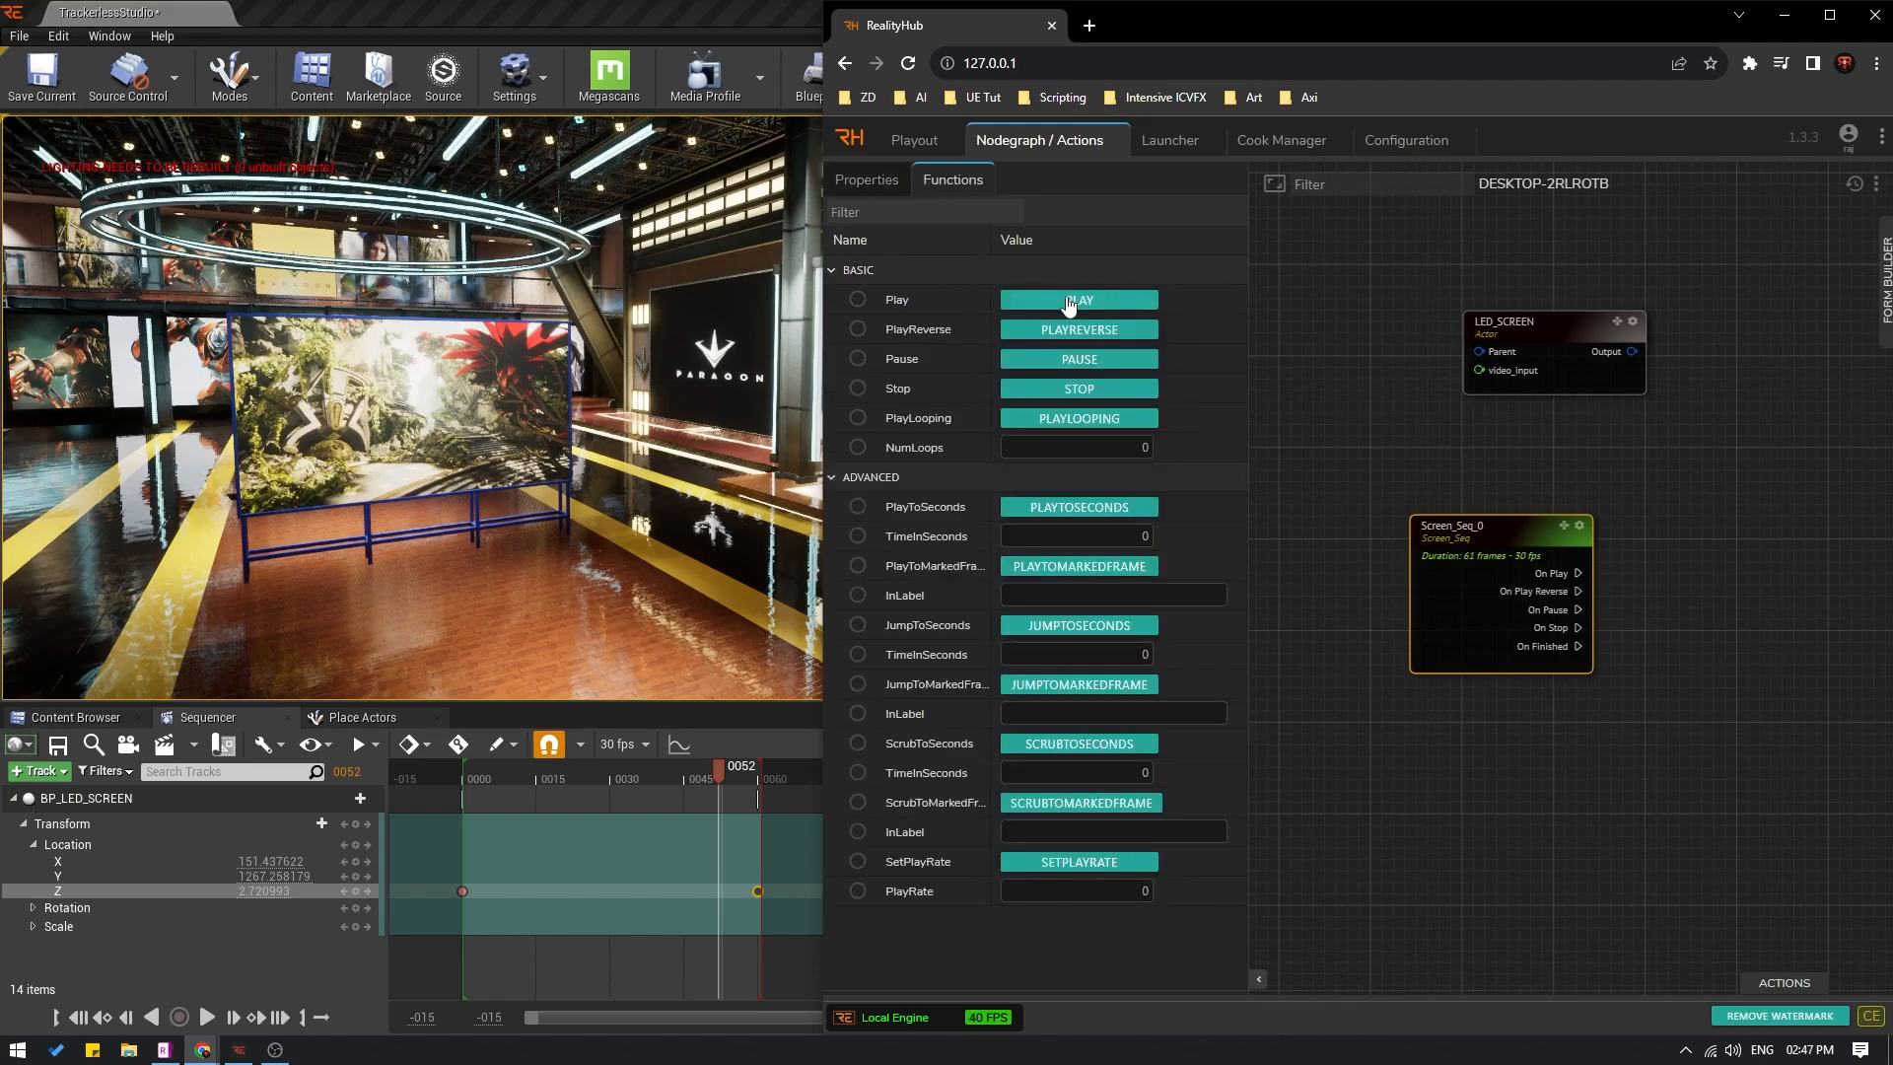
click(1077, 298)
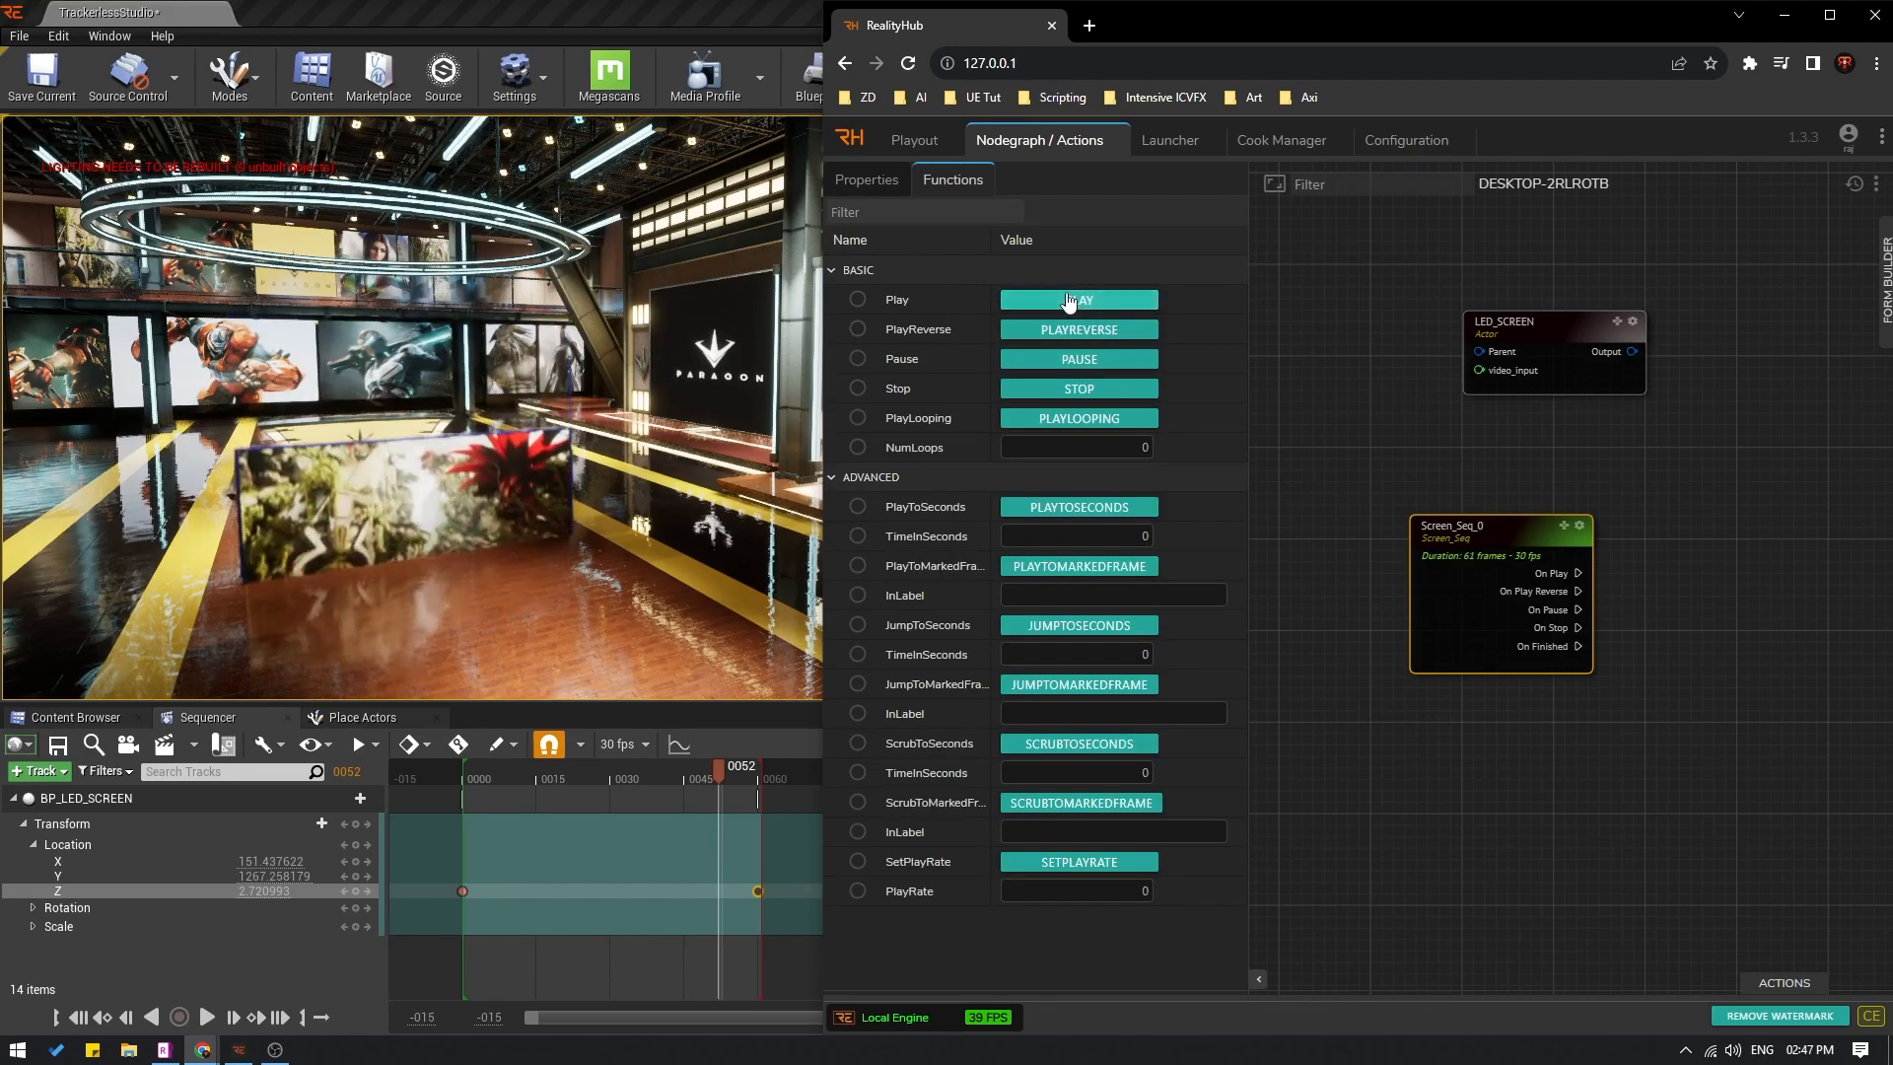
click(1077, 298)
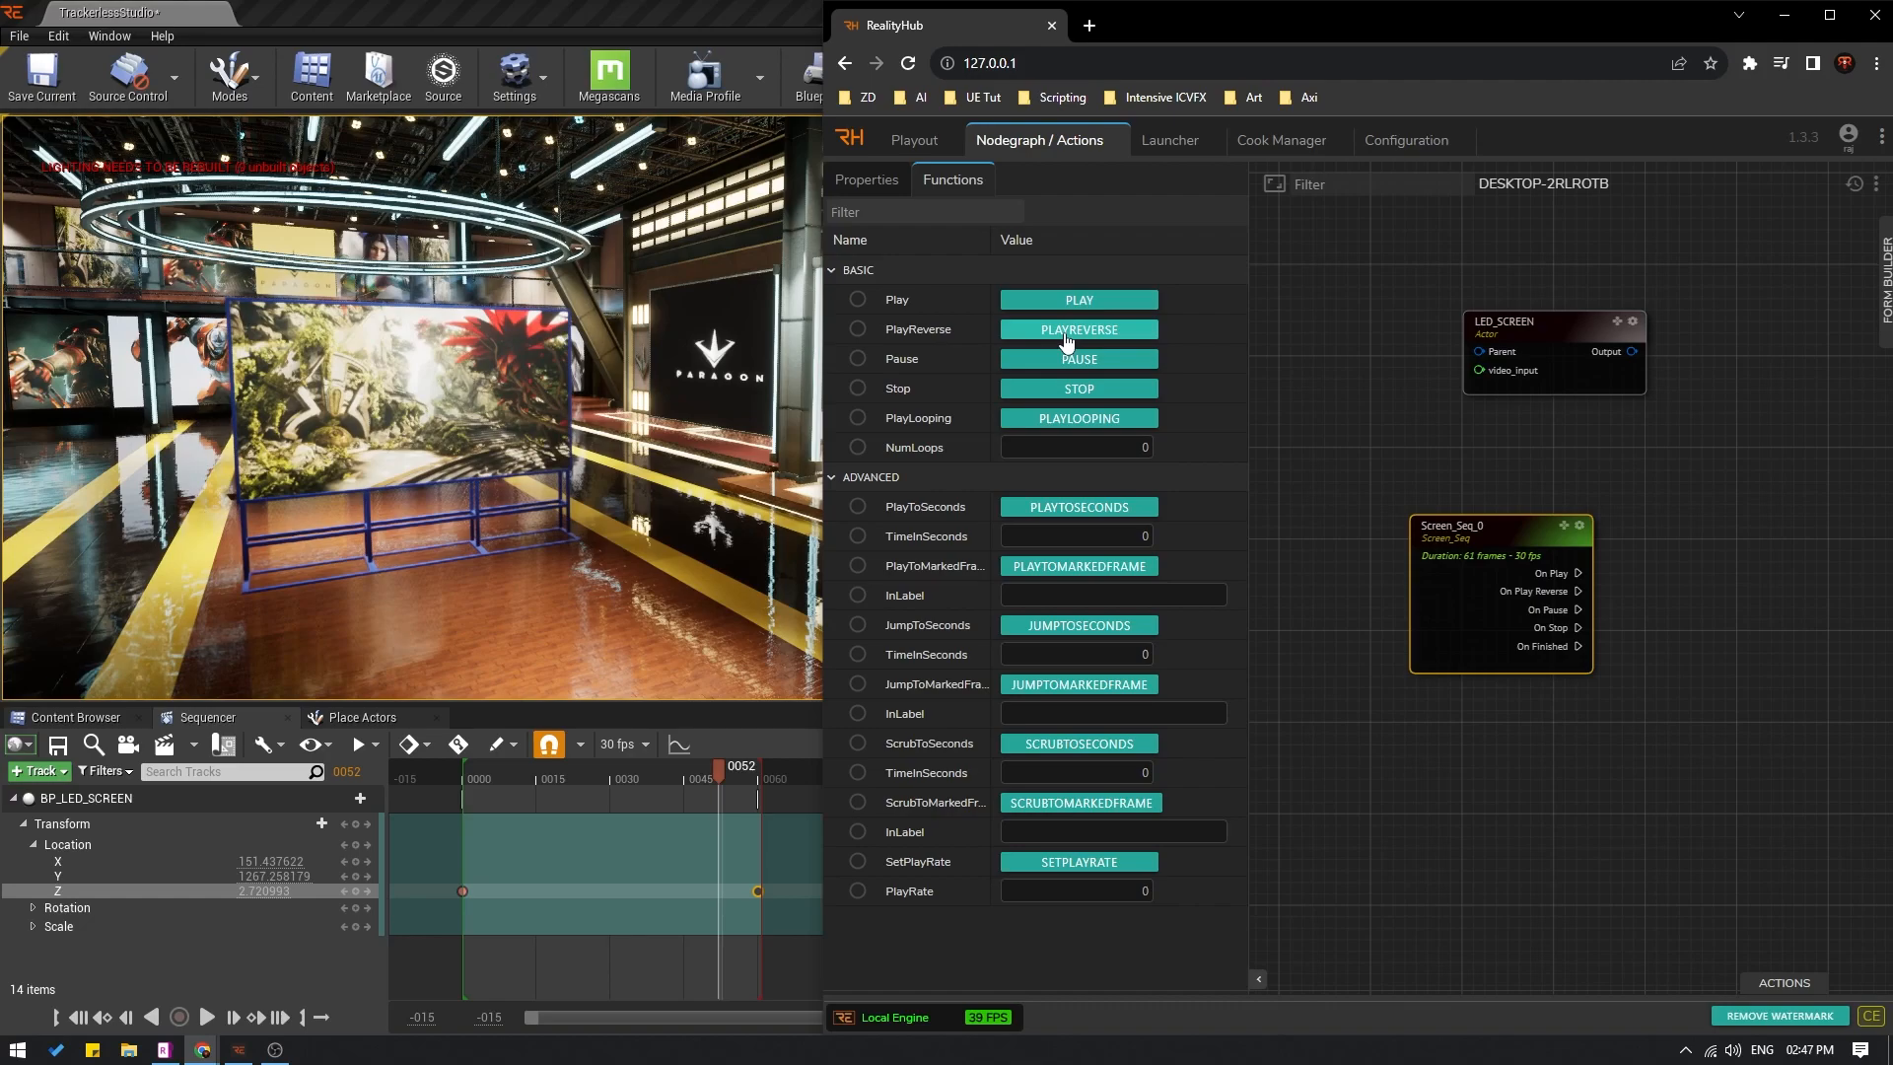
click(1078, 329)
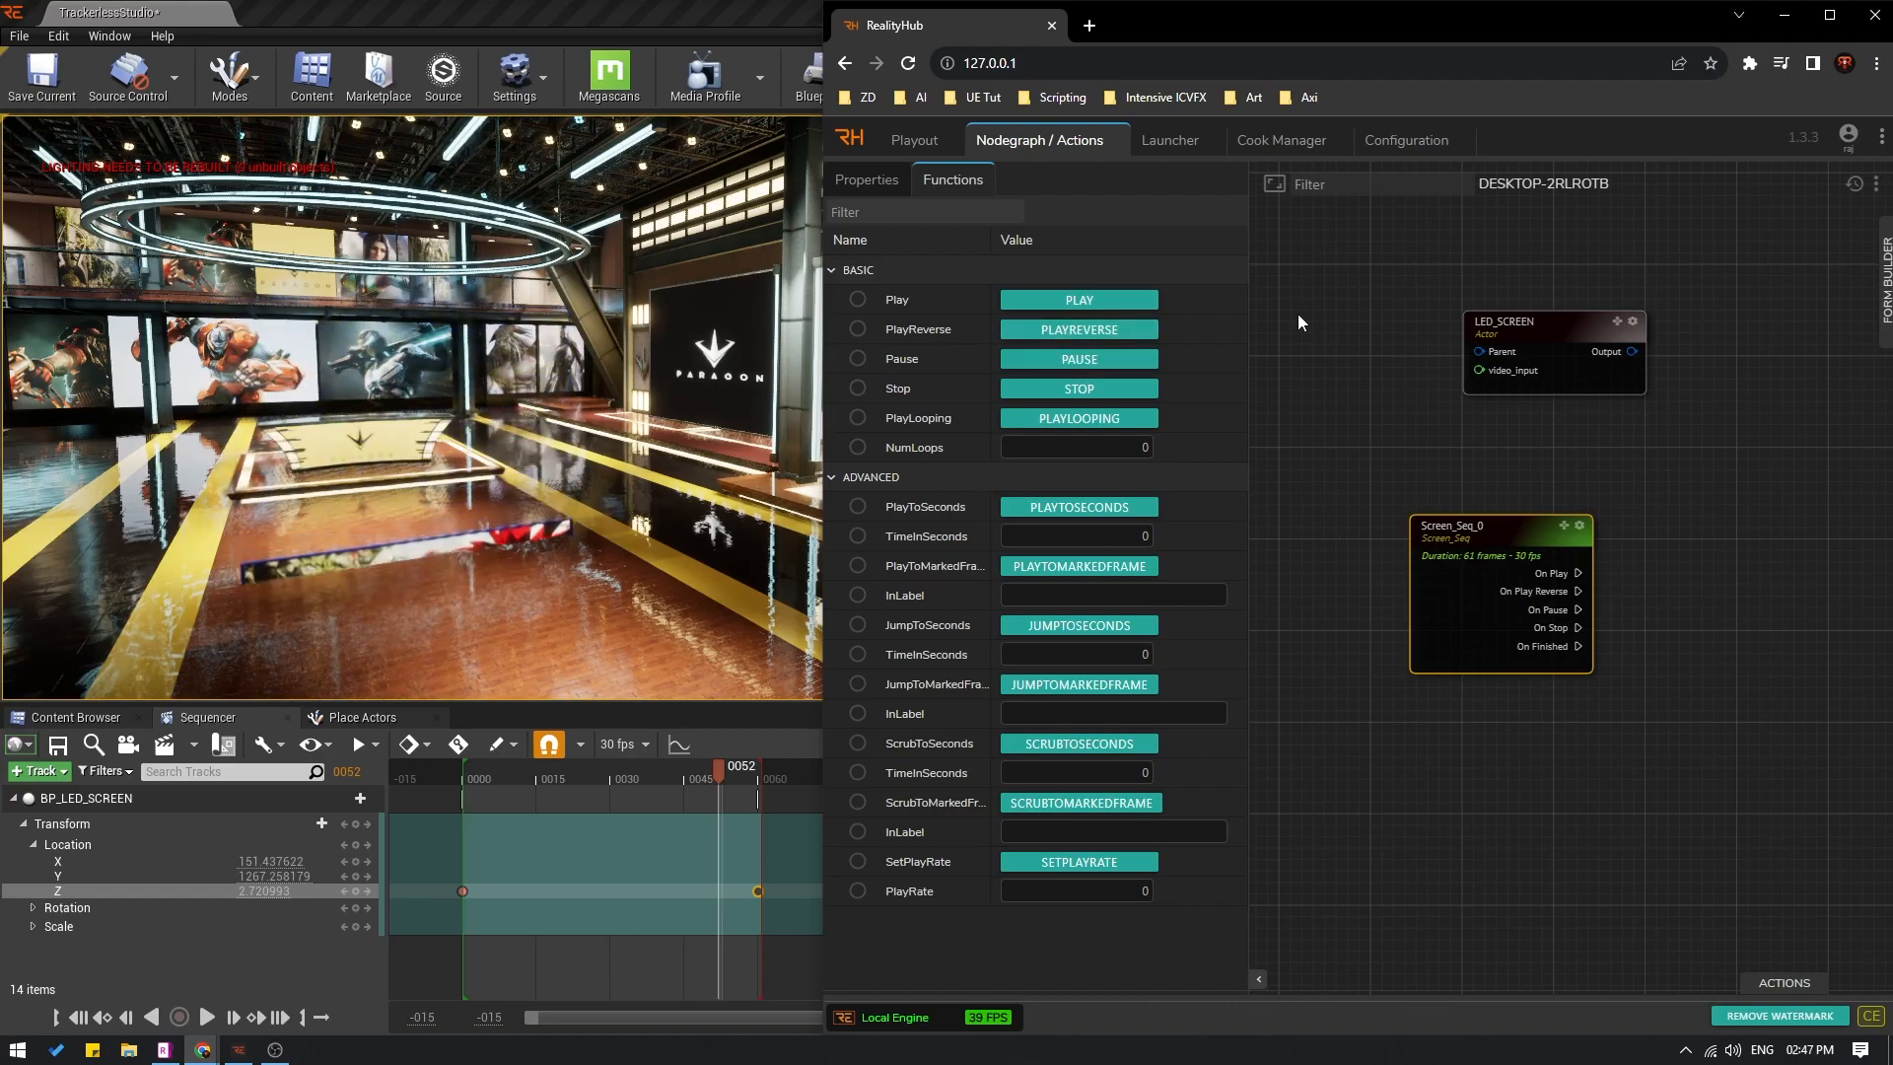
click(1076, 298)
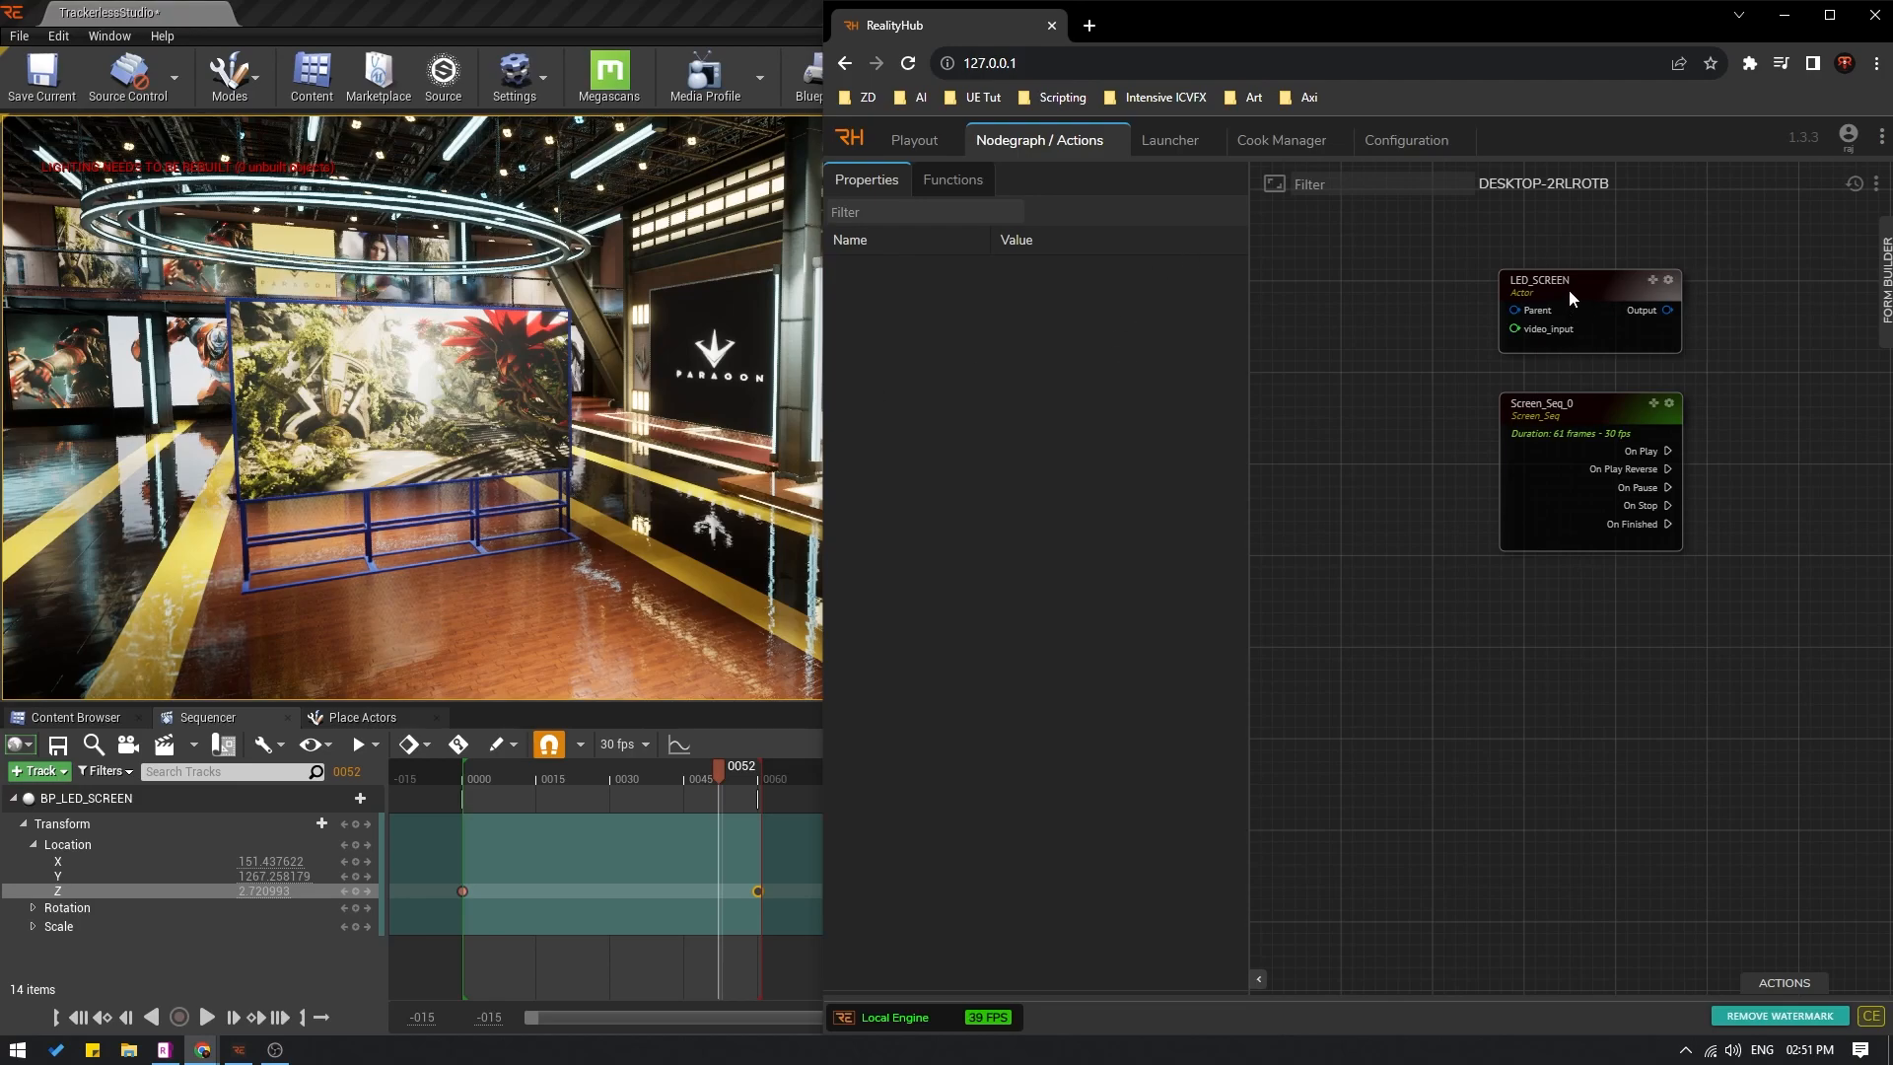
Step: Inspect the LED_SCREEN node, then replay the sequence forward and in reverse
click(1570, 296)
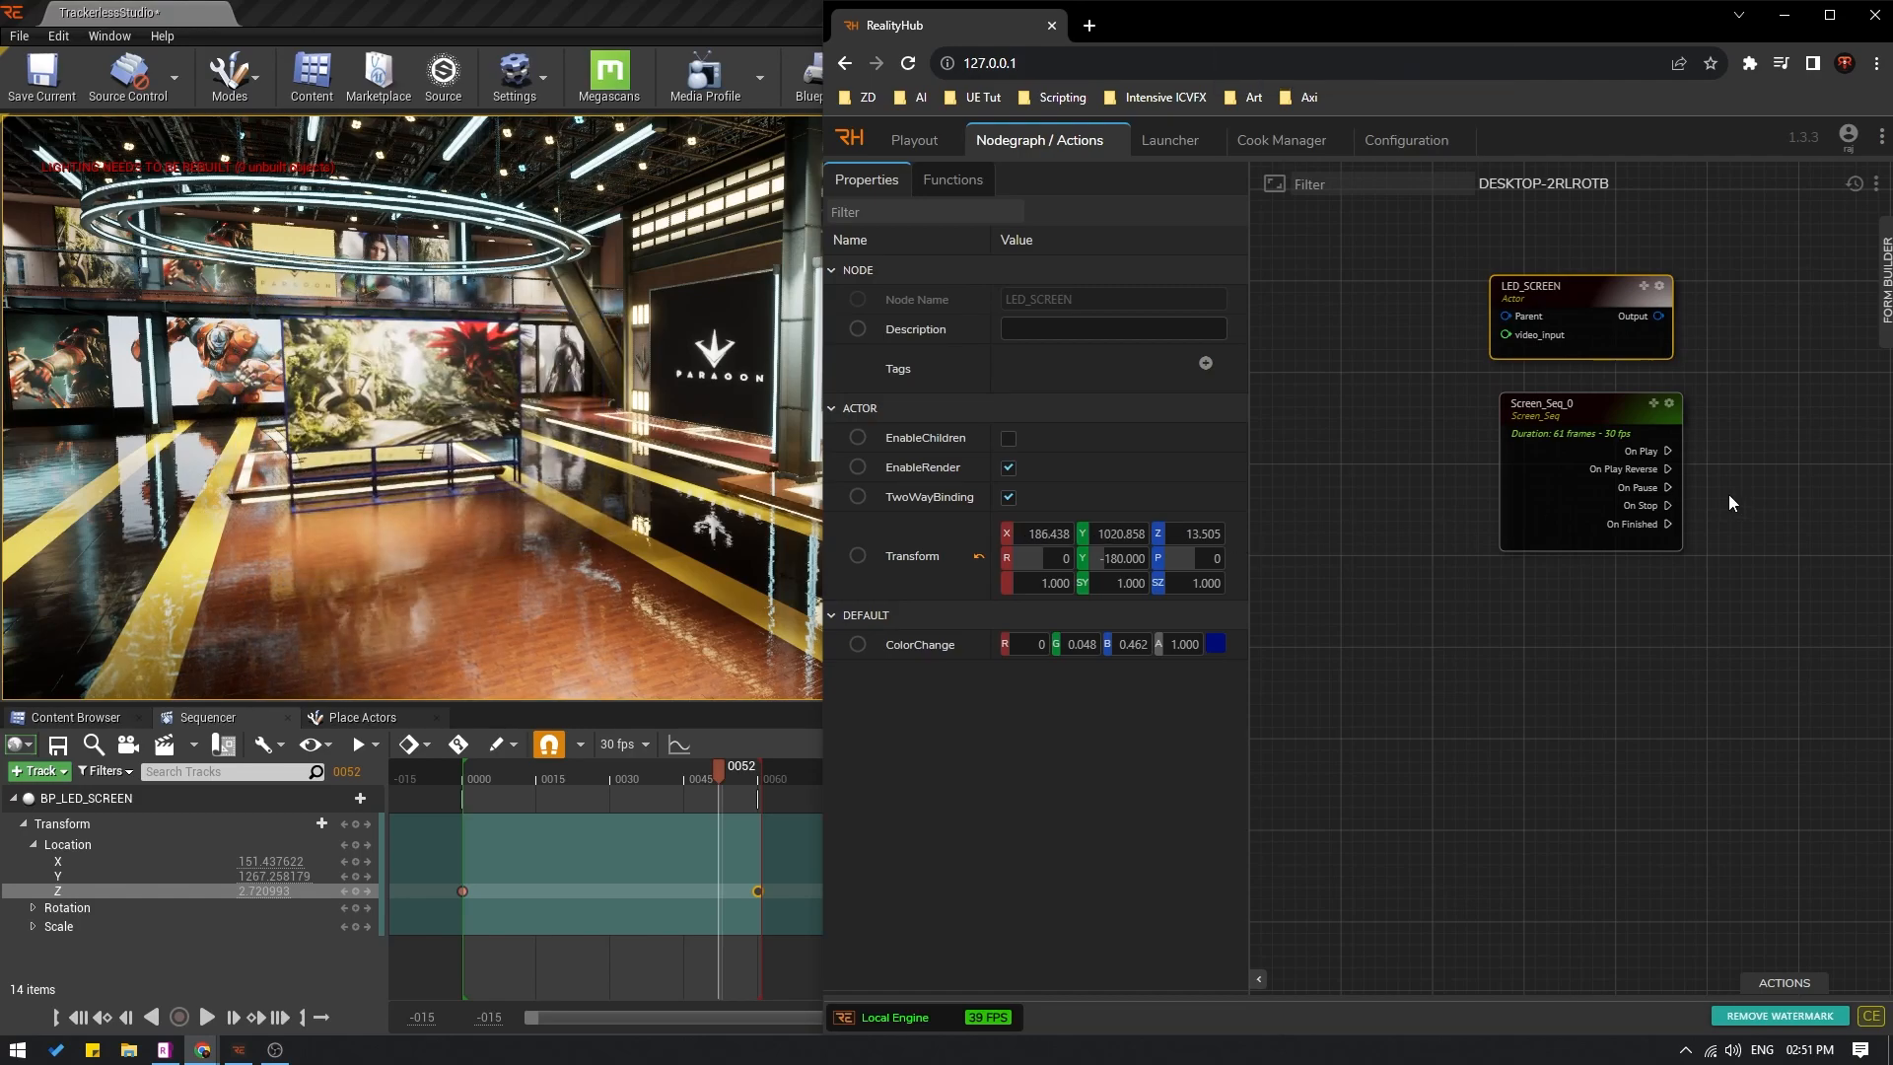
click(953, 179)
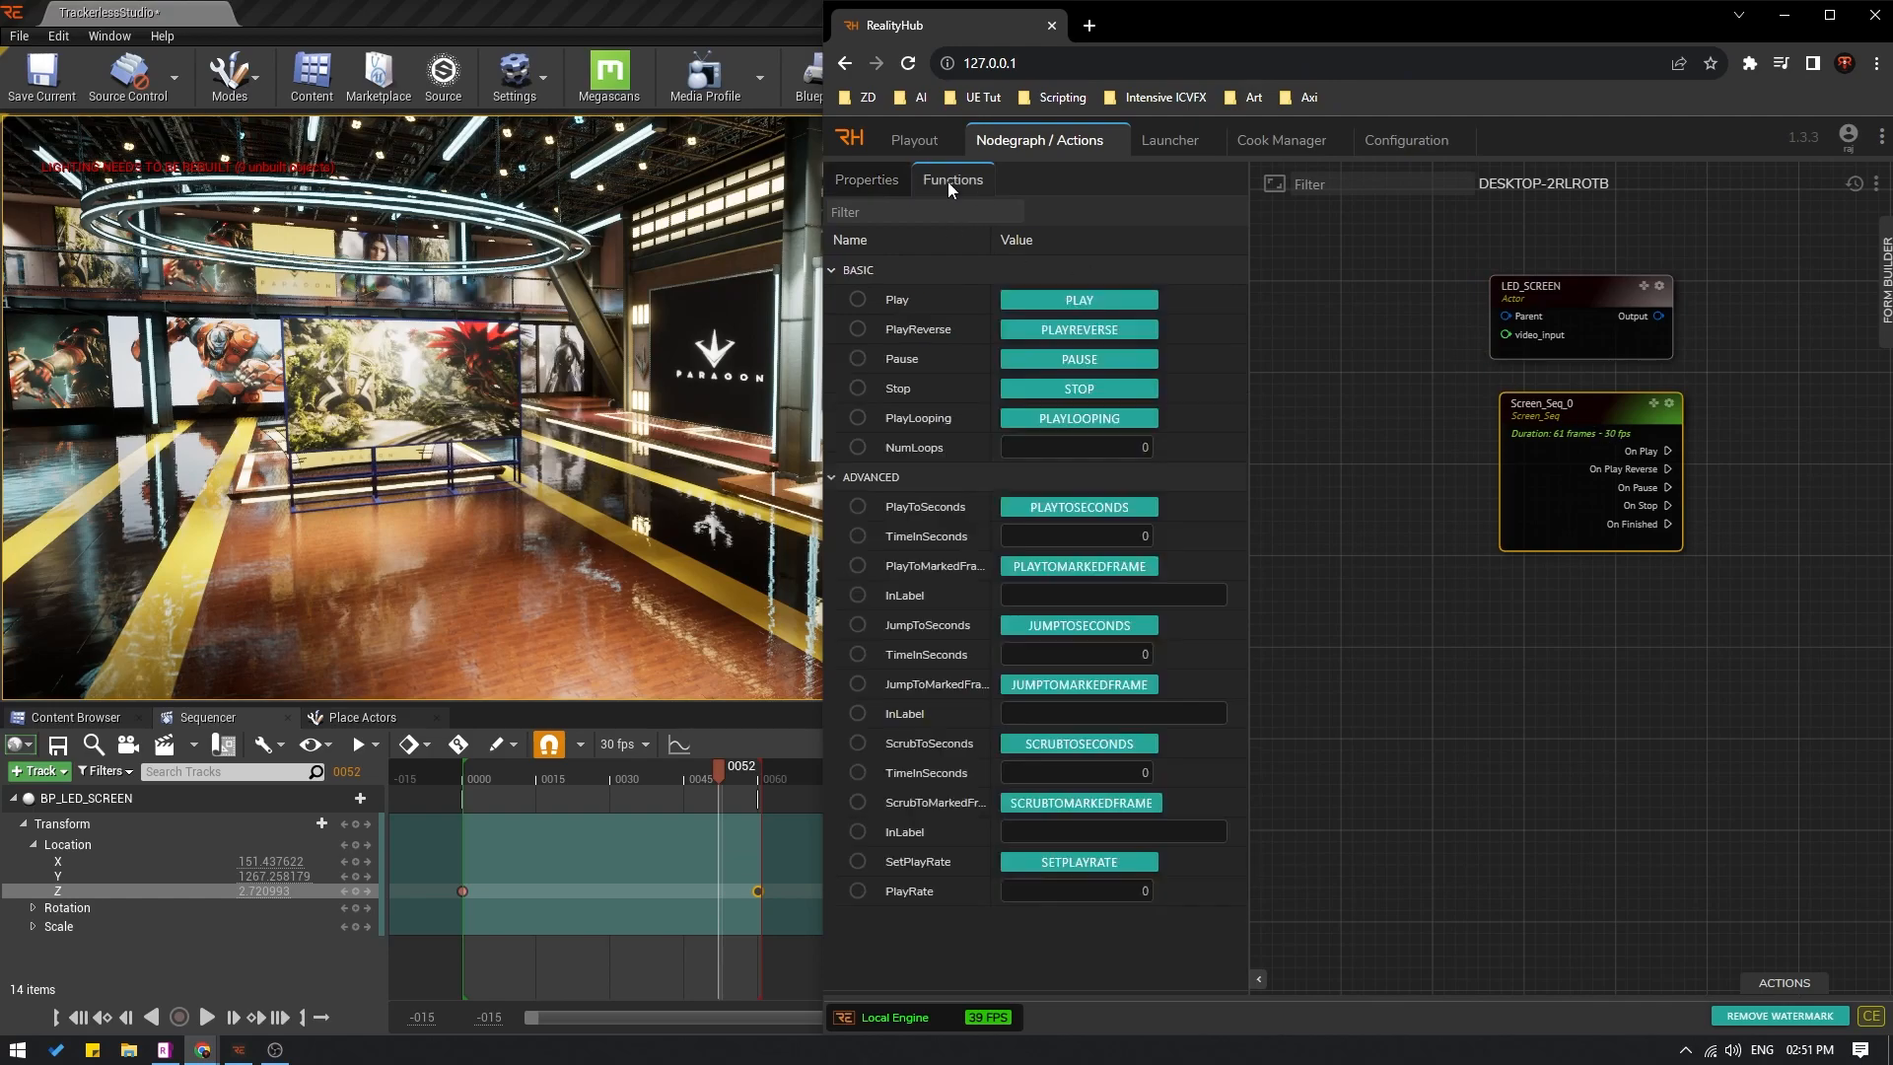
click(1076, 298)
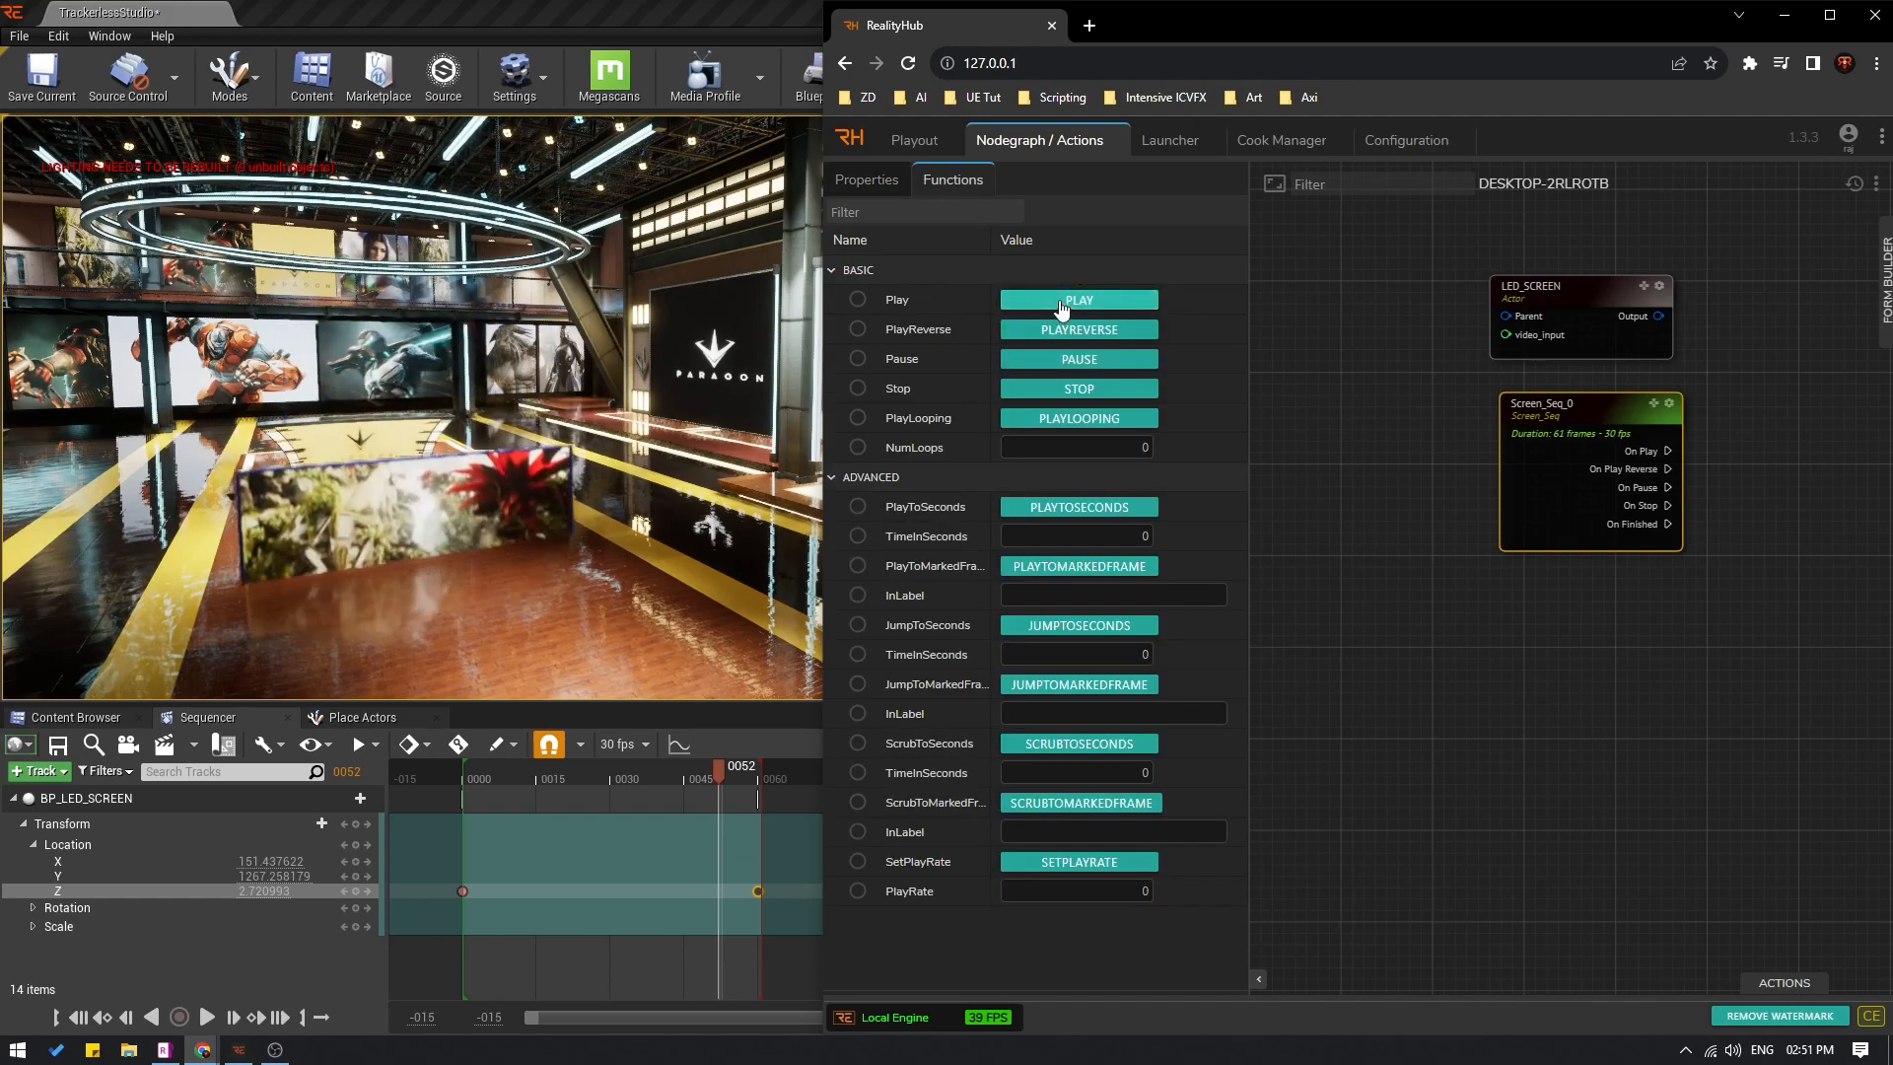
click(1077, 297)
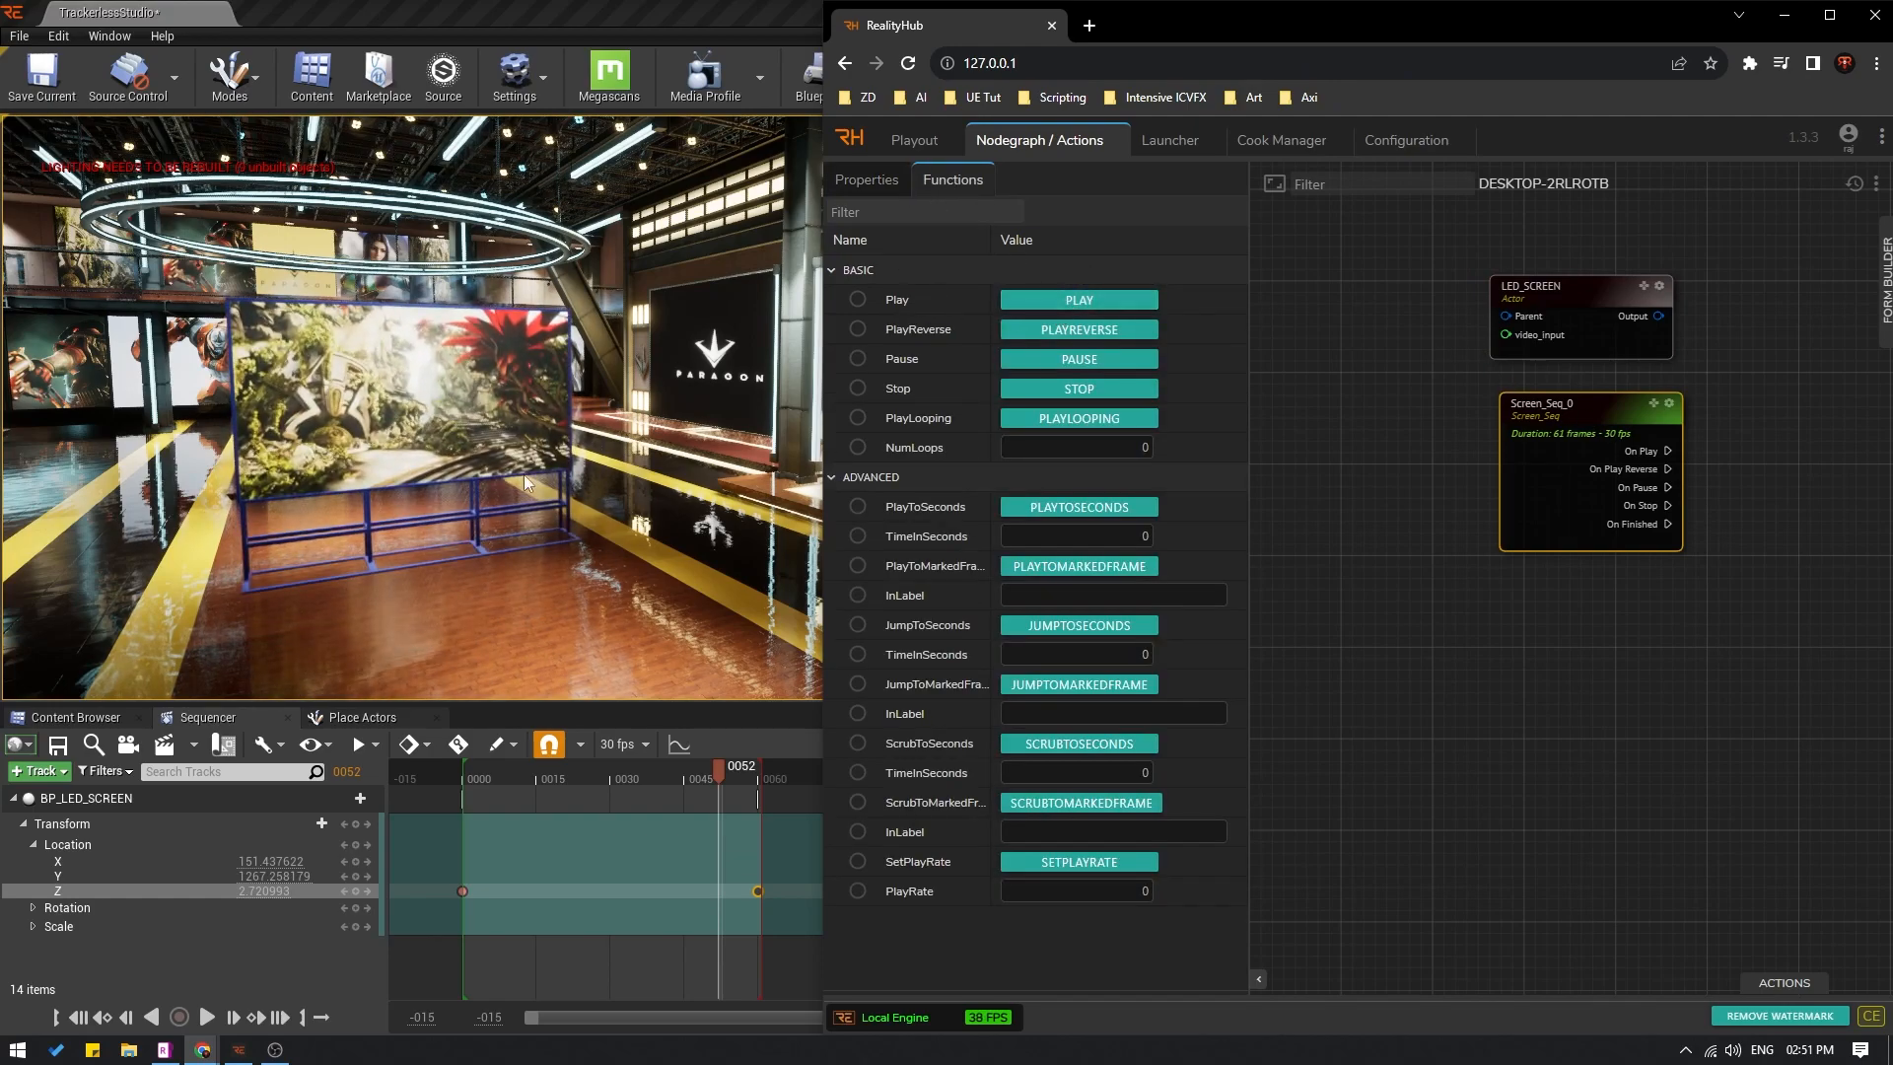
click(1076, 328)
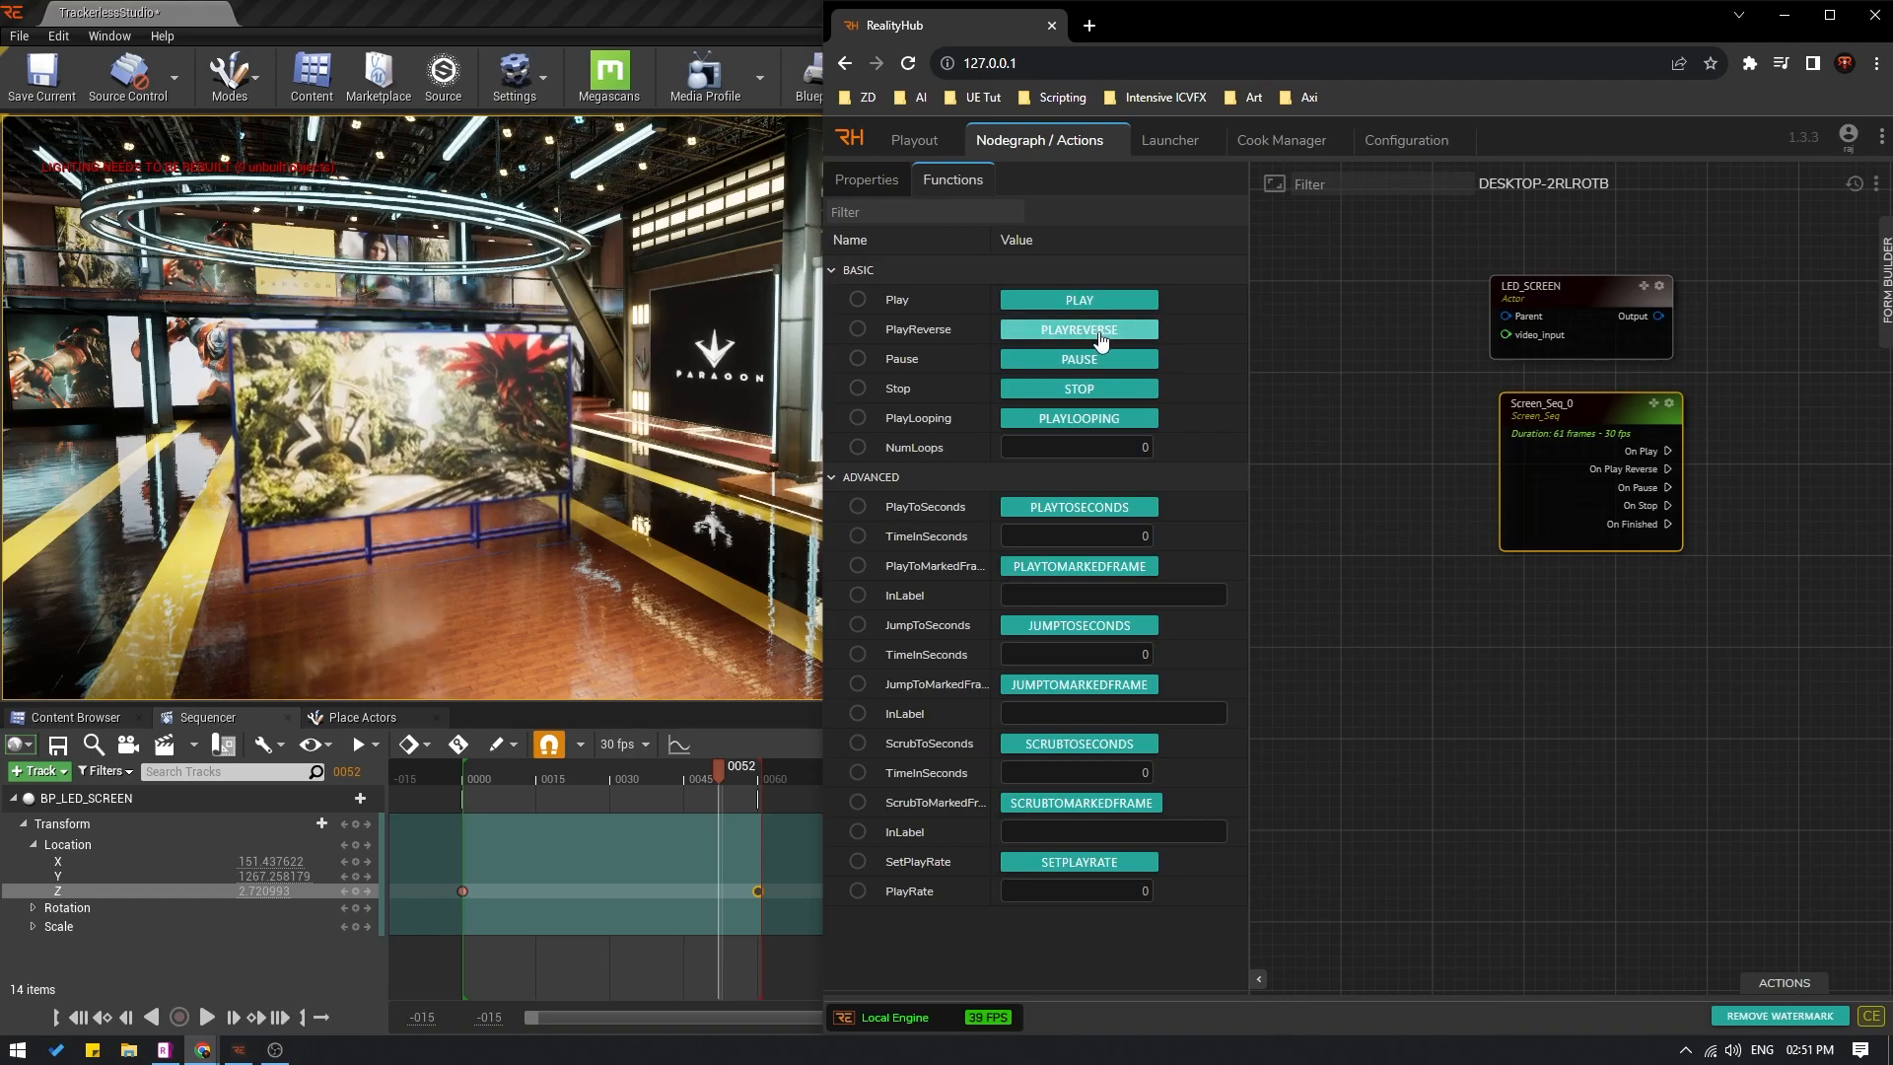
click(1077, 298)
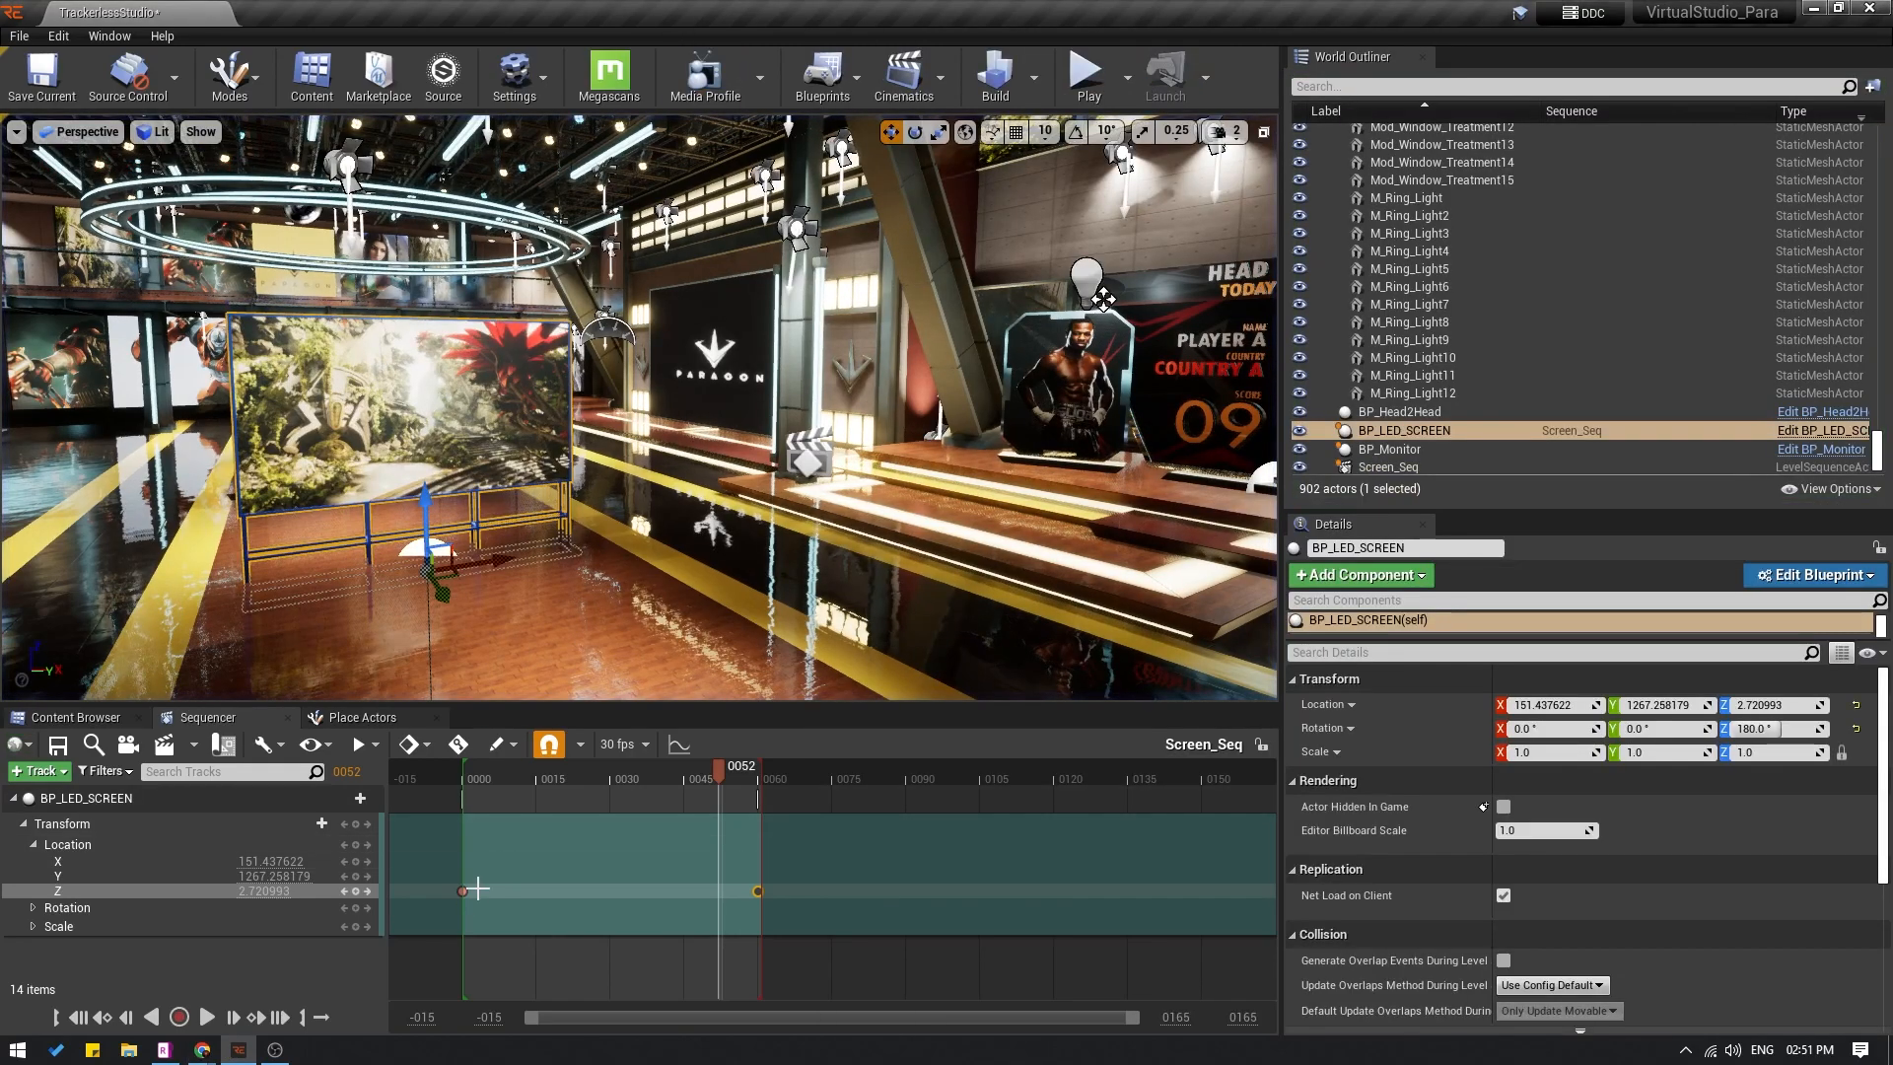
mouse_move(758, 637)
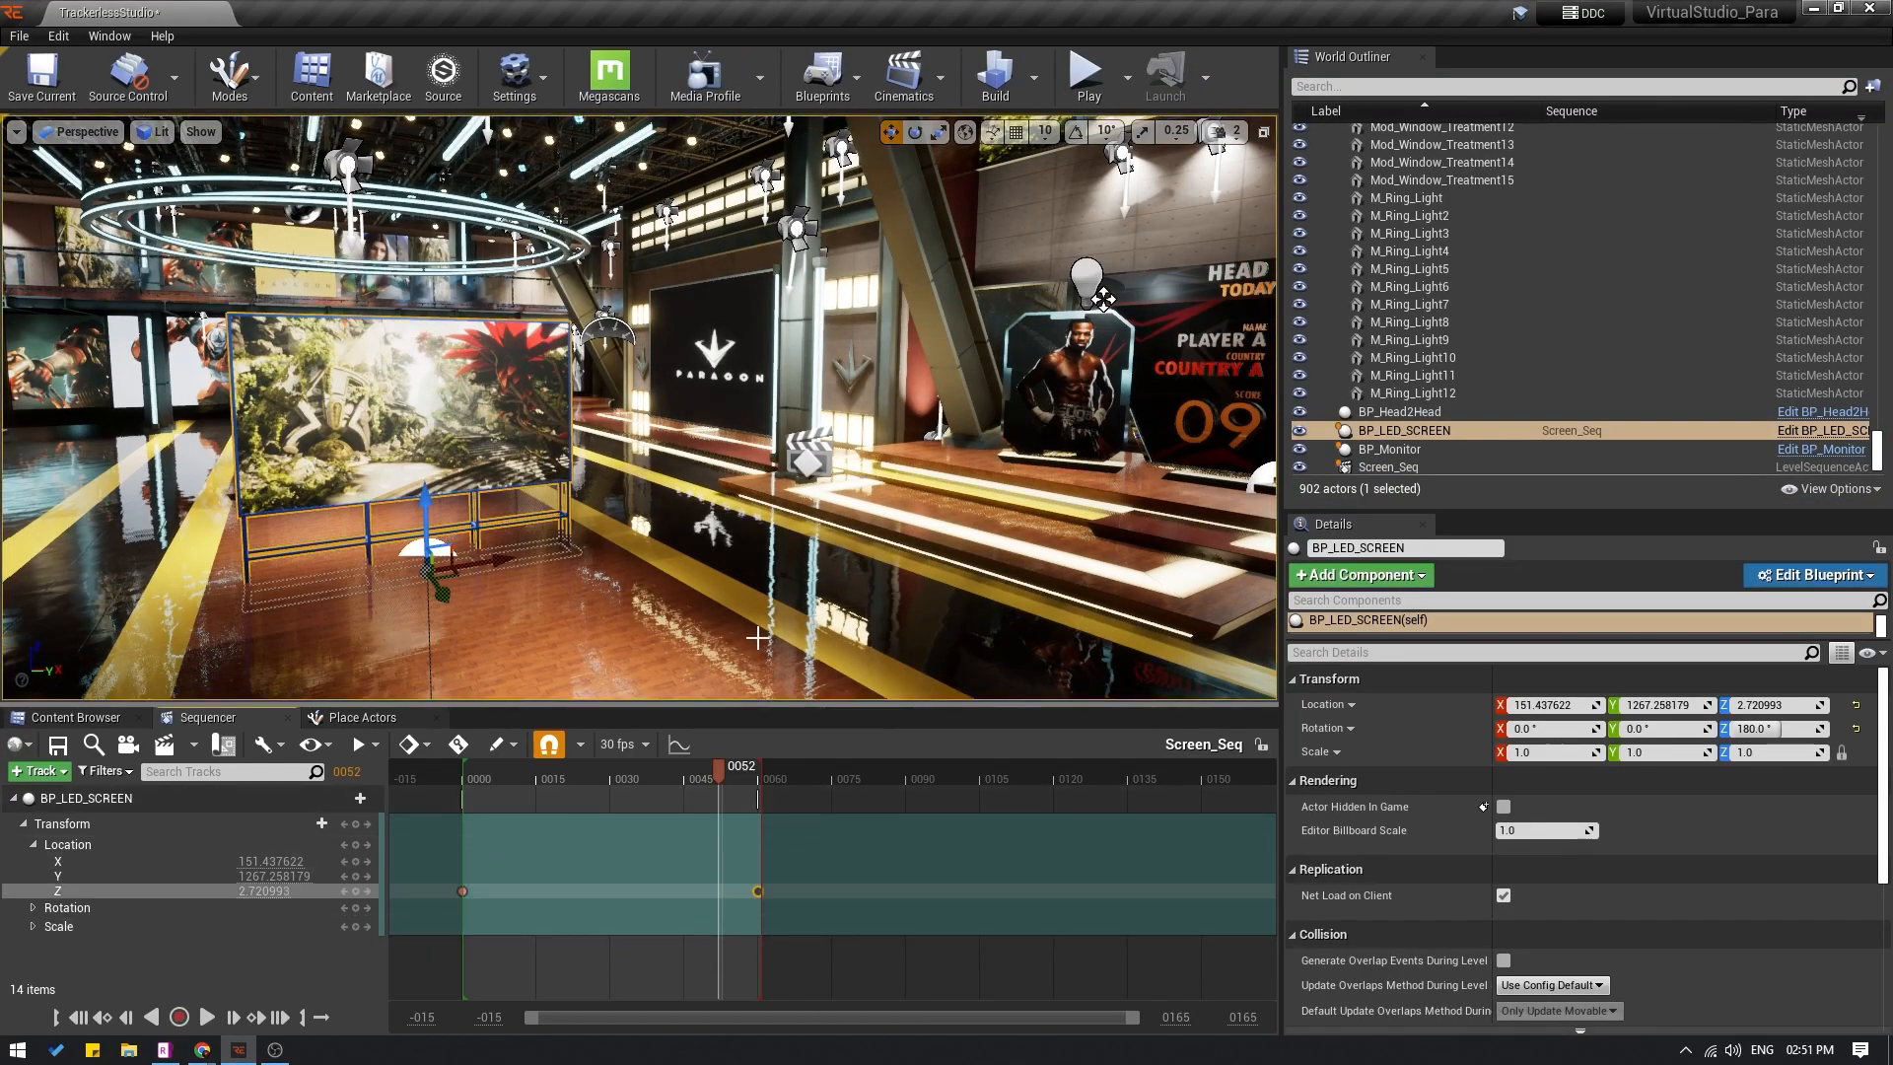
mouse_move(721, 603)
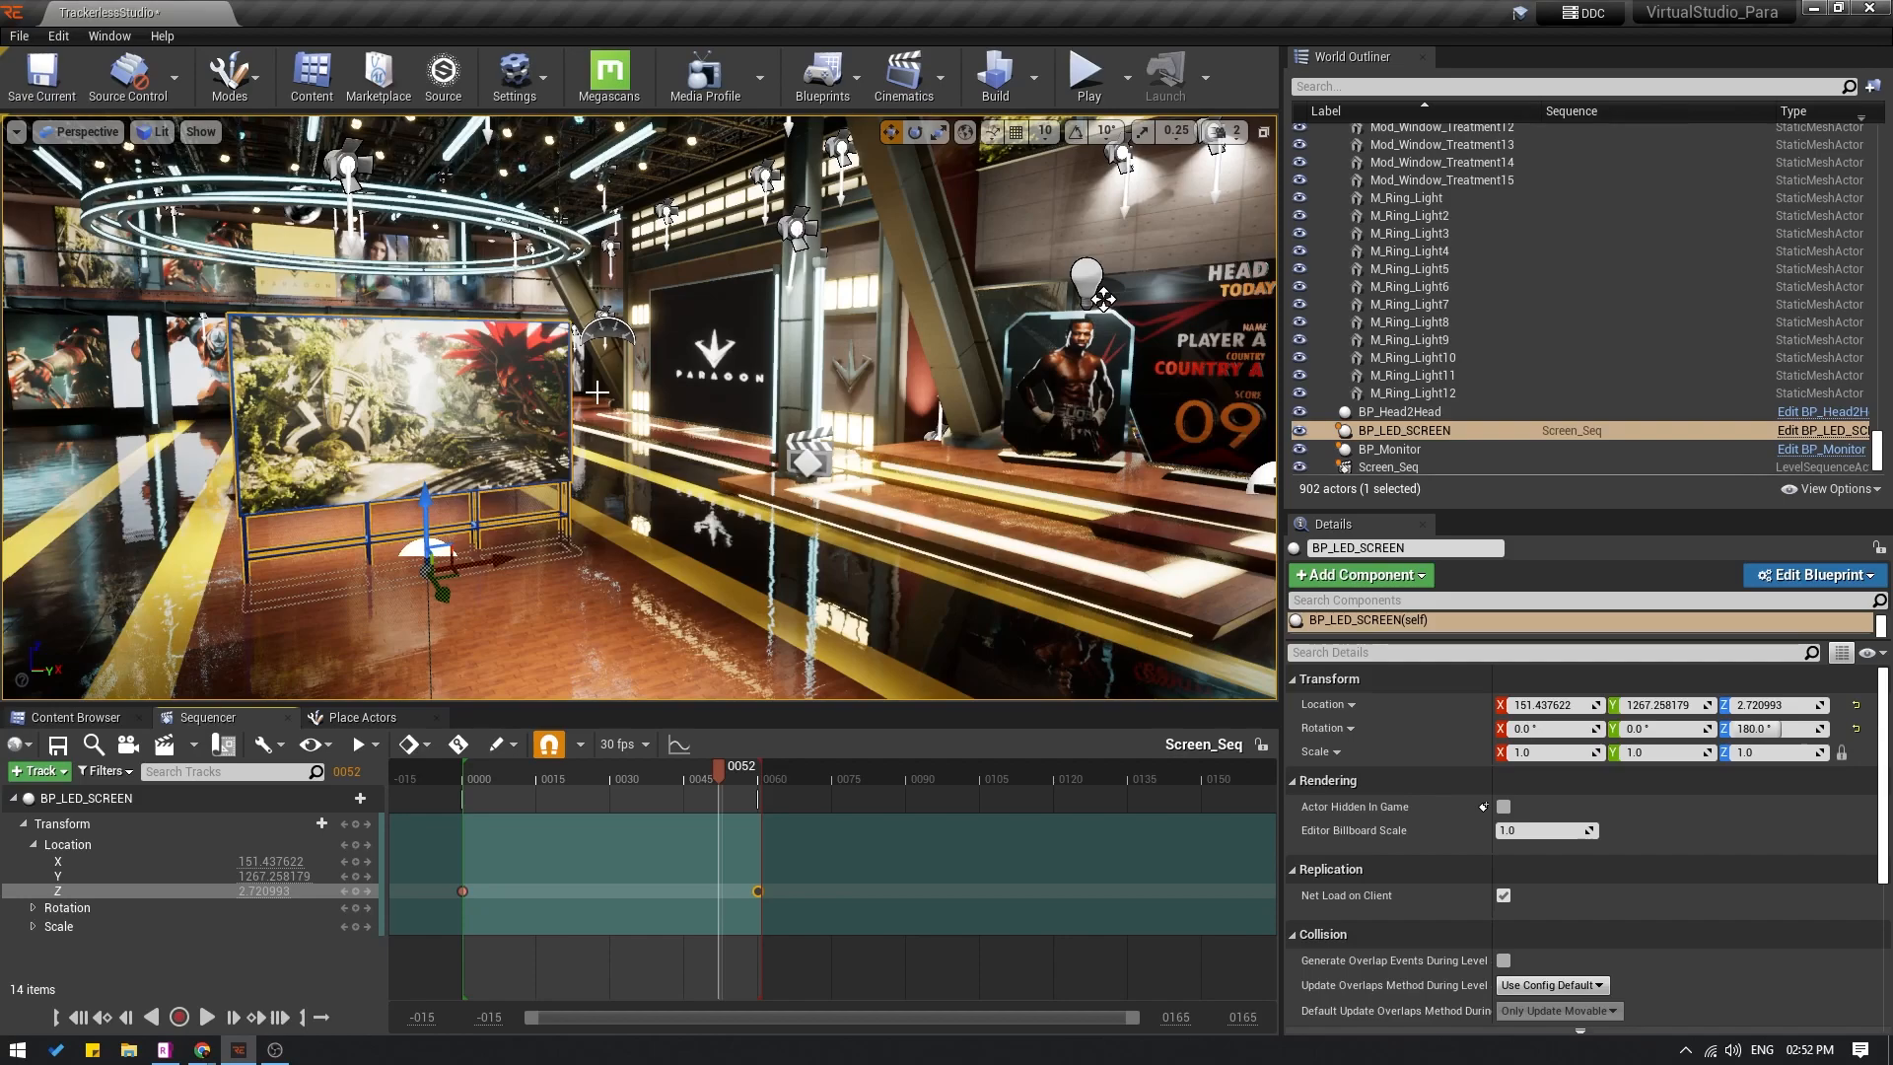
mouse_move(527, 552)
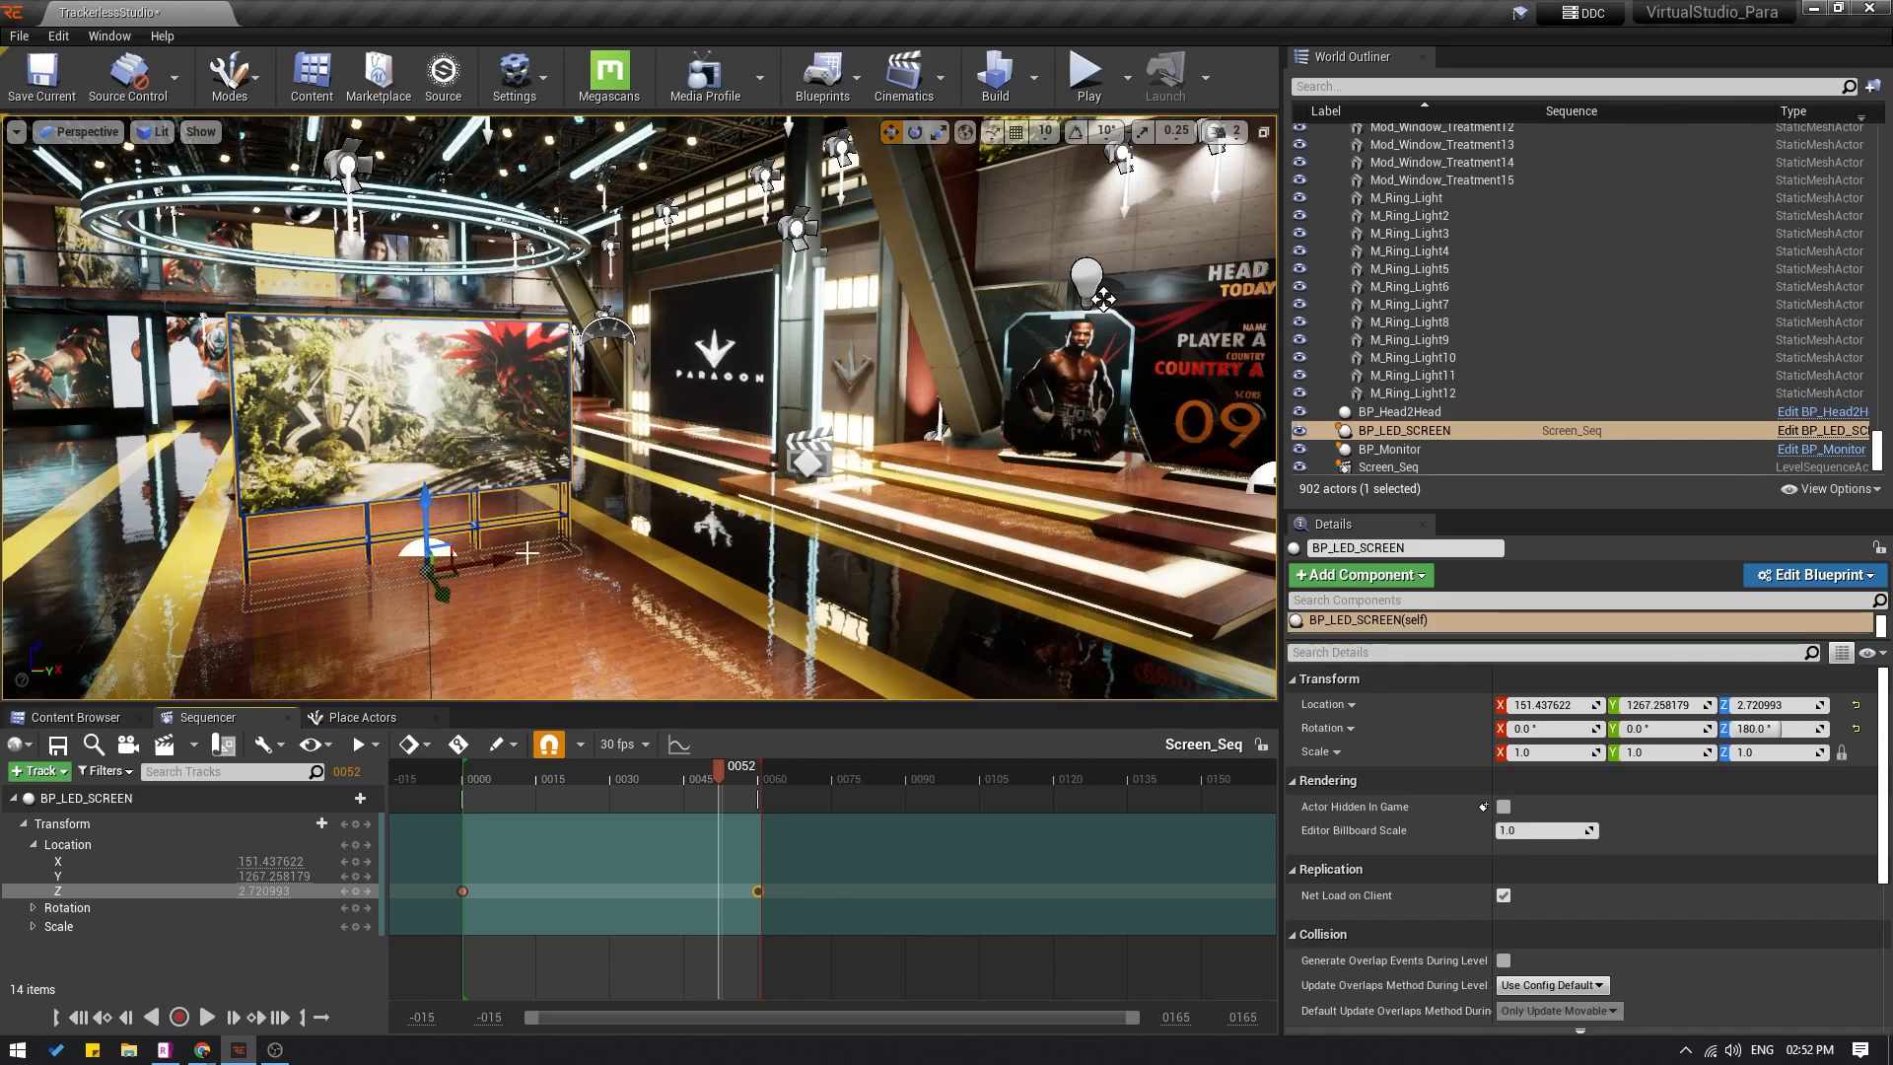
mouse_move(645, 636)
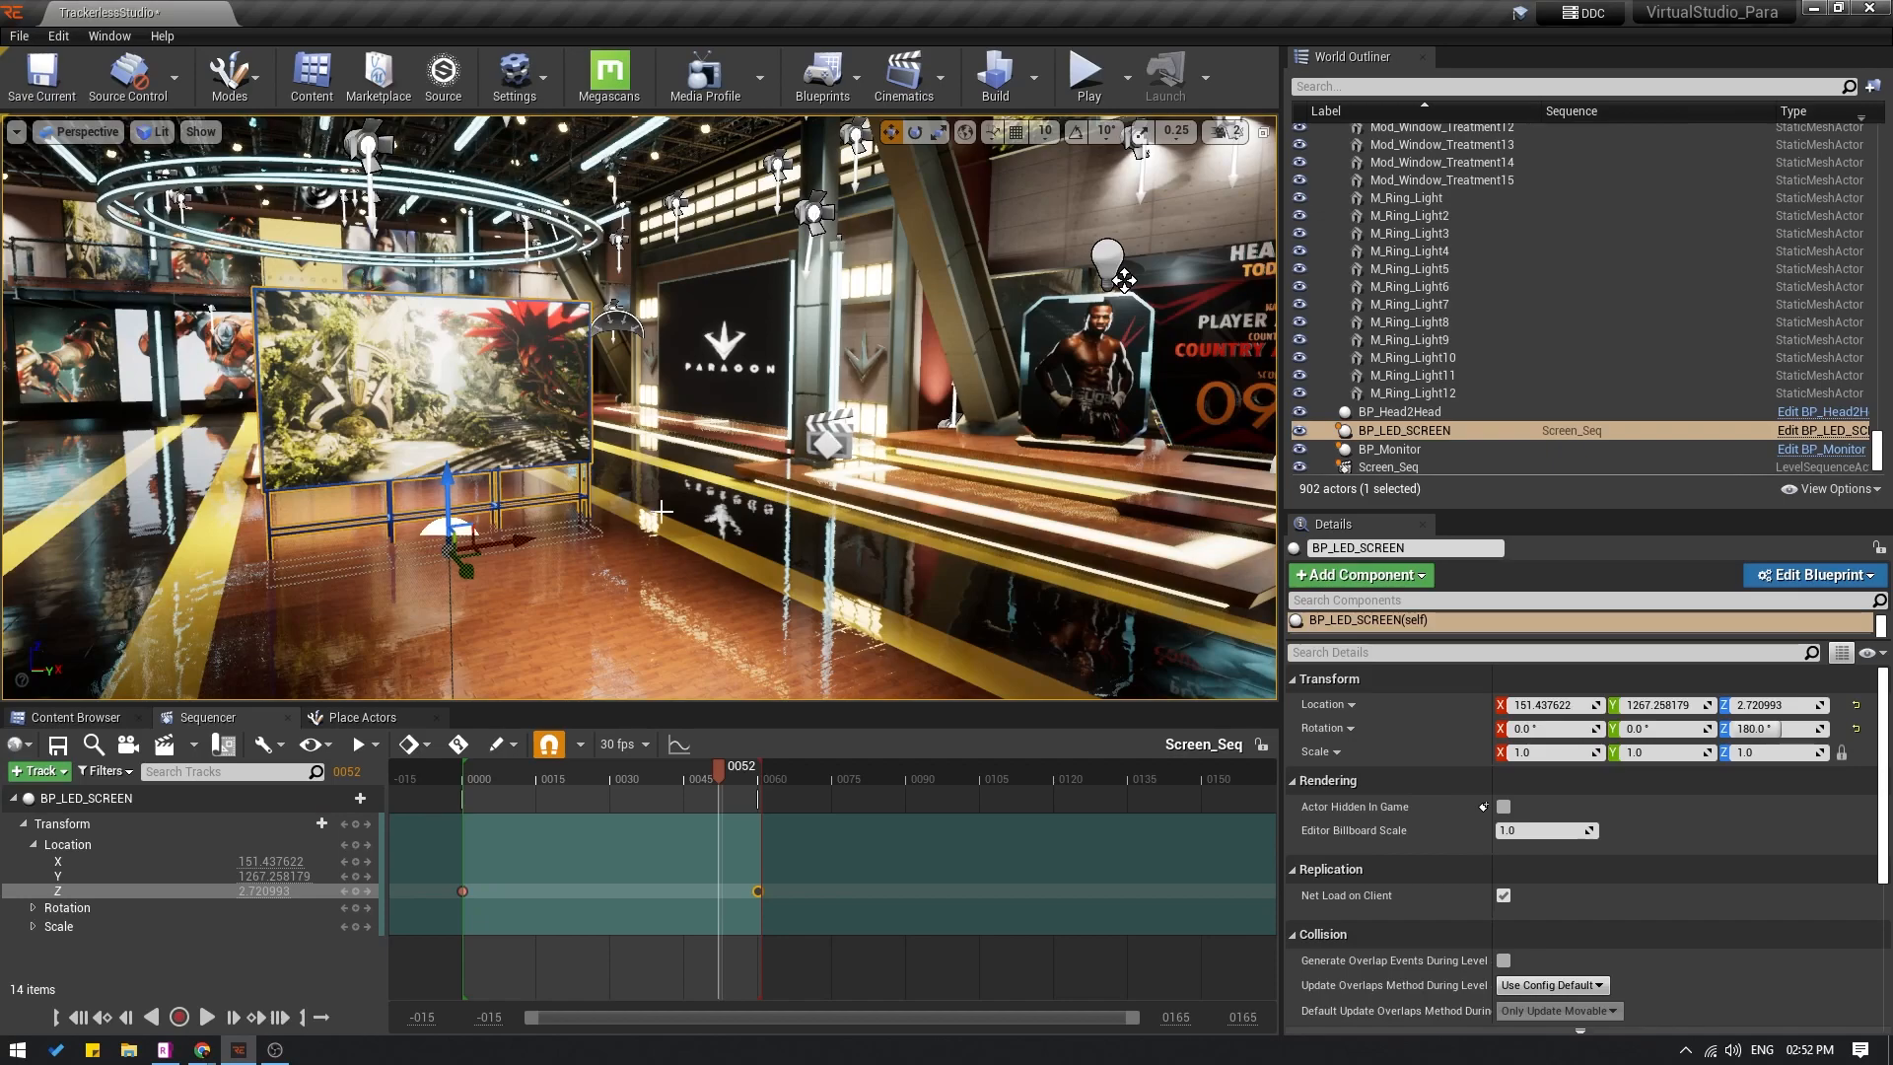
Step: Delete the Screen_Seq actor from the World Outliner, checking its asset in the Content Browser
click(1389, 466)
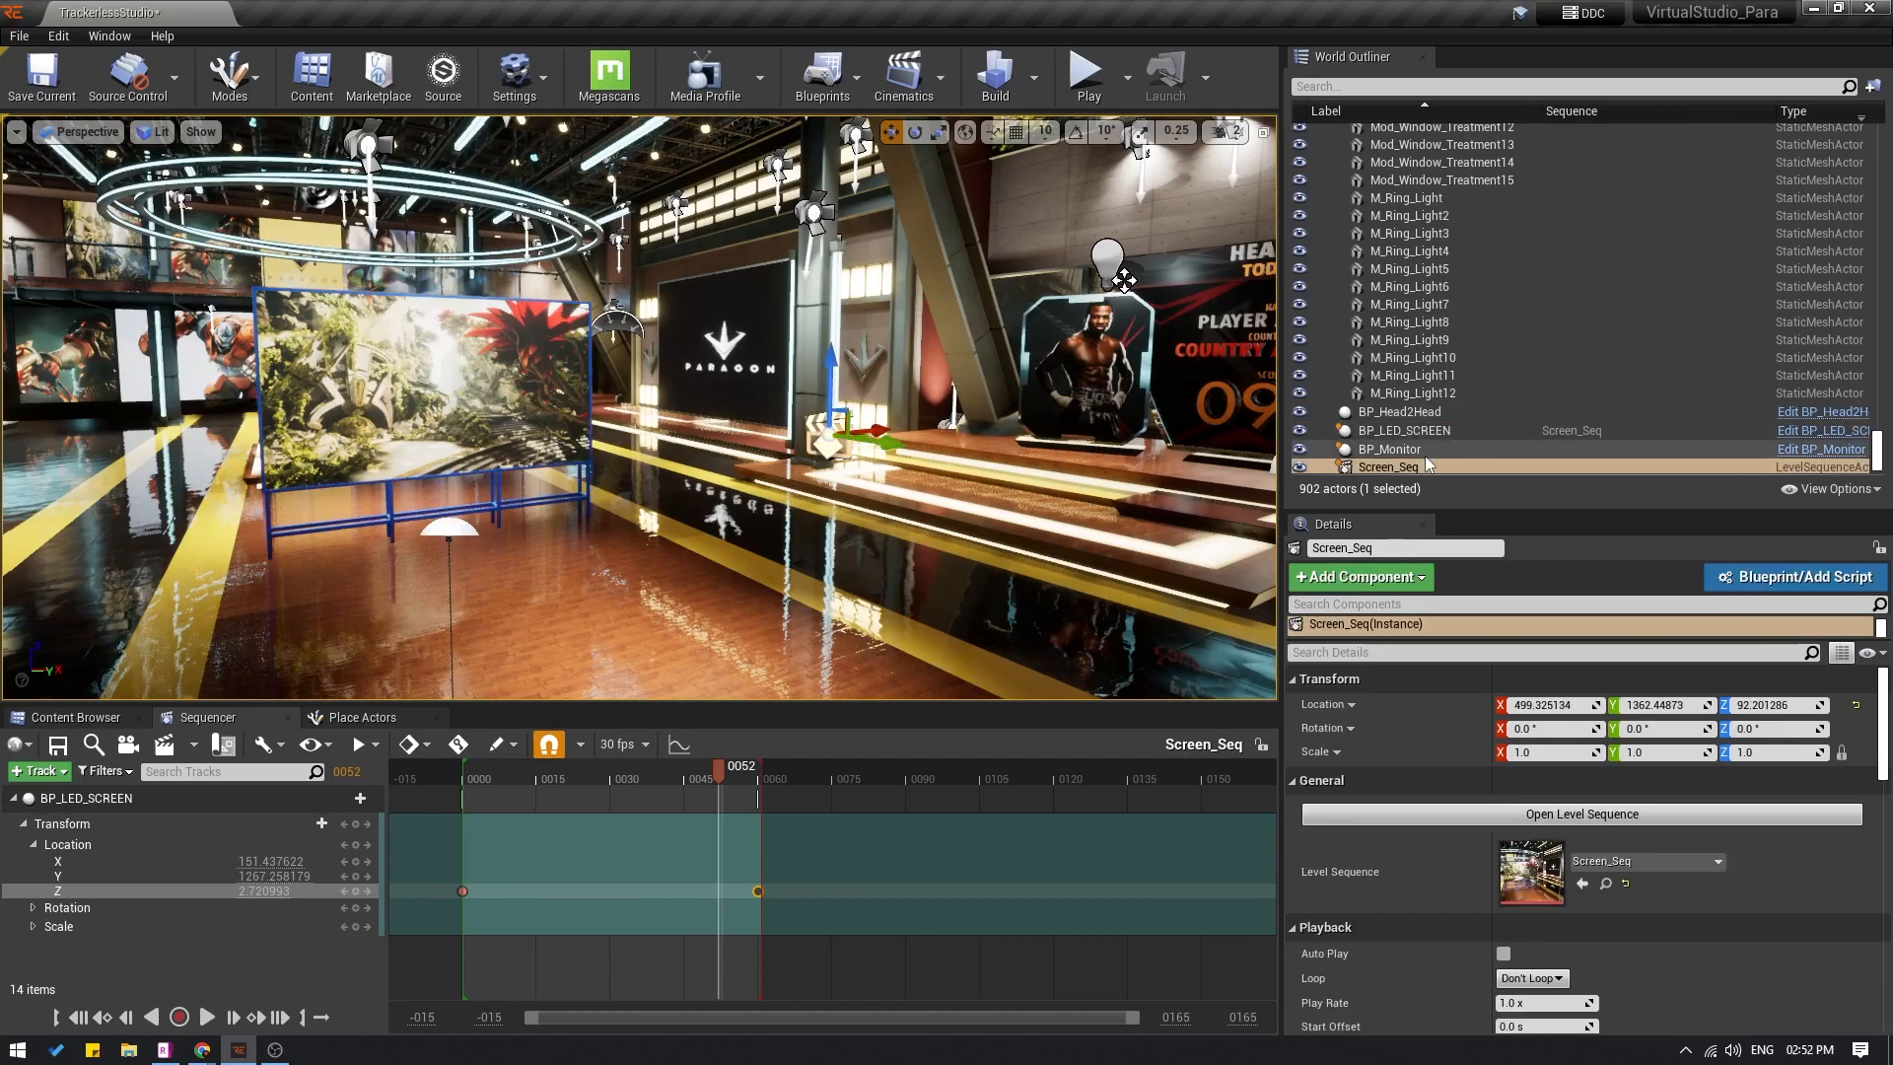
right_click(1388, 466)
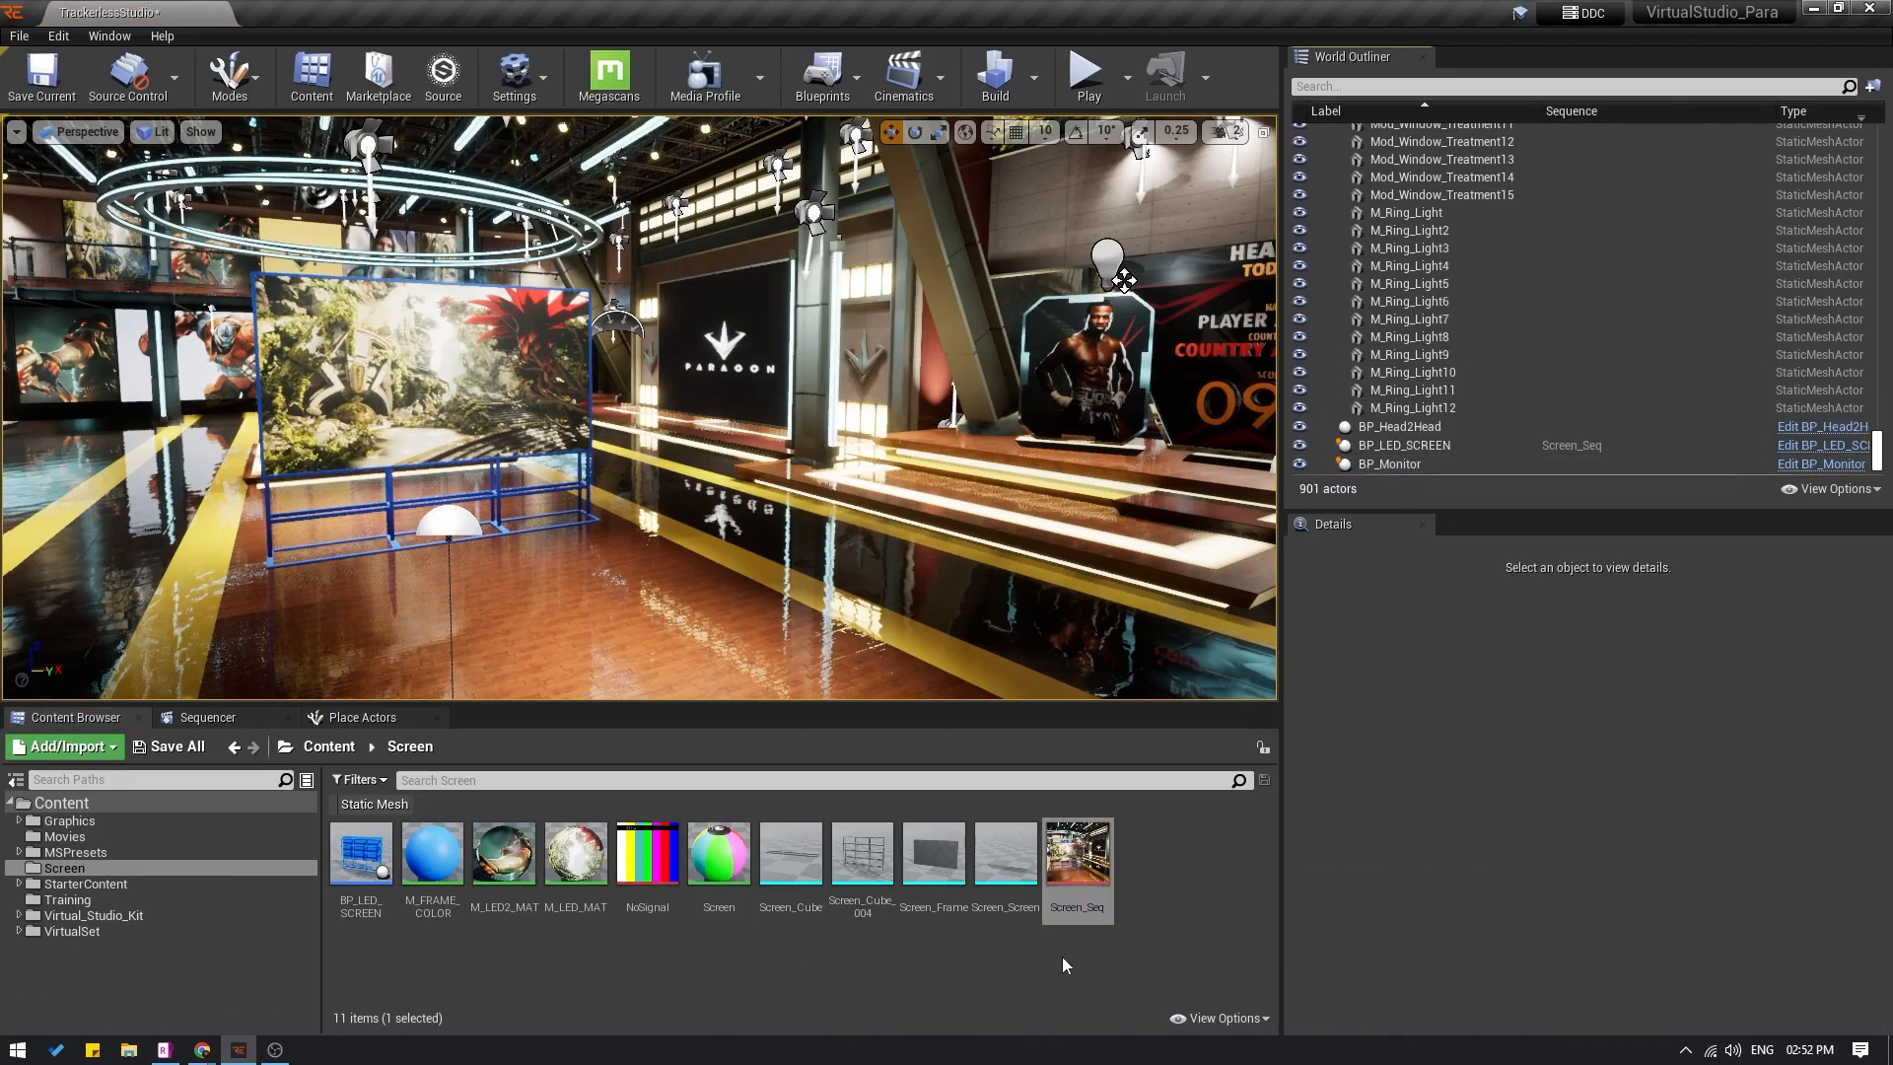
click(1075, 854)
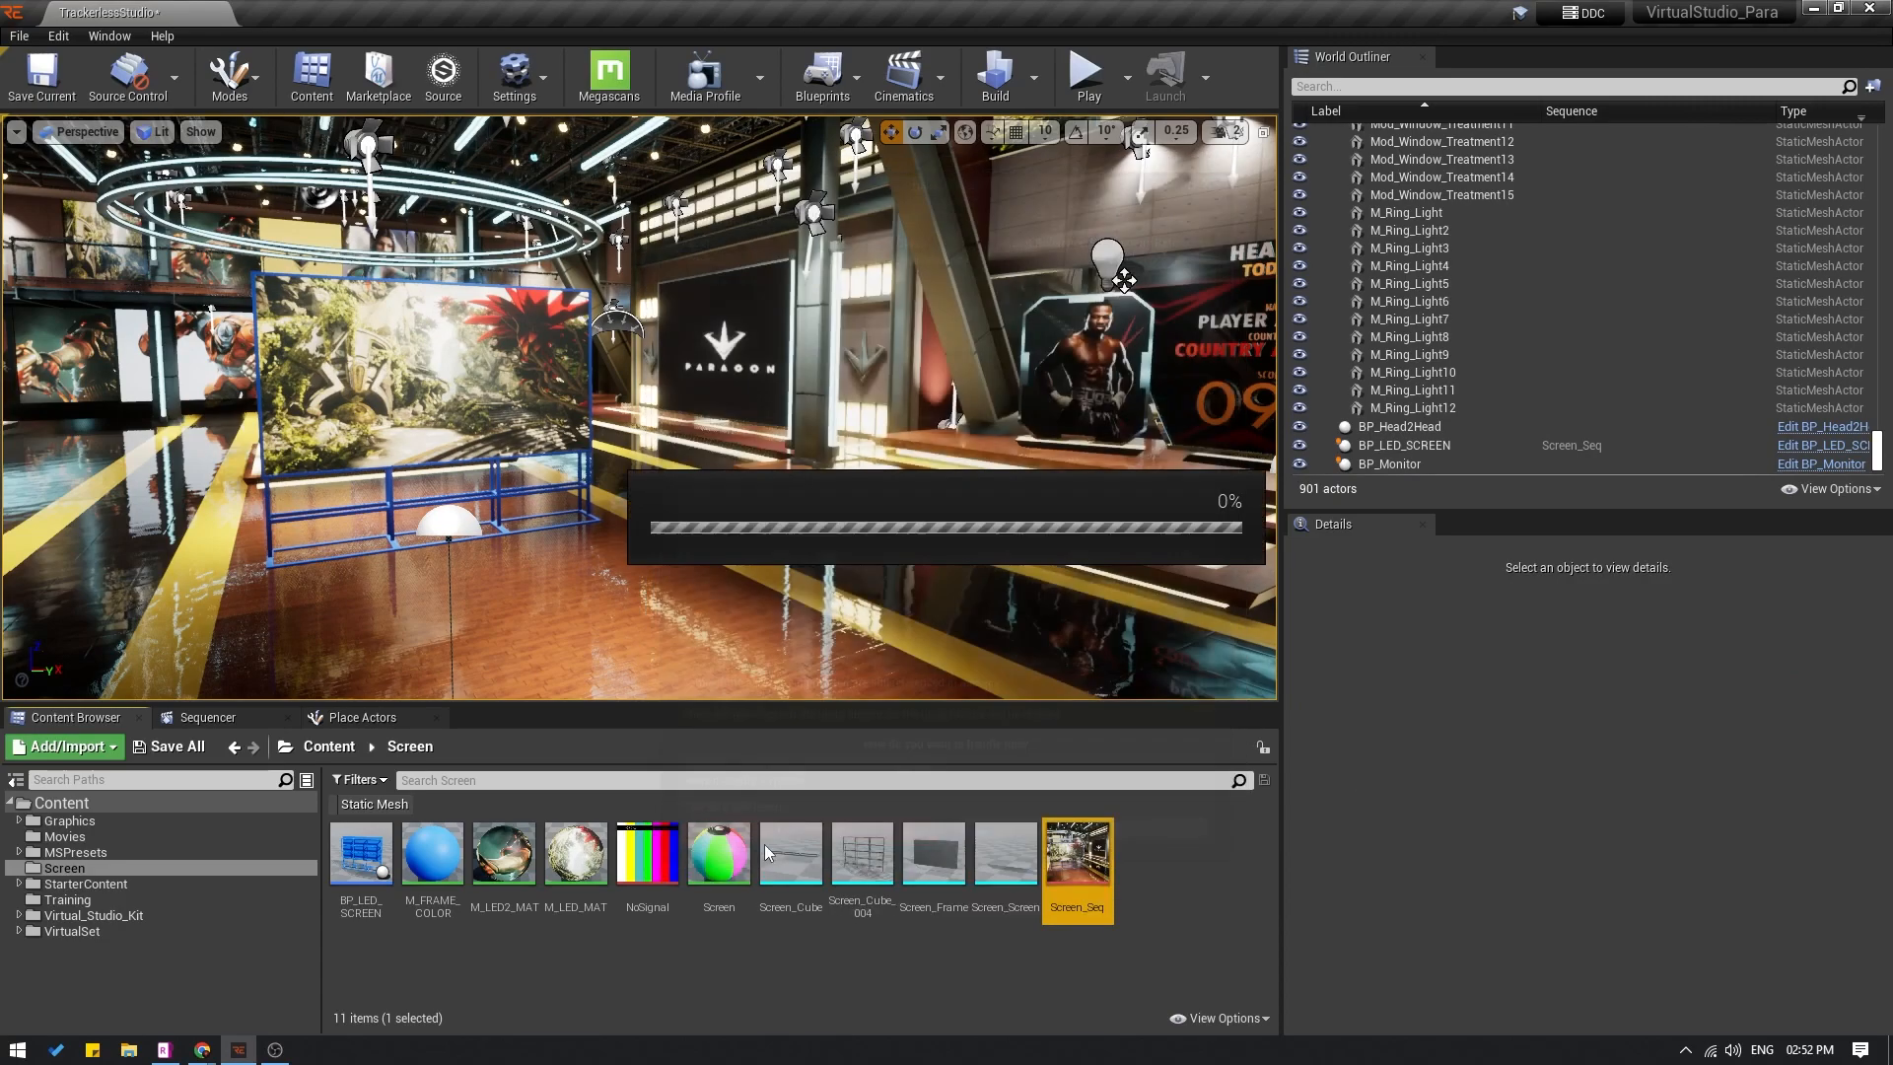
click(1402, 446)
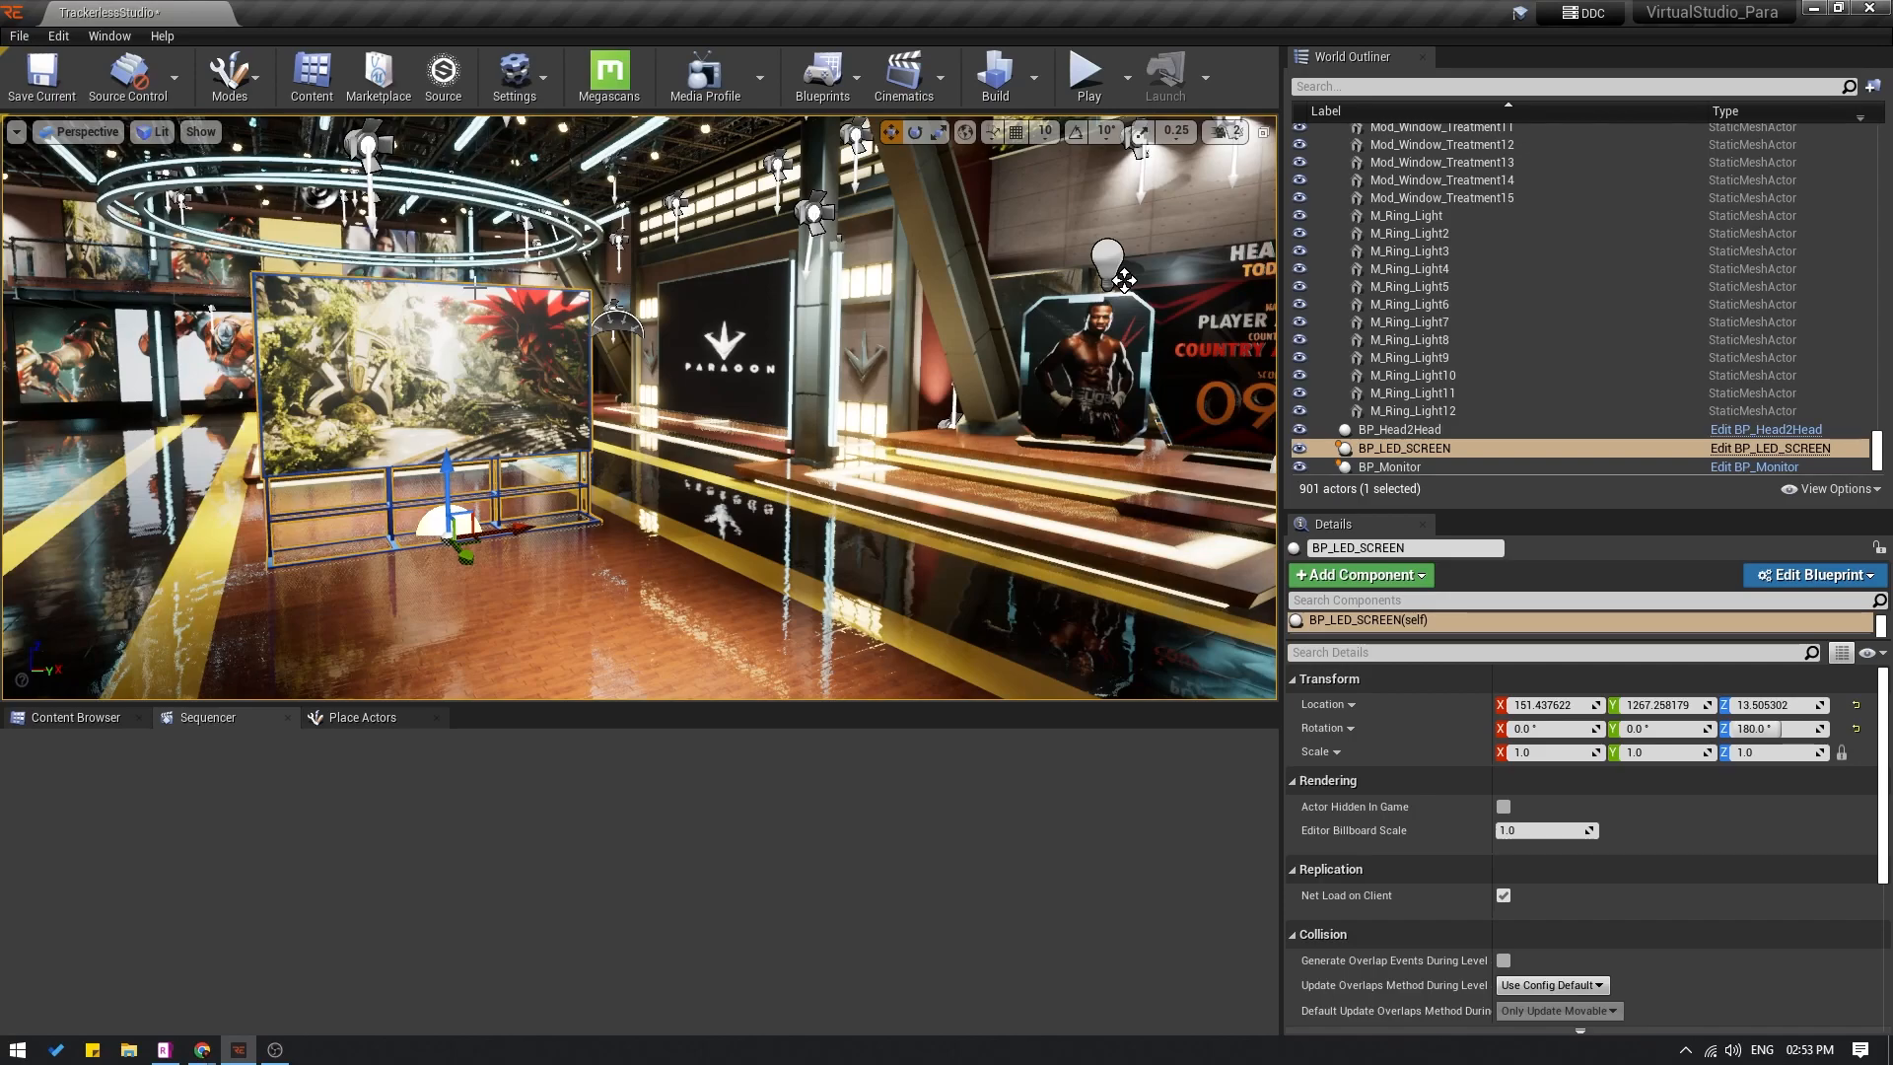
mouse_move(1086, 69)
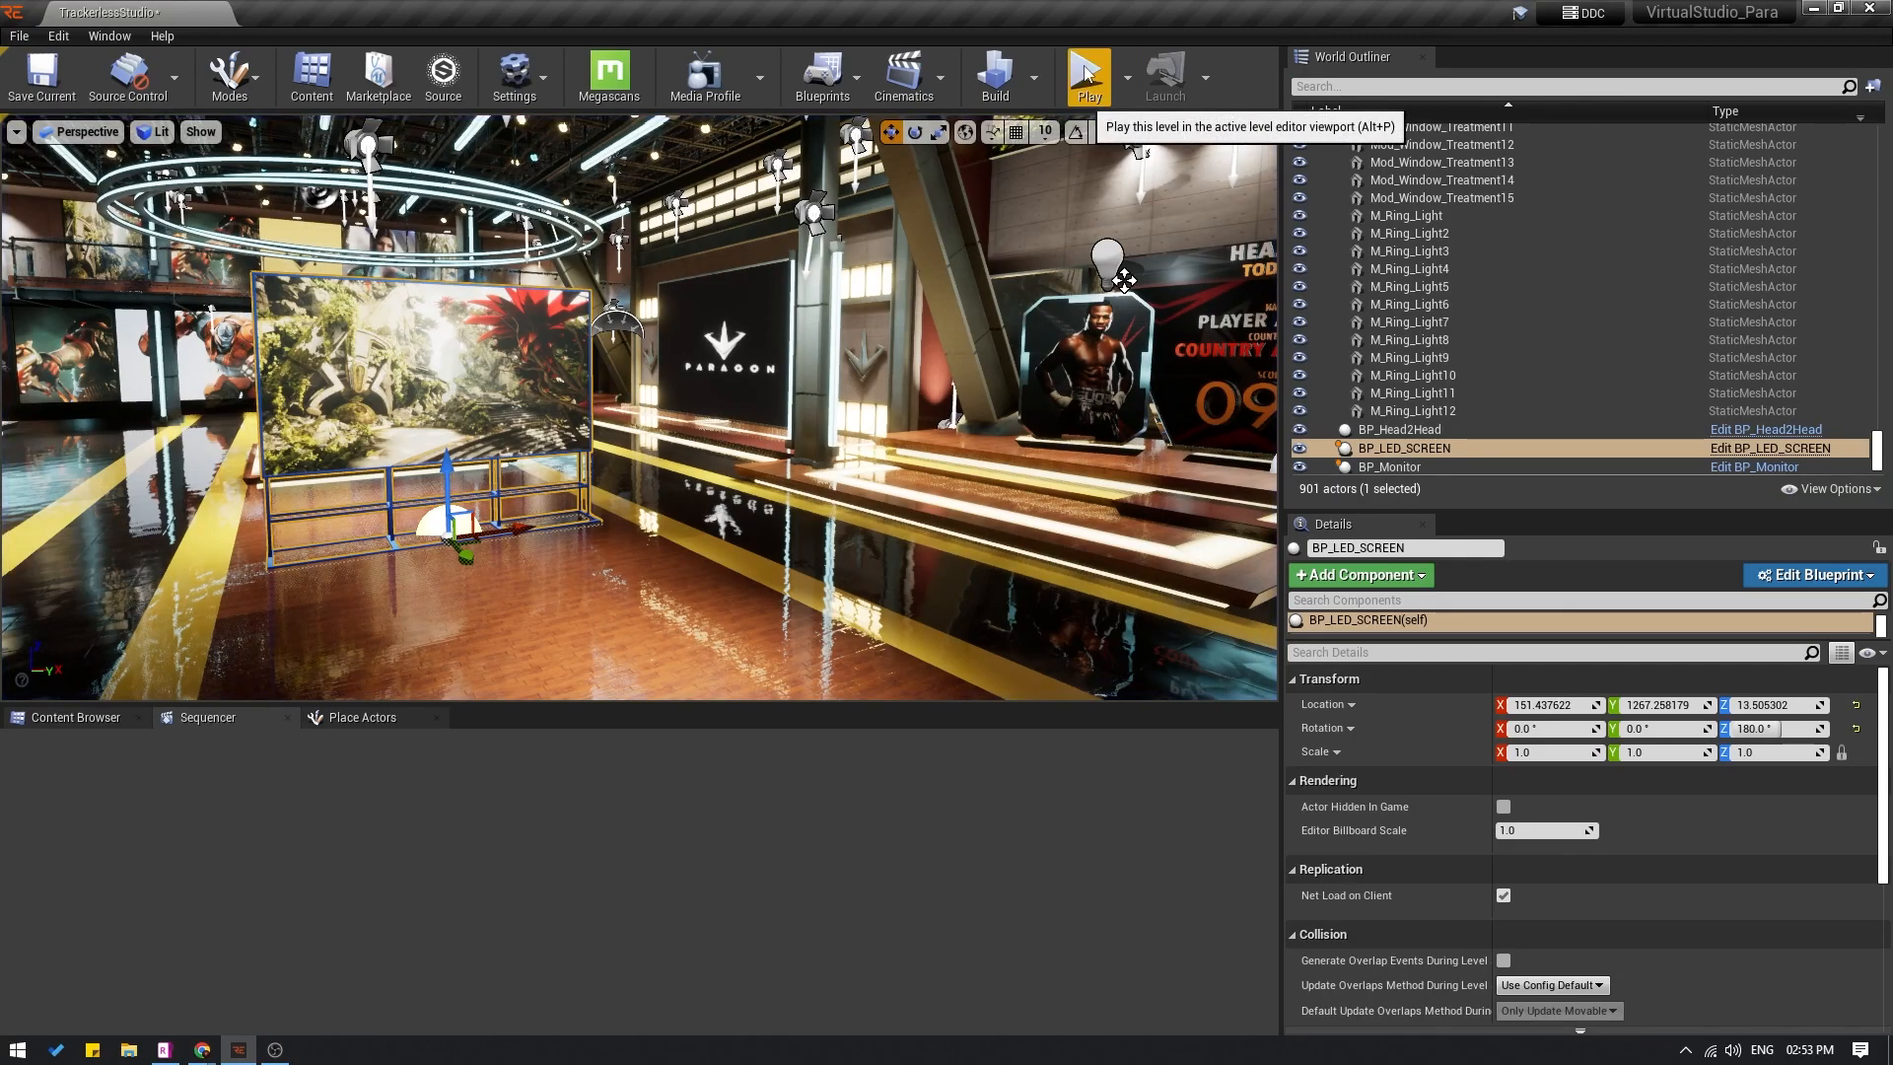
Step: Play the level again and move the LED_SCREEN node toward the graph centre
click(1086, 75)
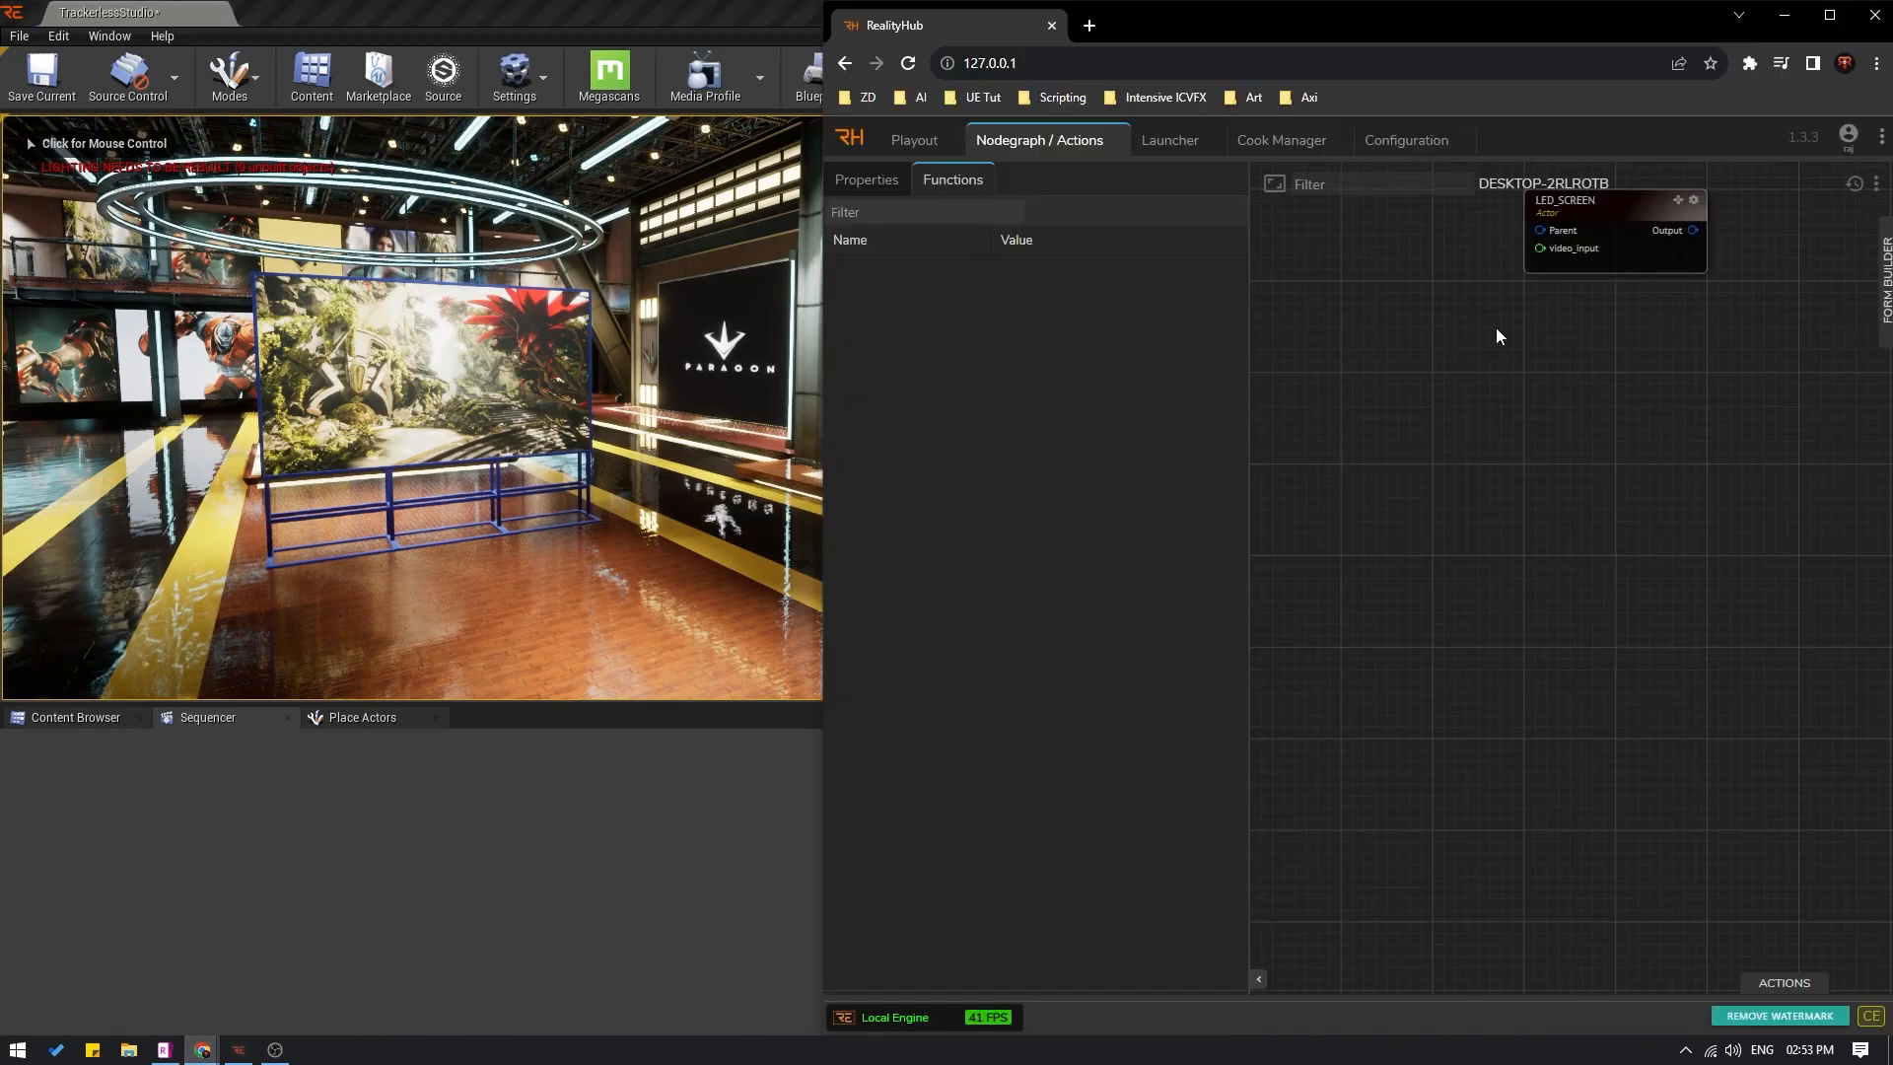
drag(1616, 224, 1592, 368)
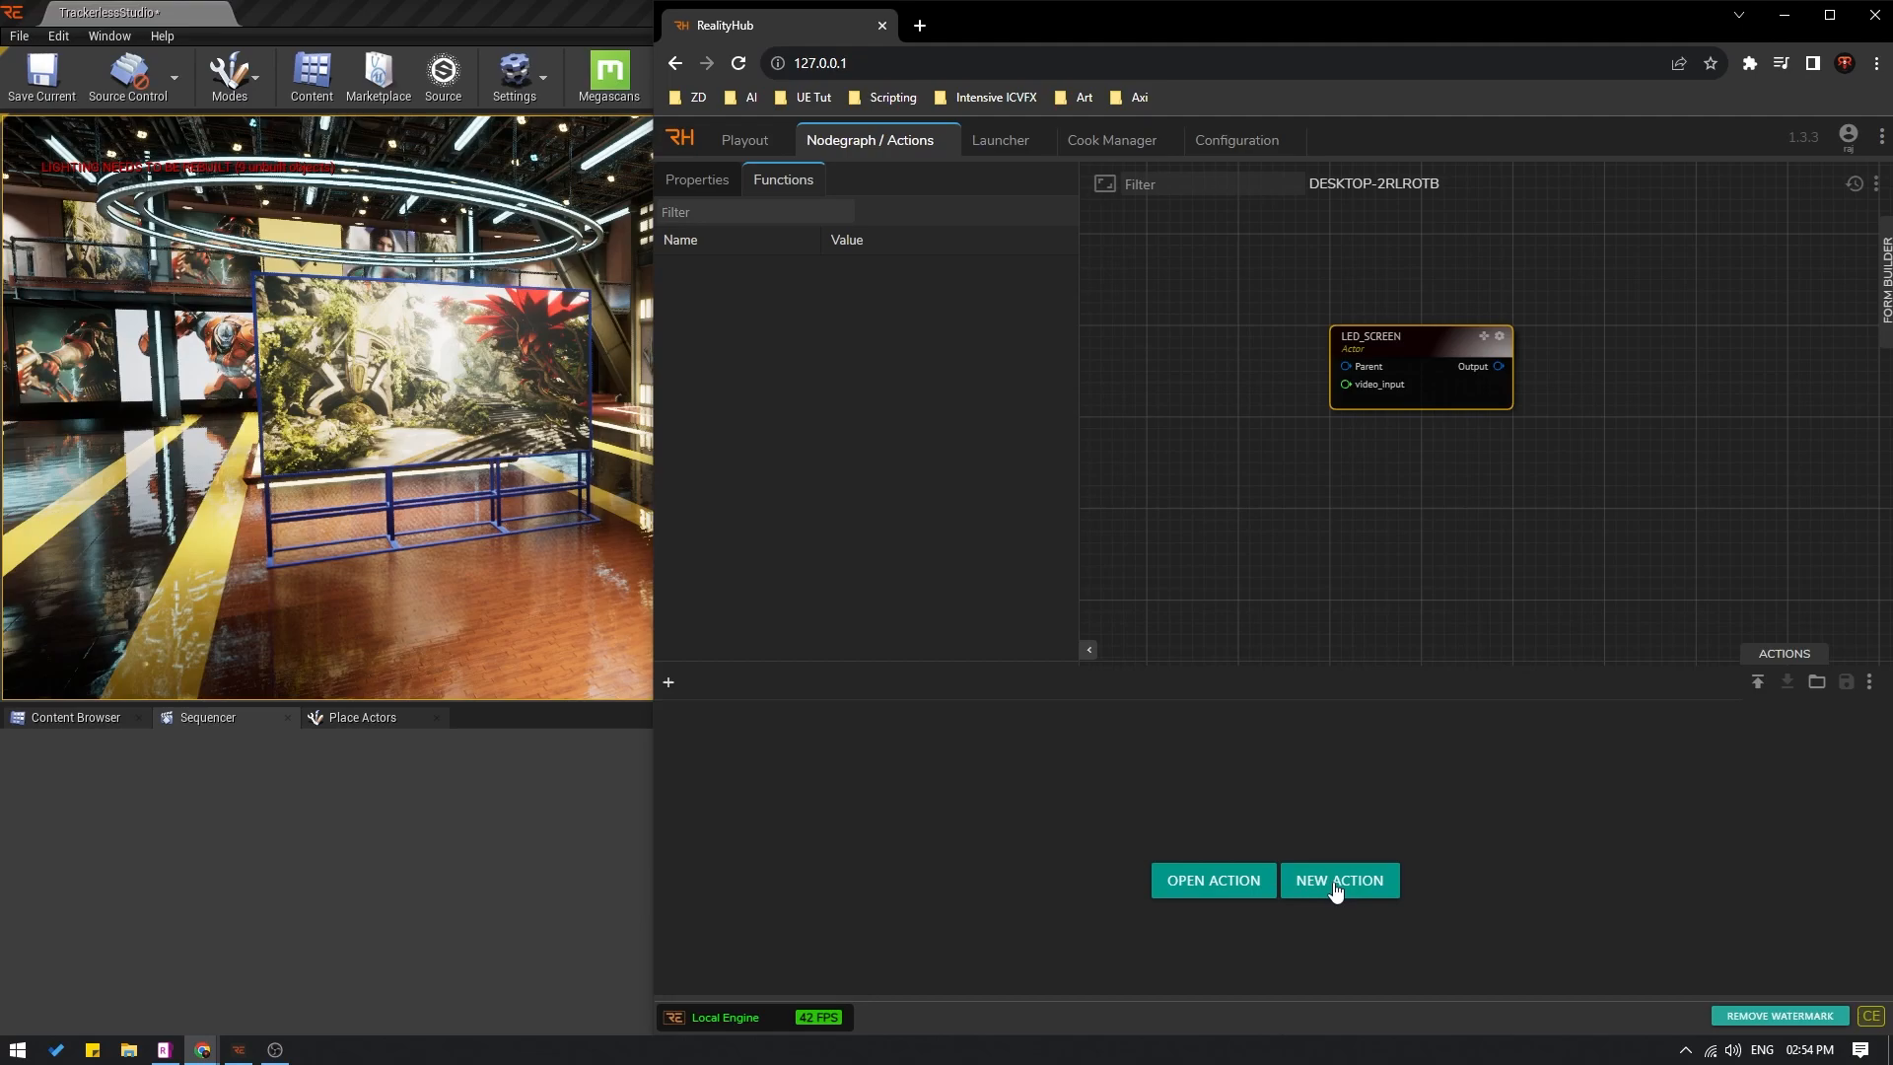
Step: Create a new action and name it 'Screen UP'
click(1339, 881)
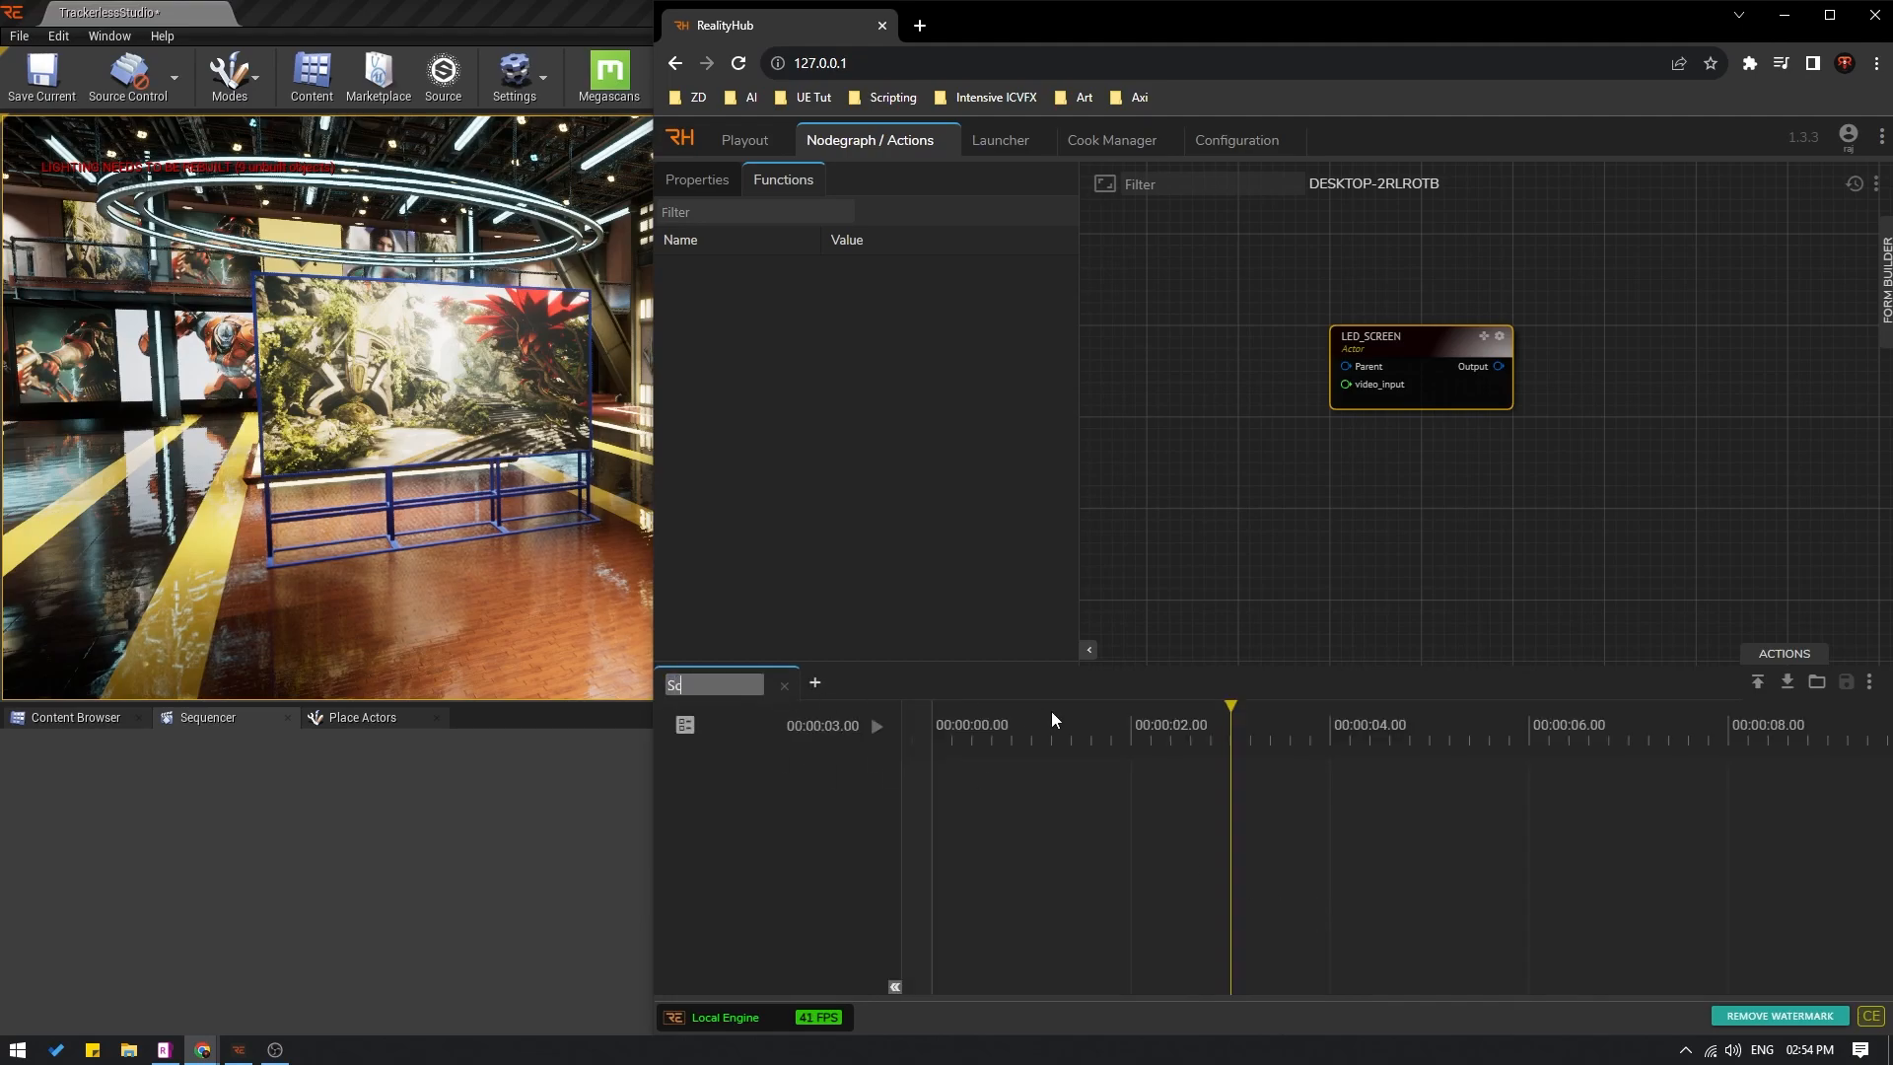
text(Screen U)
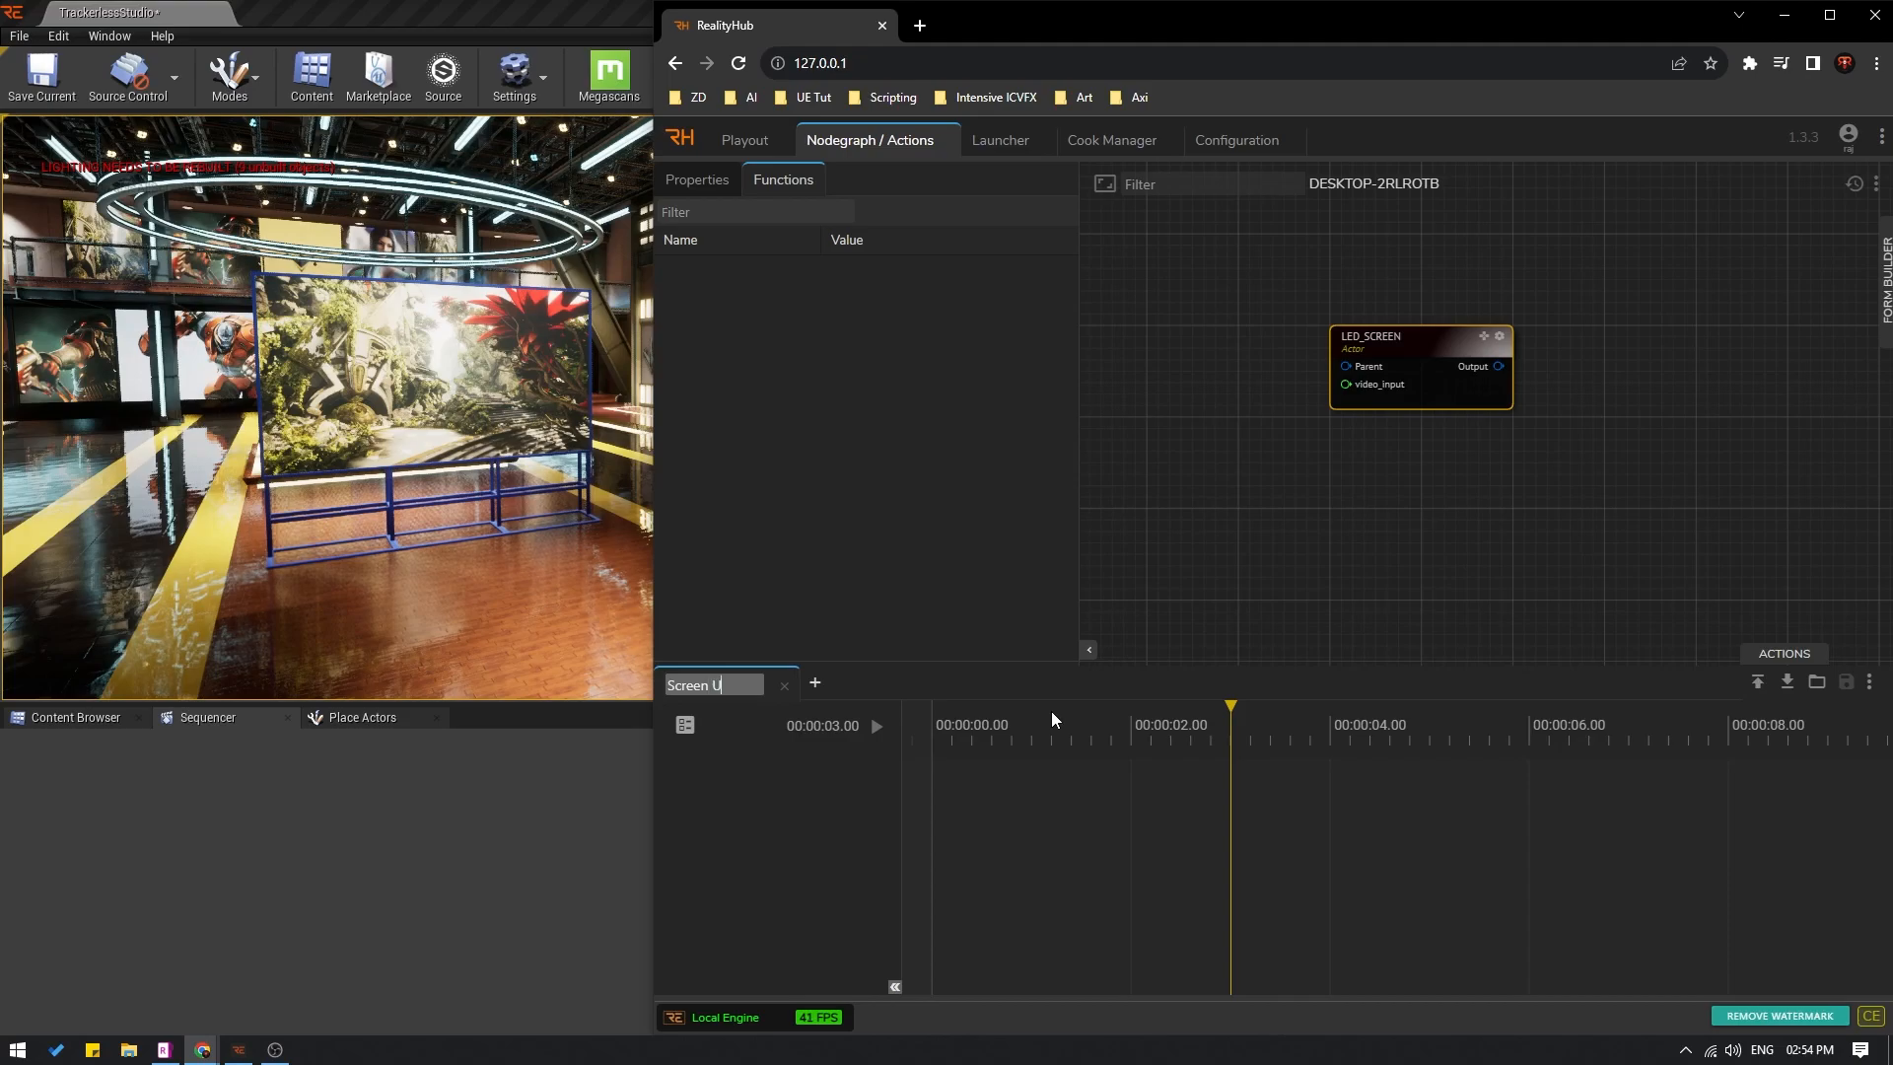
text(P)
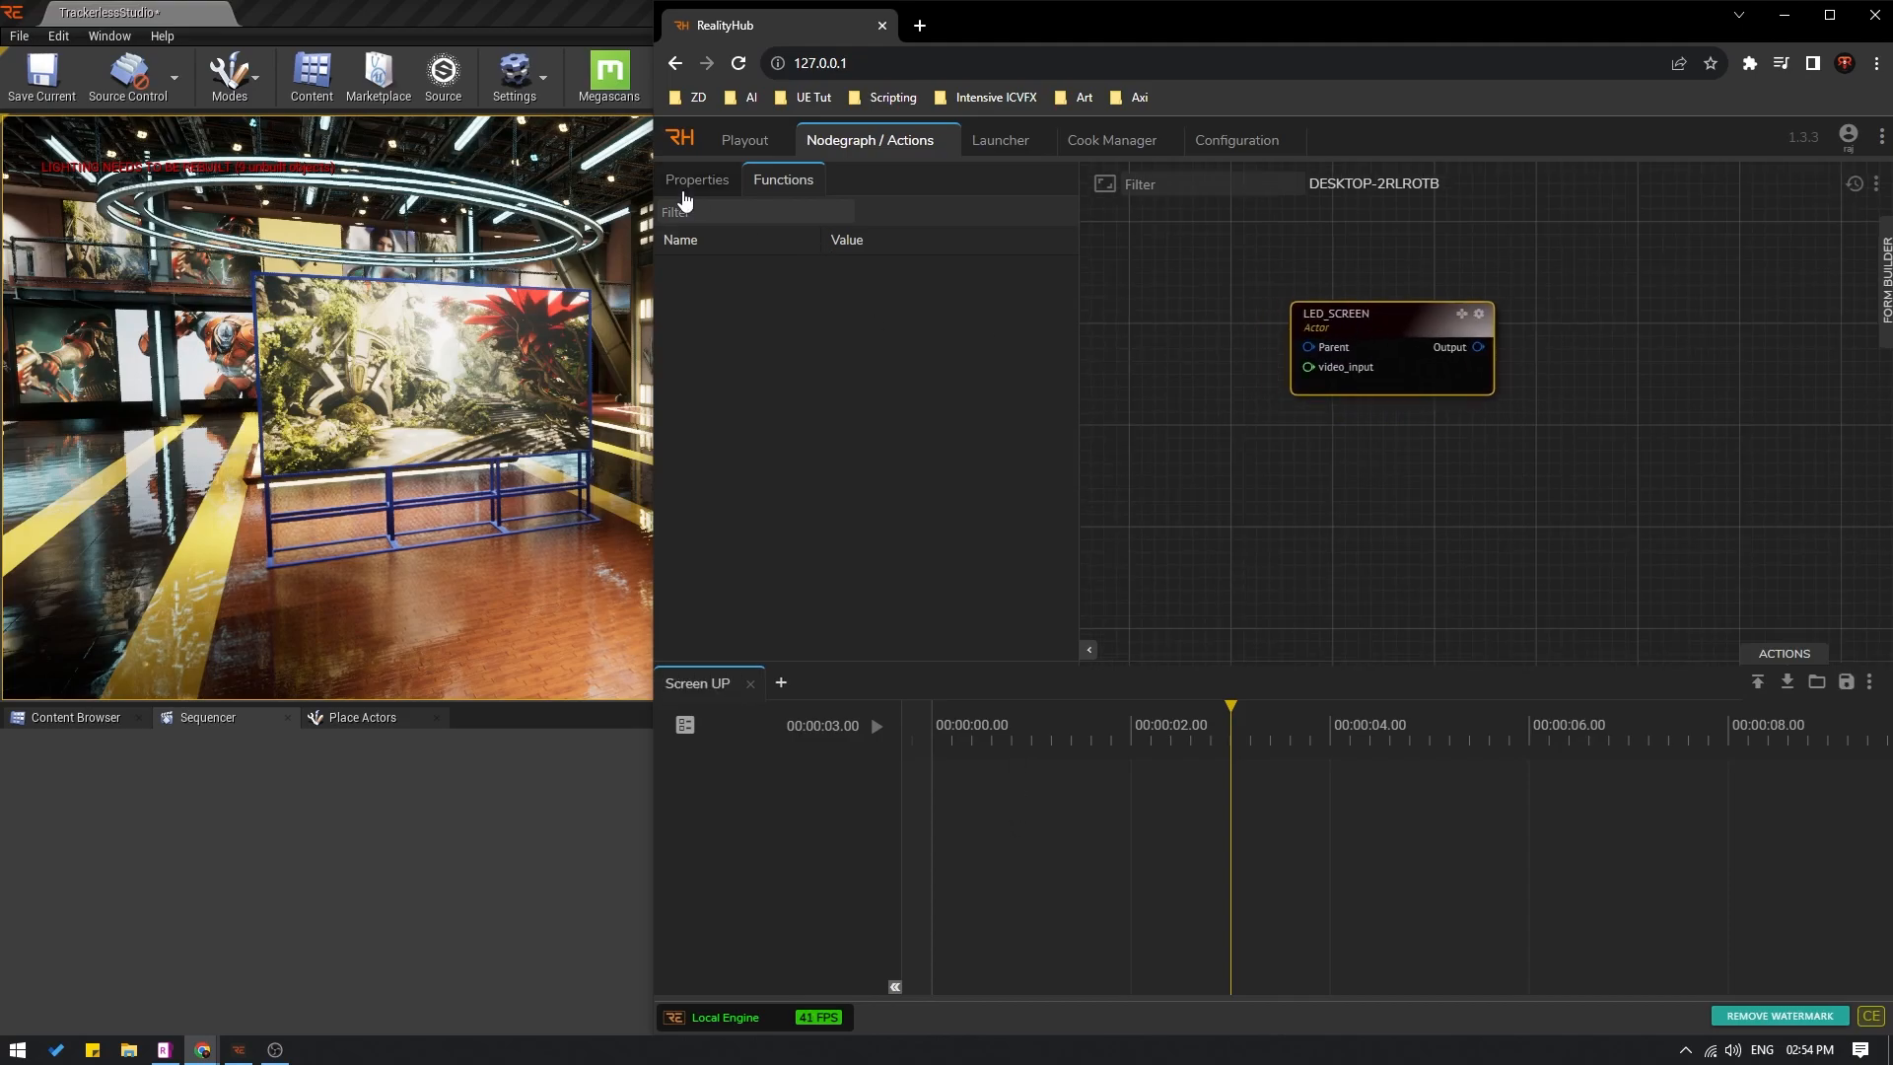
Step: Expose the LED_SCREEN node's Transform property as a track on the Screen UP timeline
click(695, 178)
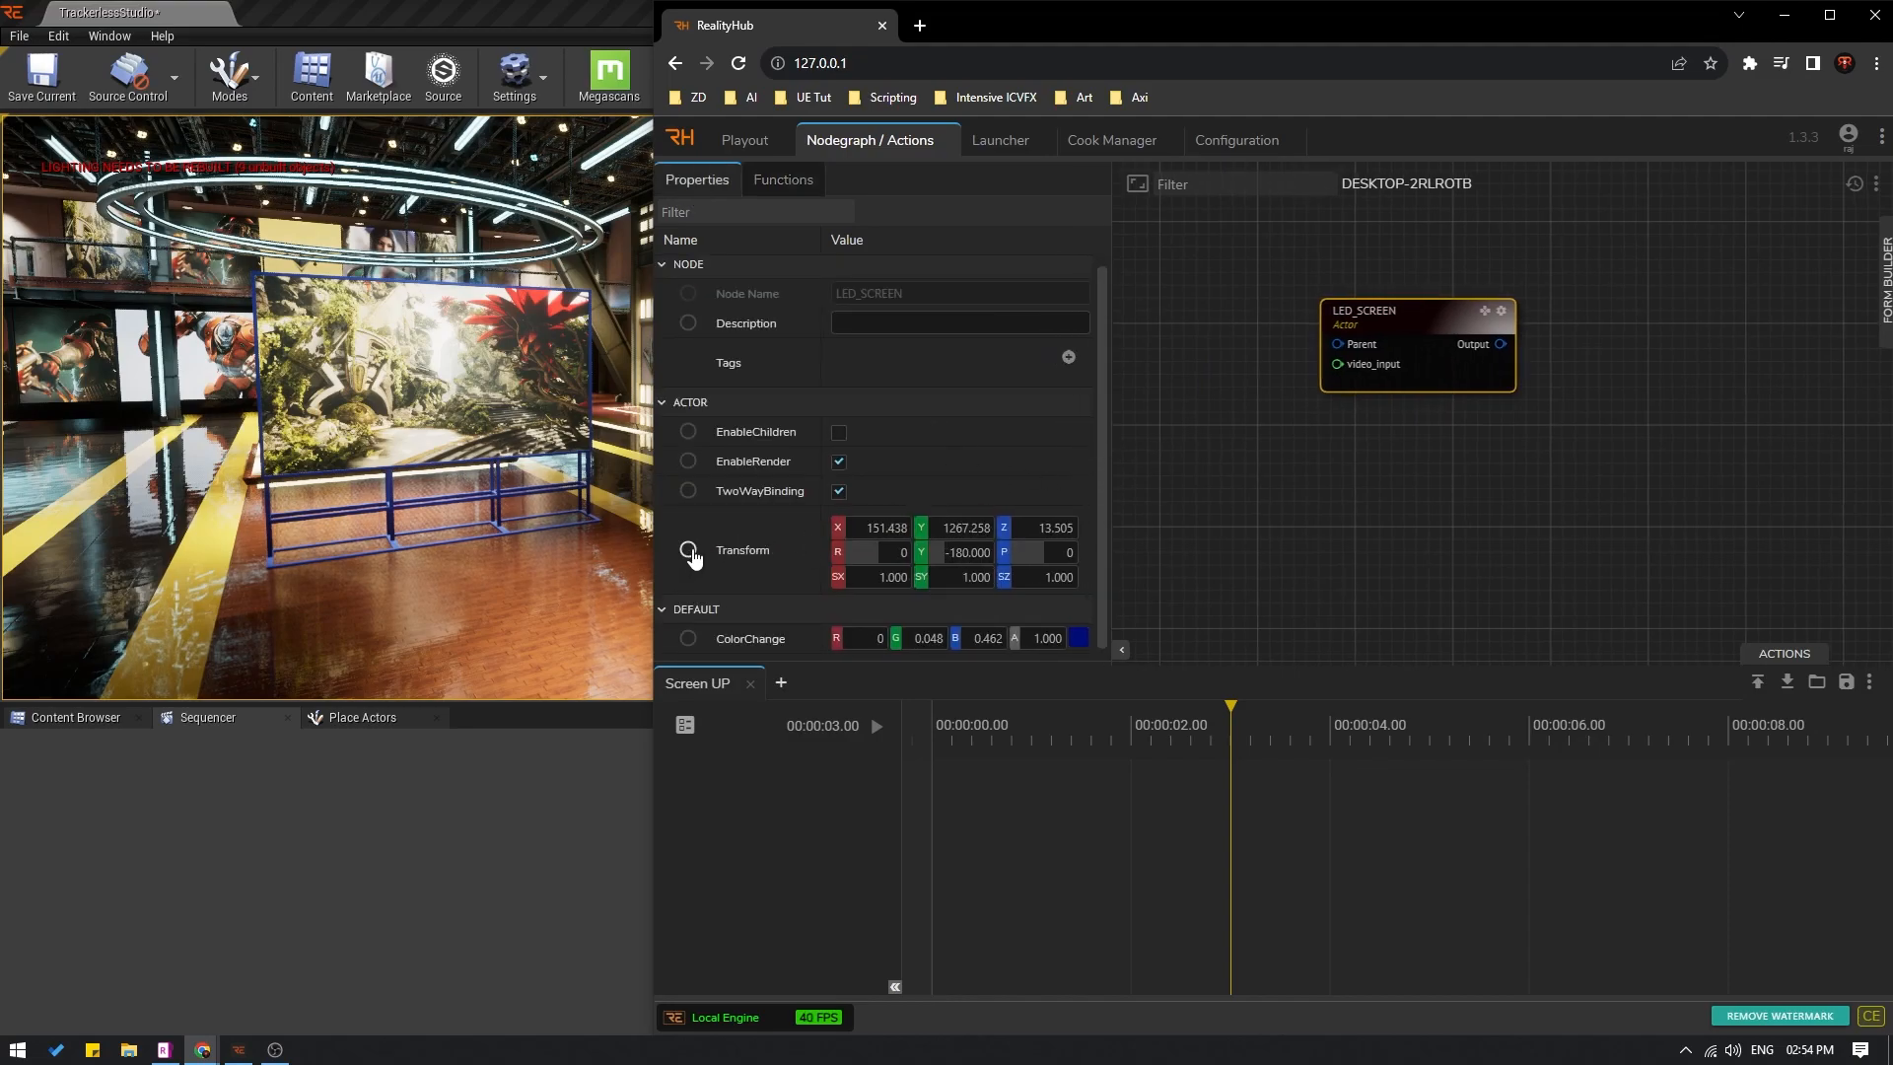
click(688, 551)
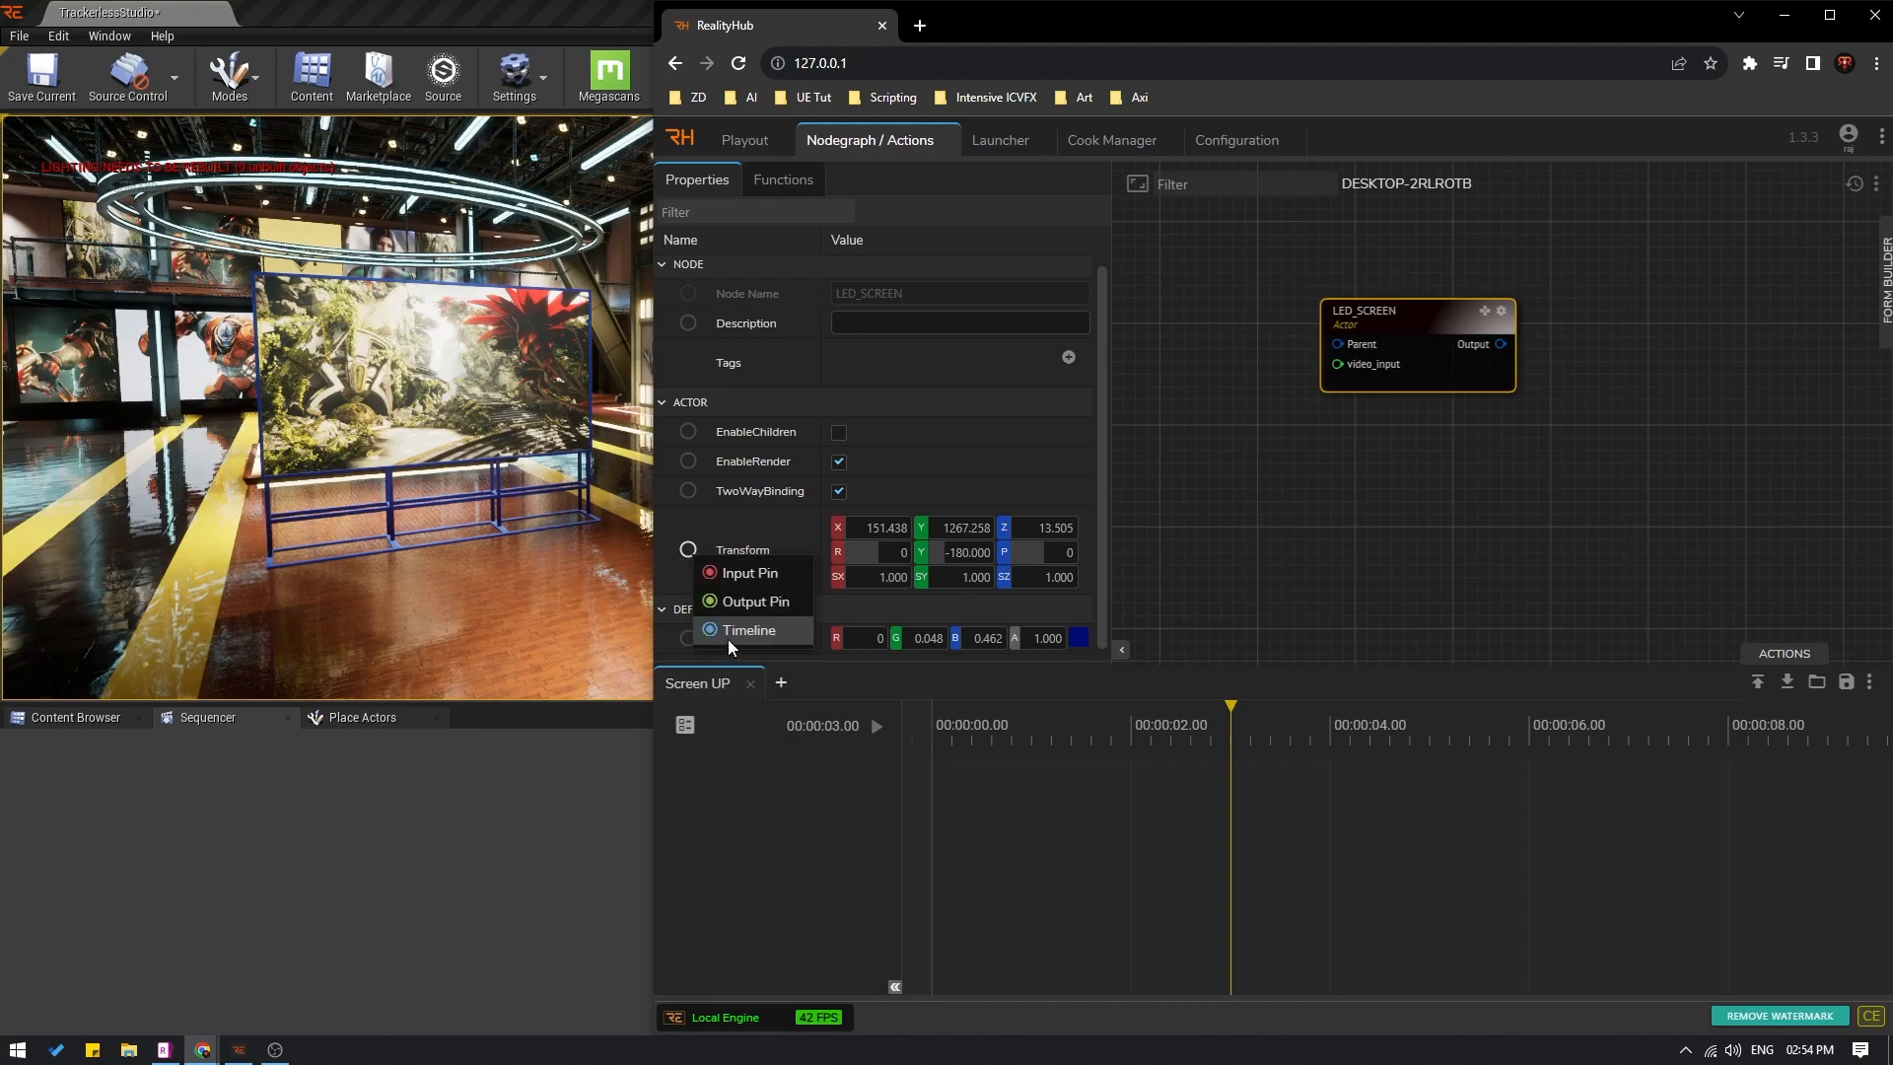
click(749, 629)
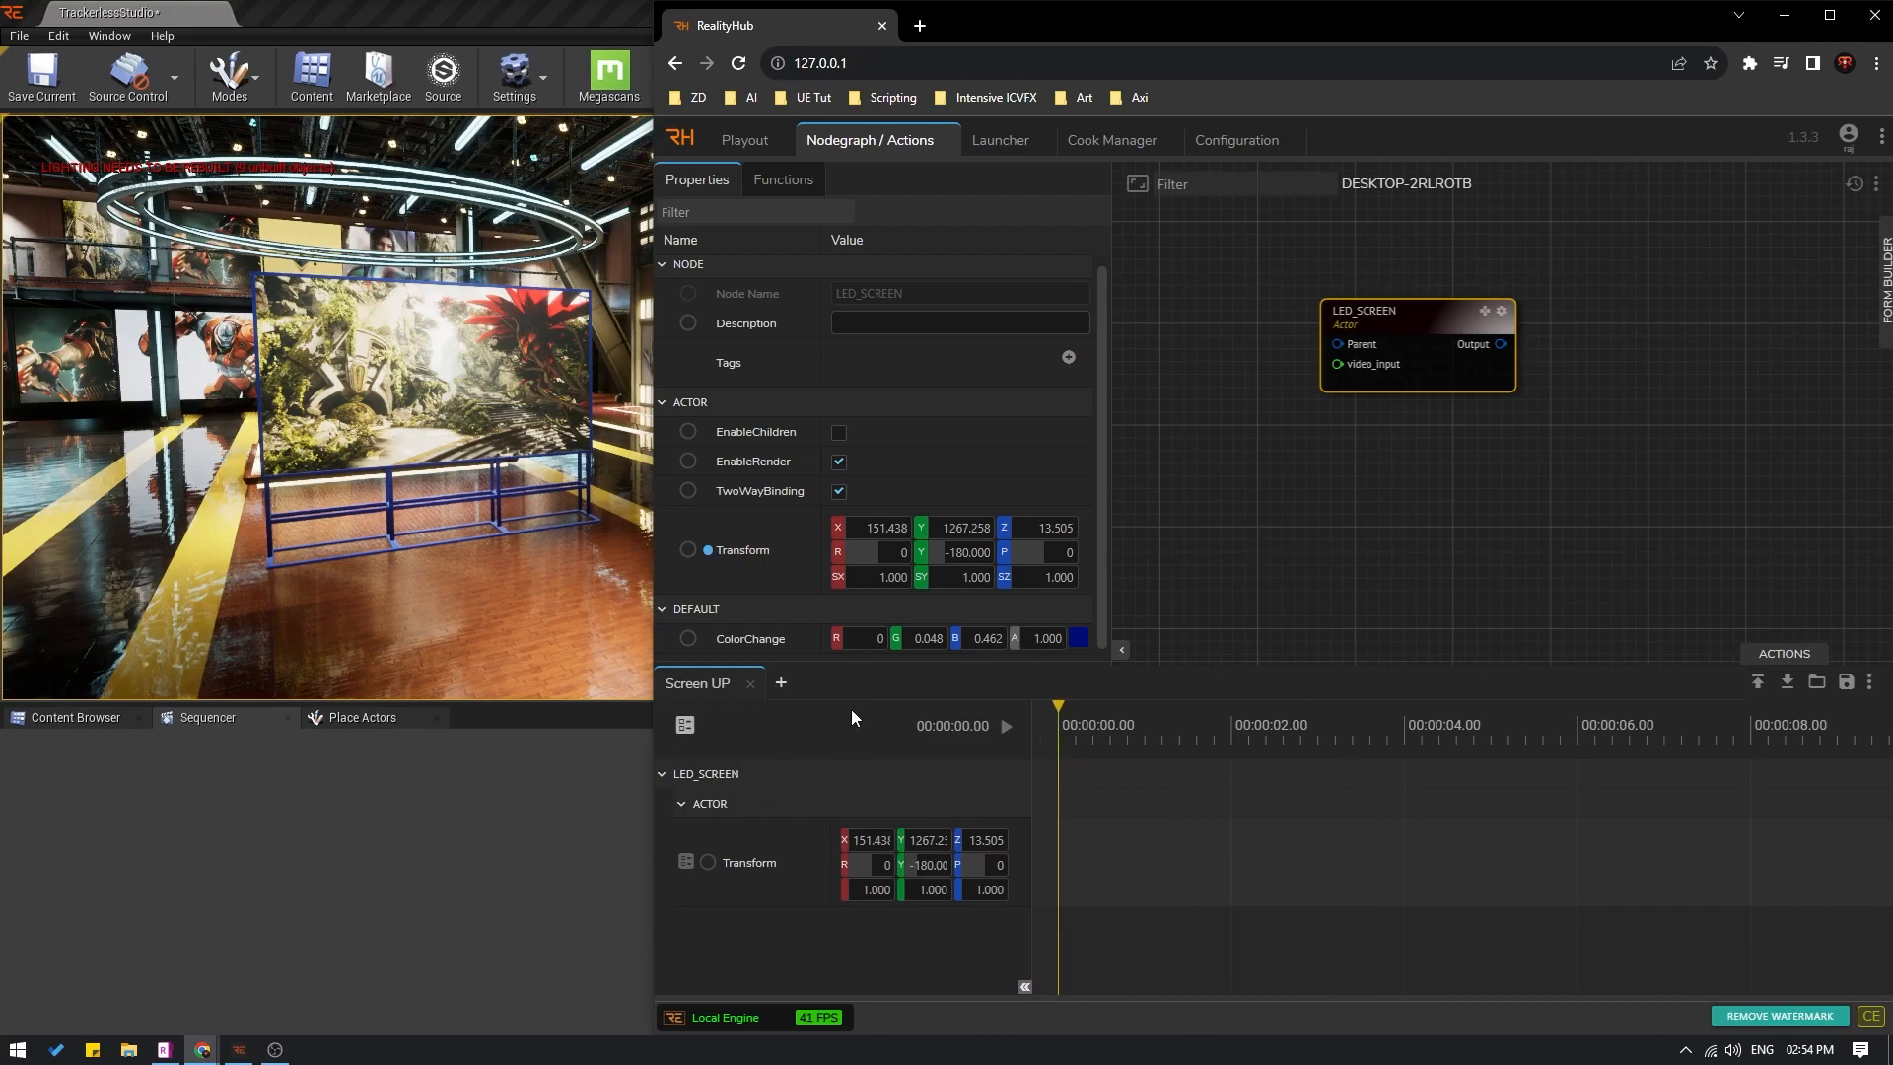
mouse_move(1007, 773)
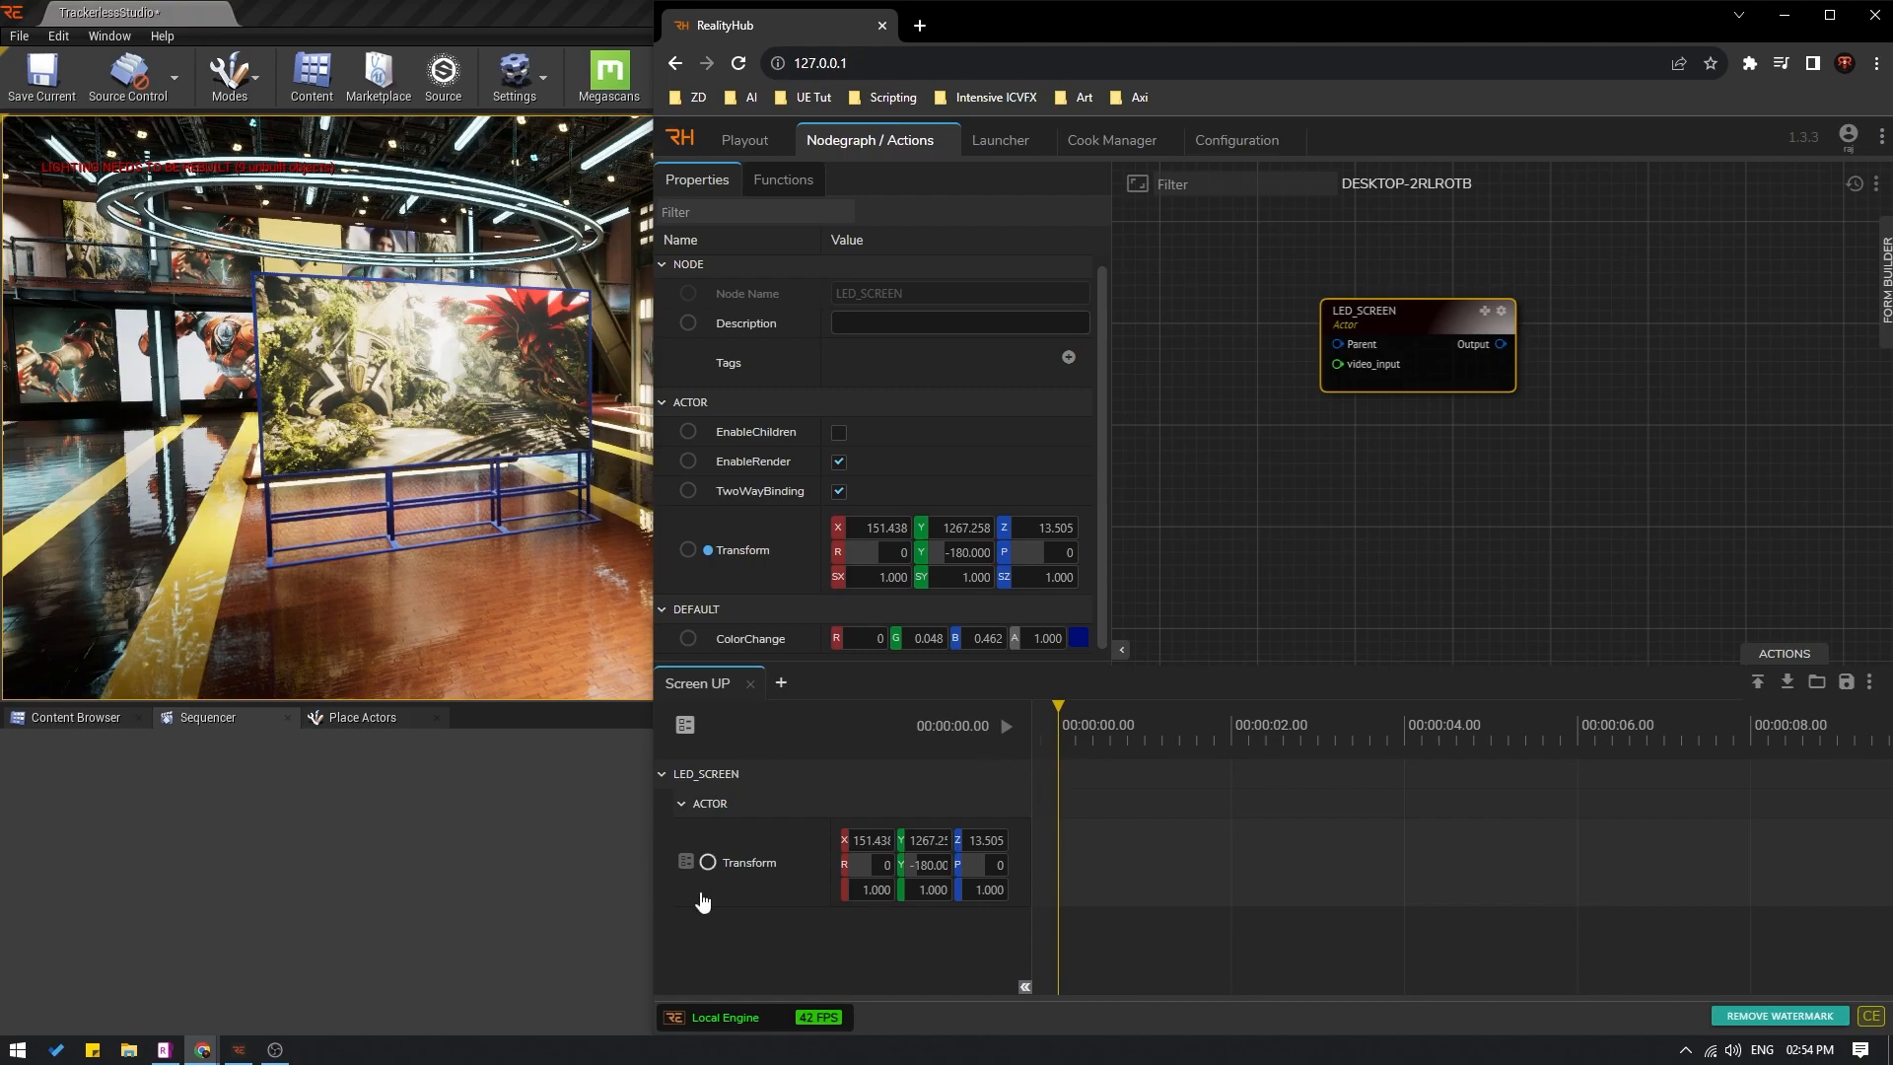
Step: Add Transform keyframes at 0 s and at 2 s, the first lowered to Z -222
right_click(748, 862)
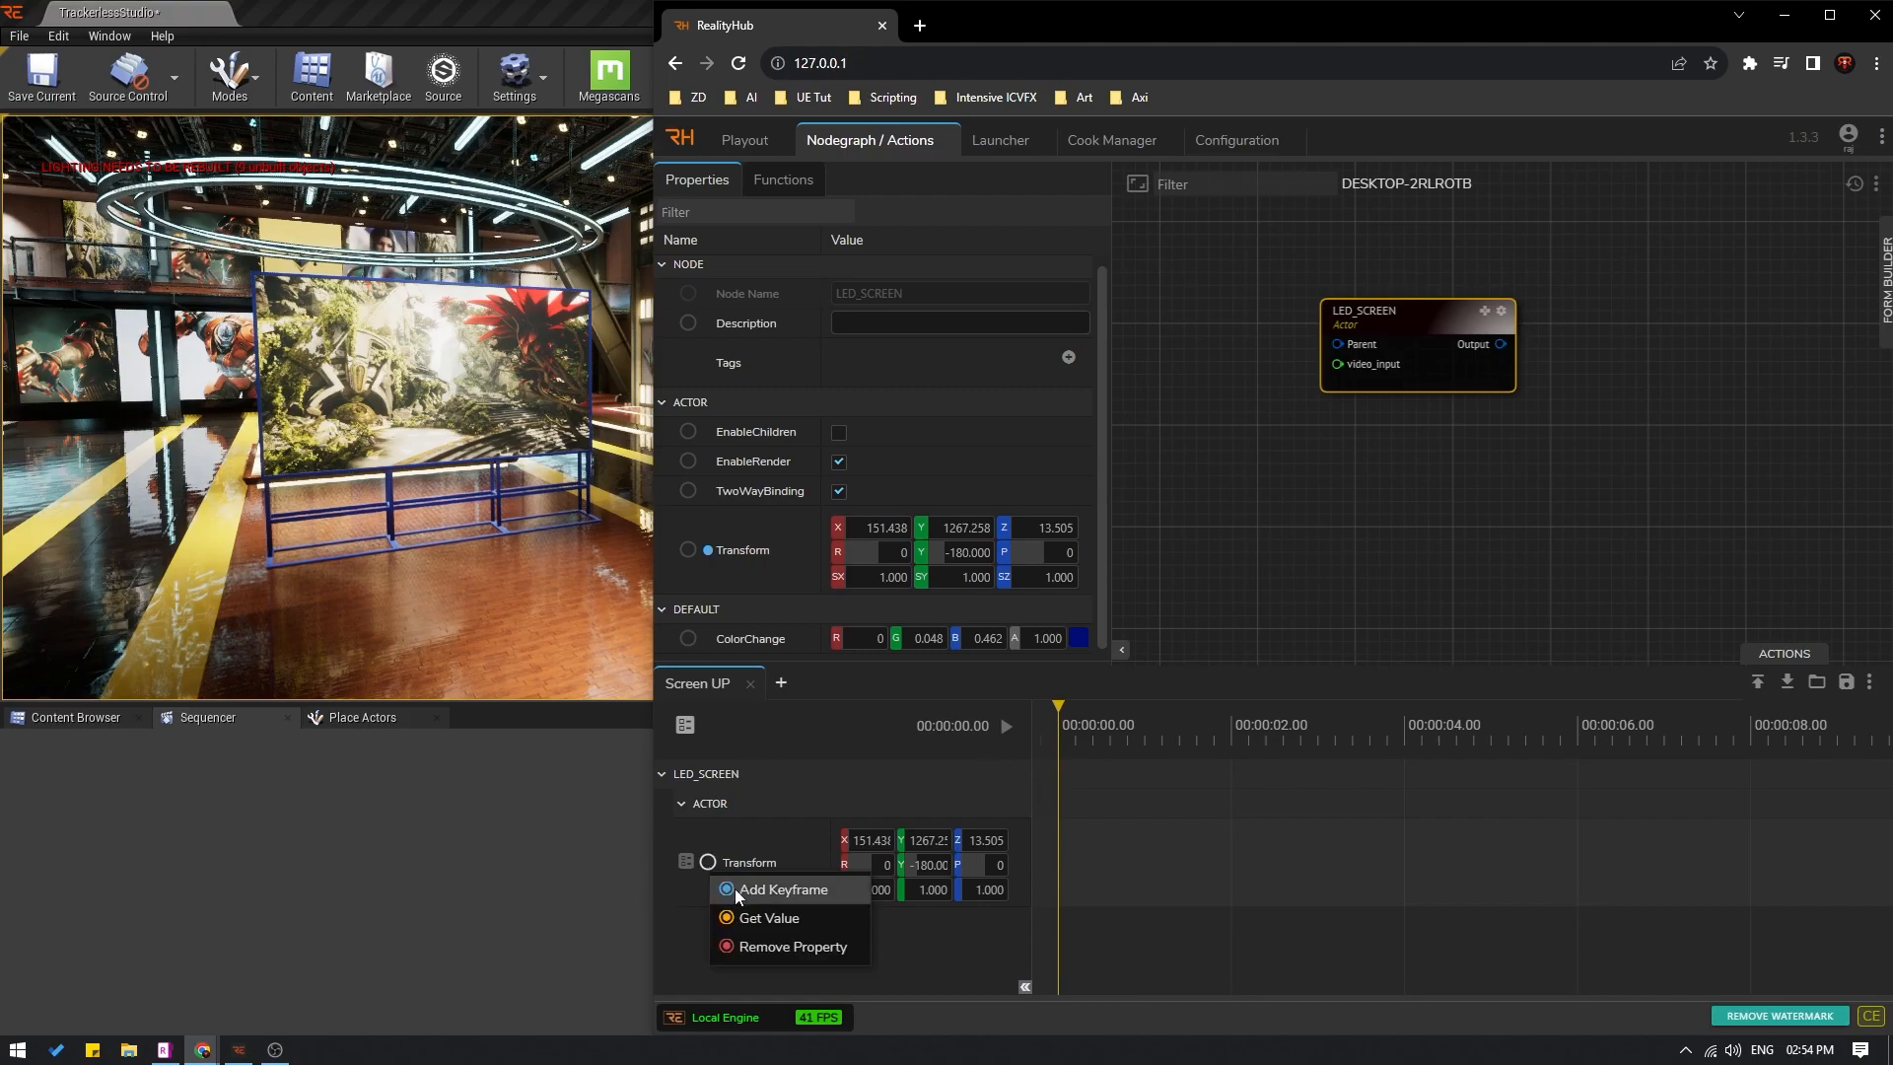
click(784, 889)
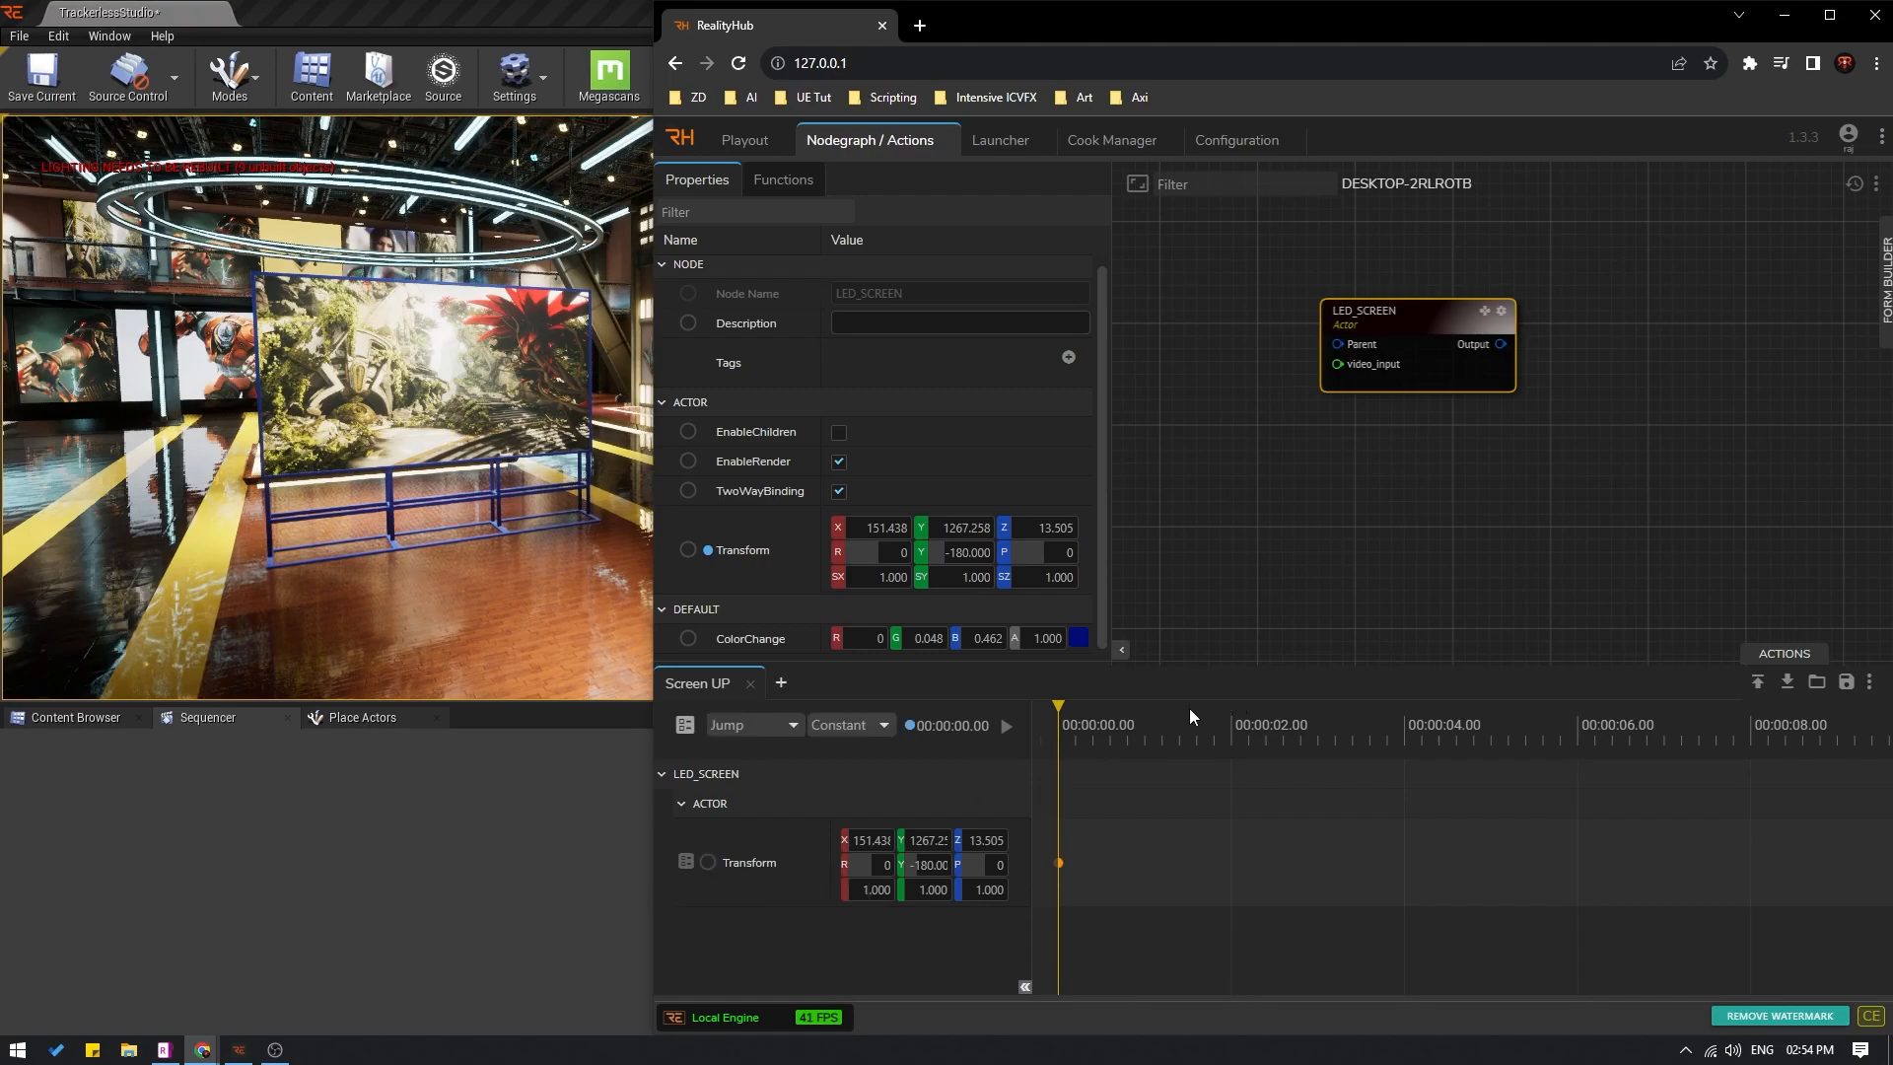
click(1232, 724)
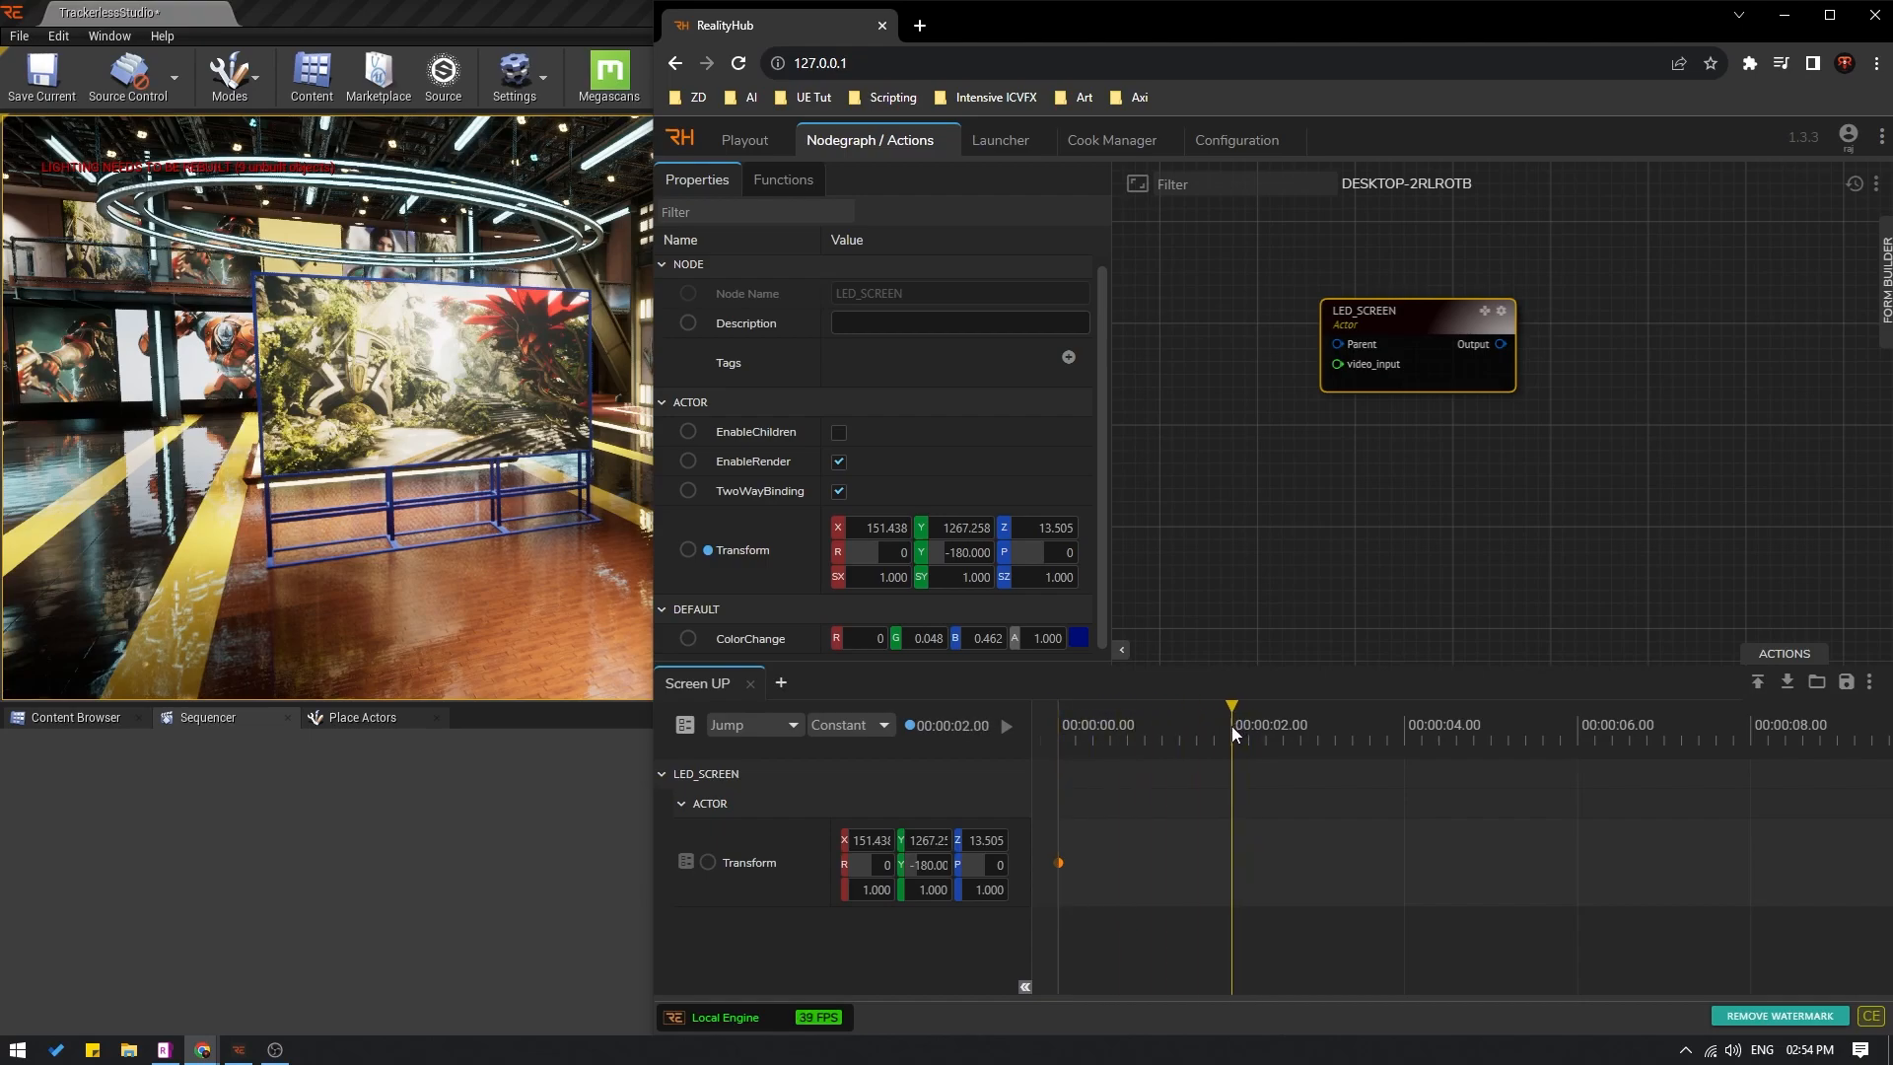
right_click(747, 861)
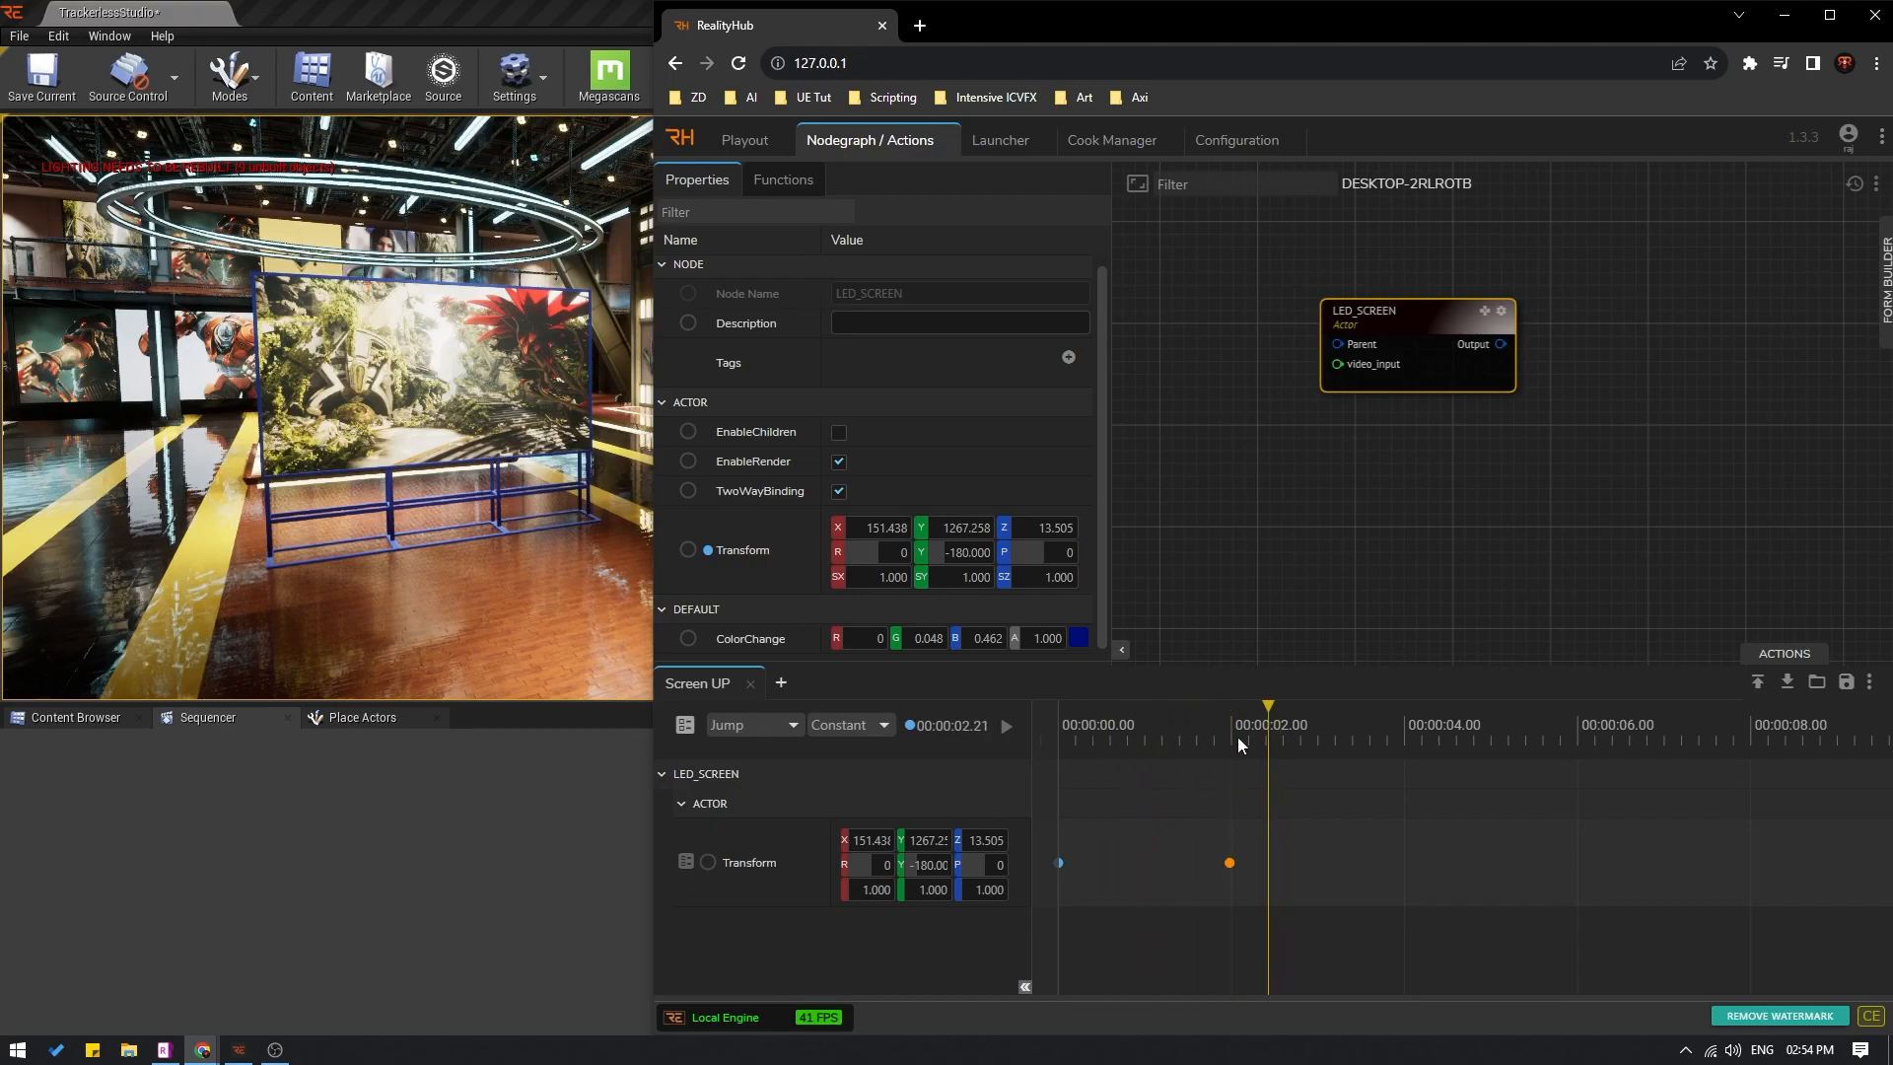
click(1059, 706)
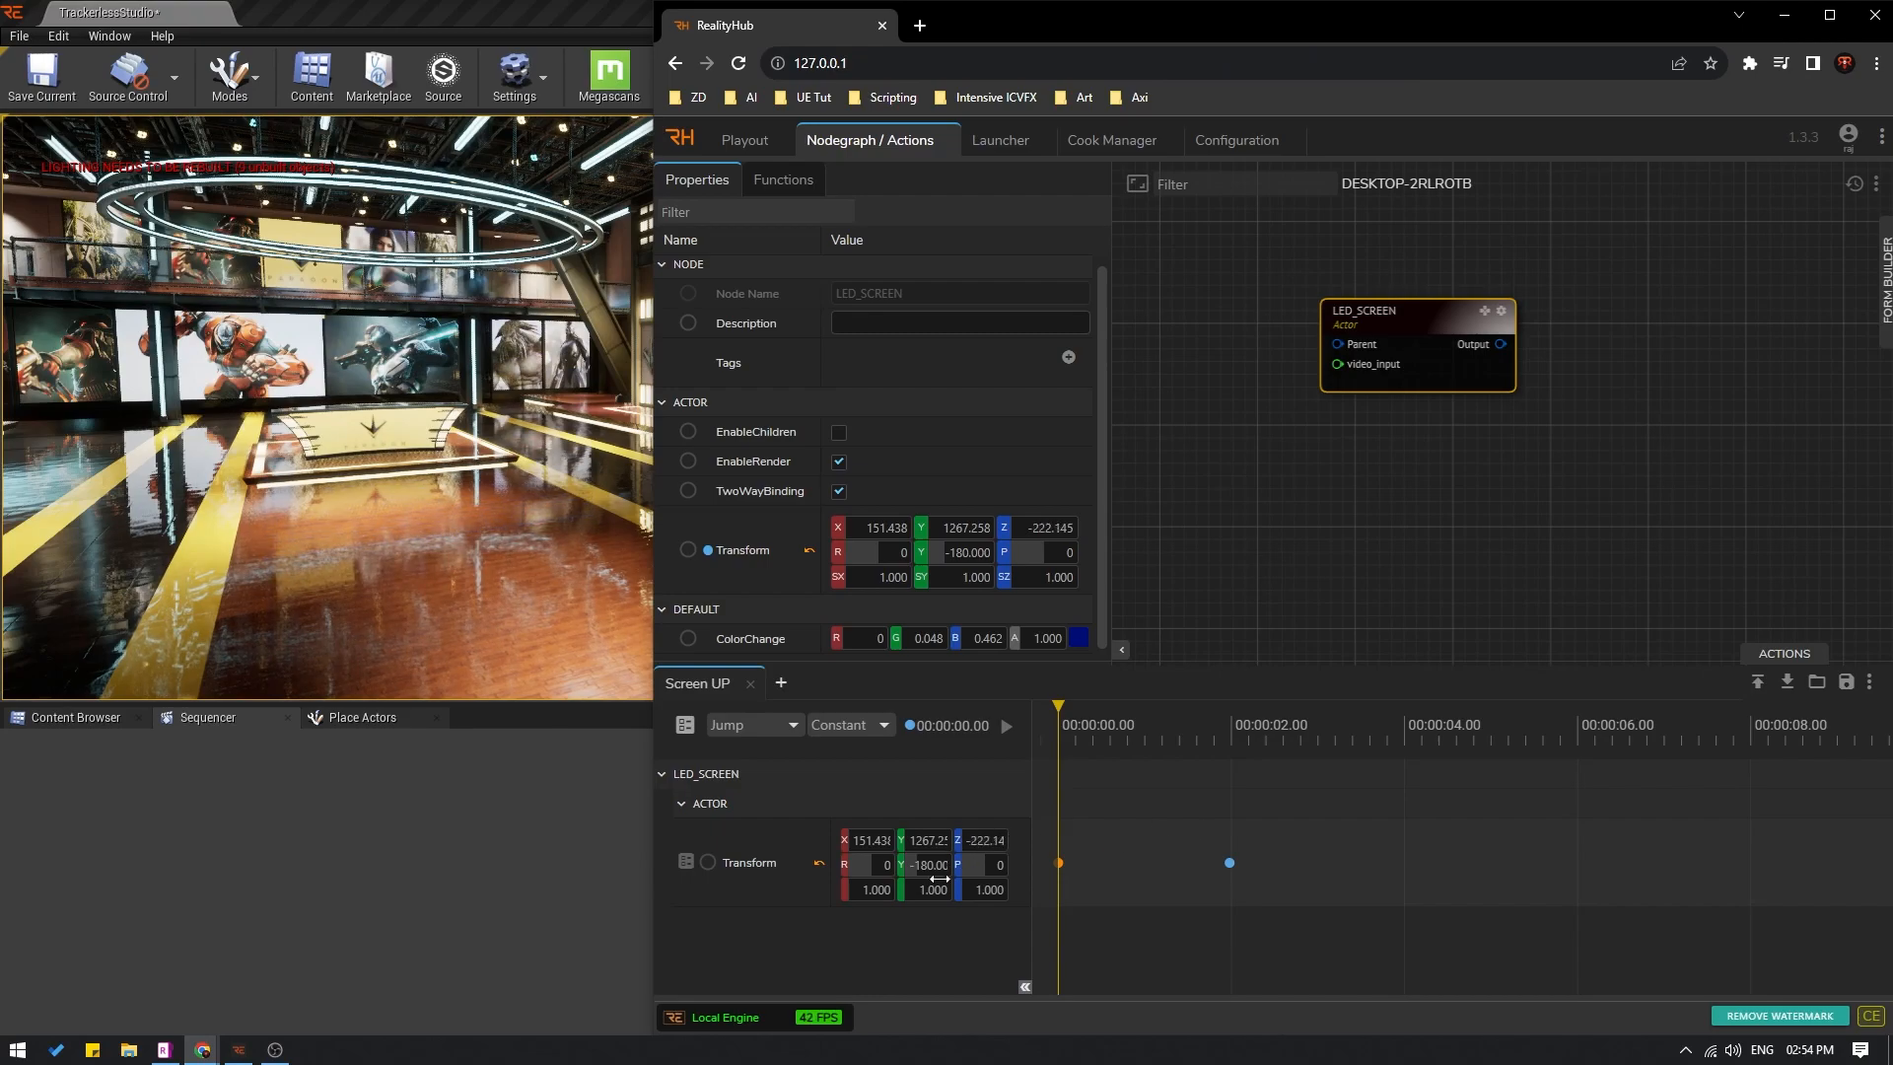
mouse_move(1096, 856)
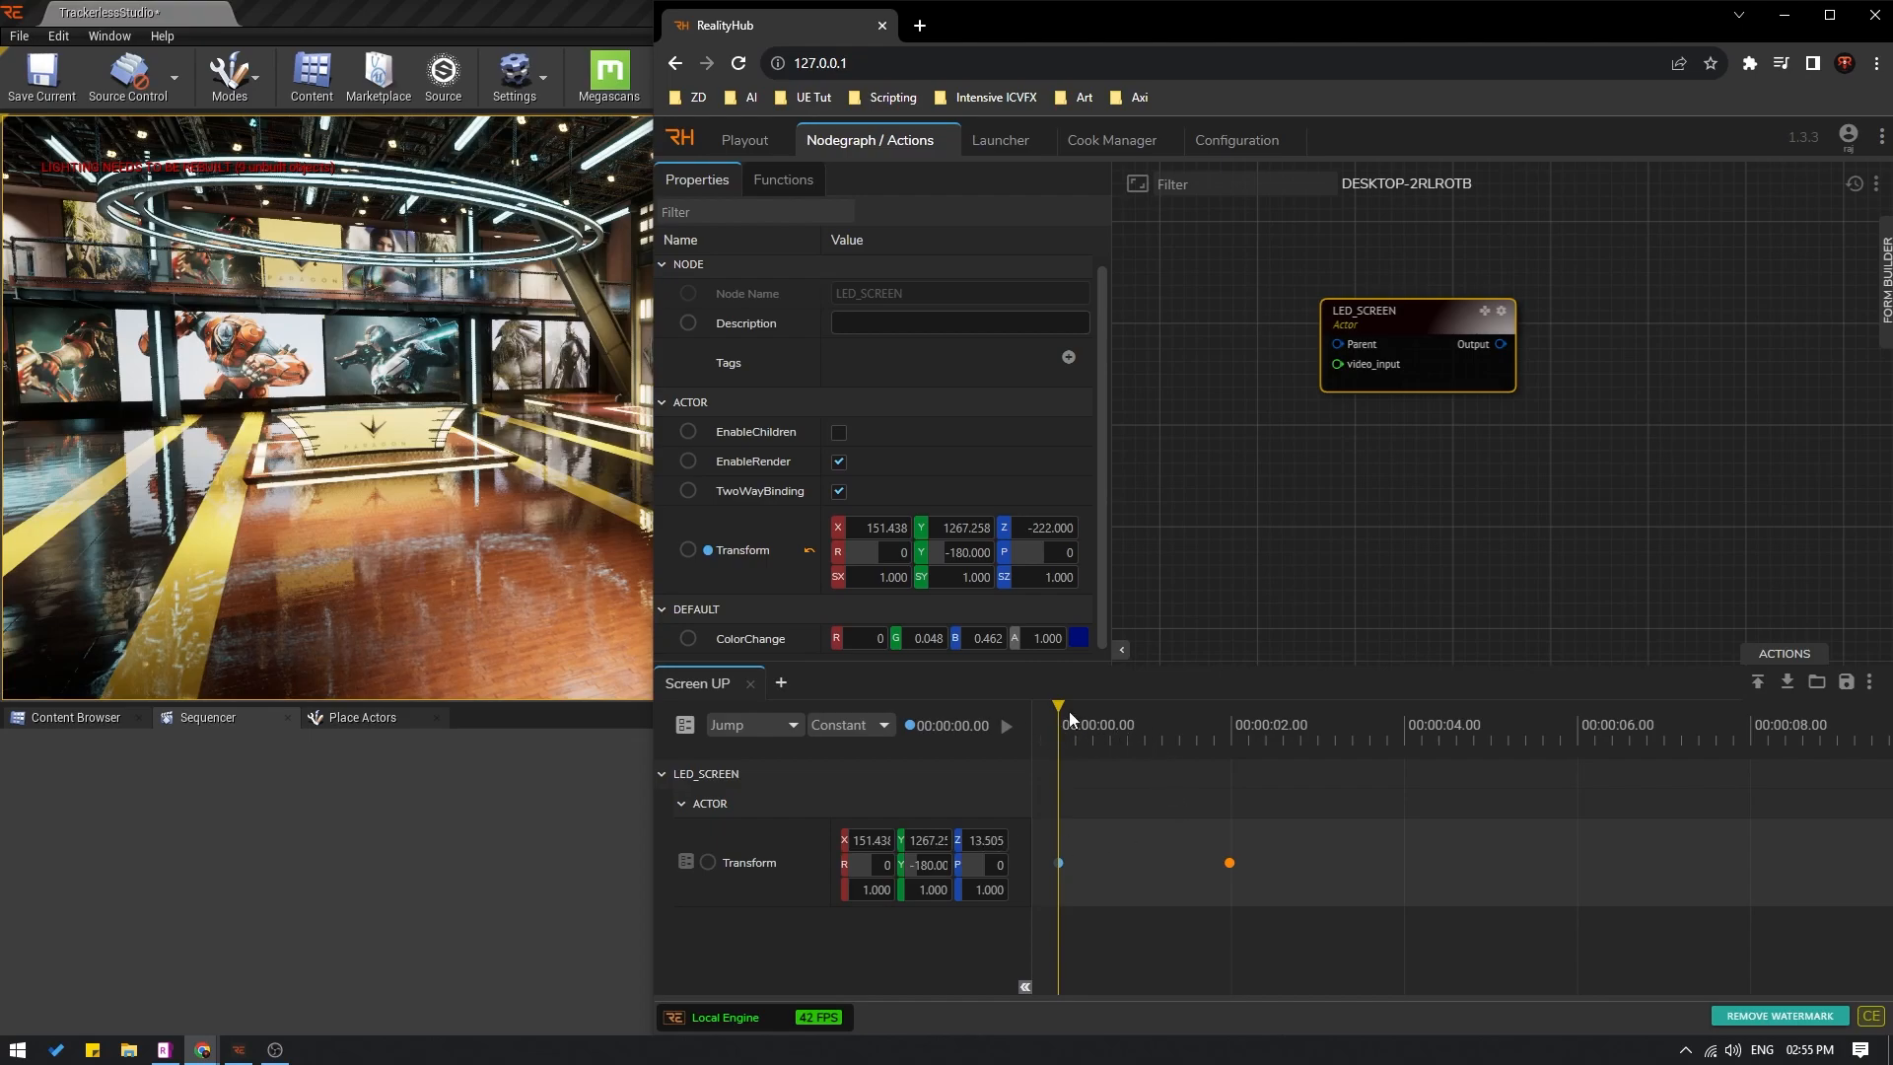
mouse_move(1056, 785)
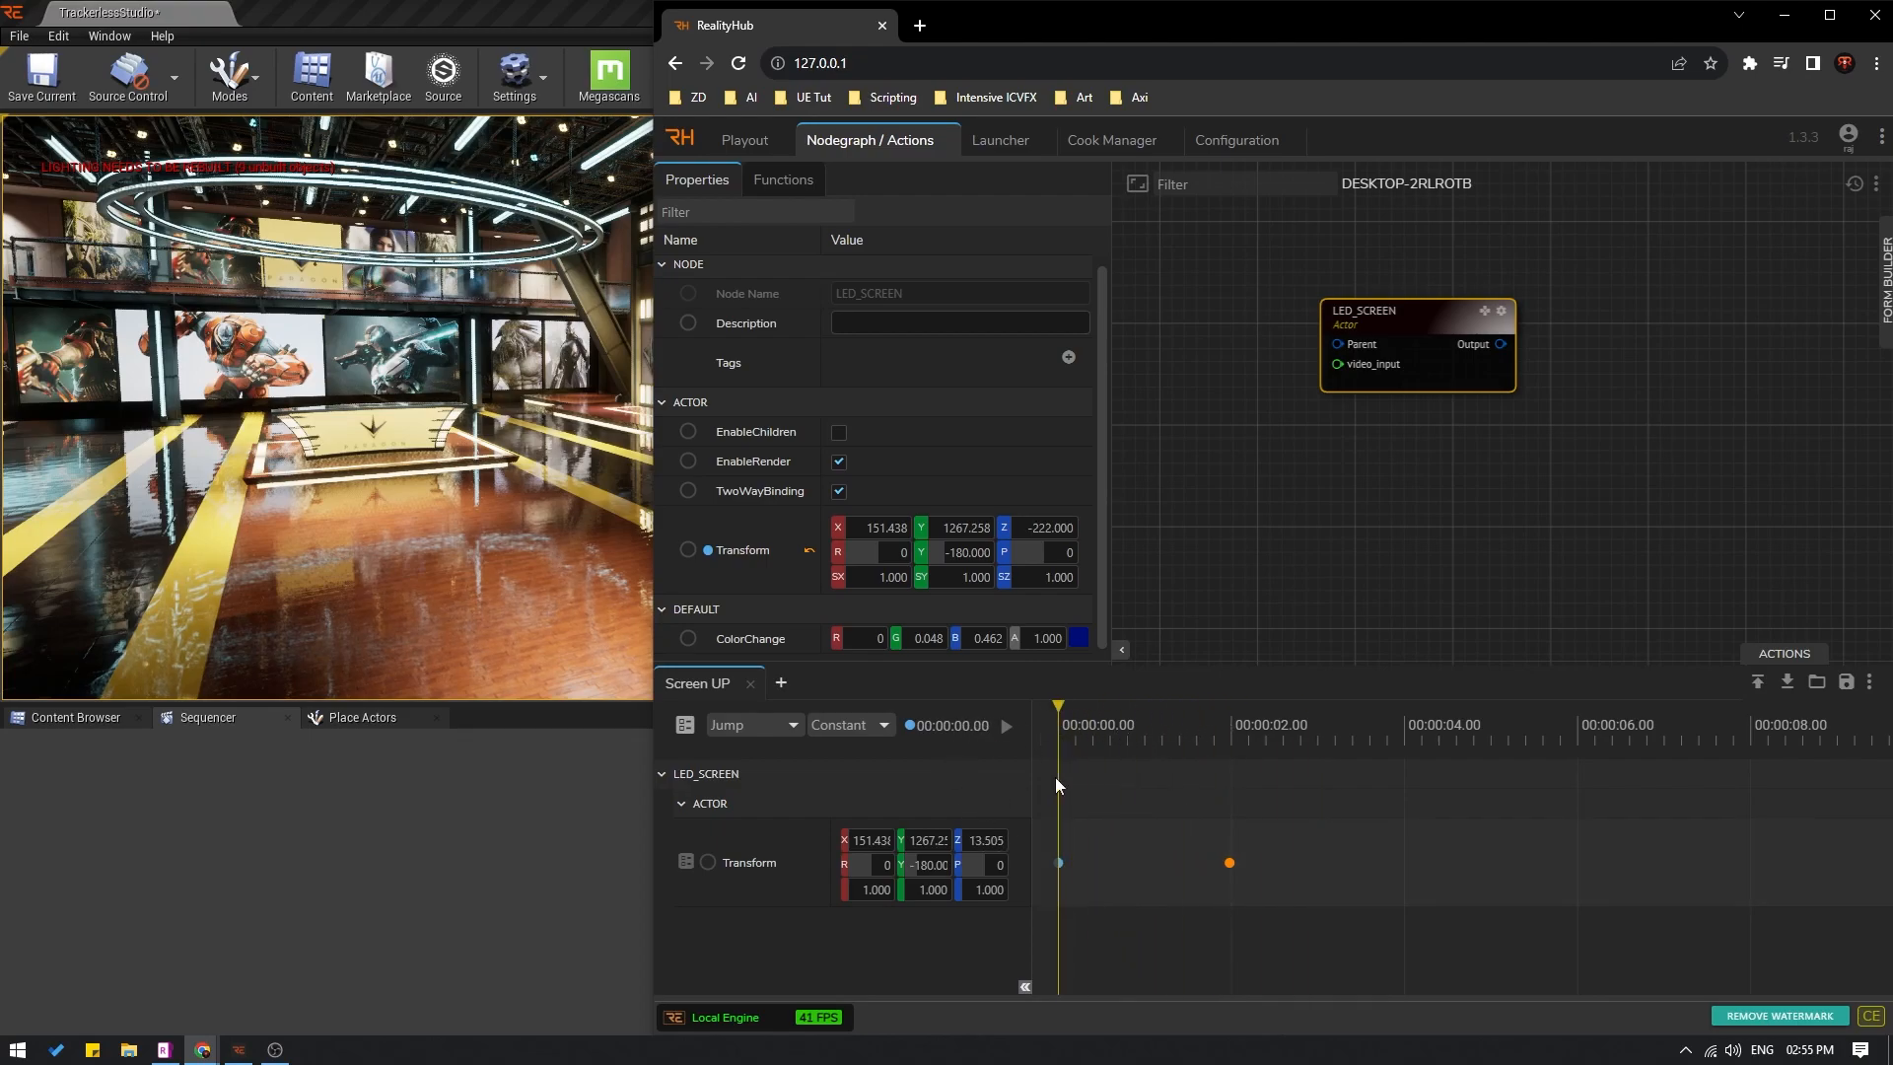
click(1004, 726)
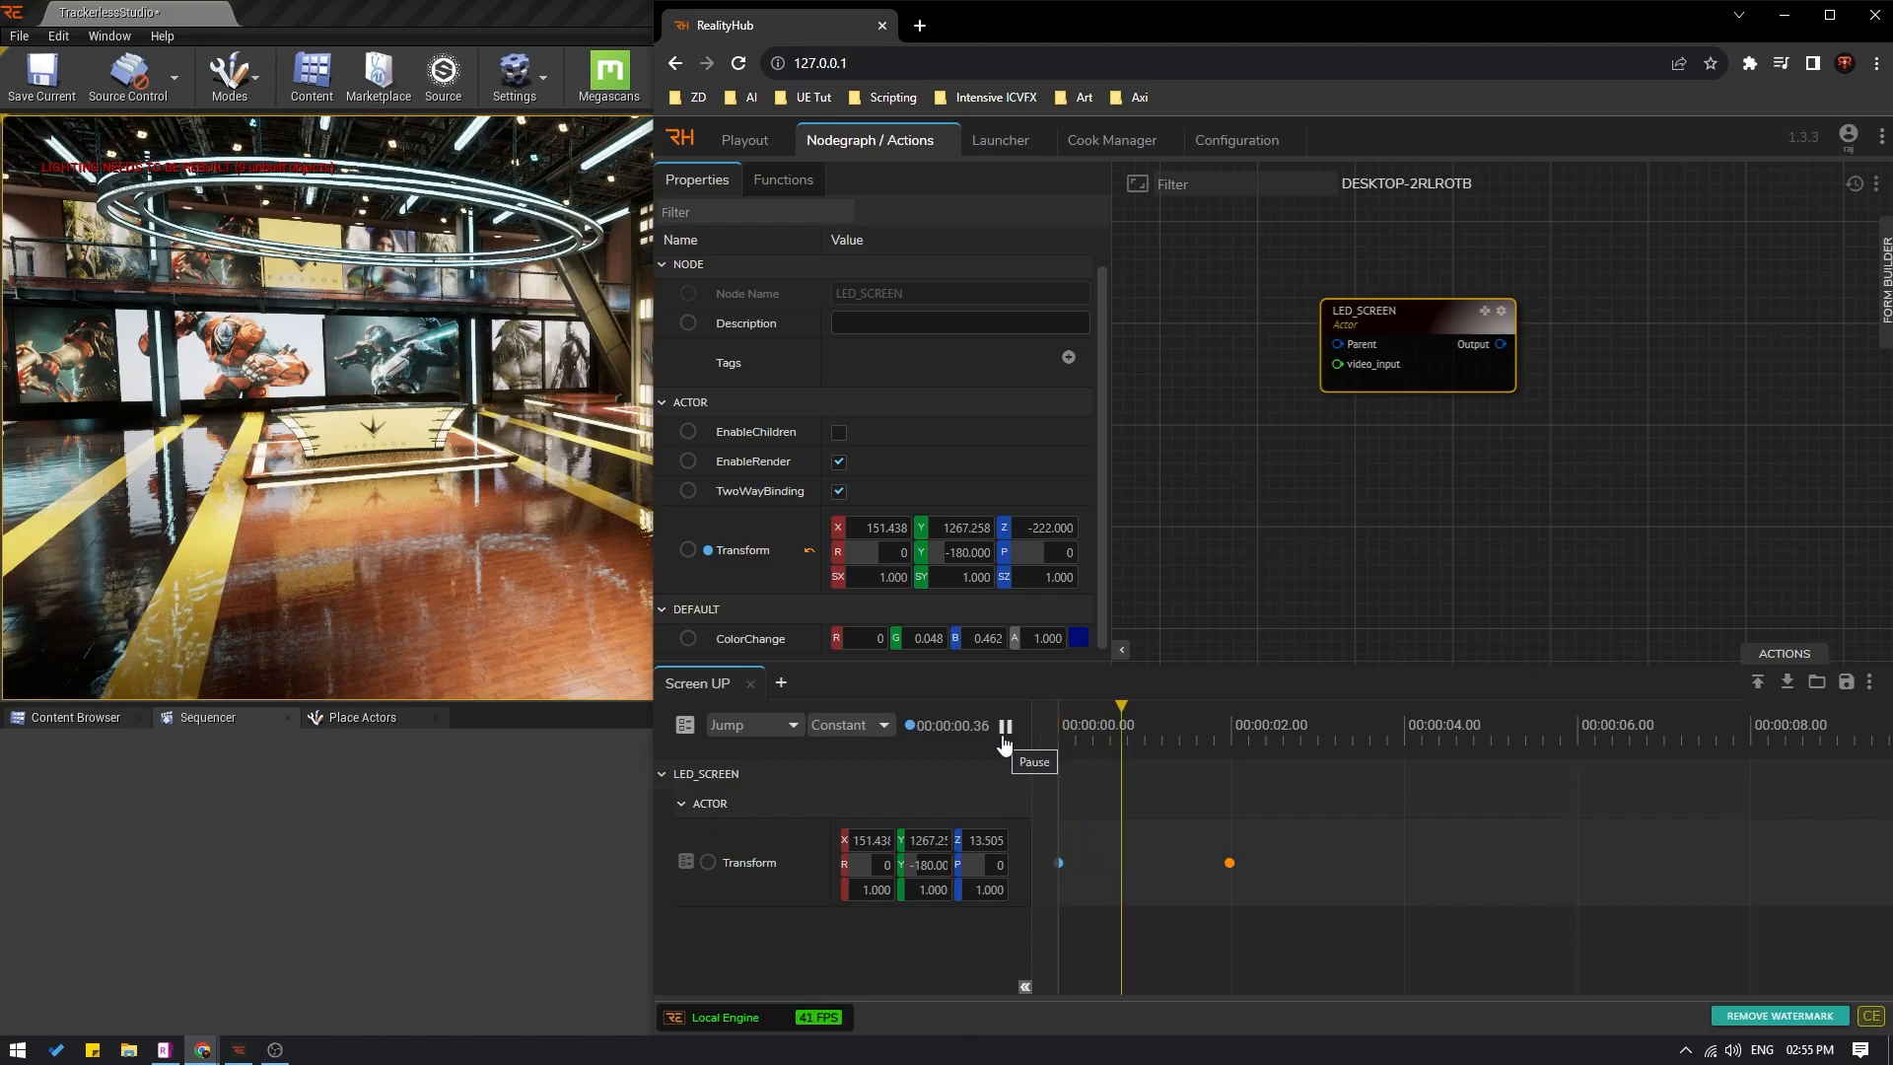
click(1004, 726)
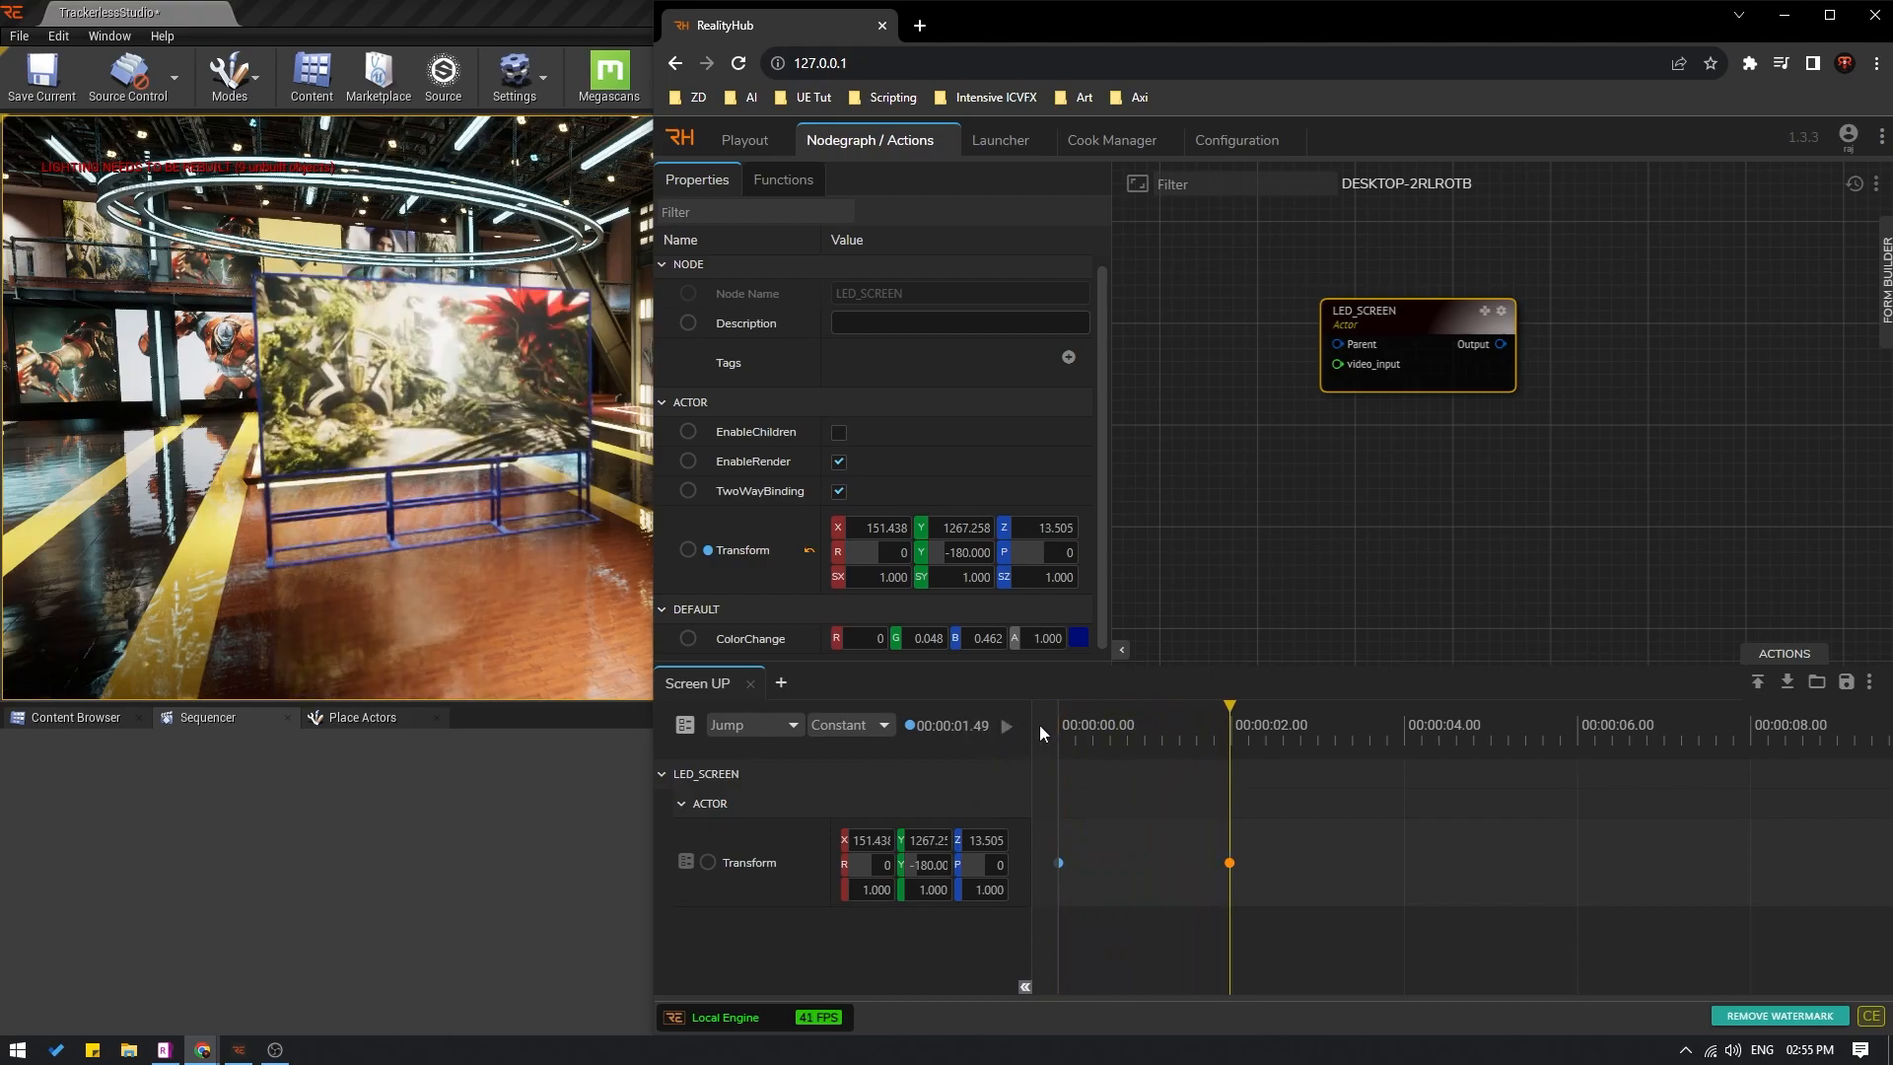
click(1006, 726)
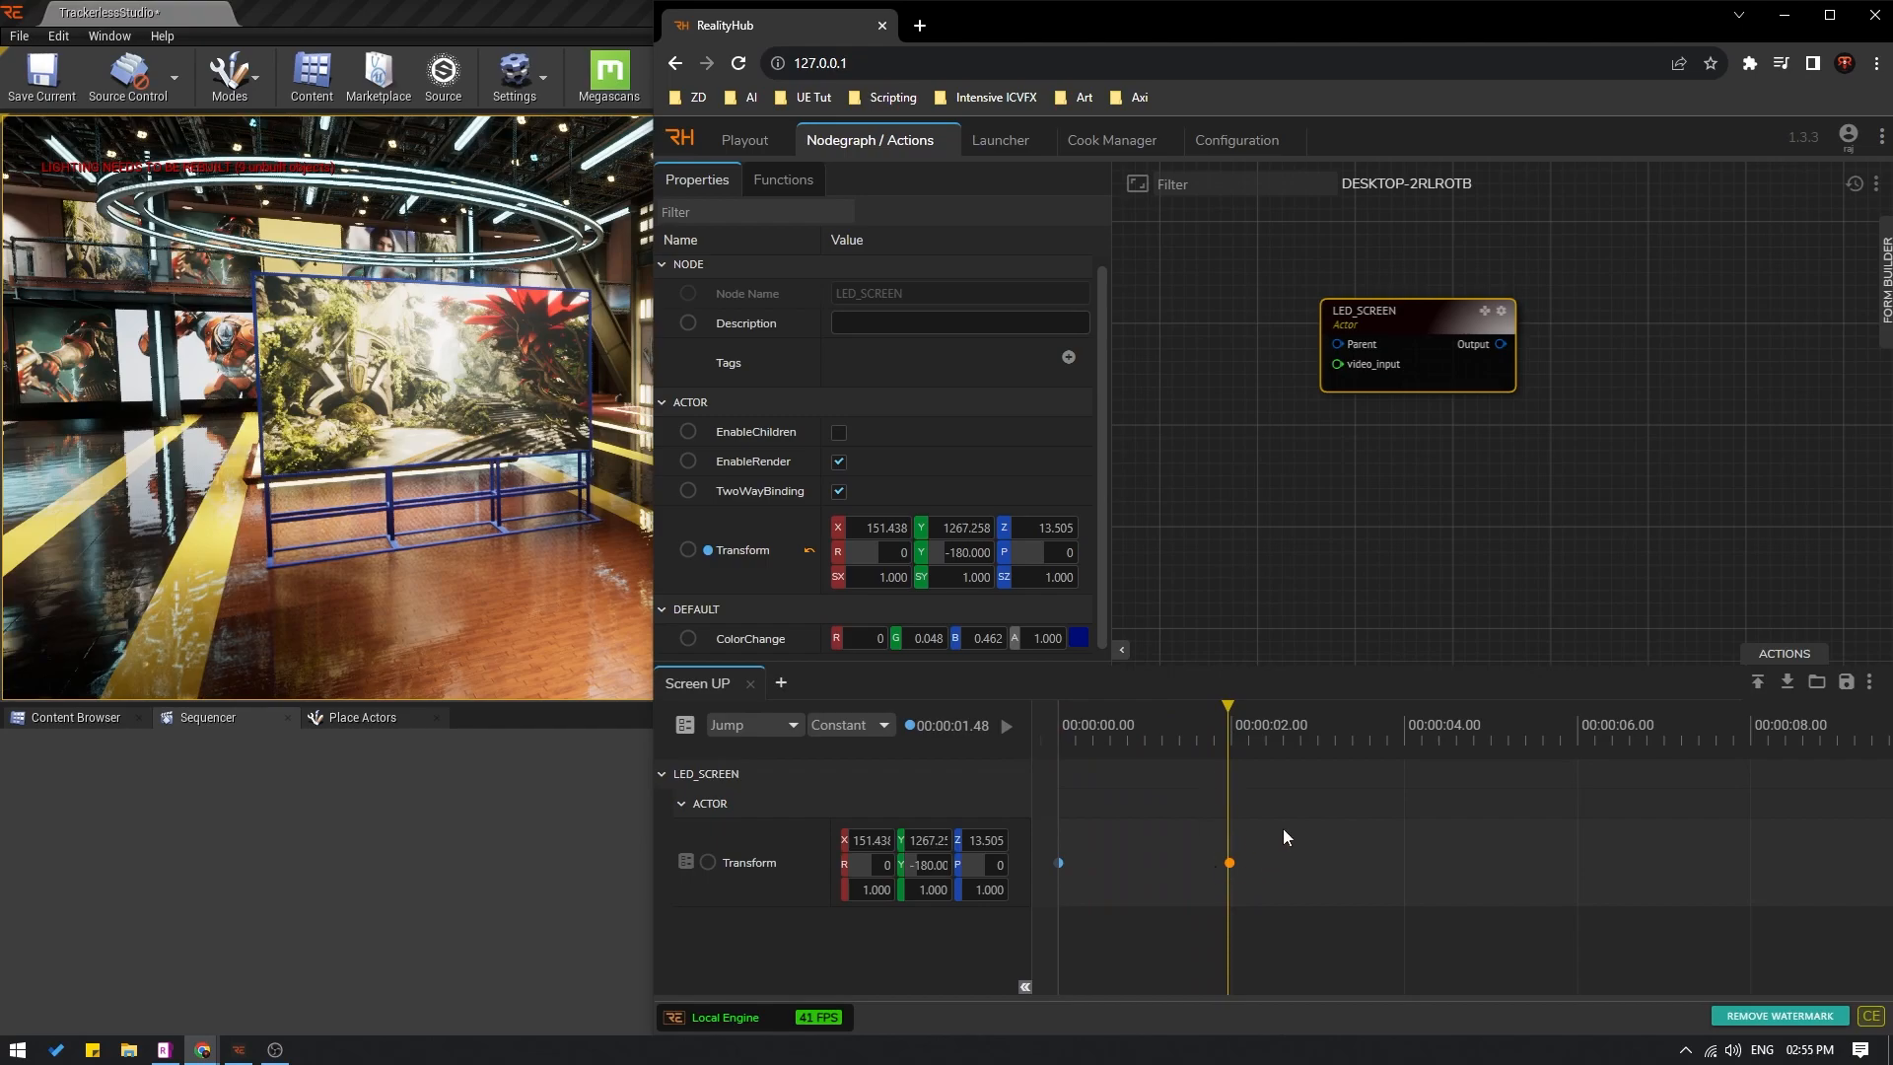
mouse_move(1256, 898)
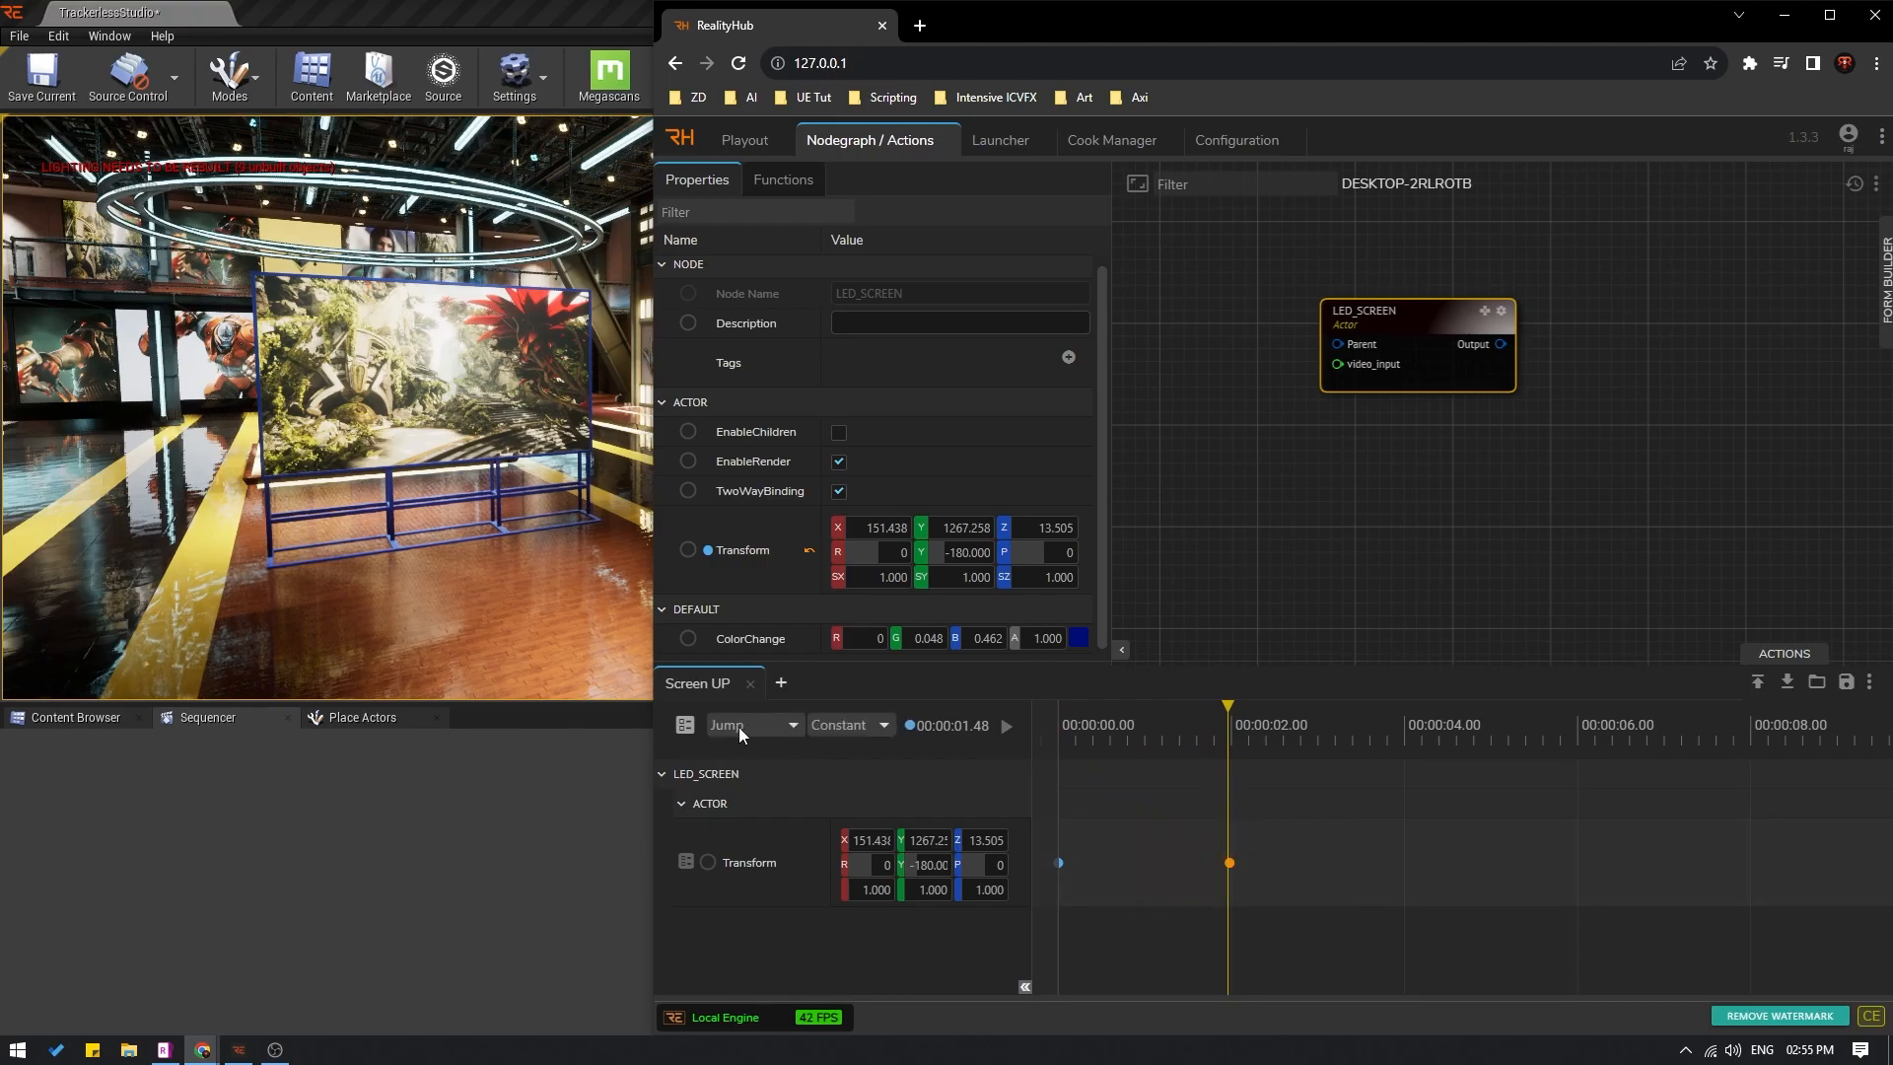
Step: Switch the Screen UP key interpolation from Jump to Linear and preview the rise
click(749, 724)
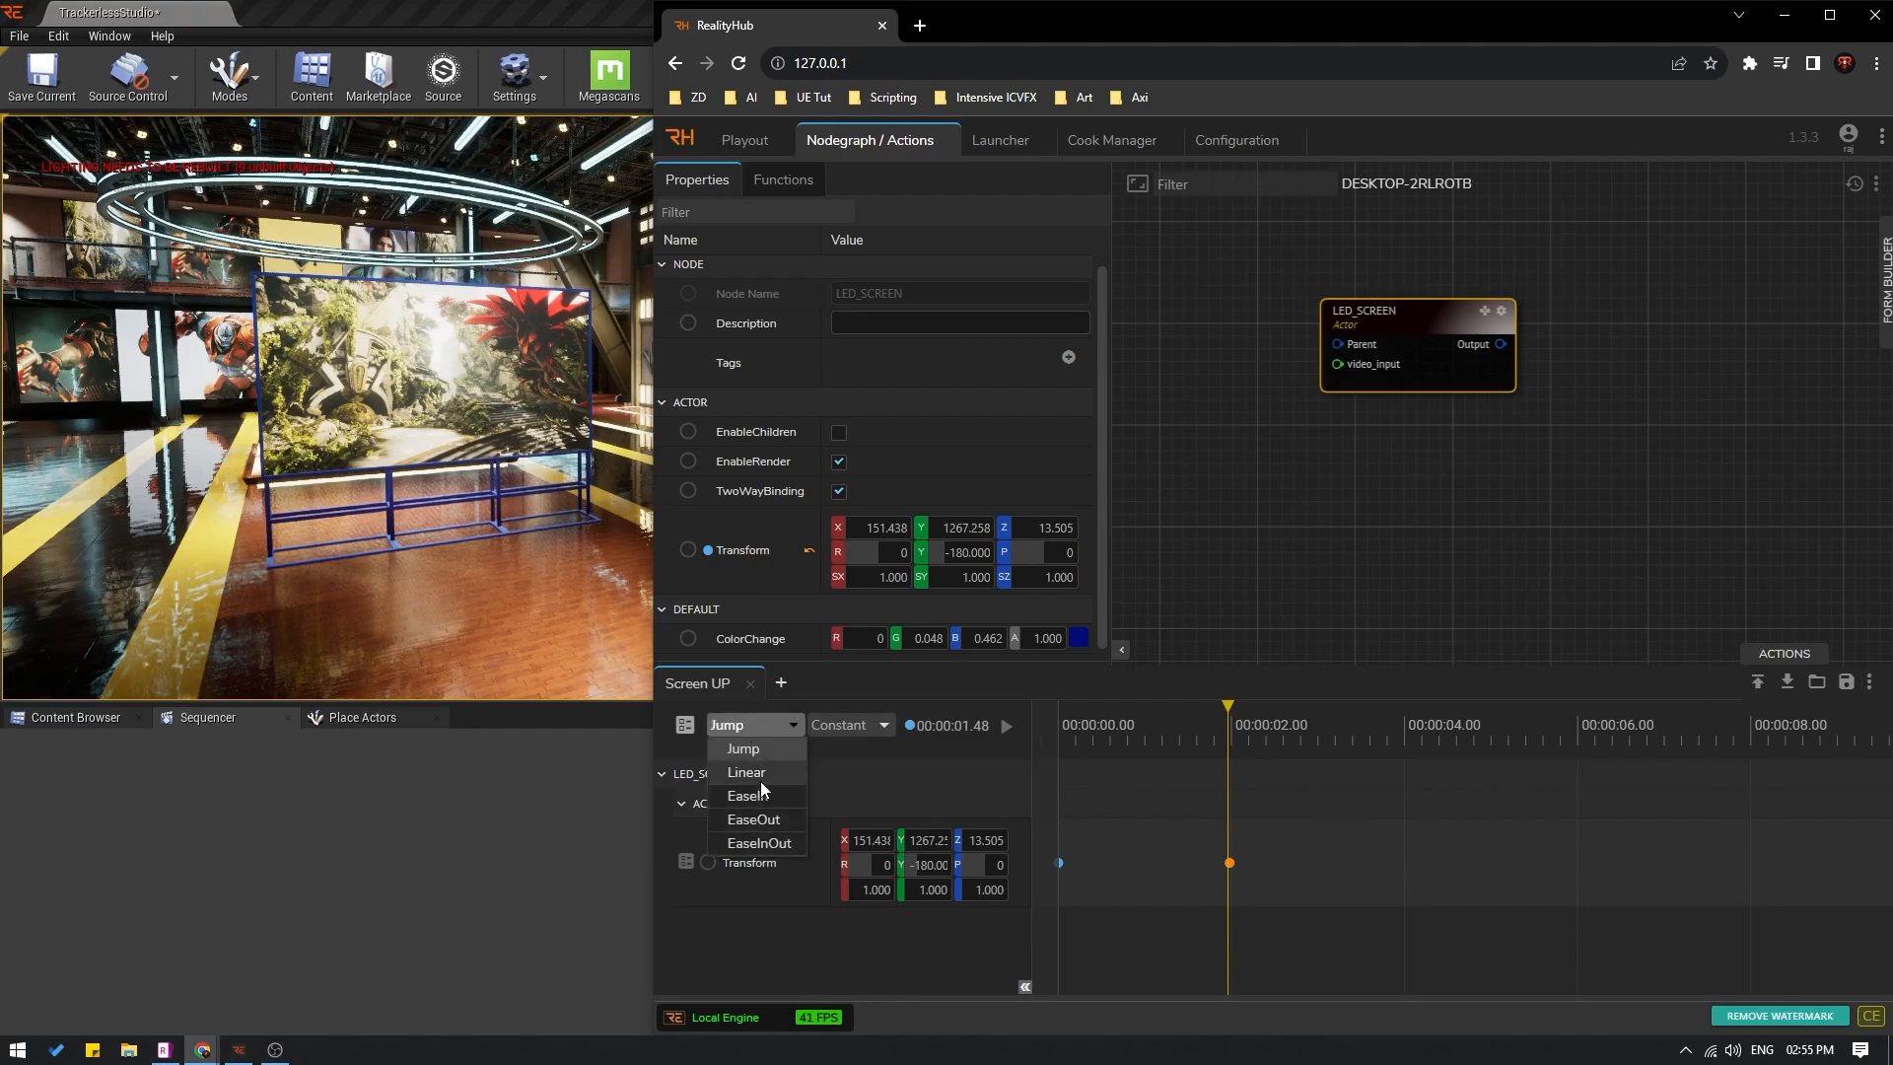
click(746, 773)
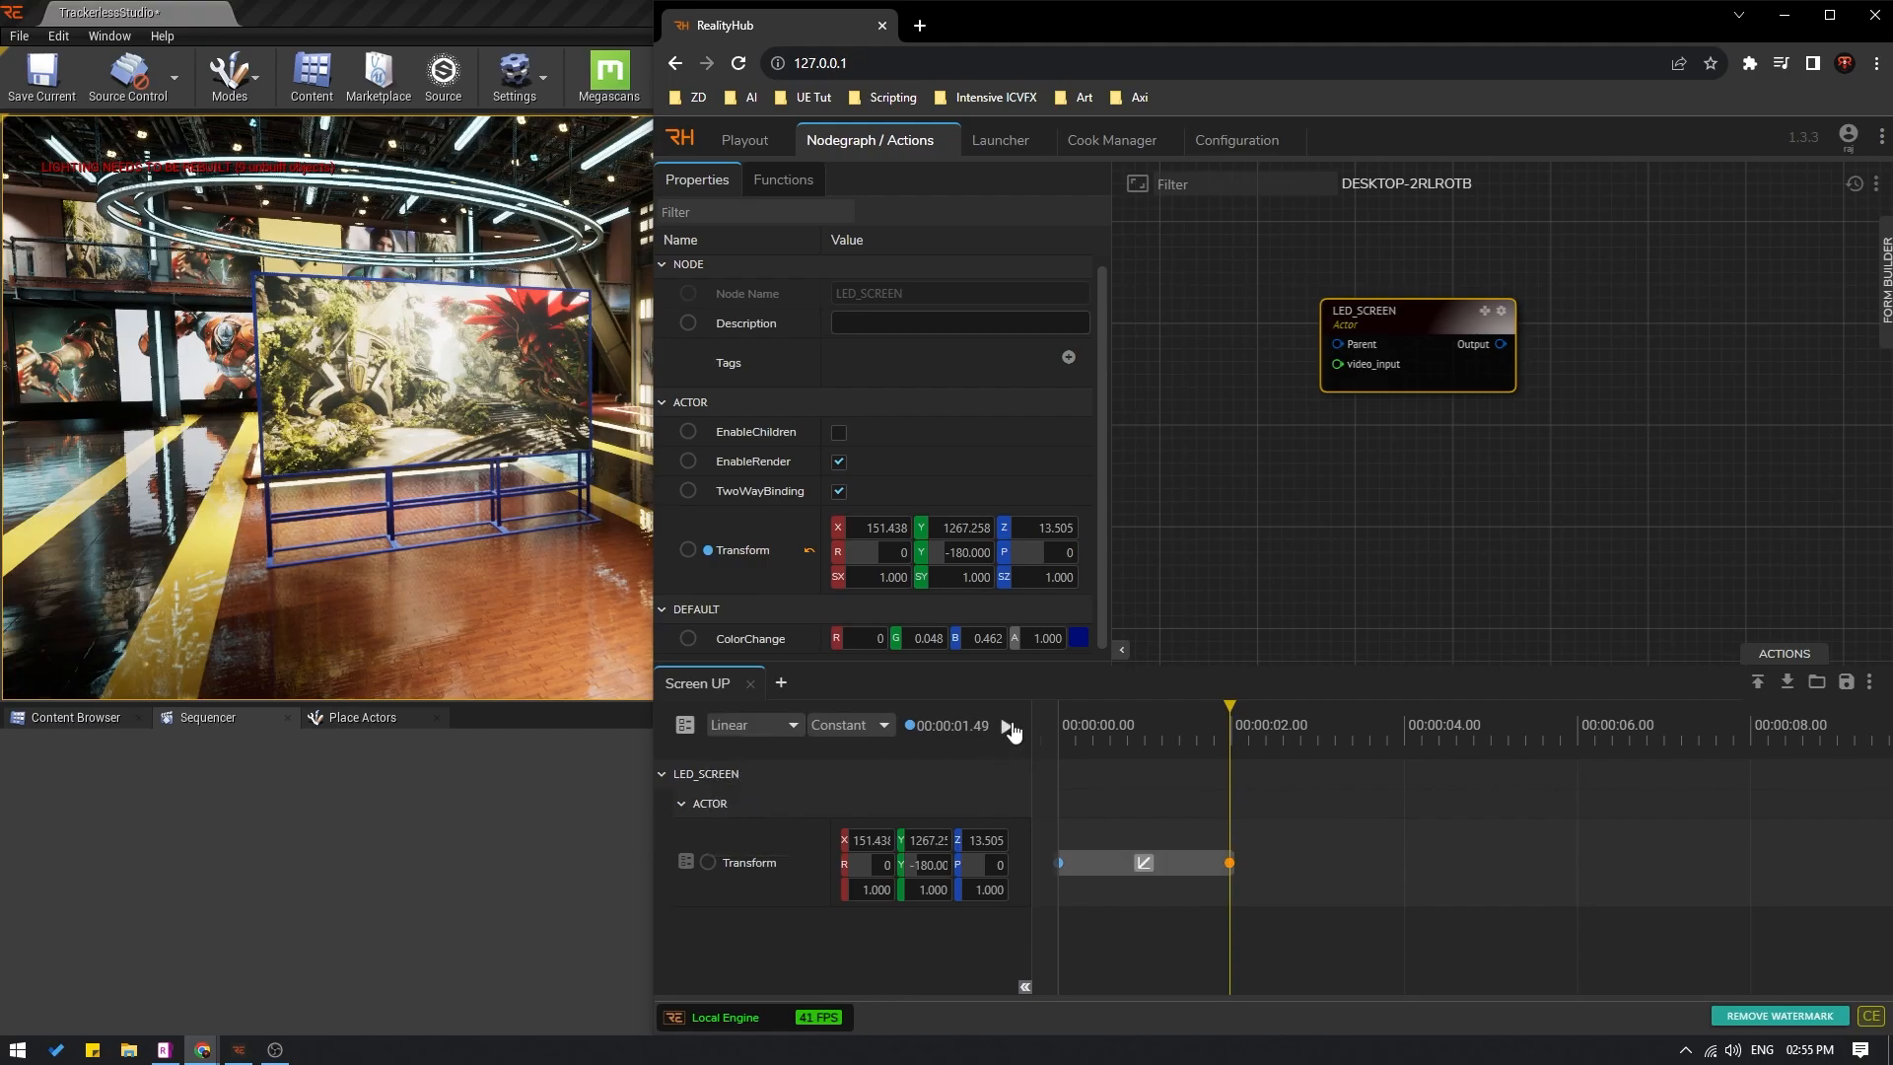
click(1010, 726)
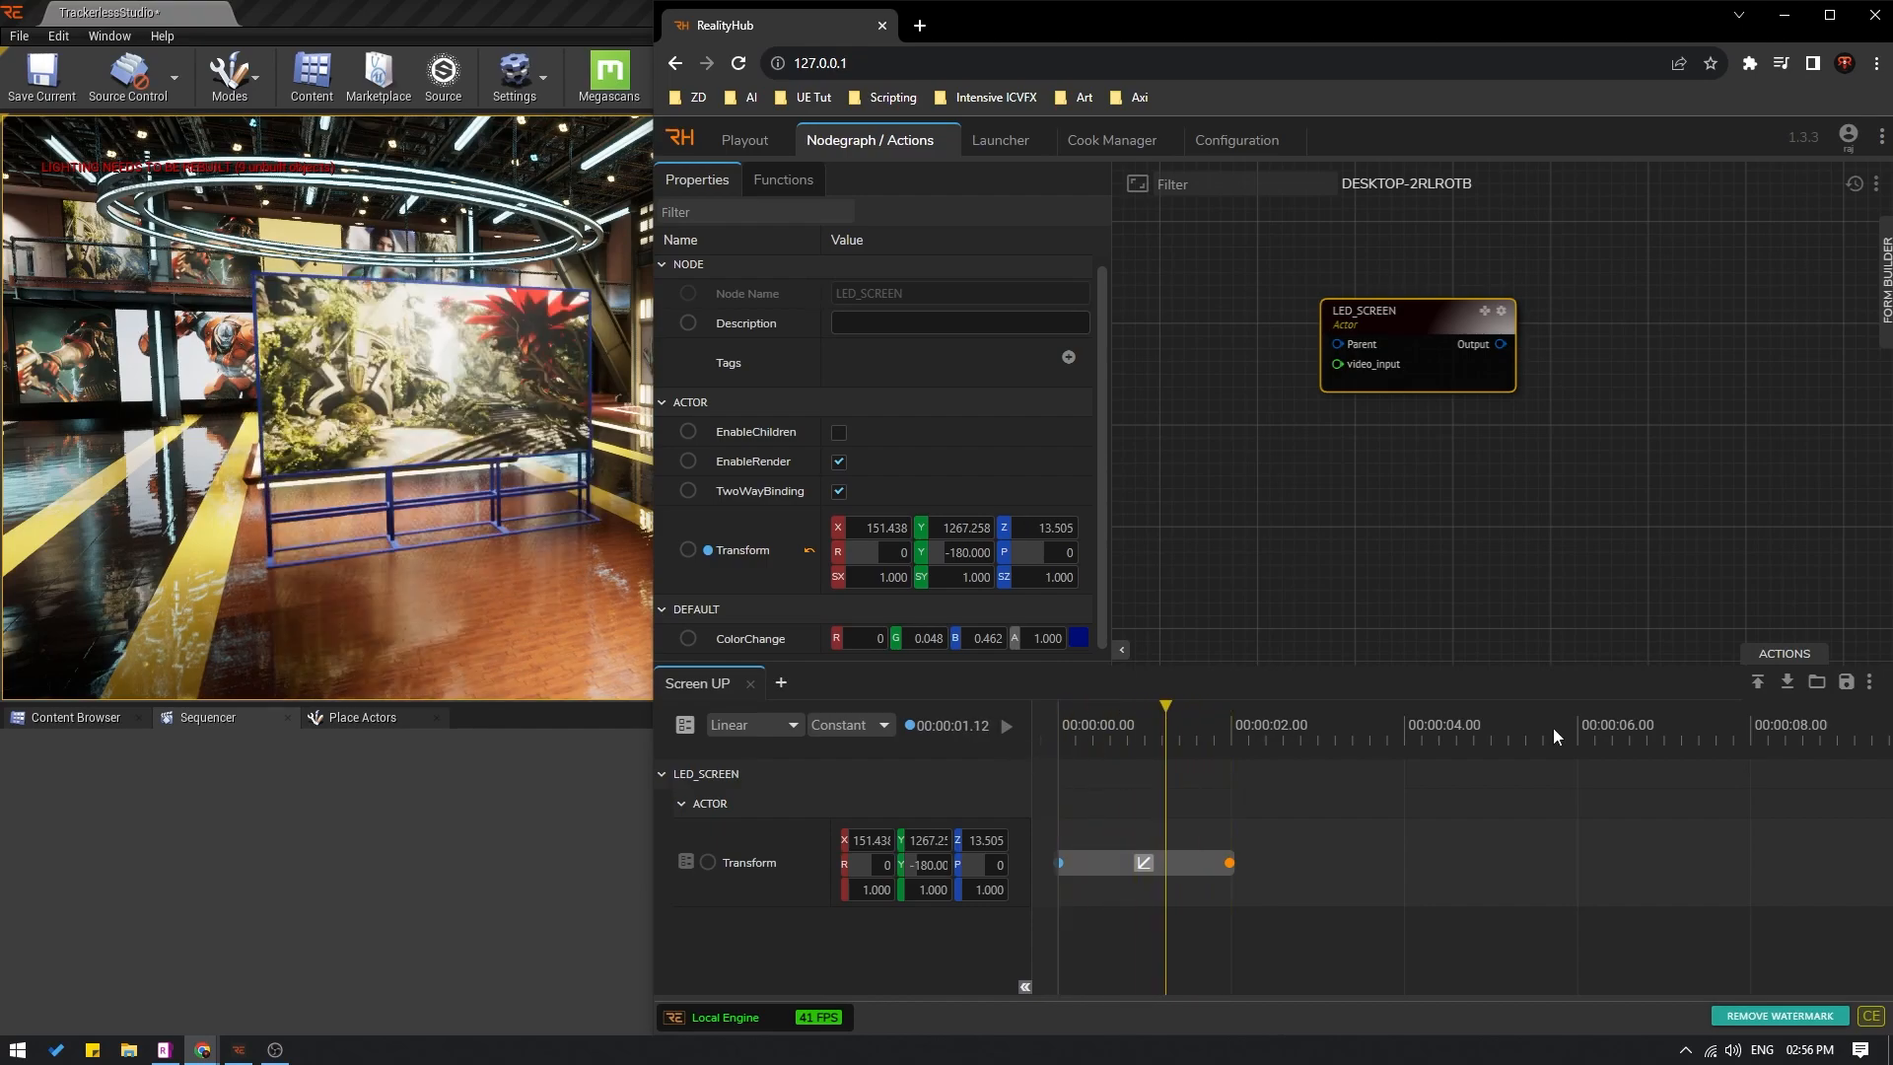
click(1846, 682)
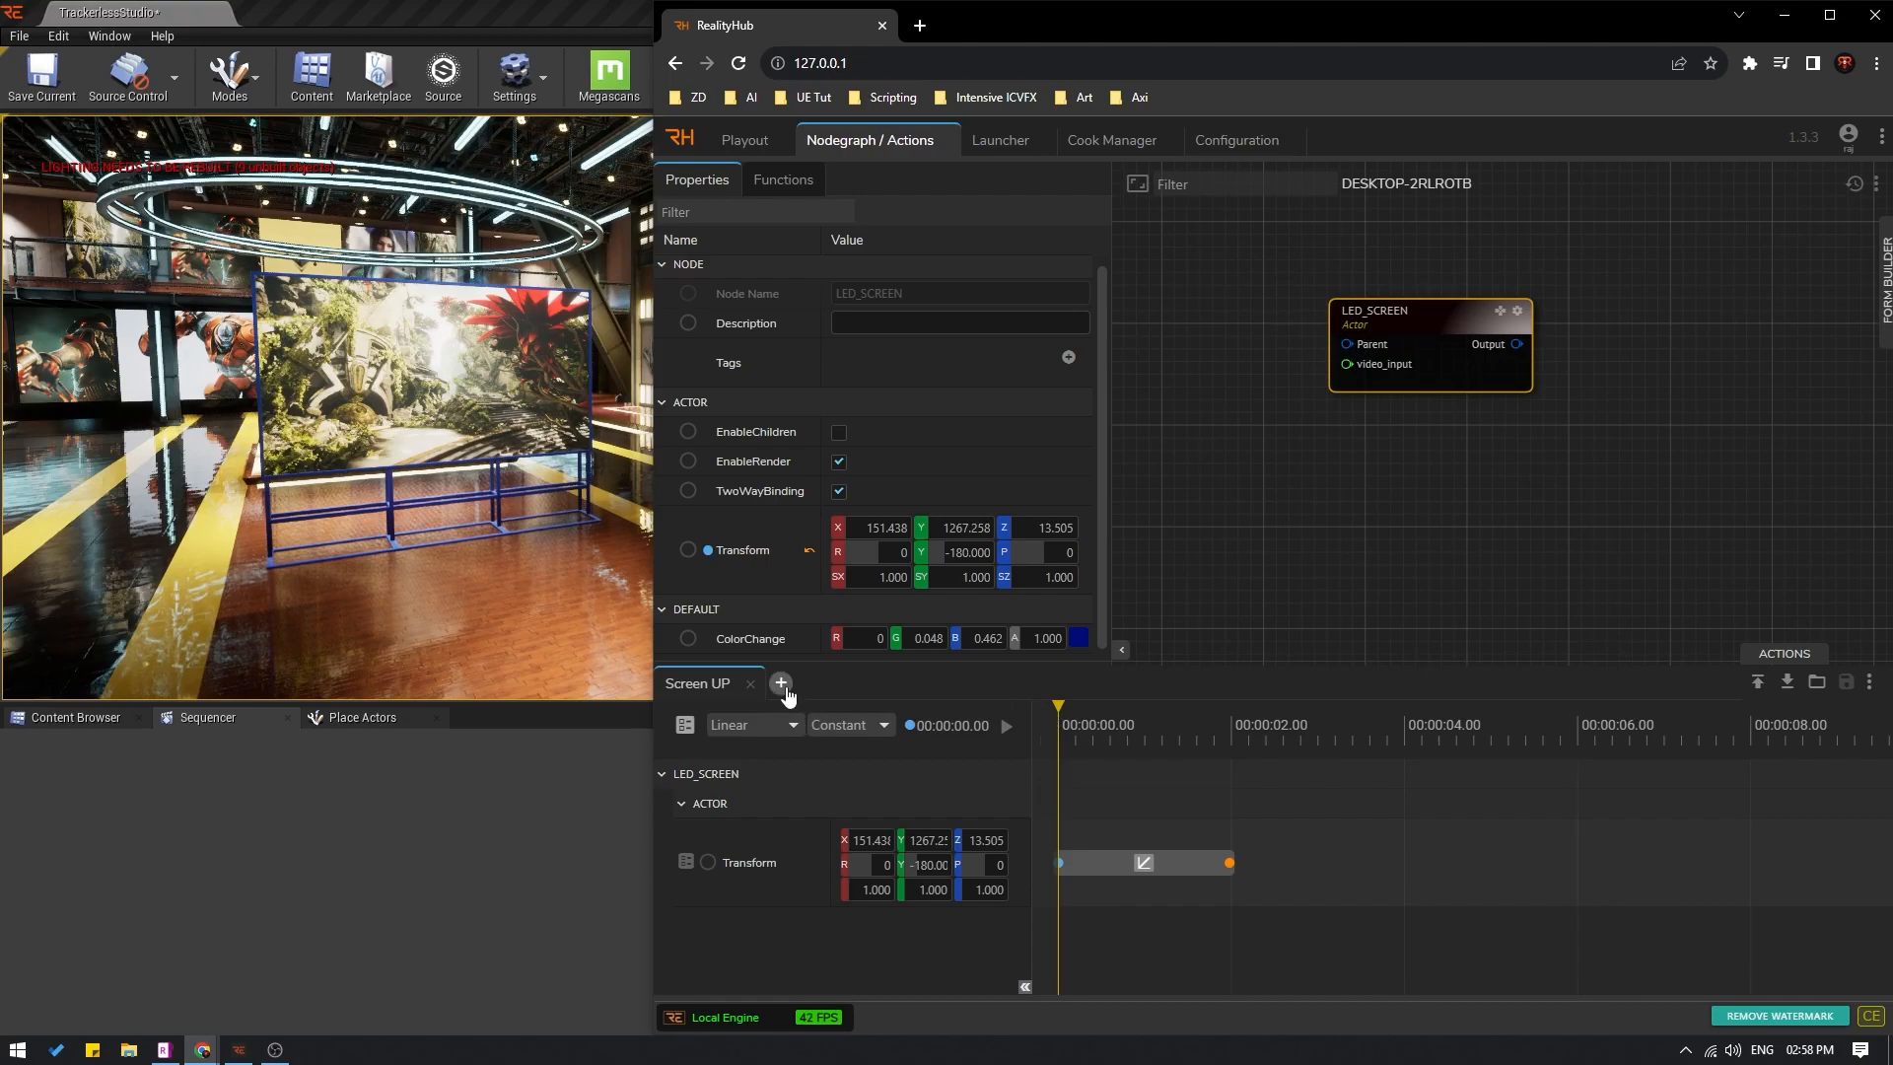
mouse_move(781, 684)
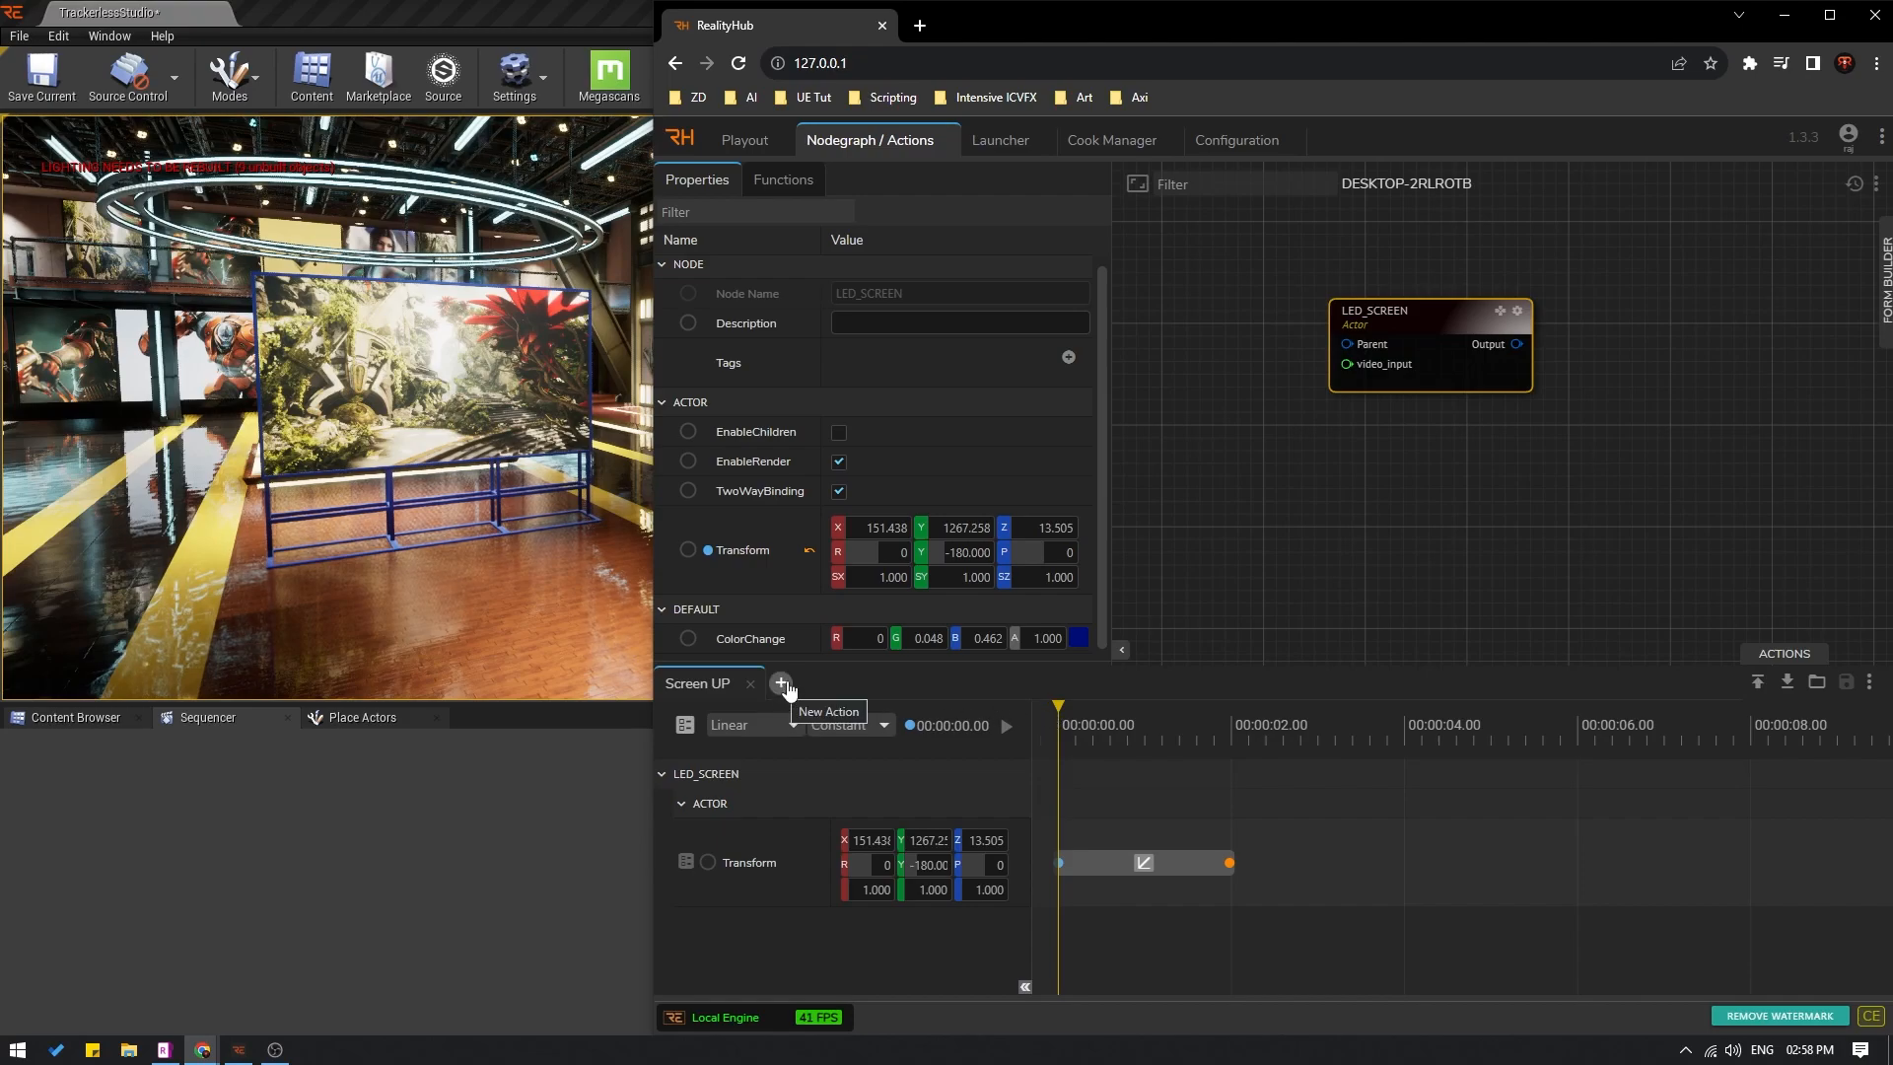
Step: Add a new action and name it 'Screen Down'
click(782, 684)
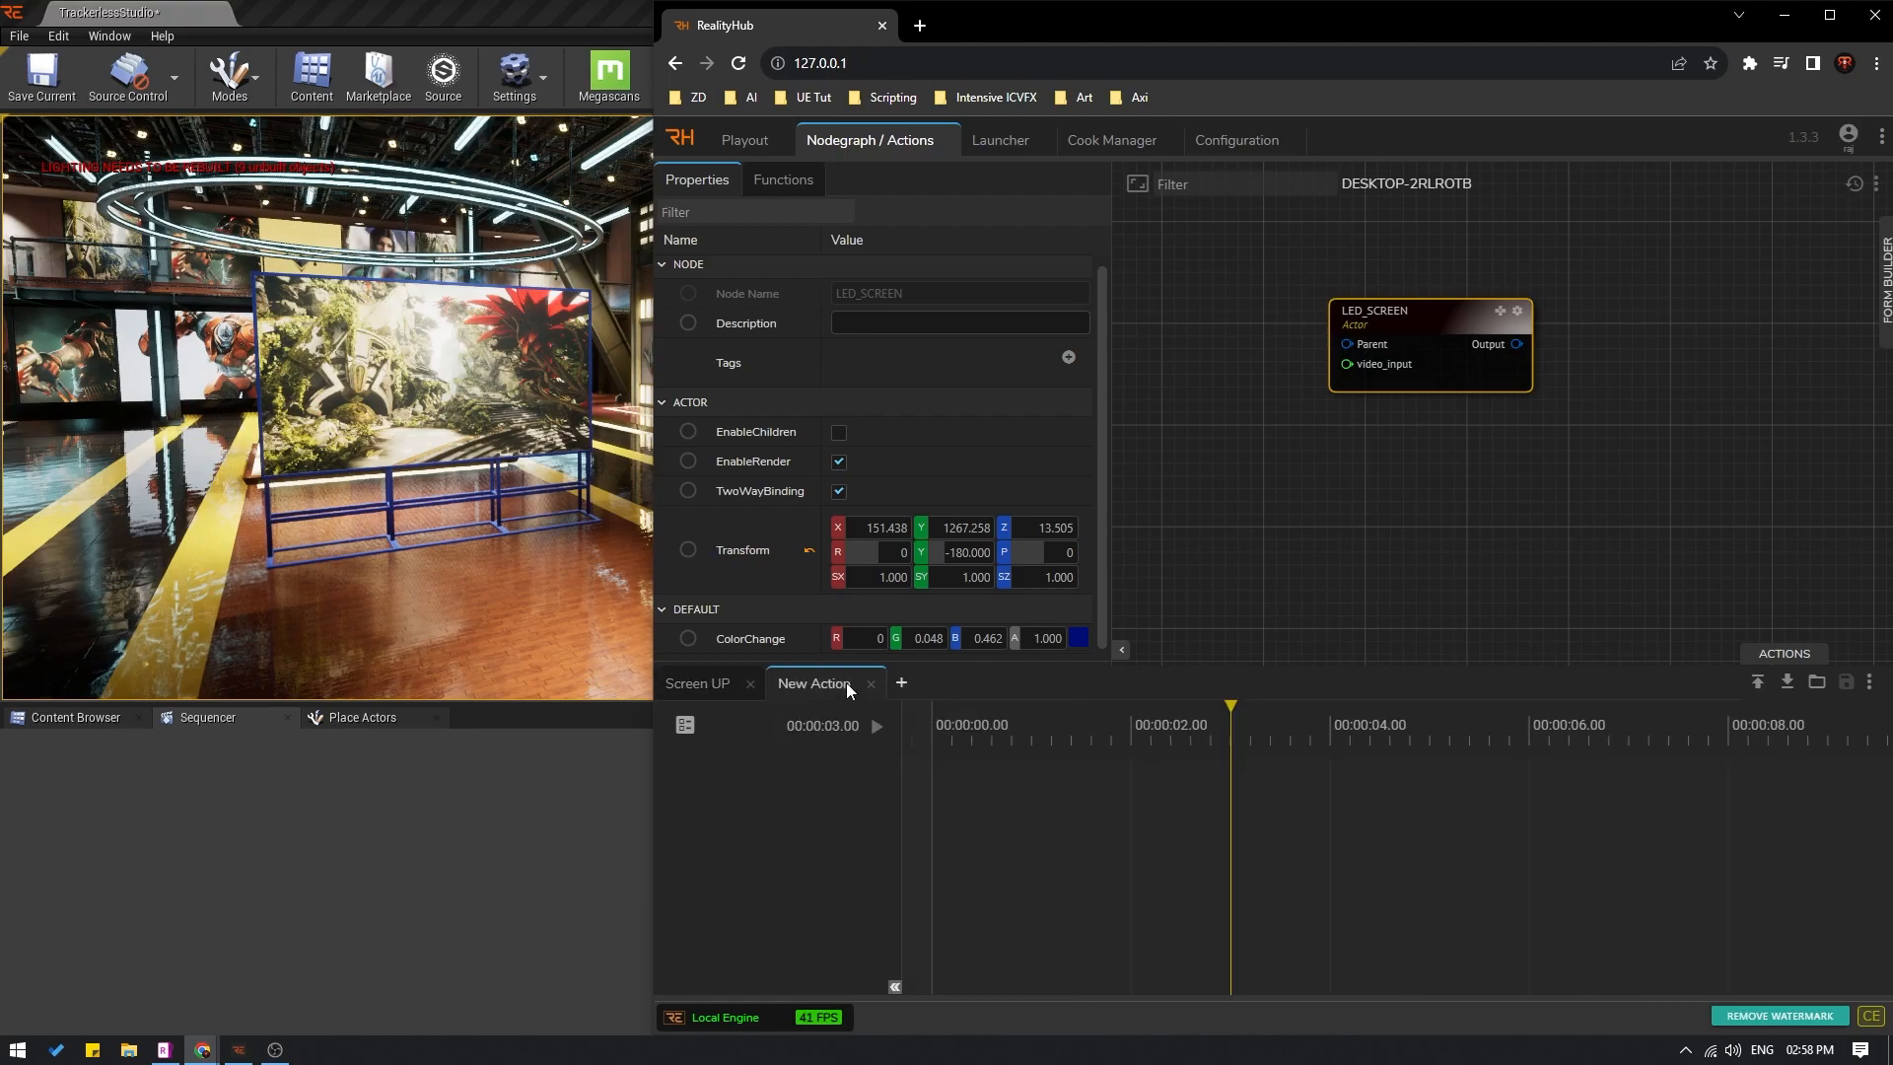
text(S)
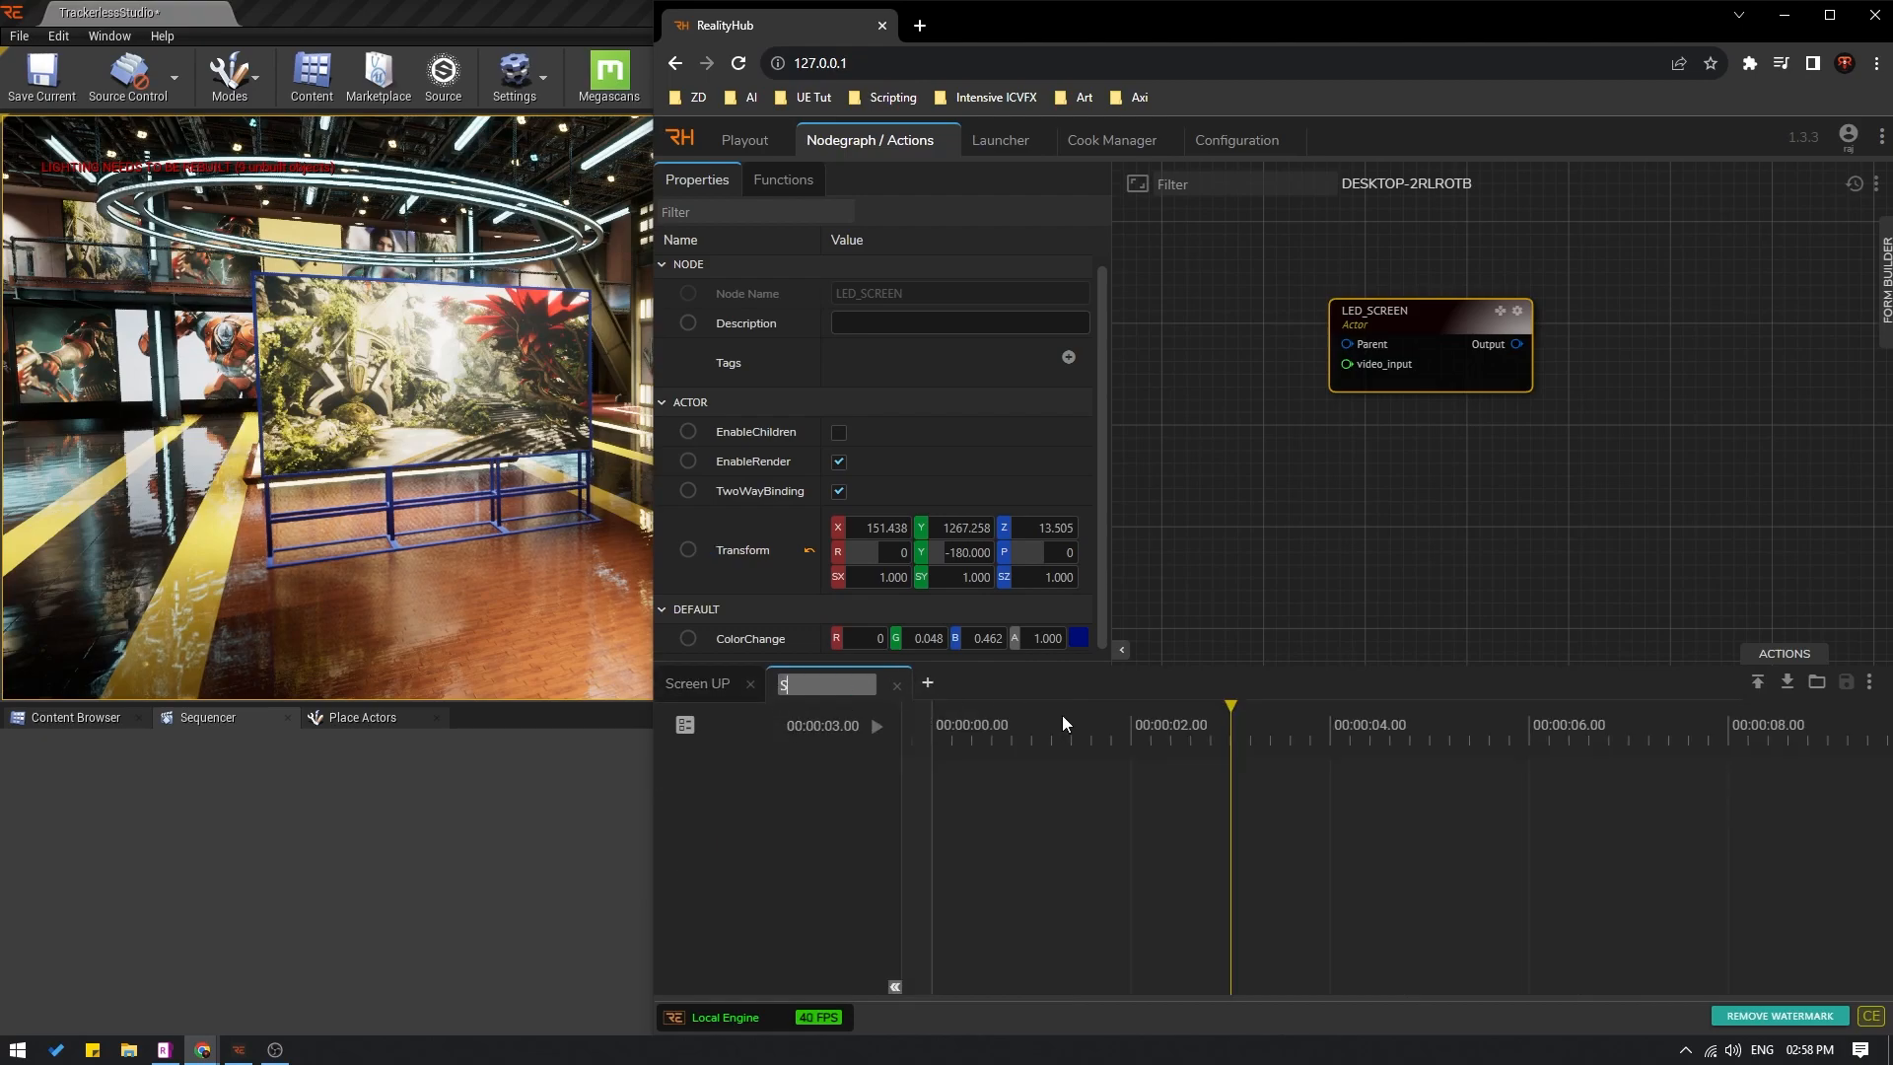
text(creen)
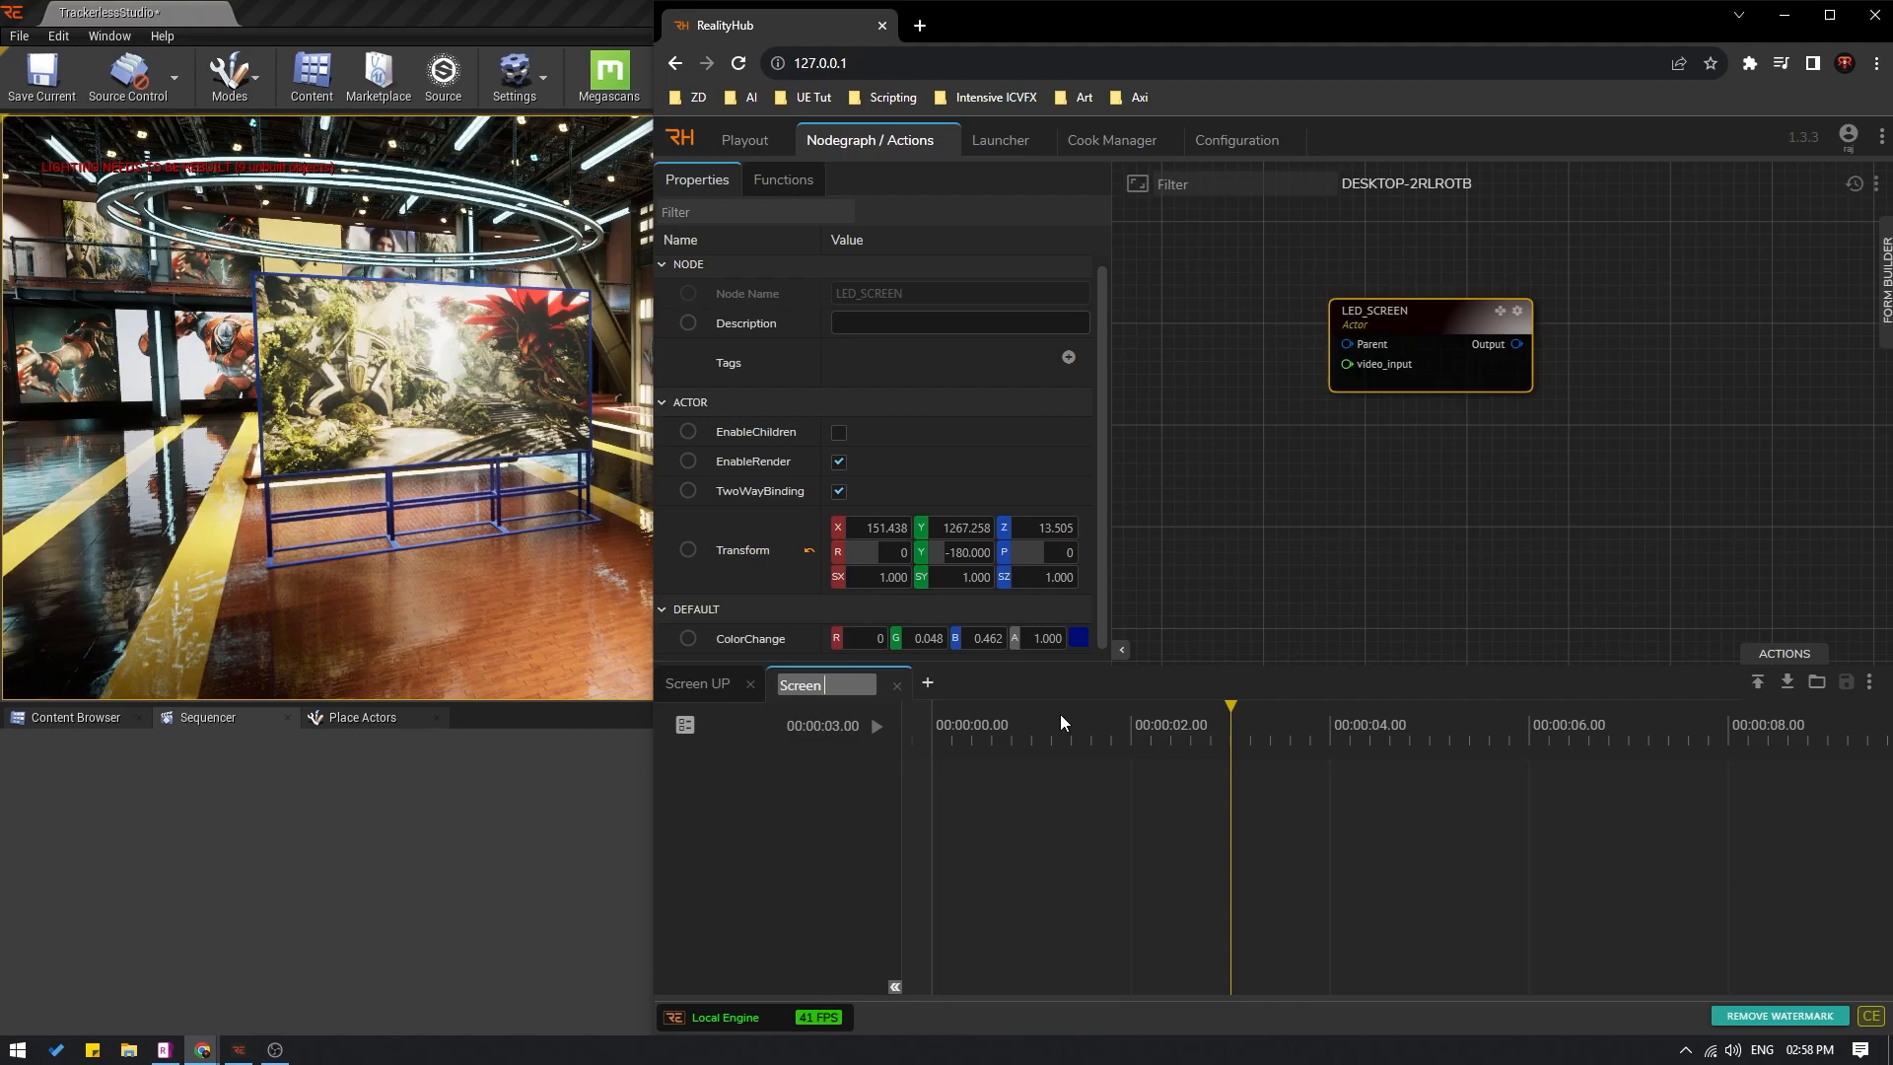
text(Down)
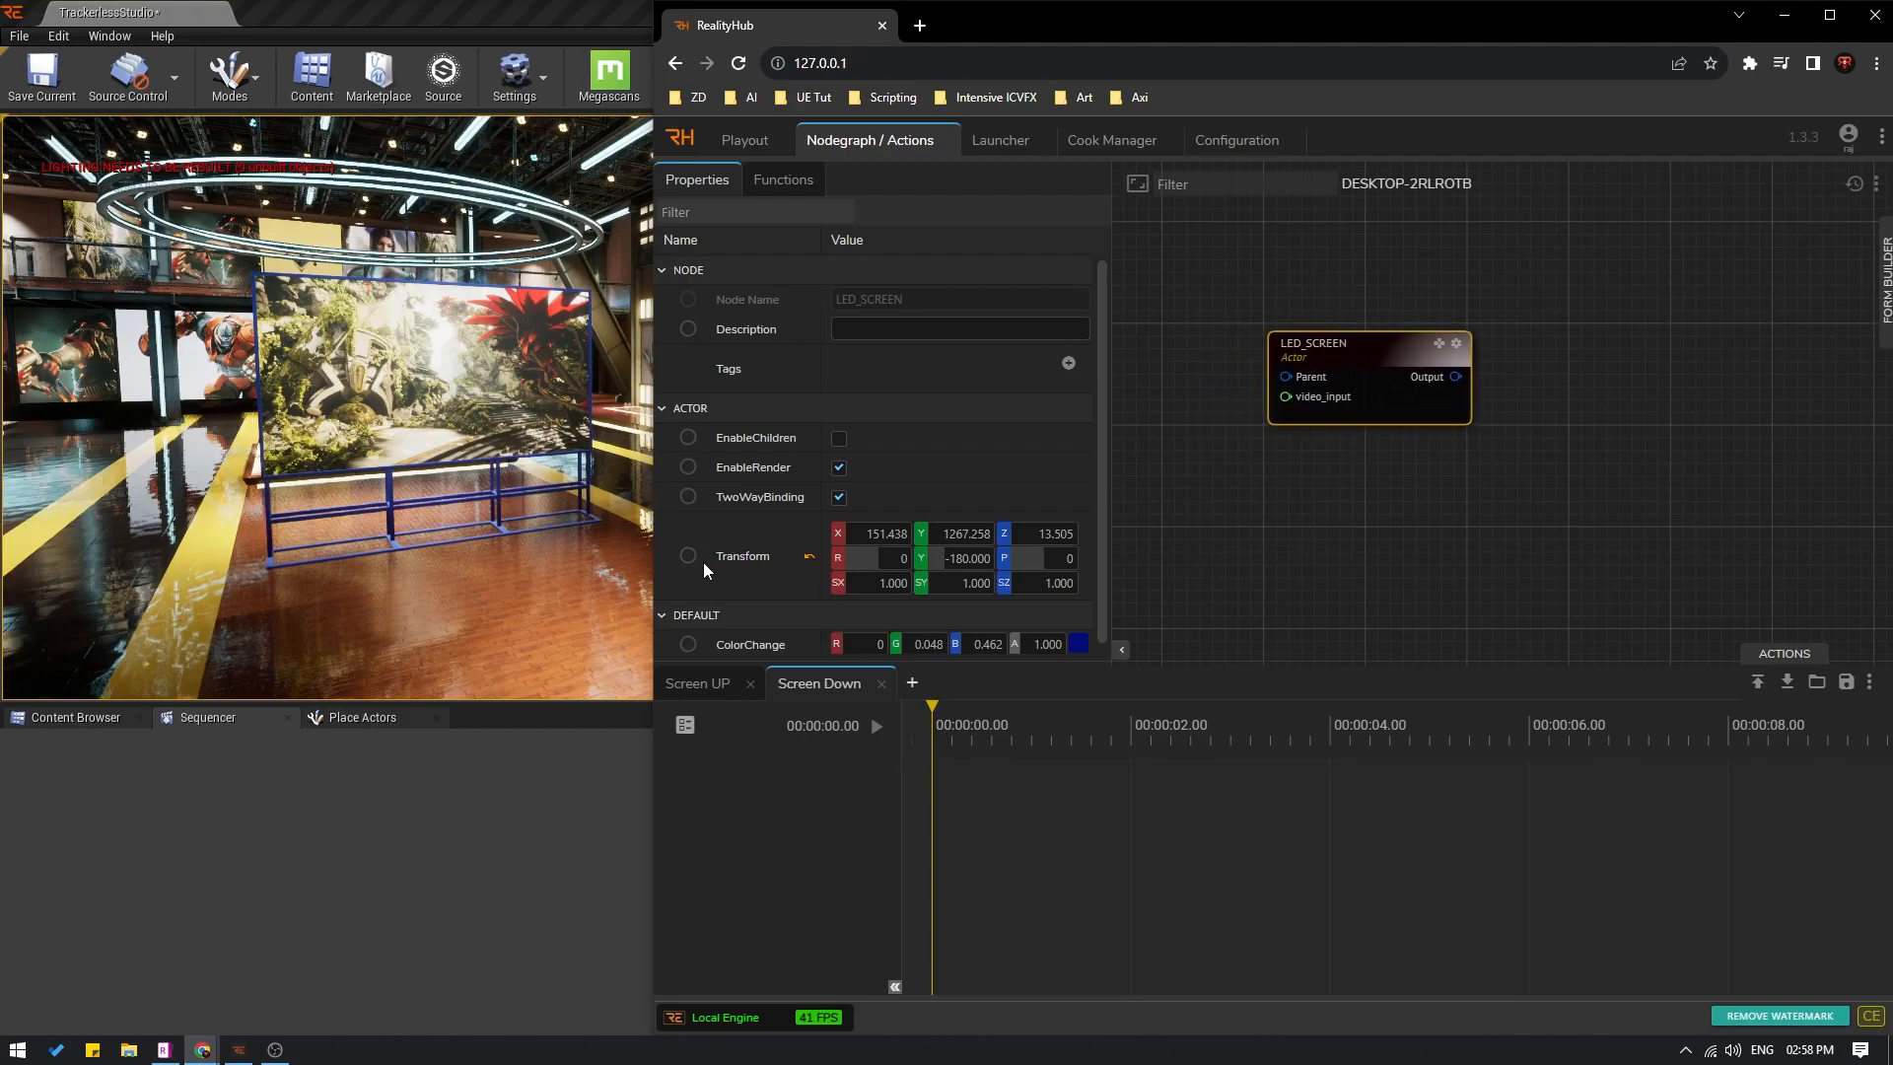
mouse_move(741, 564)
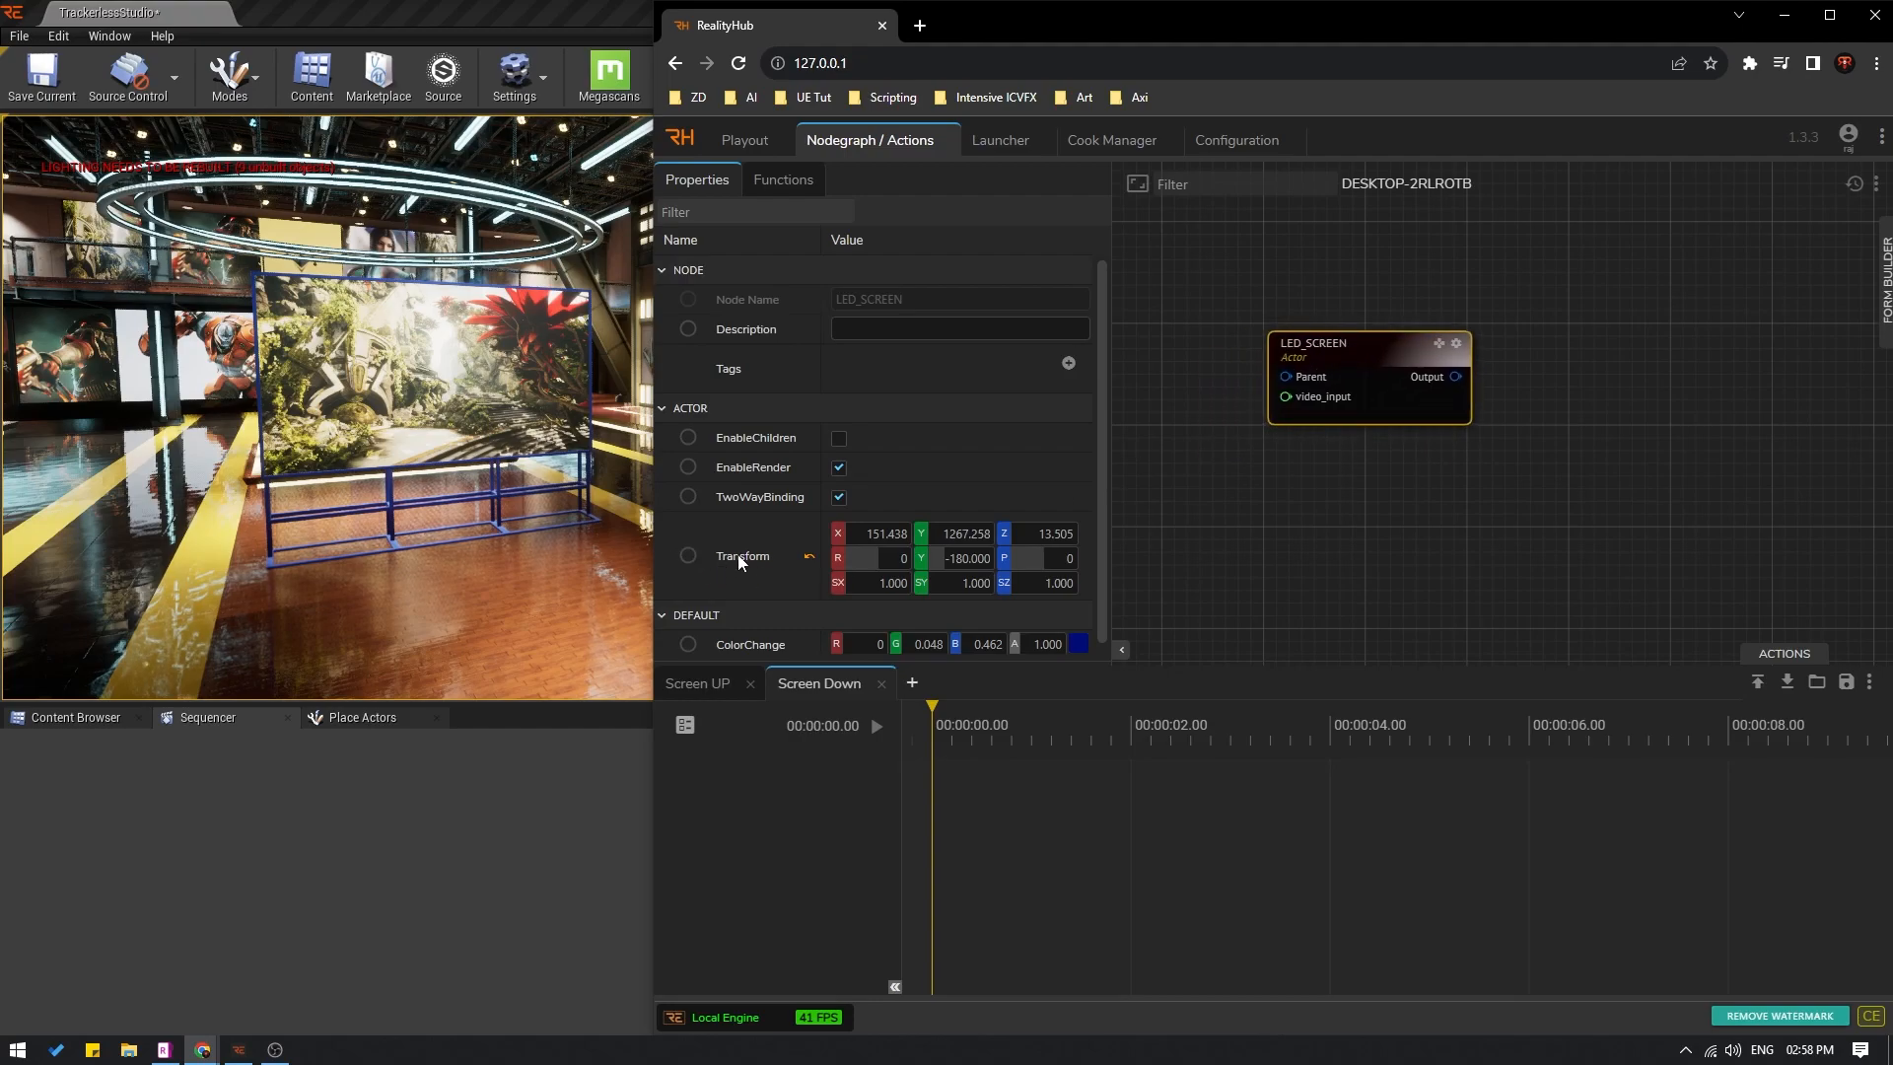
Step: Key the LED_SCREEN Transform at 2 s with Z -231.695 in Screen Down and preview it
click(688, 557)
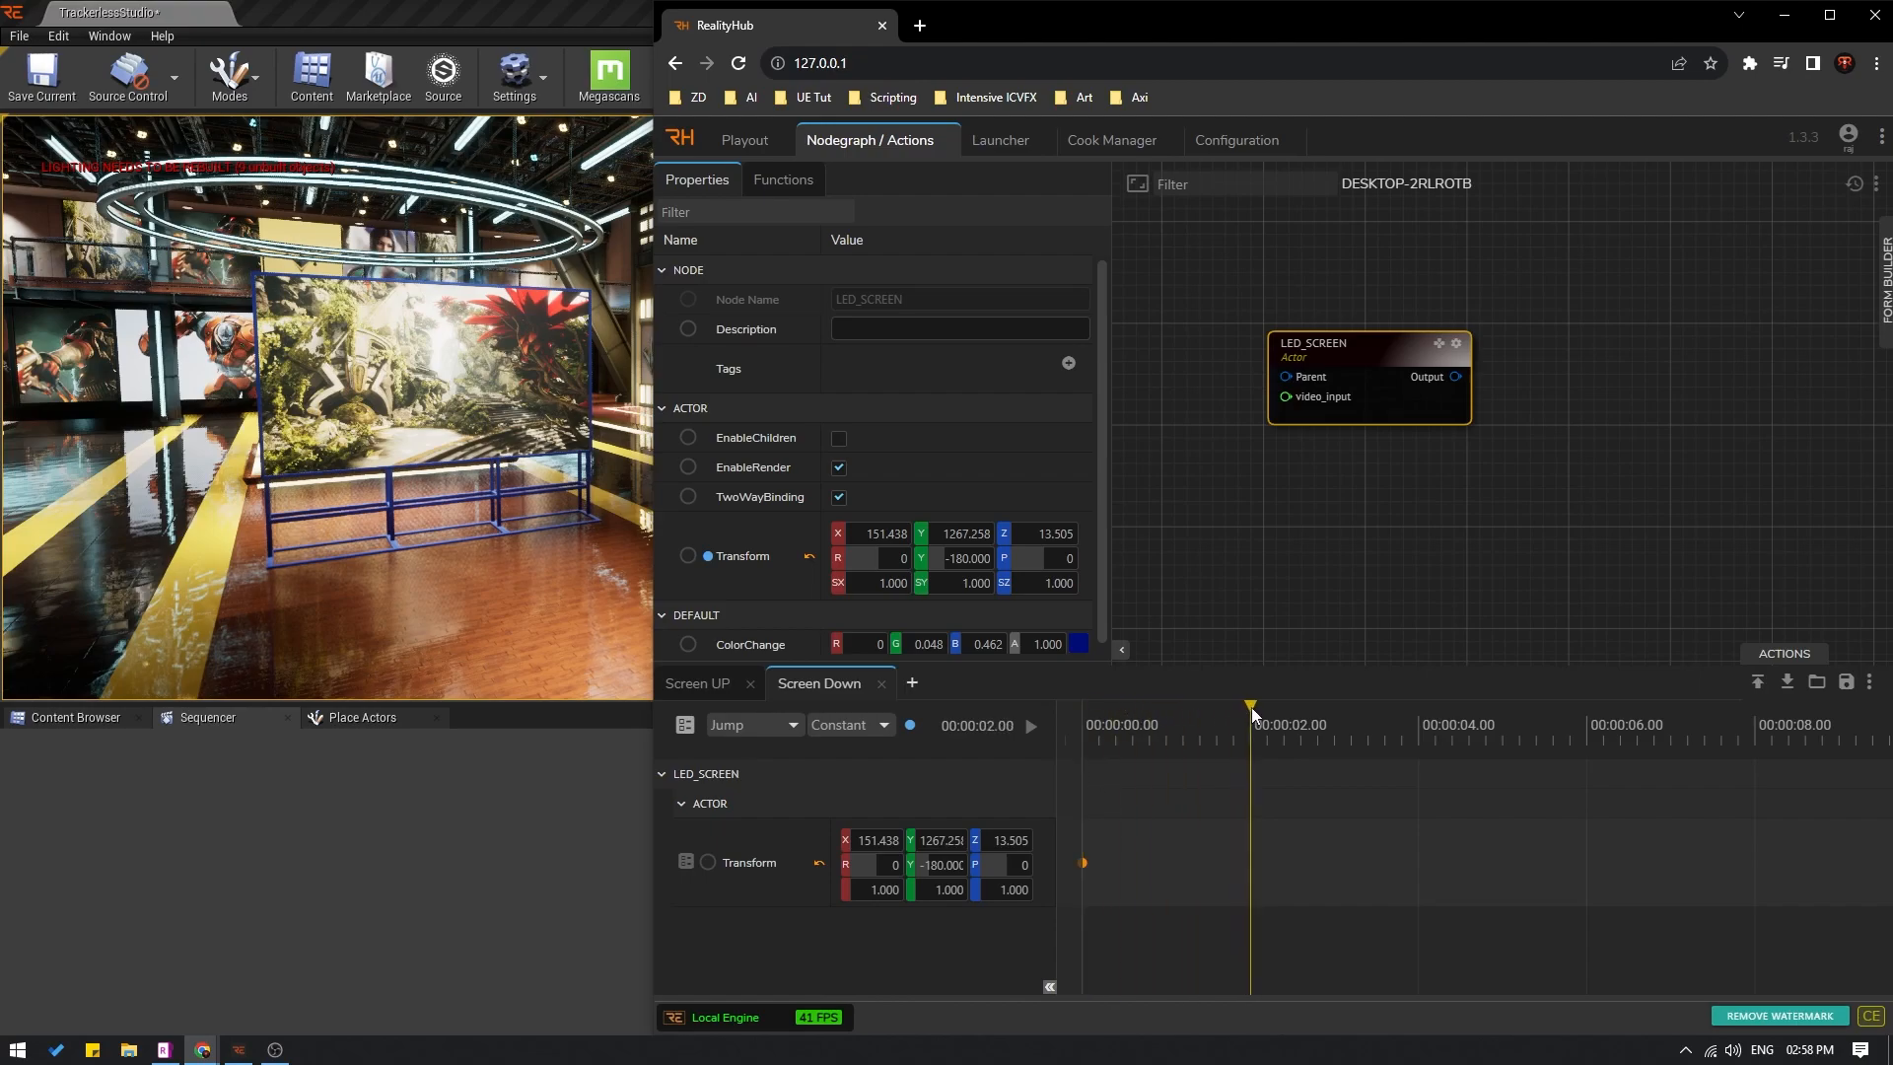
right_click(706, 862)
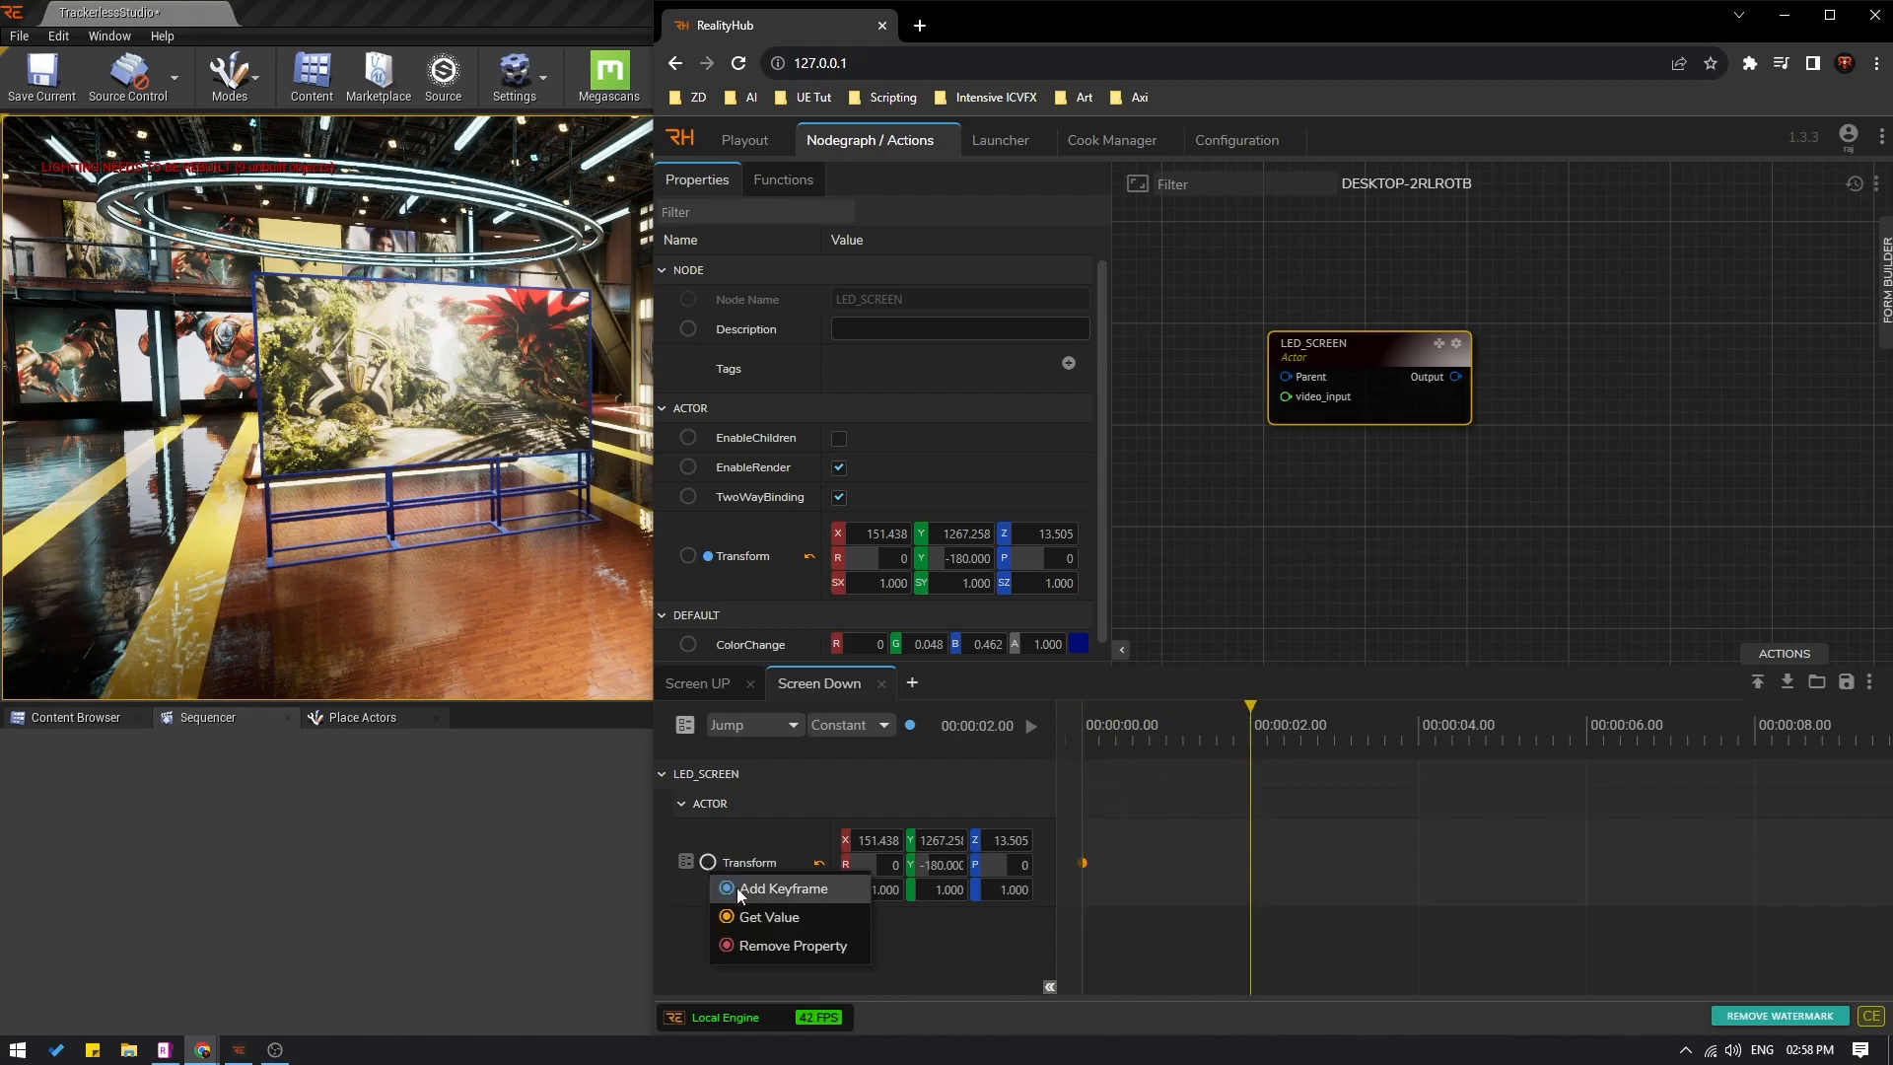
click(784, 888)
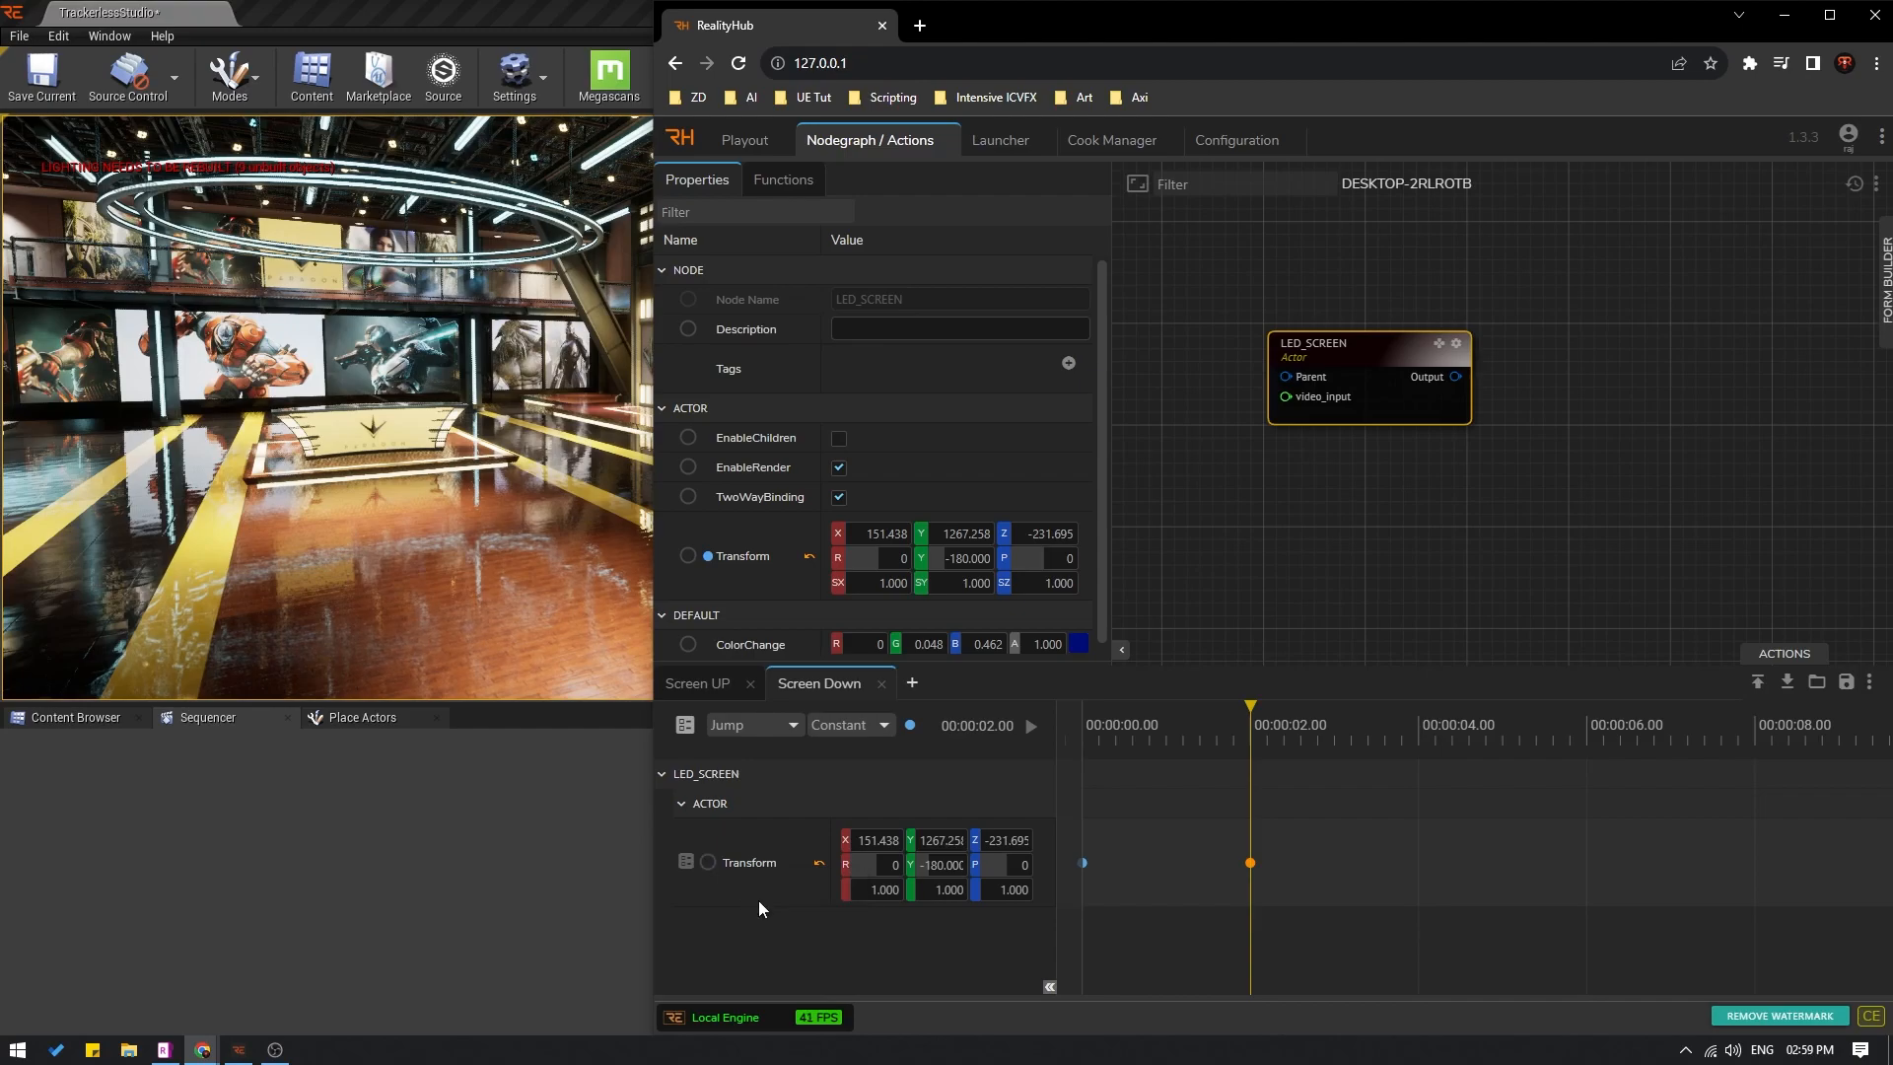
click(1030, 725)
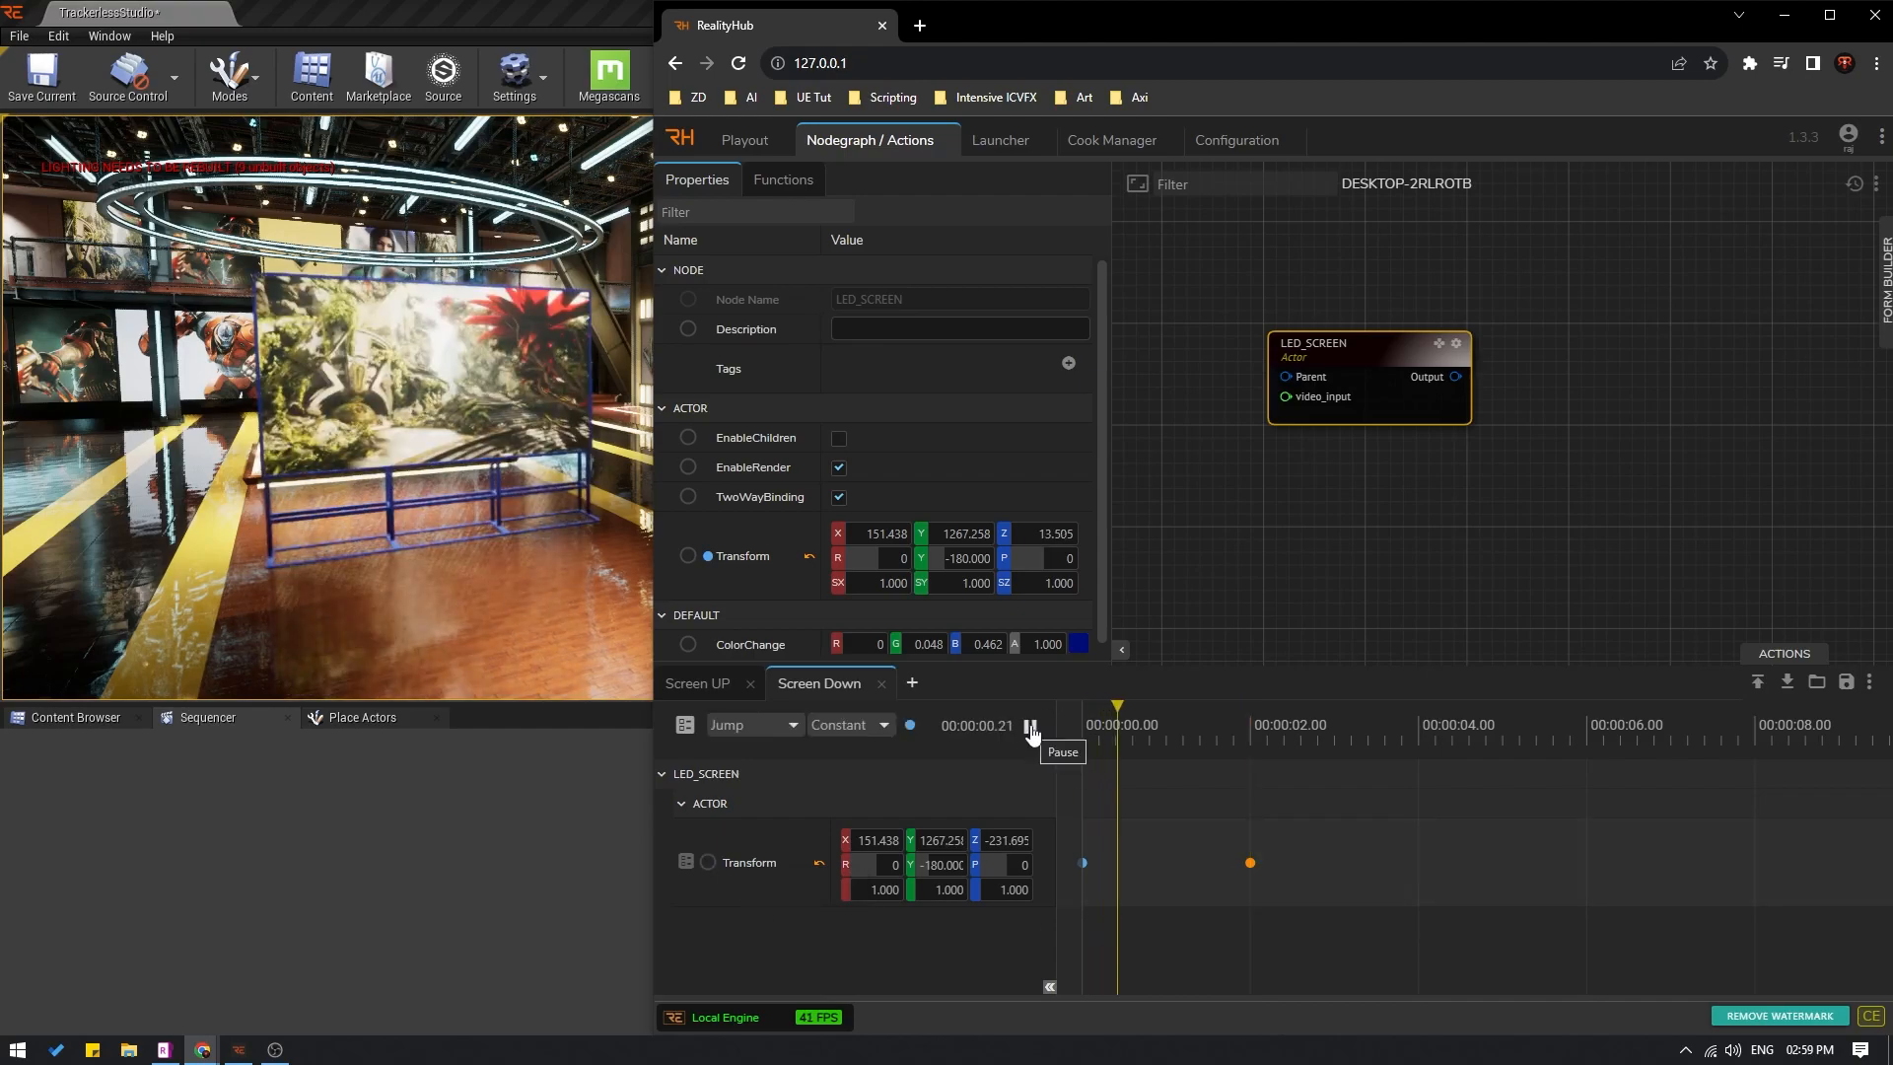
click(1029, 726)
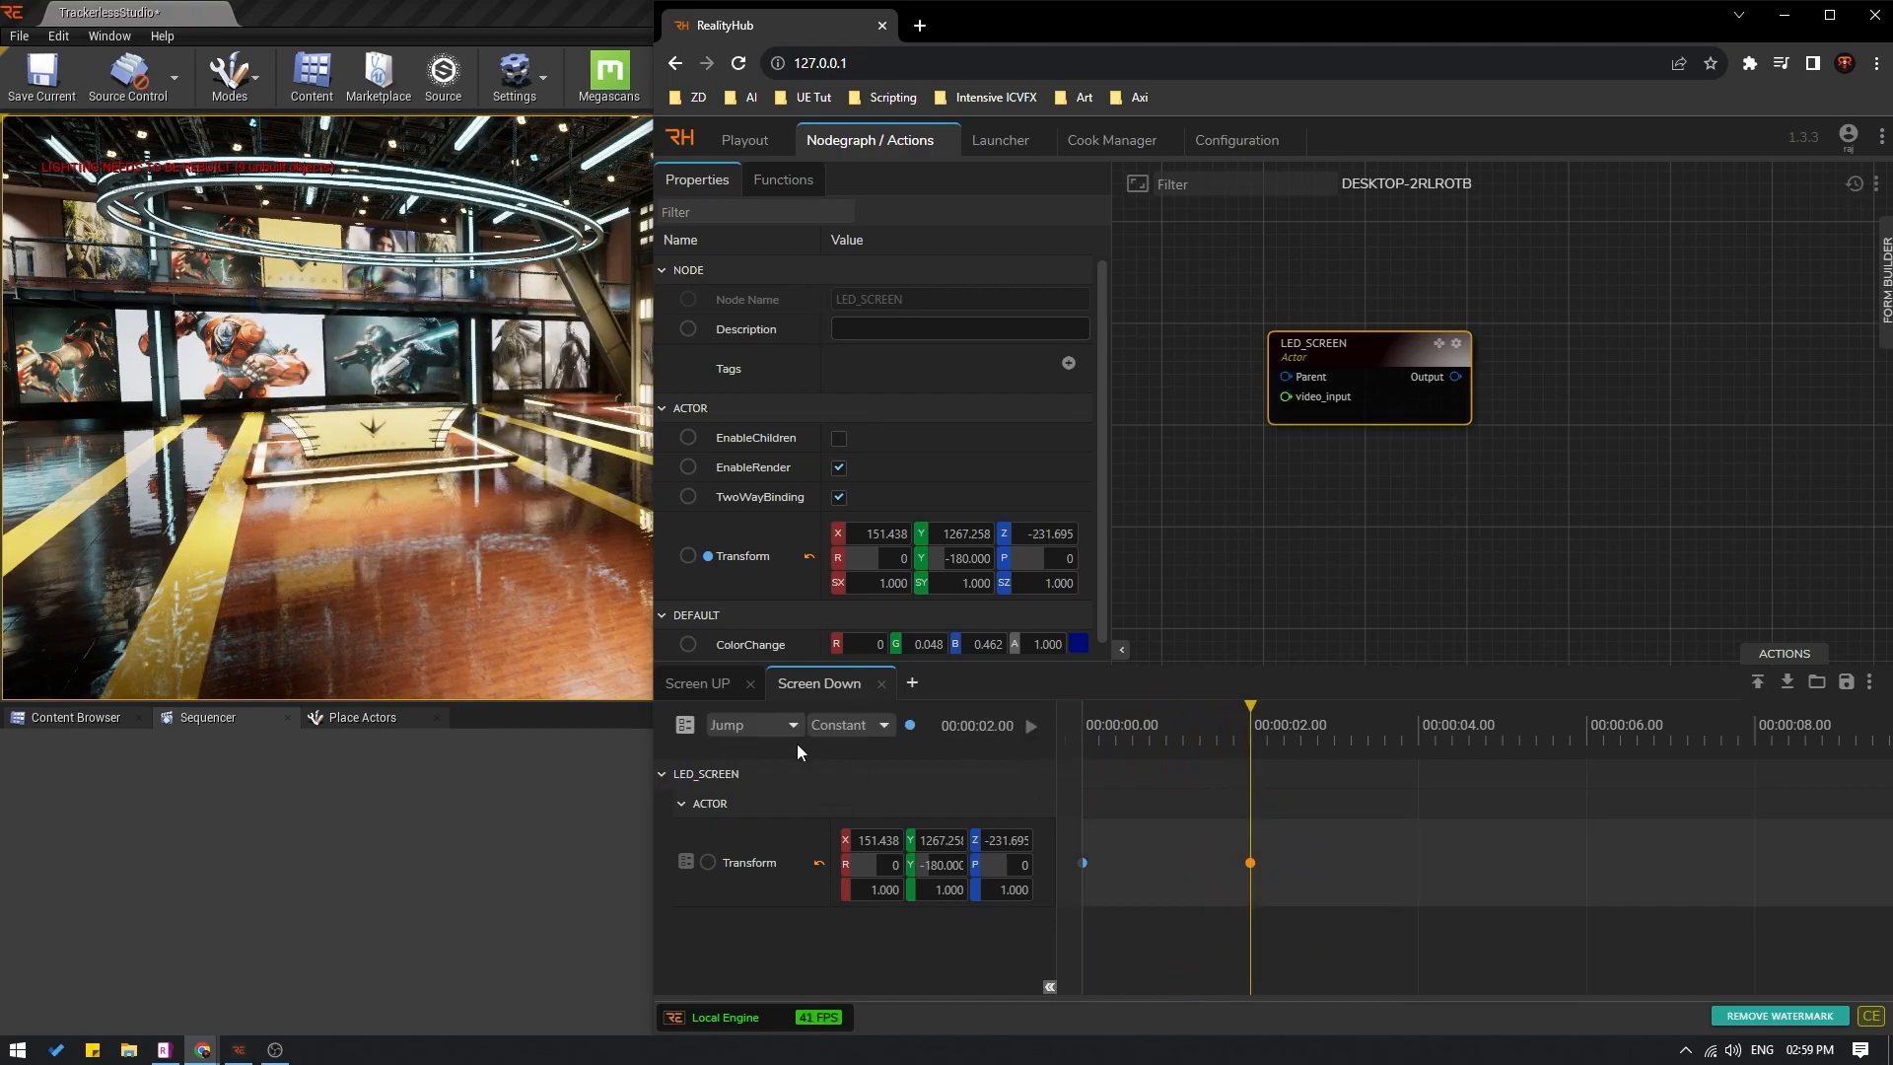
click(748, 725)
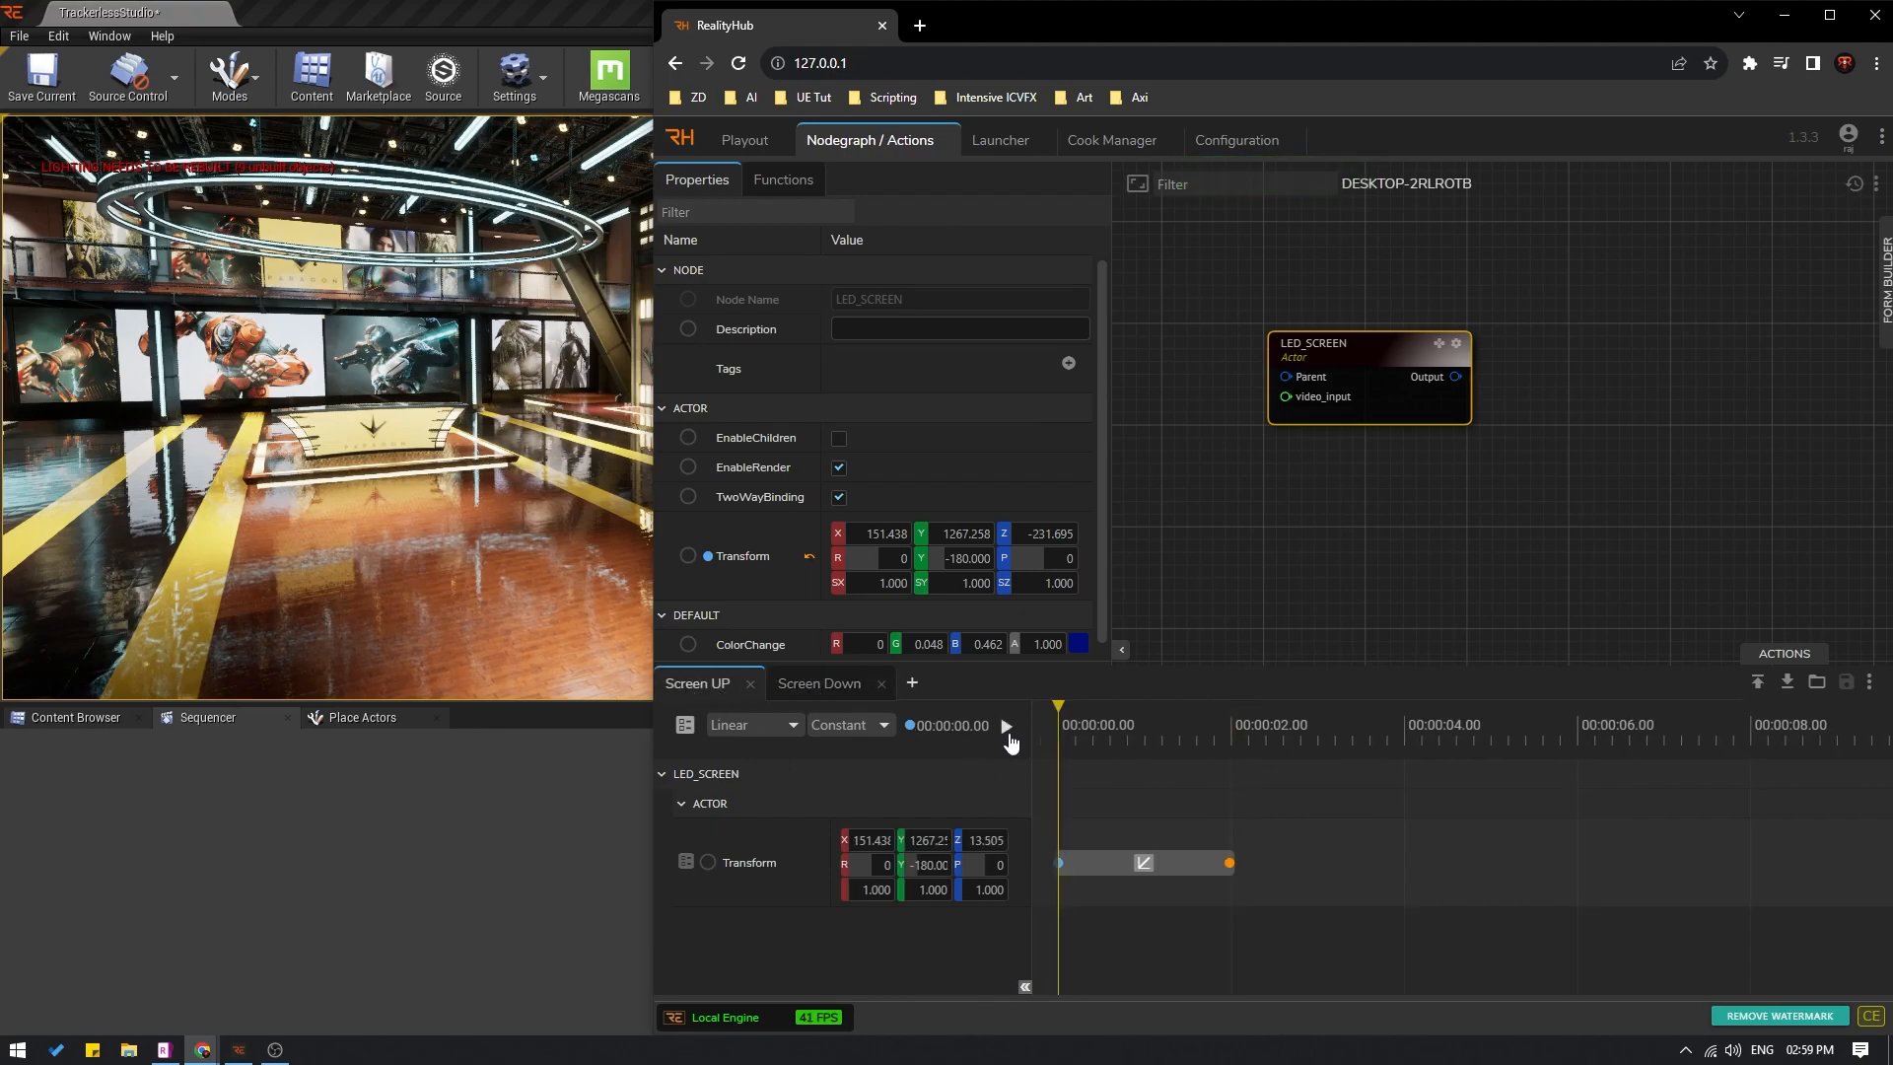
Step: Preview the Screen UP rise, then set Screen Down's interpolation to Linear
click(1004, 726)
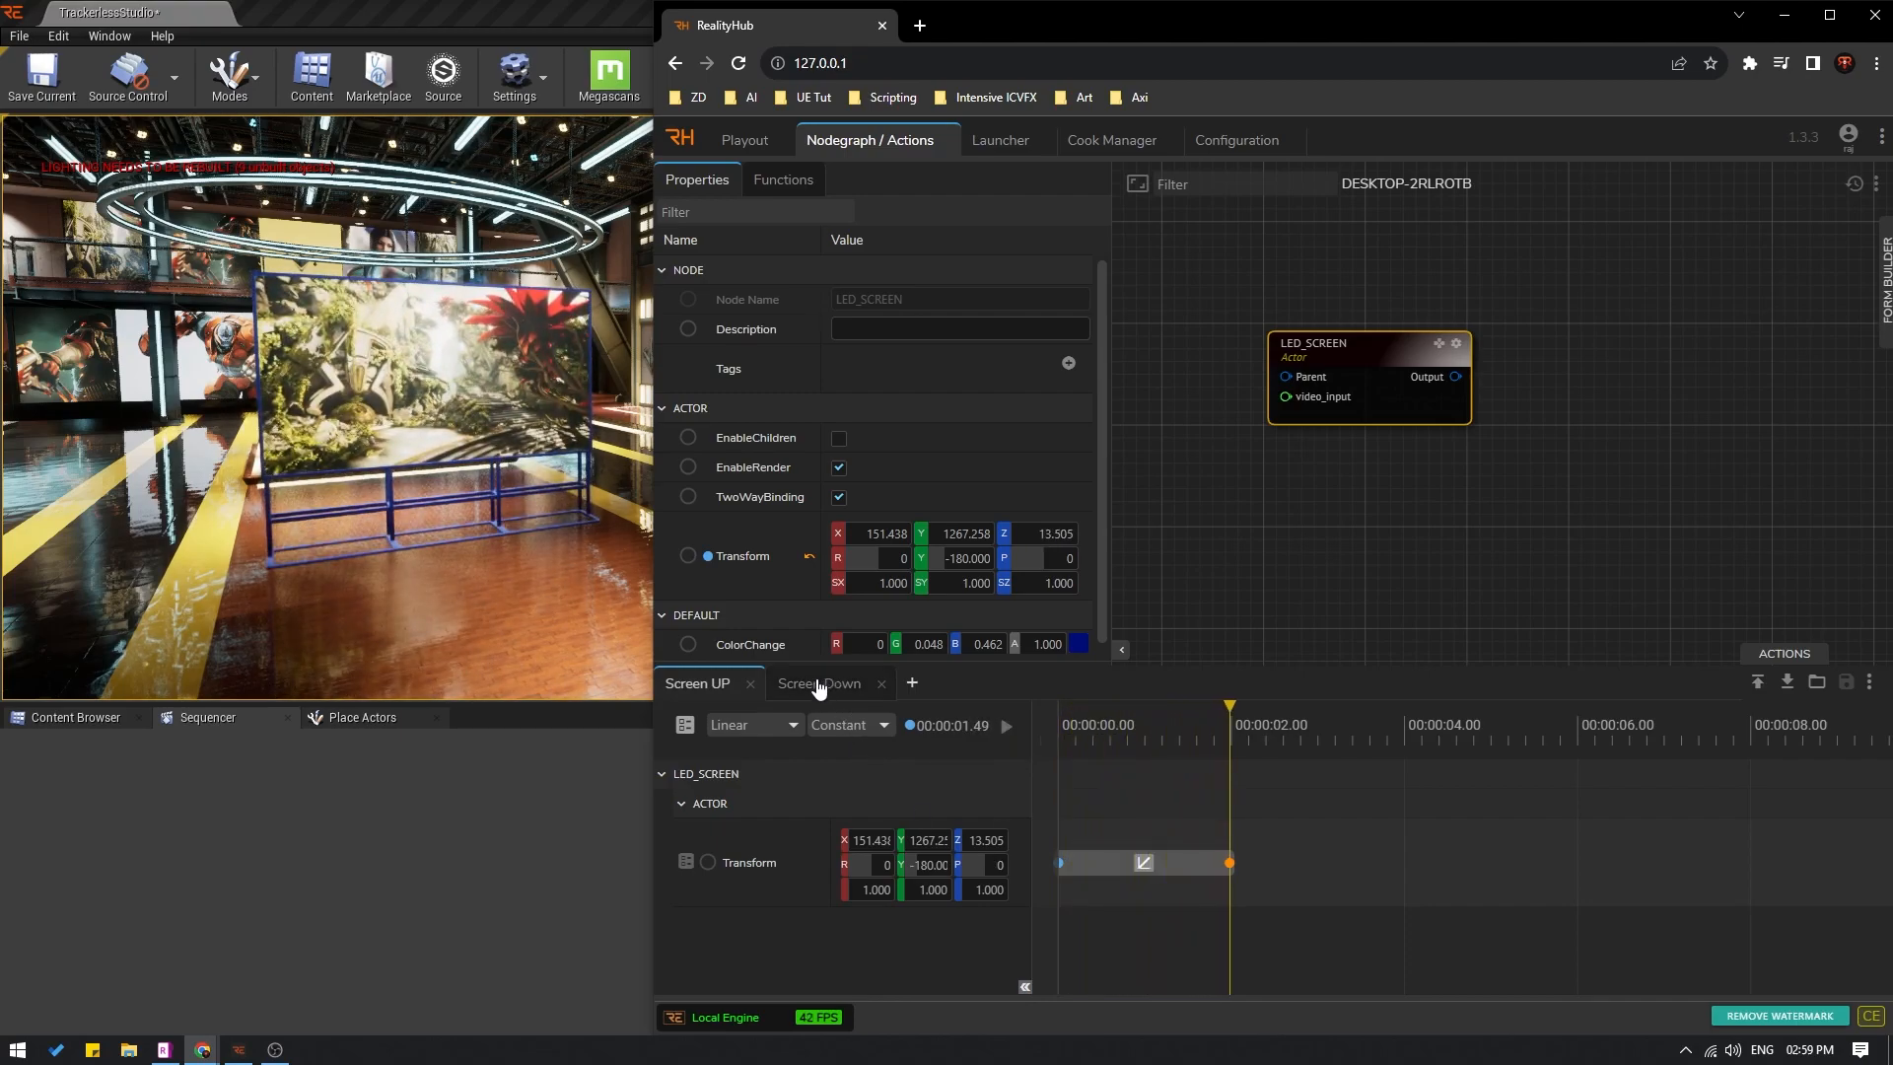
click(819, 683)
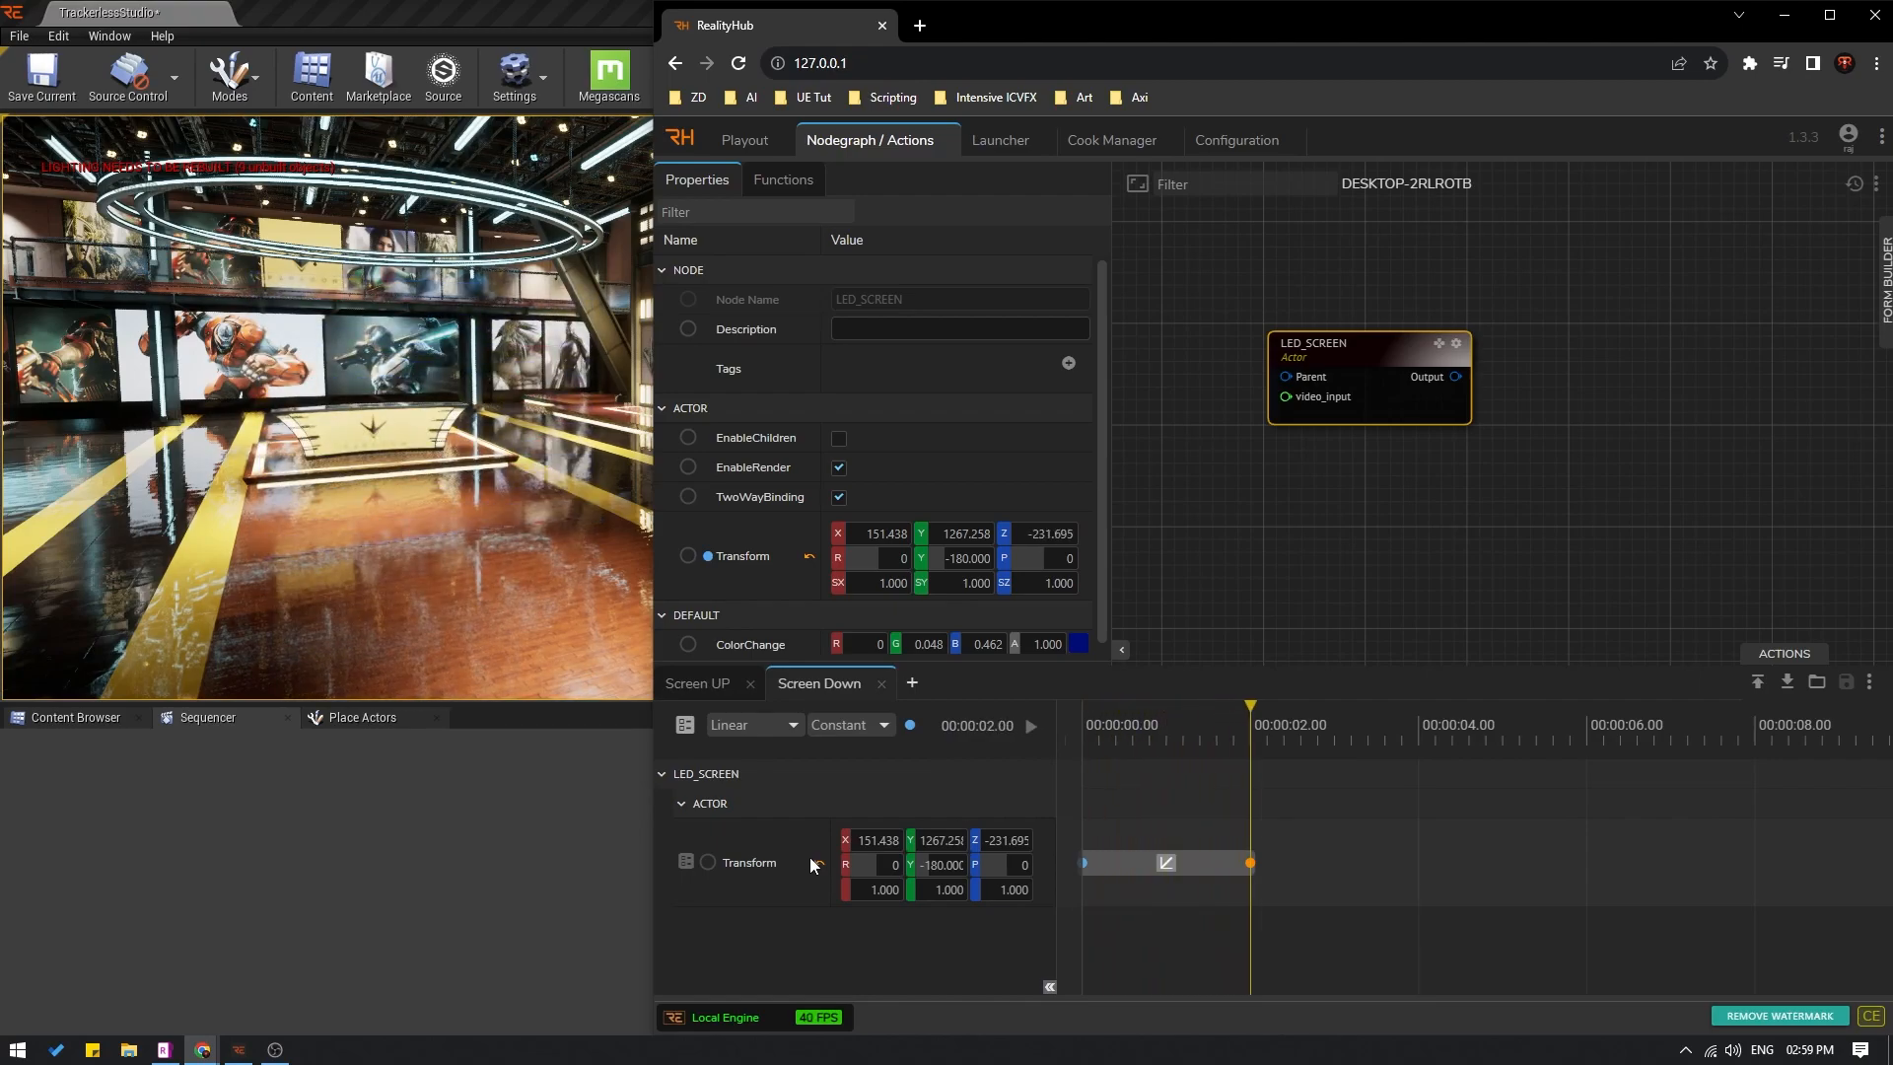
click(698, 683)
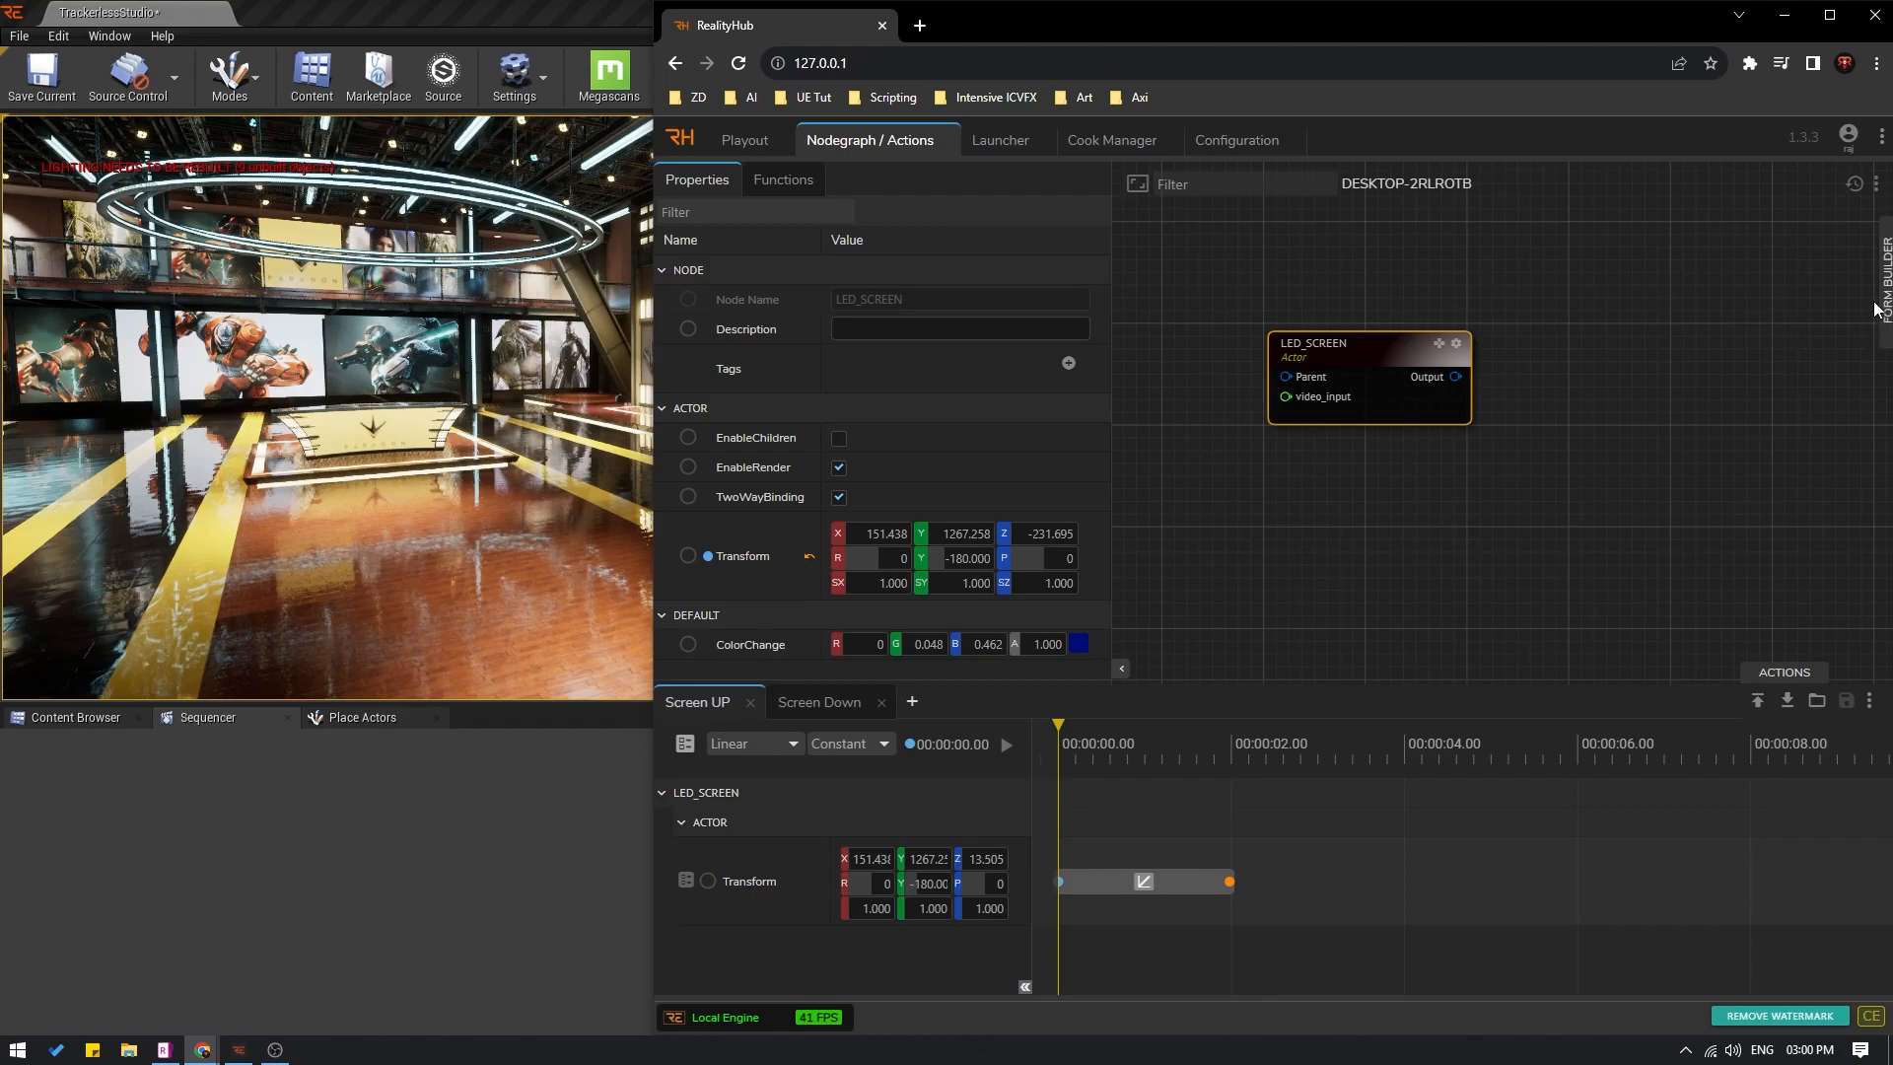
Step: Build a new form named Screen in Form Builder with Screen UP and Screen Down buttons
click(1882, 278)
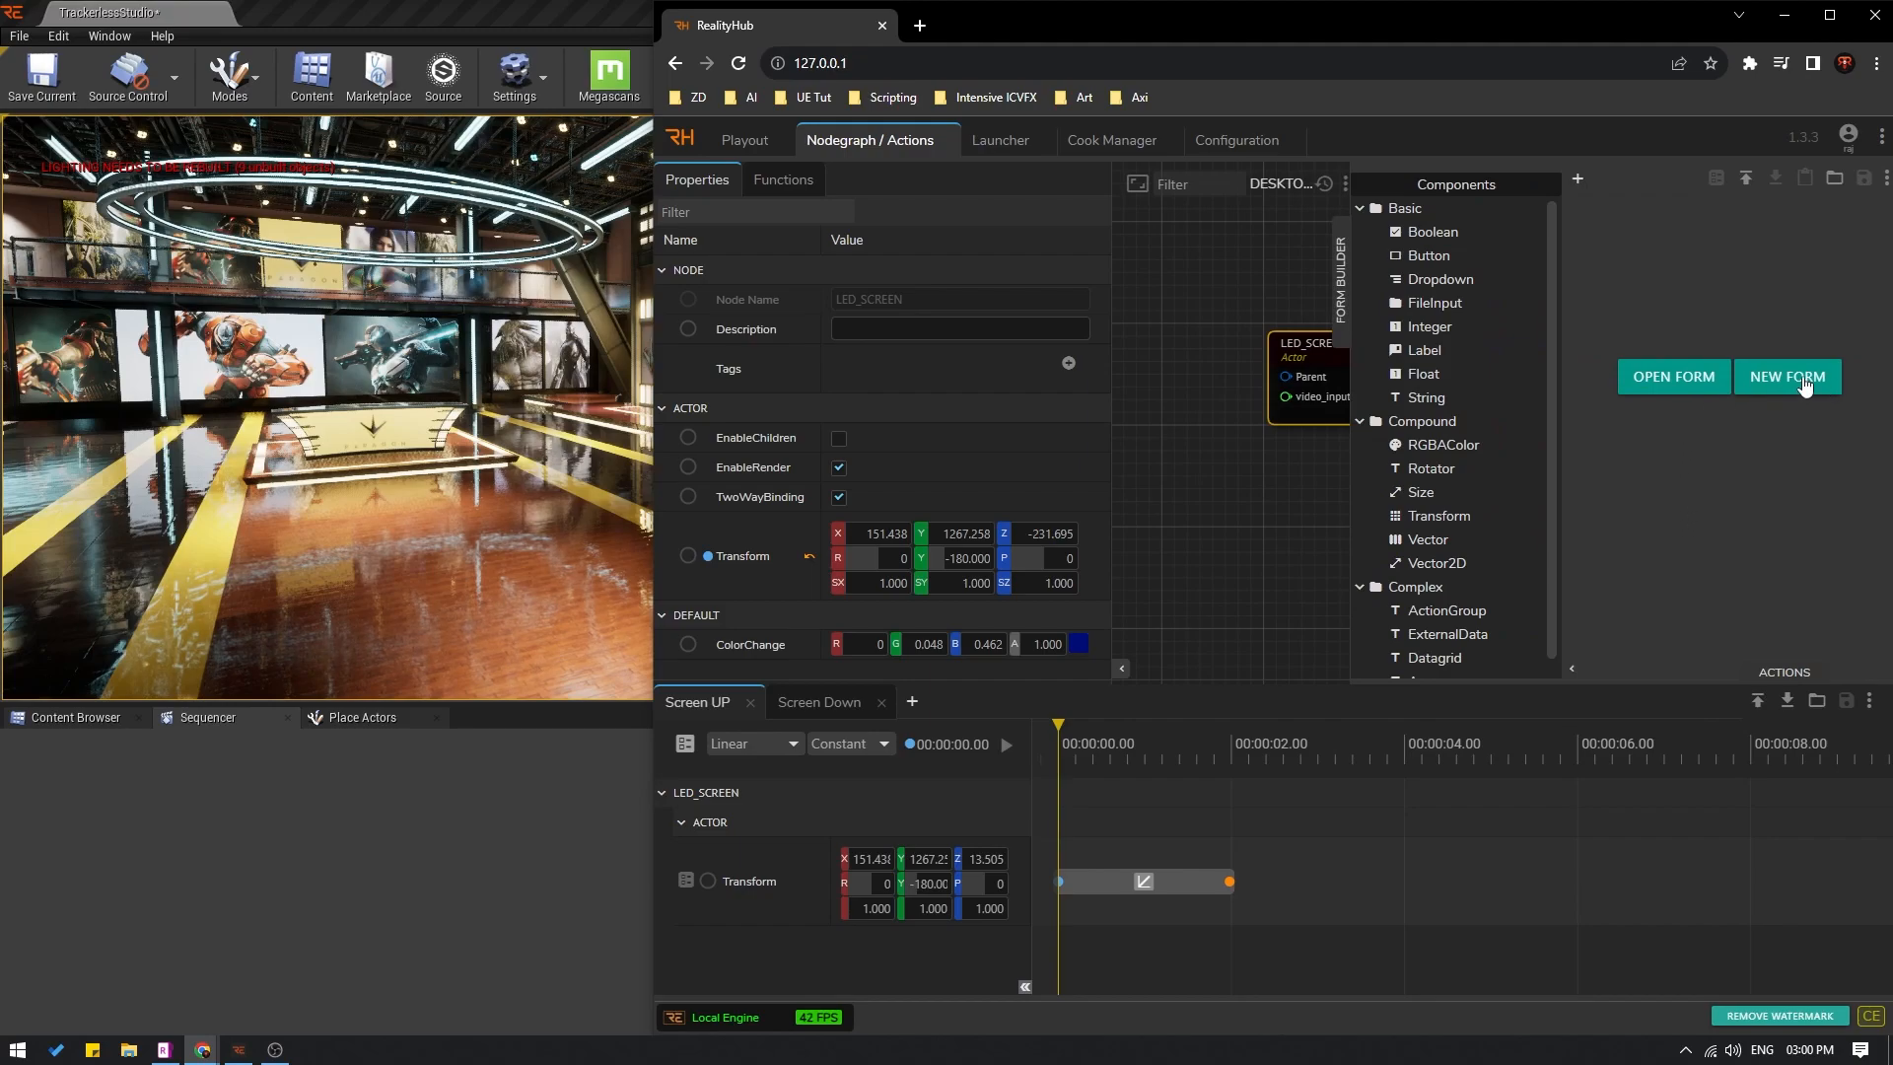
click(1788, 377)
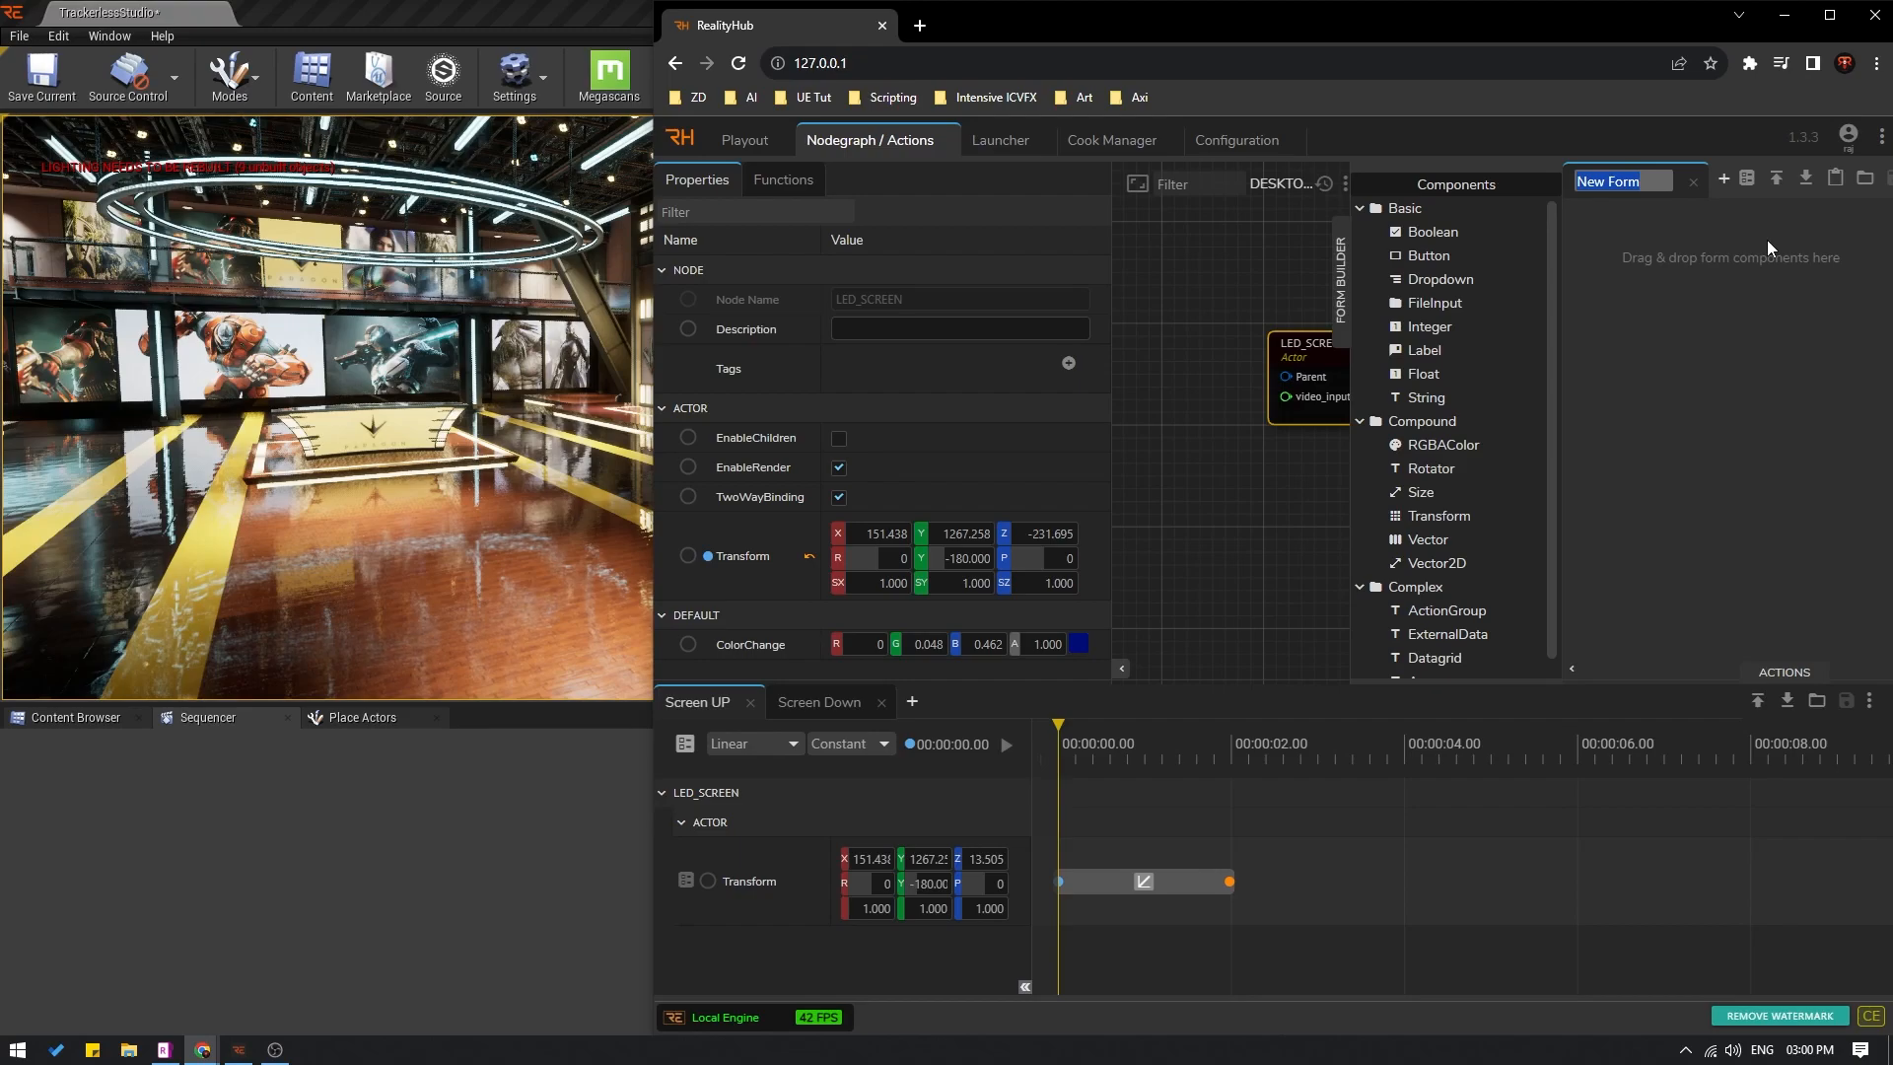
text(Screen)
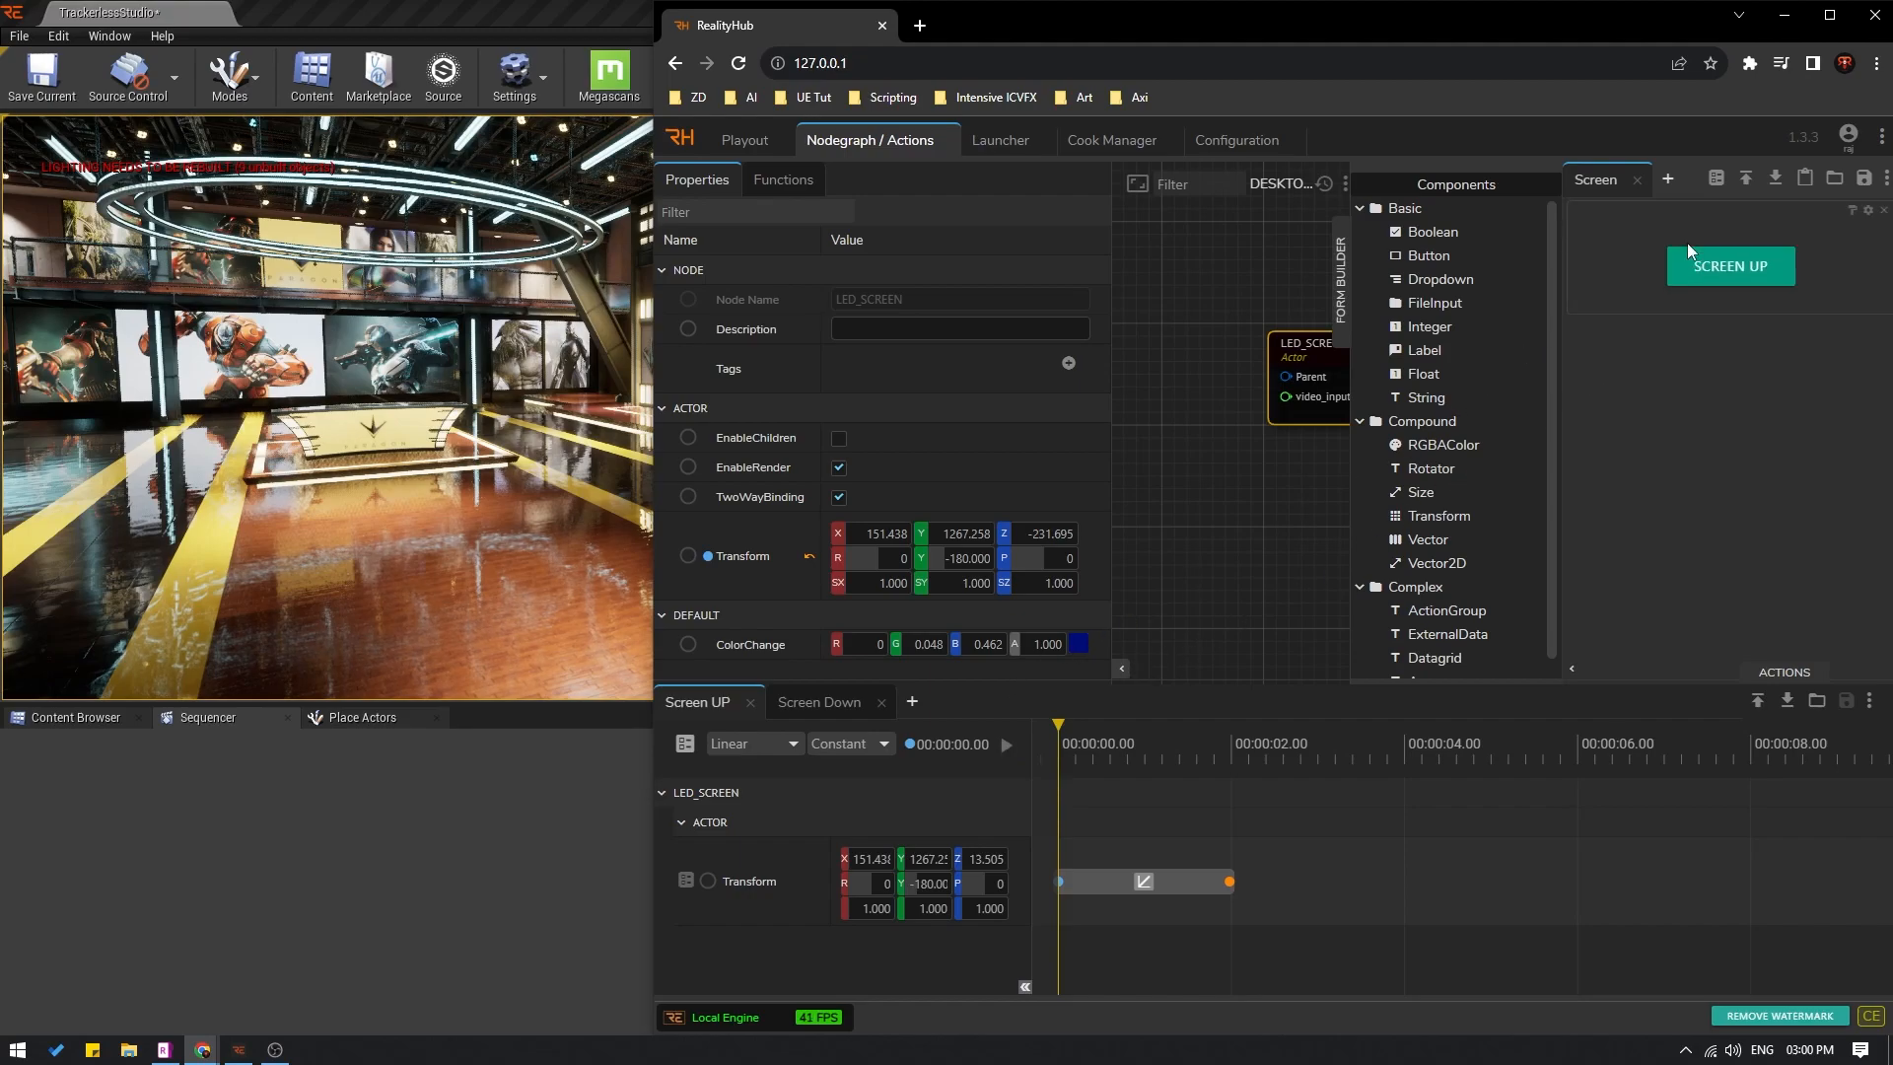
mouse_move(813, 709)
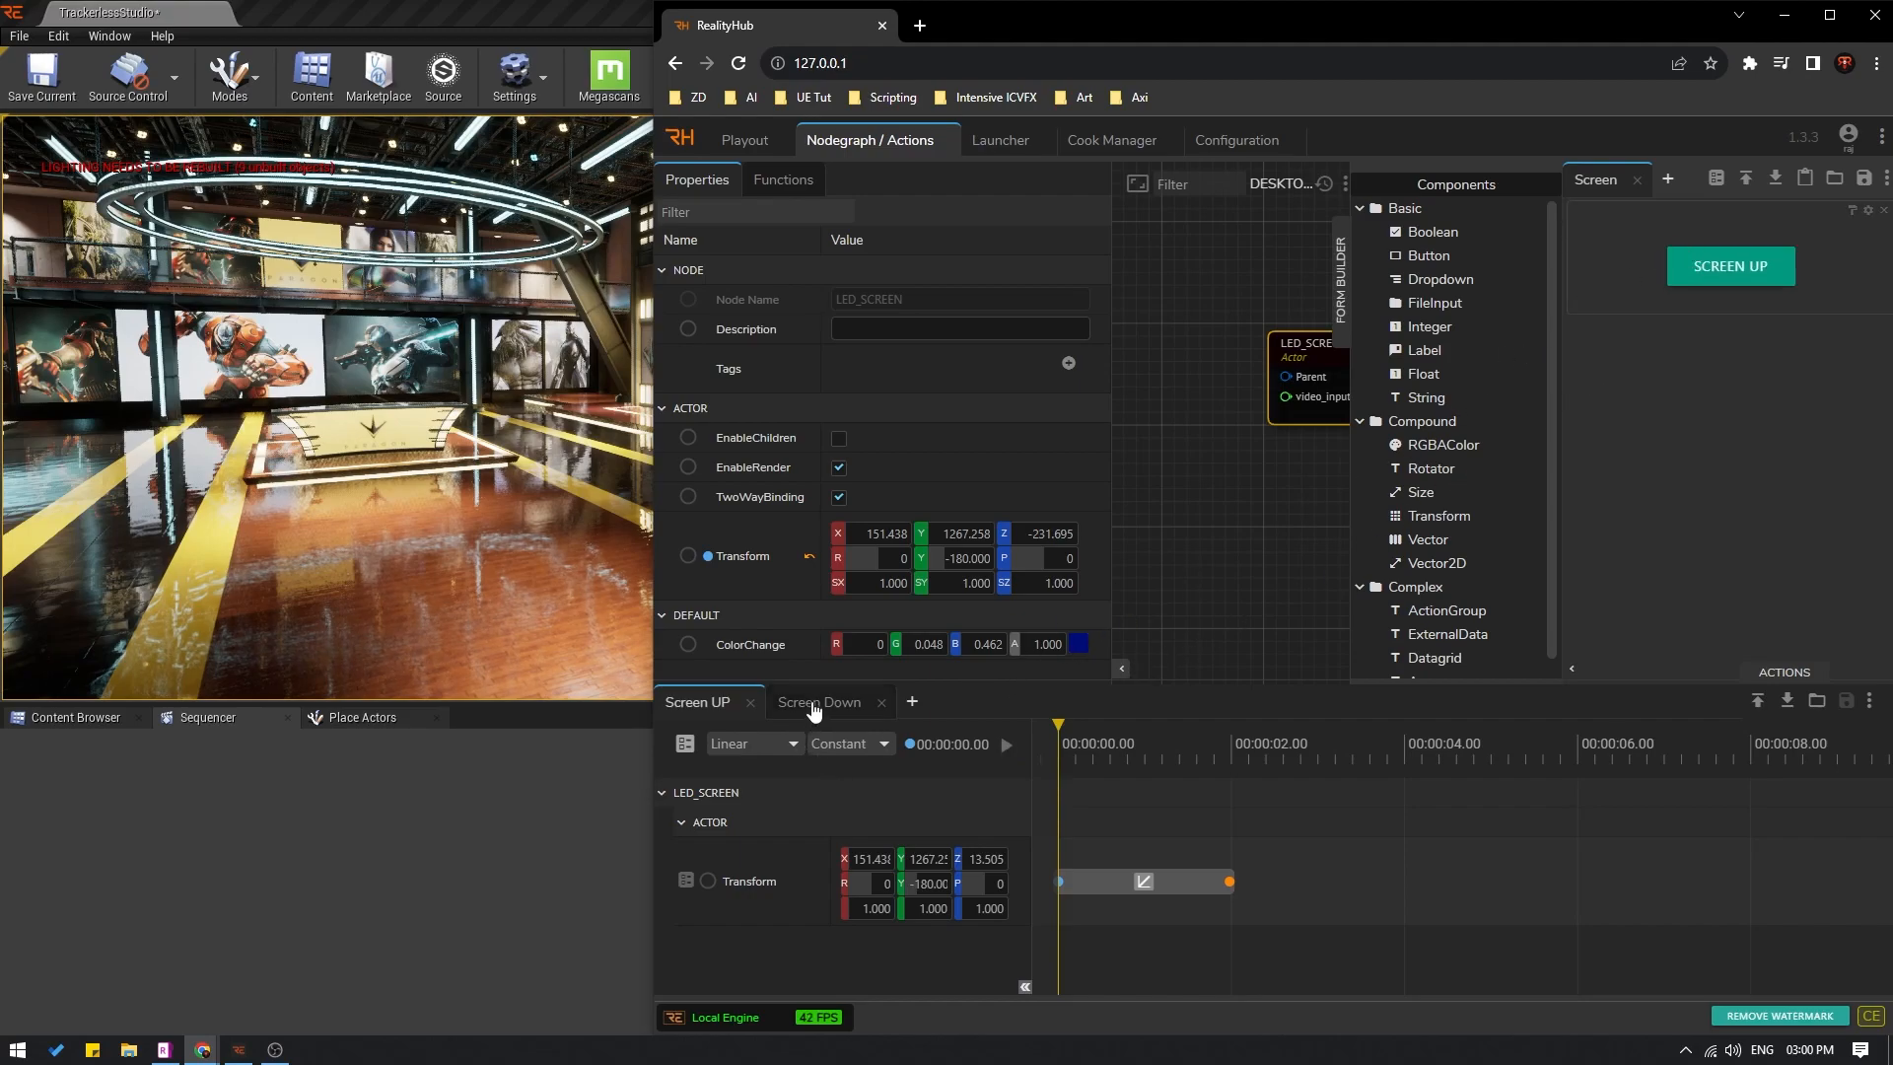
click(819, 701)
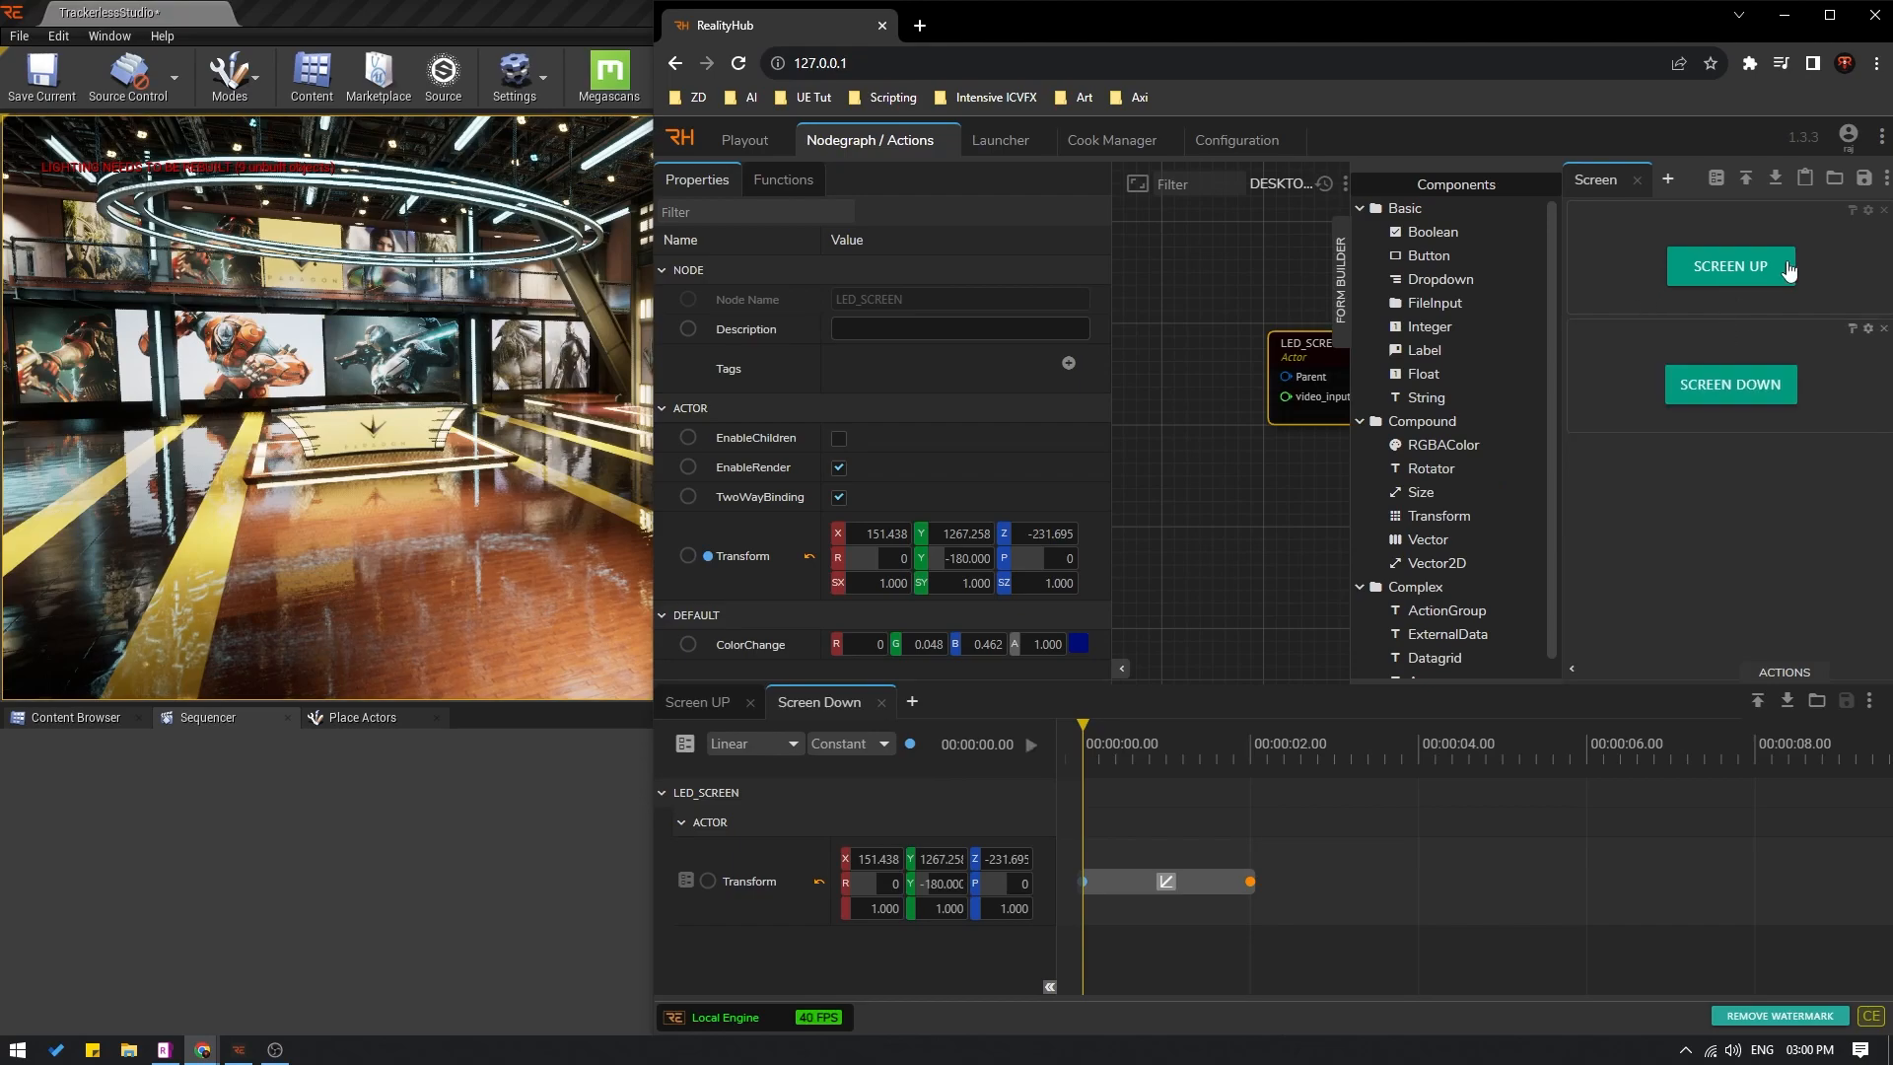
mouse_move(1867, 177)
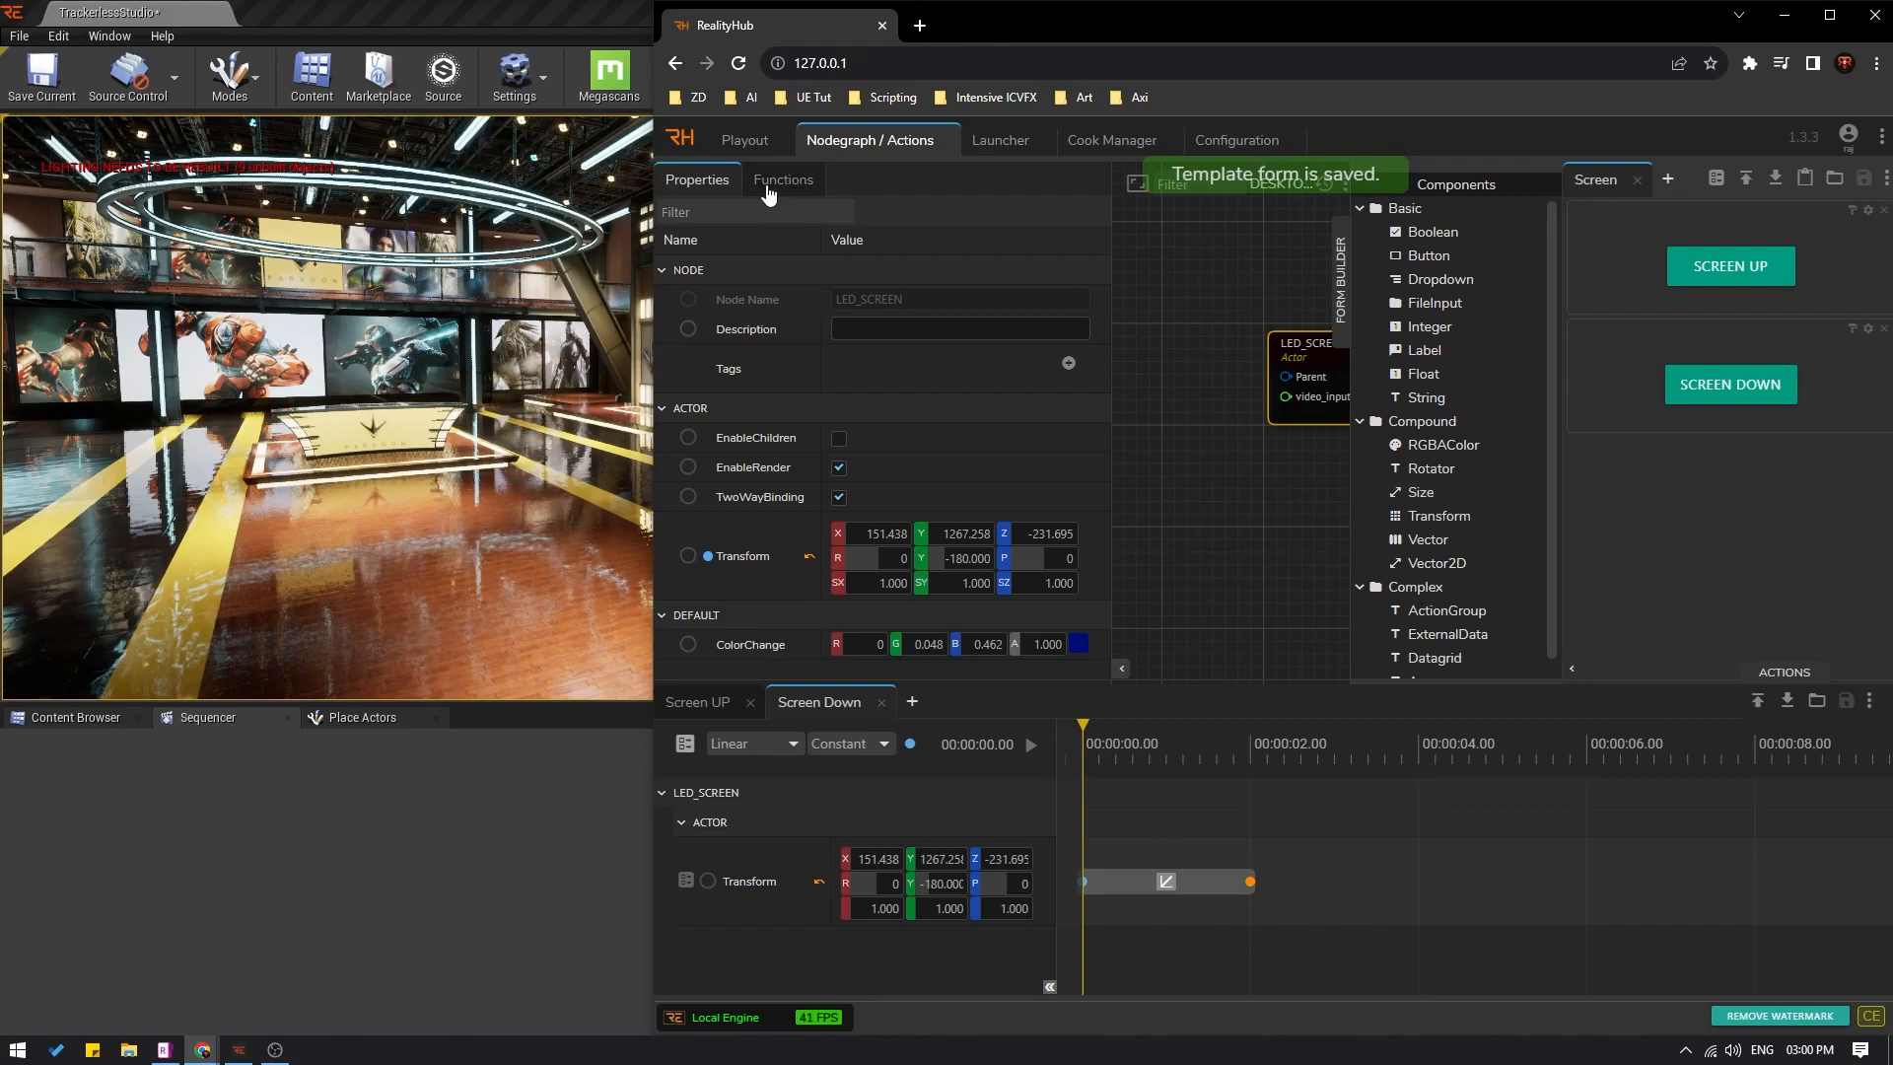
Step: Load the Screen form in Playout, trigger SCREEN UP and SCREEN DOWN, return to the node graph
click(743, 140)
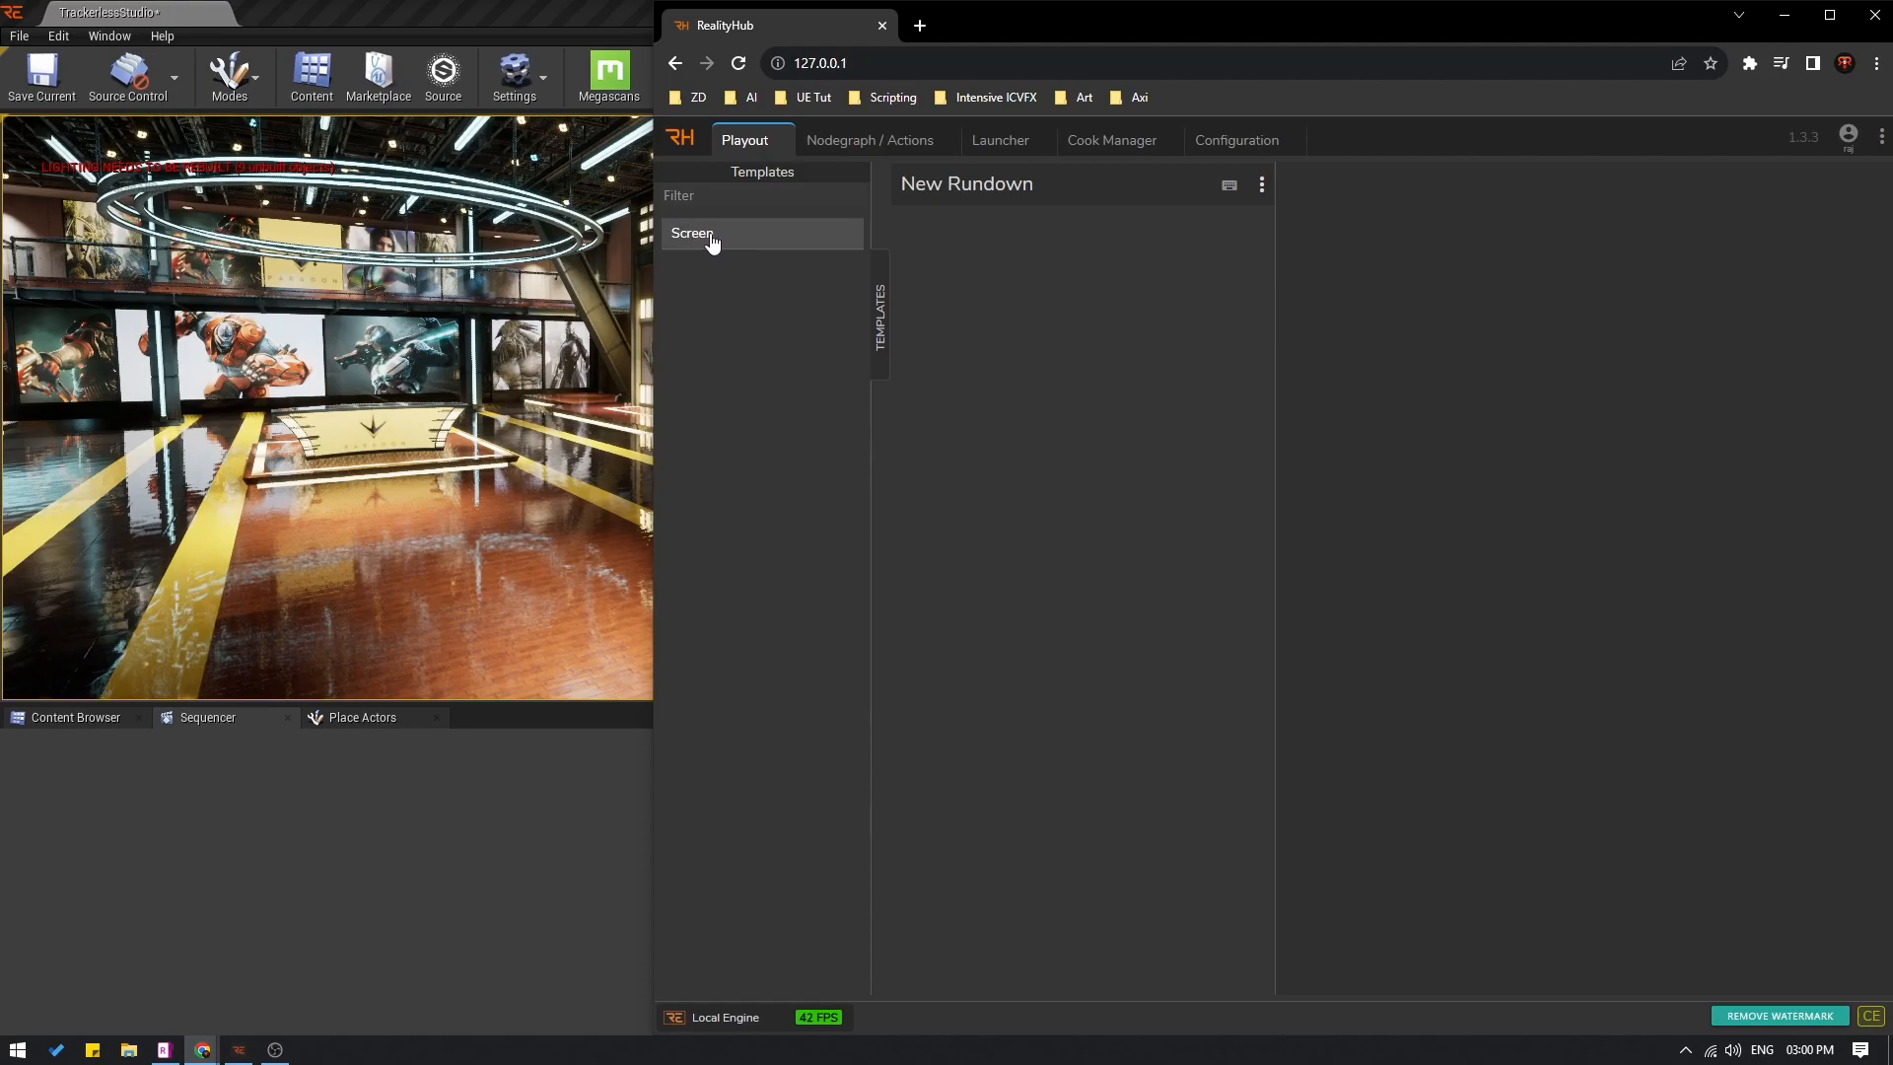
click(692, 232)
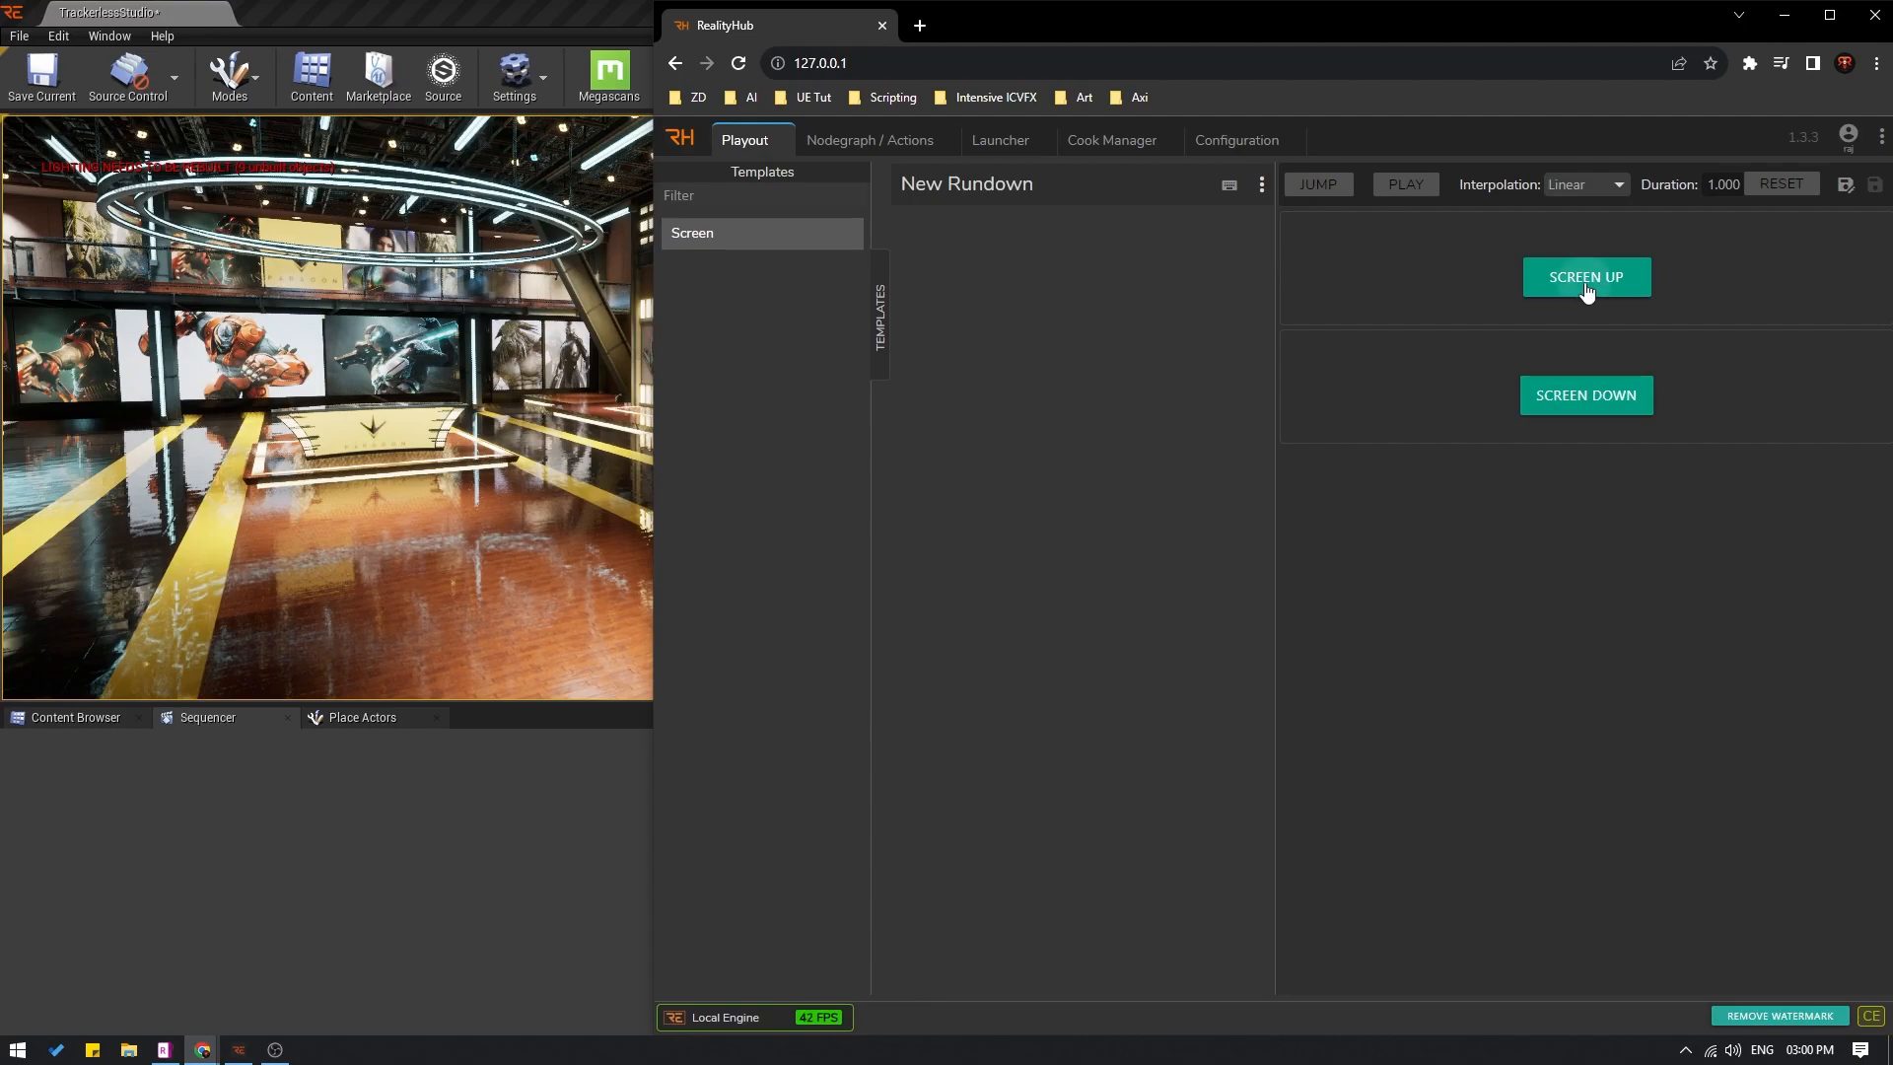
click(1585, 276)
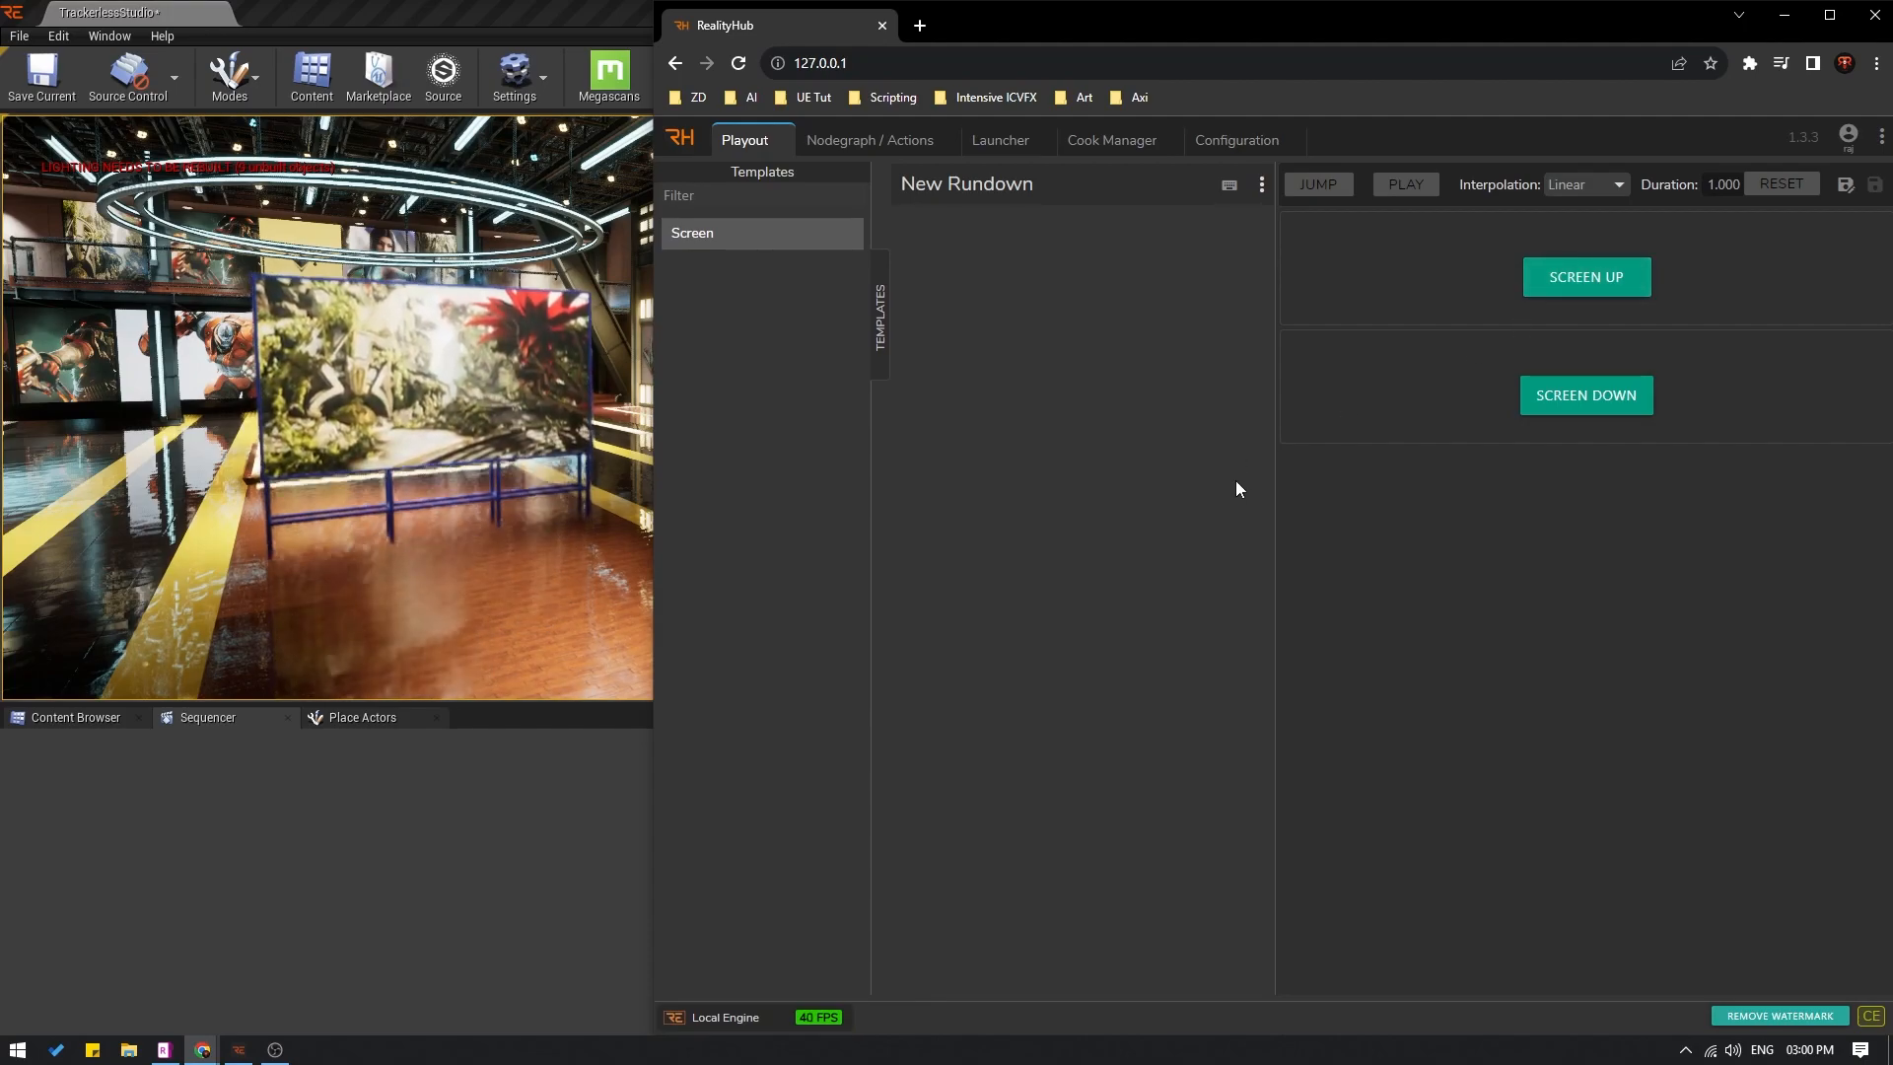
click(1587, 395)
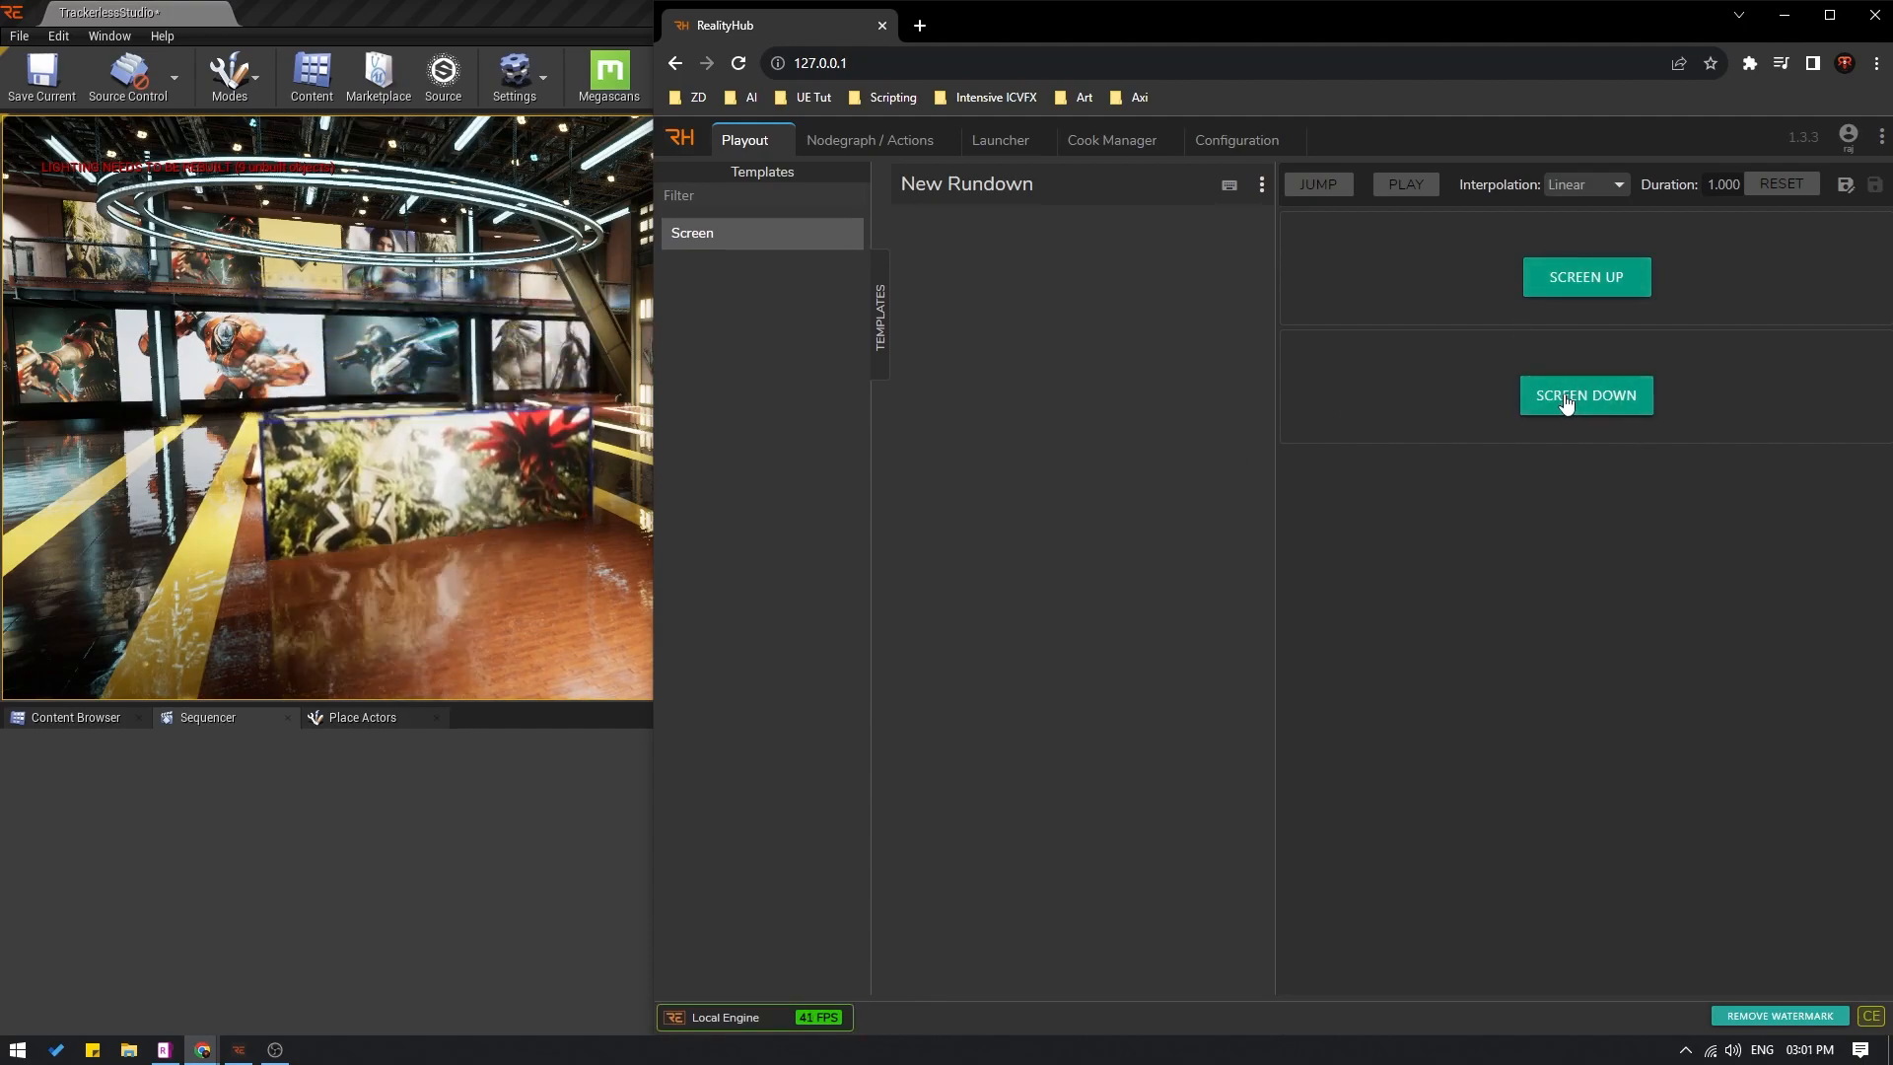
click(870, 140)
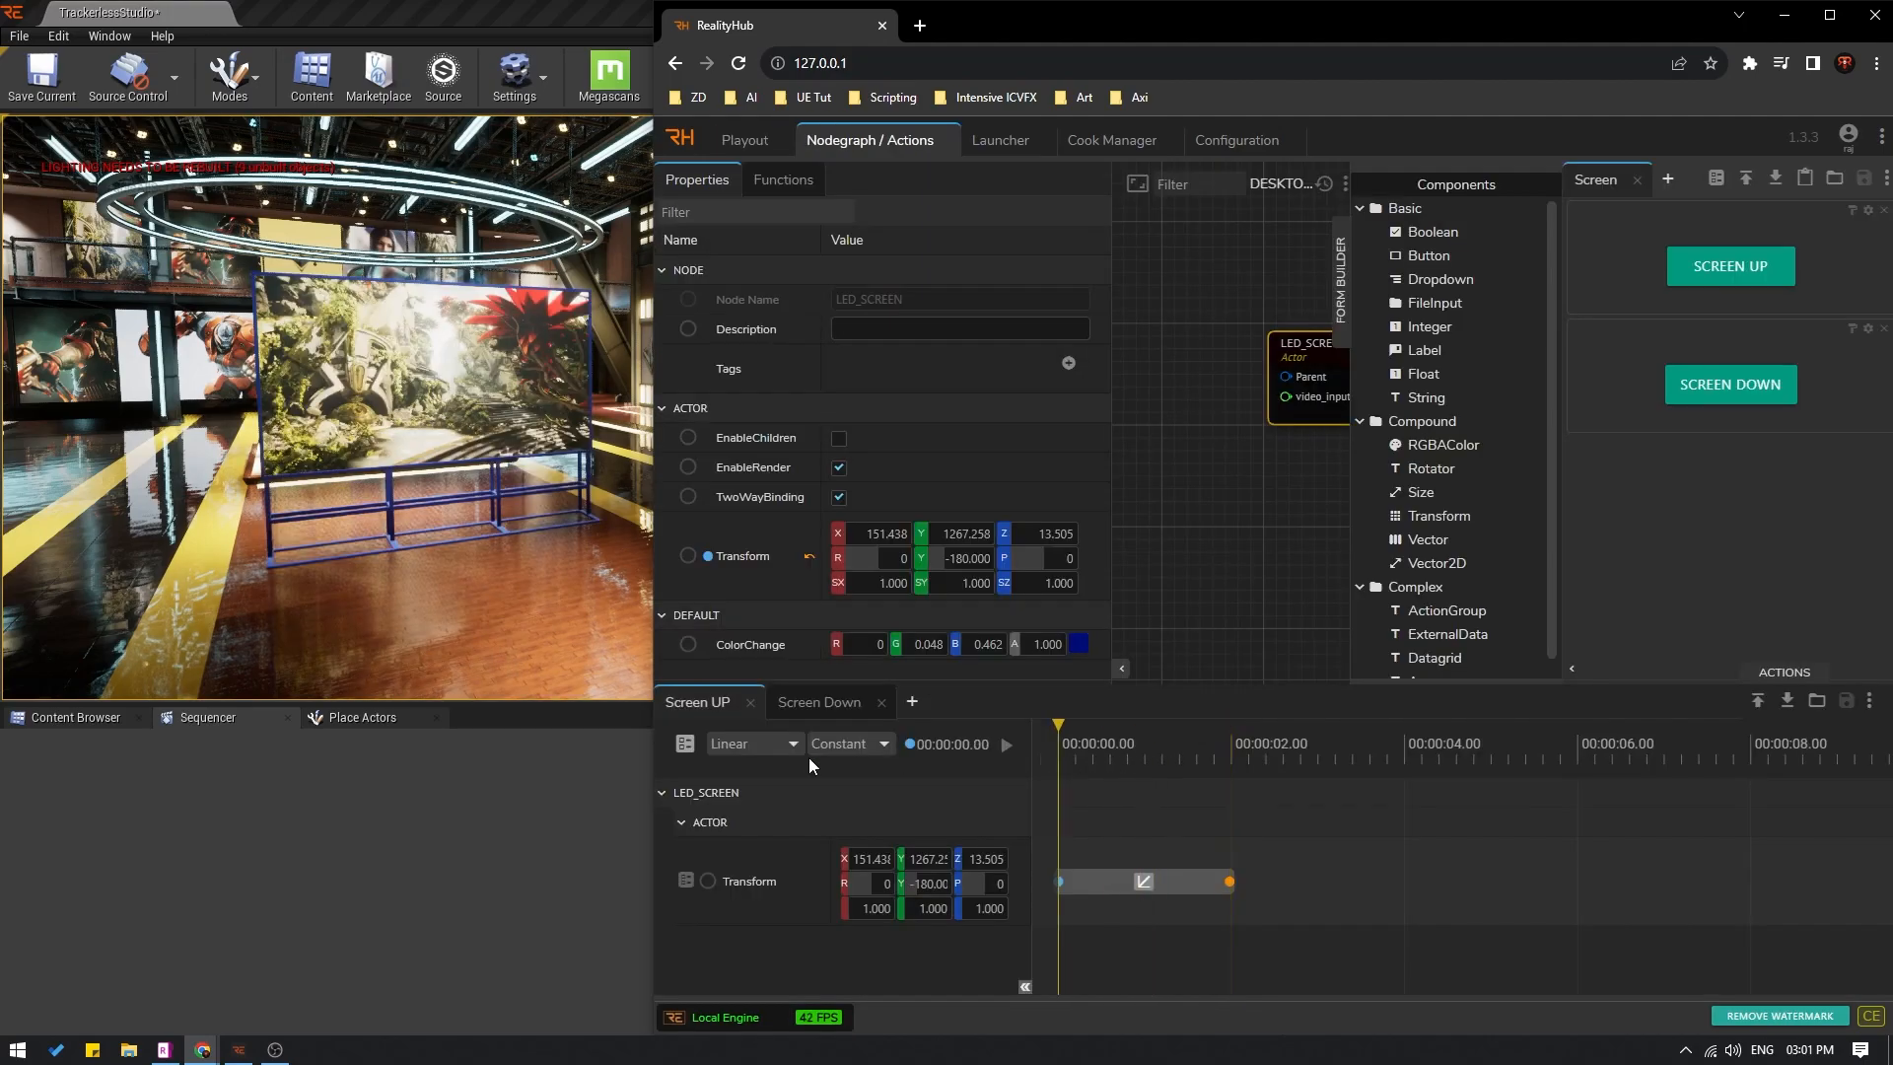
mouse_move(1063, 909)
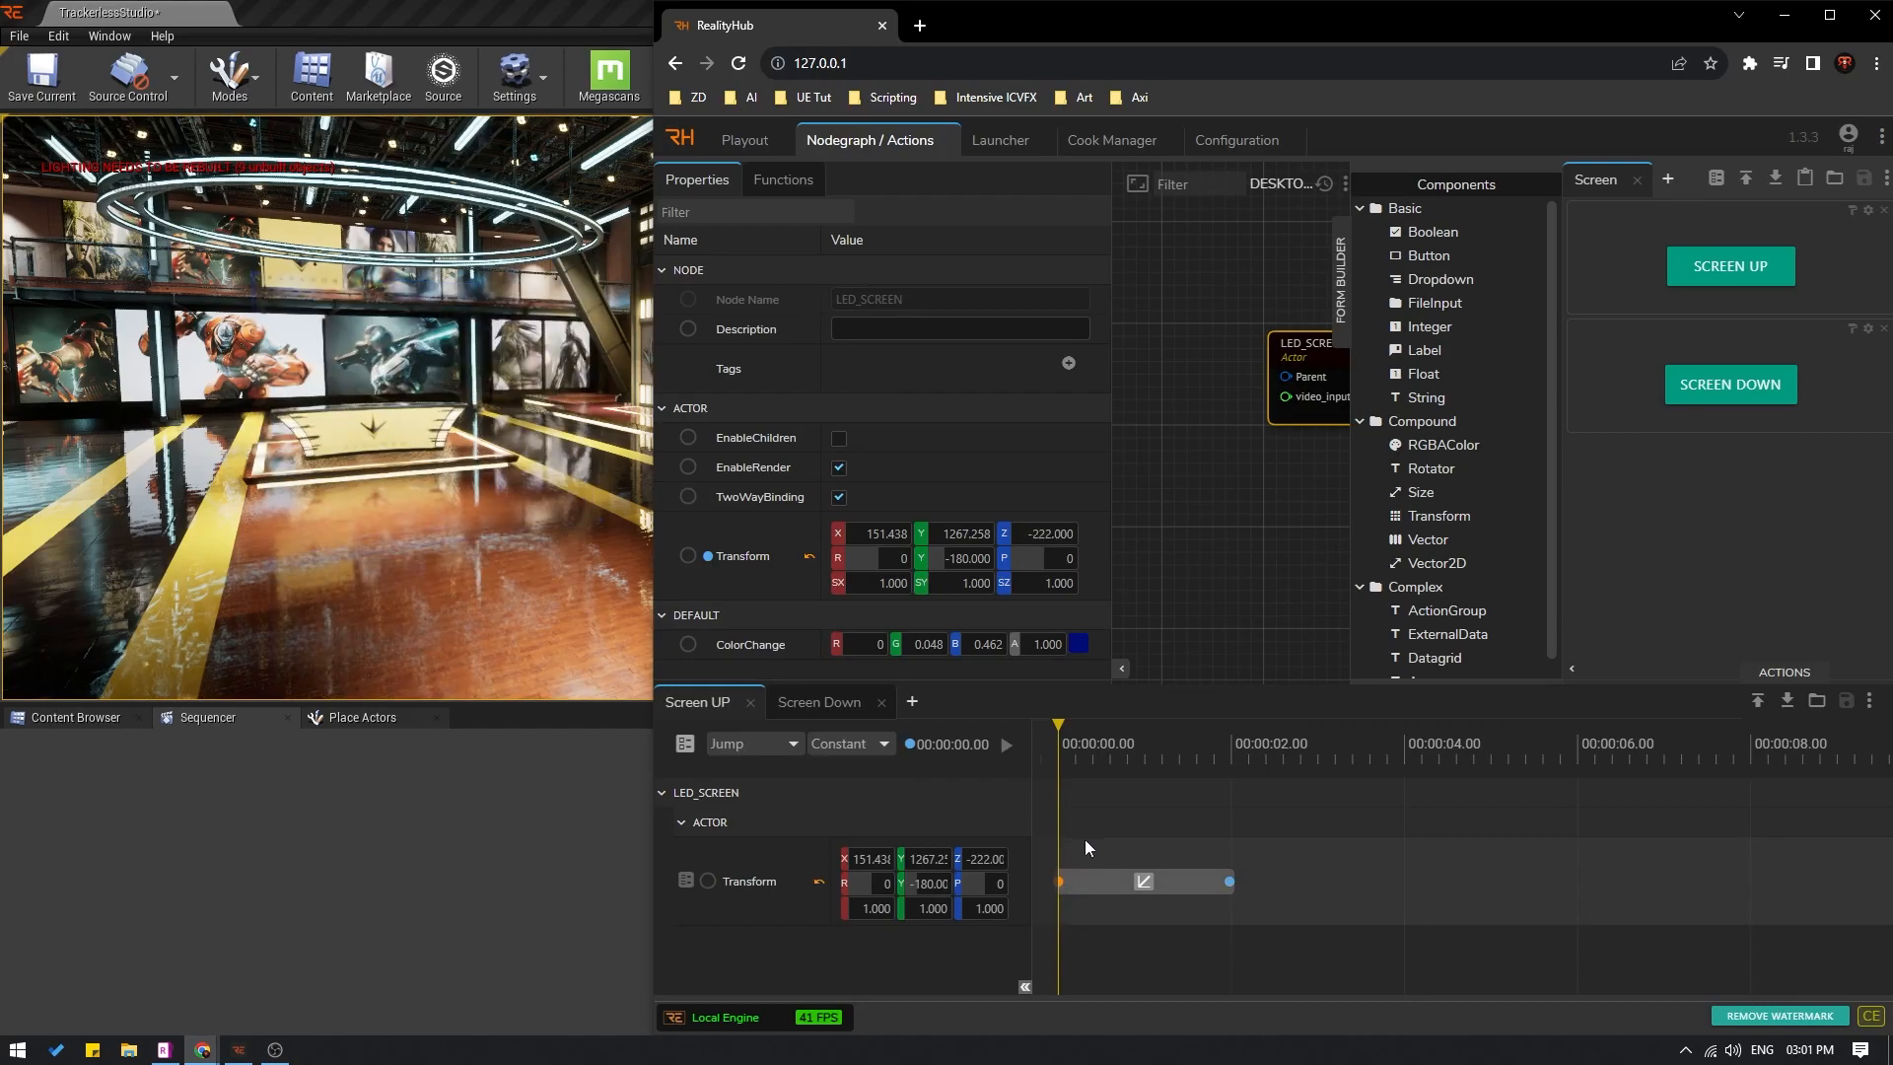
Step: Return to the Playout page after setting Screen UP's first key to Z -222 with Jump
click(745, 140)
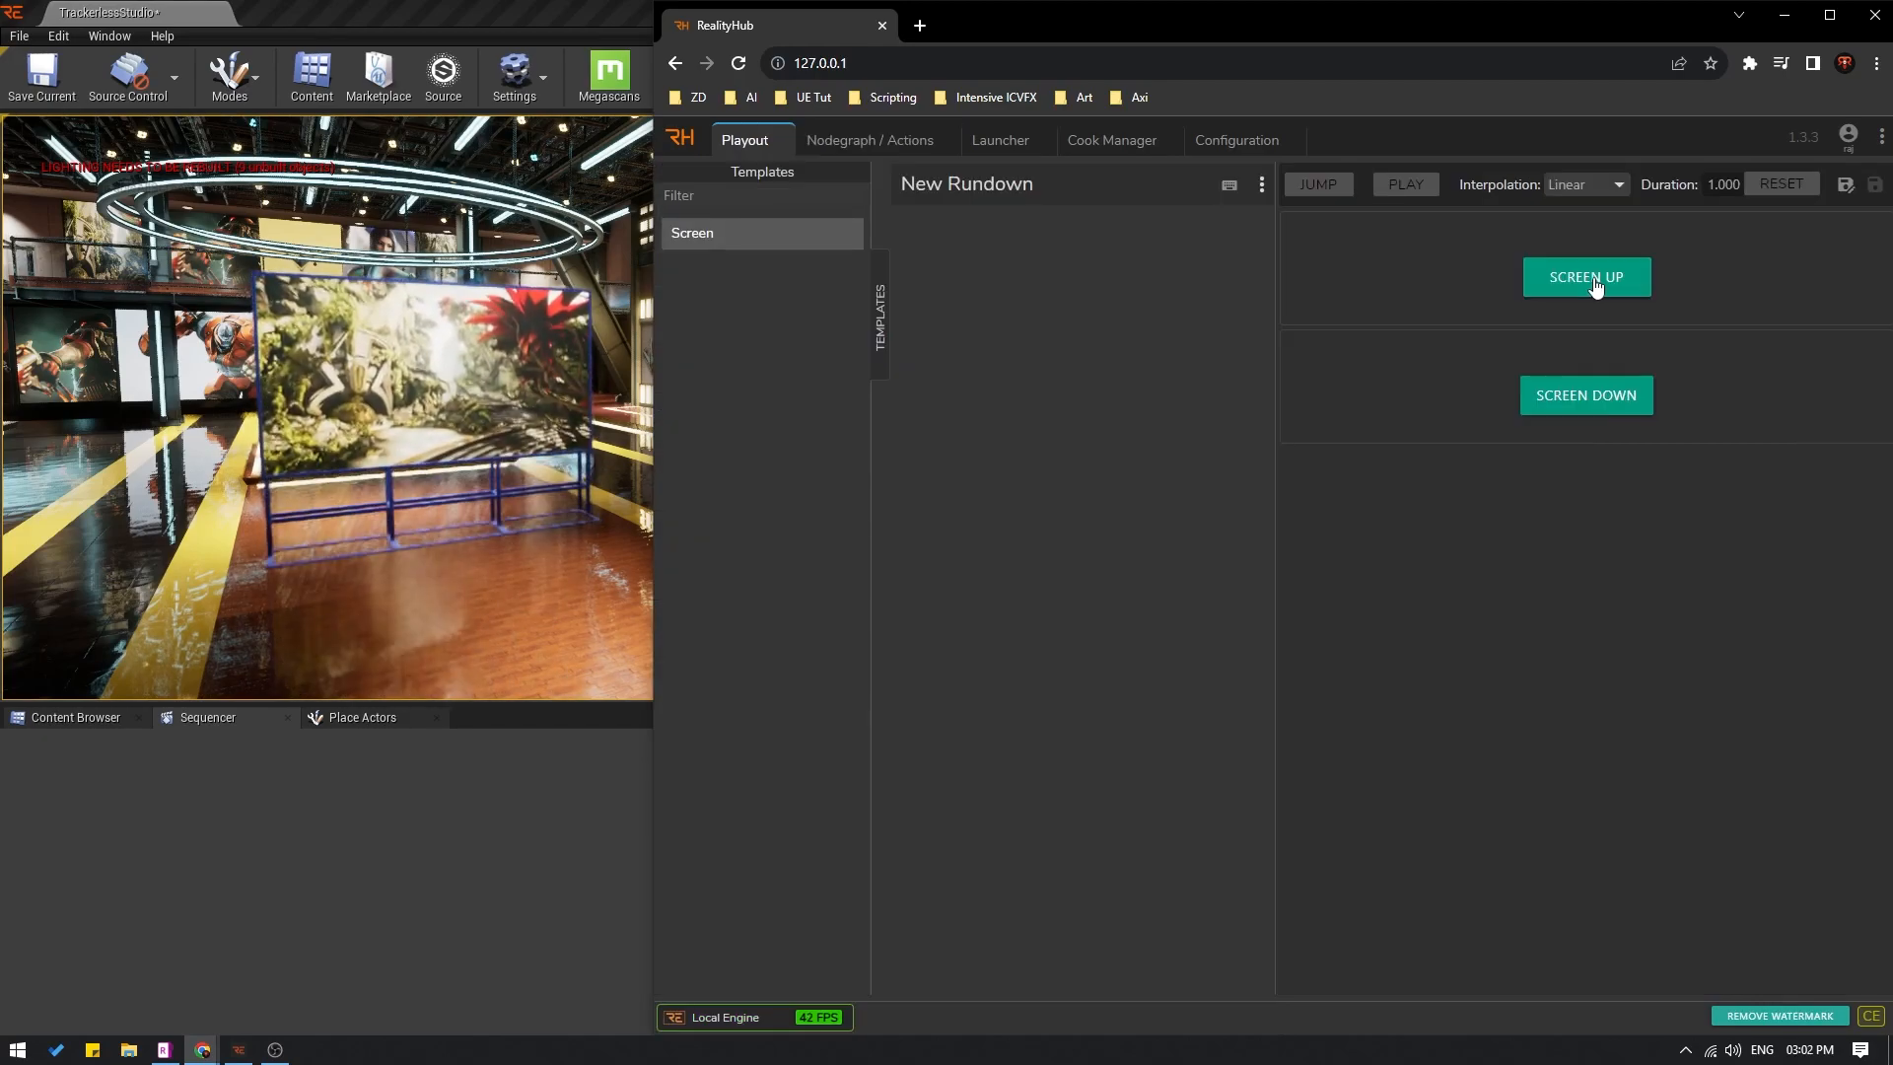
click(1586, 395)
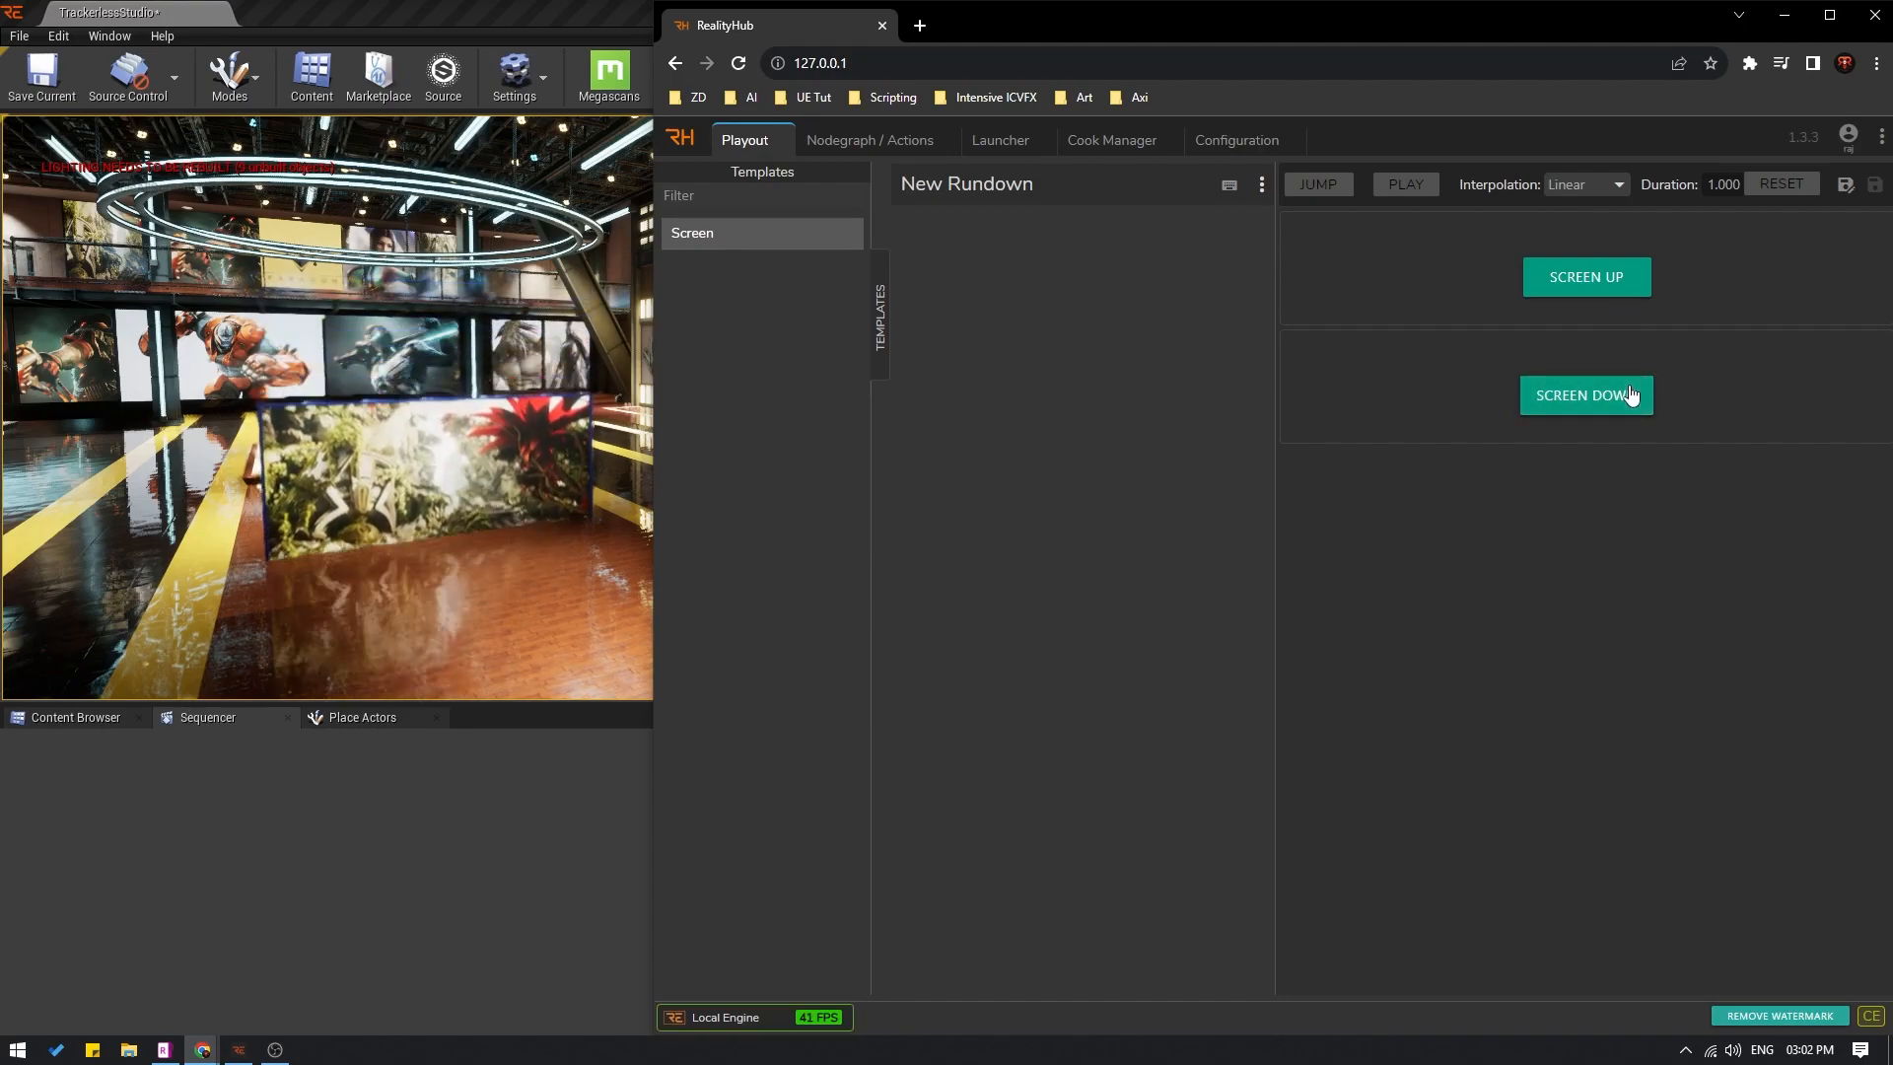
click(1587, 394)
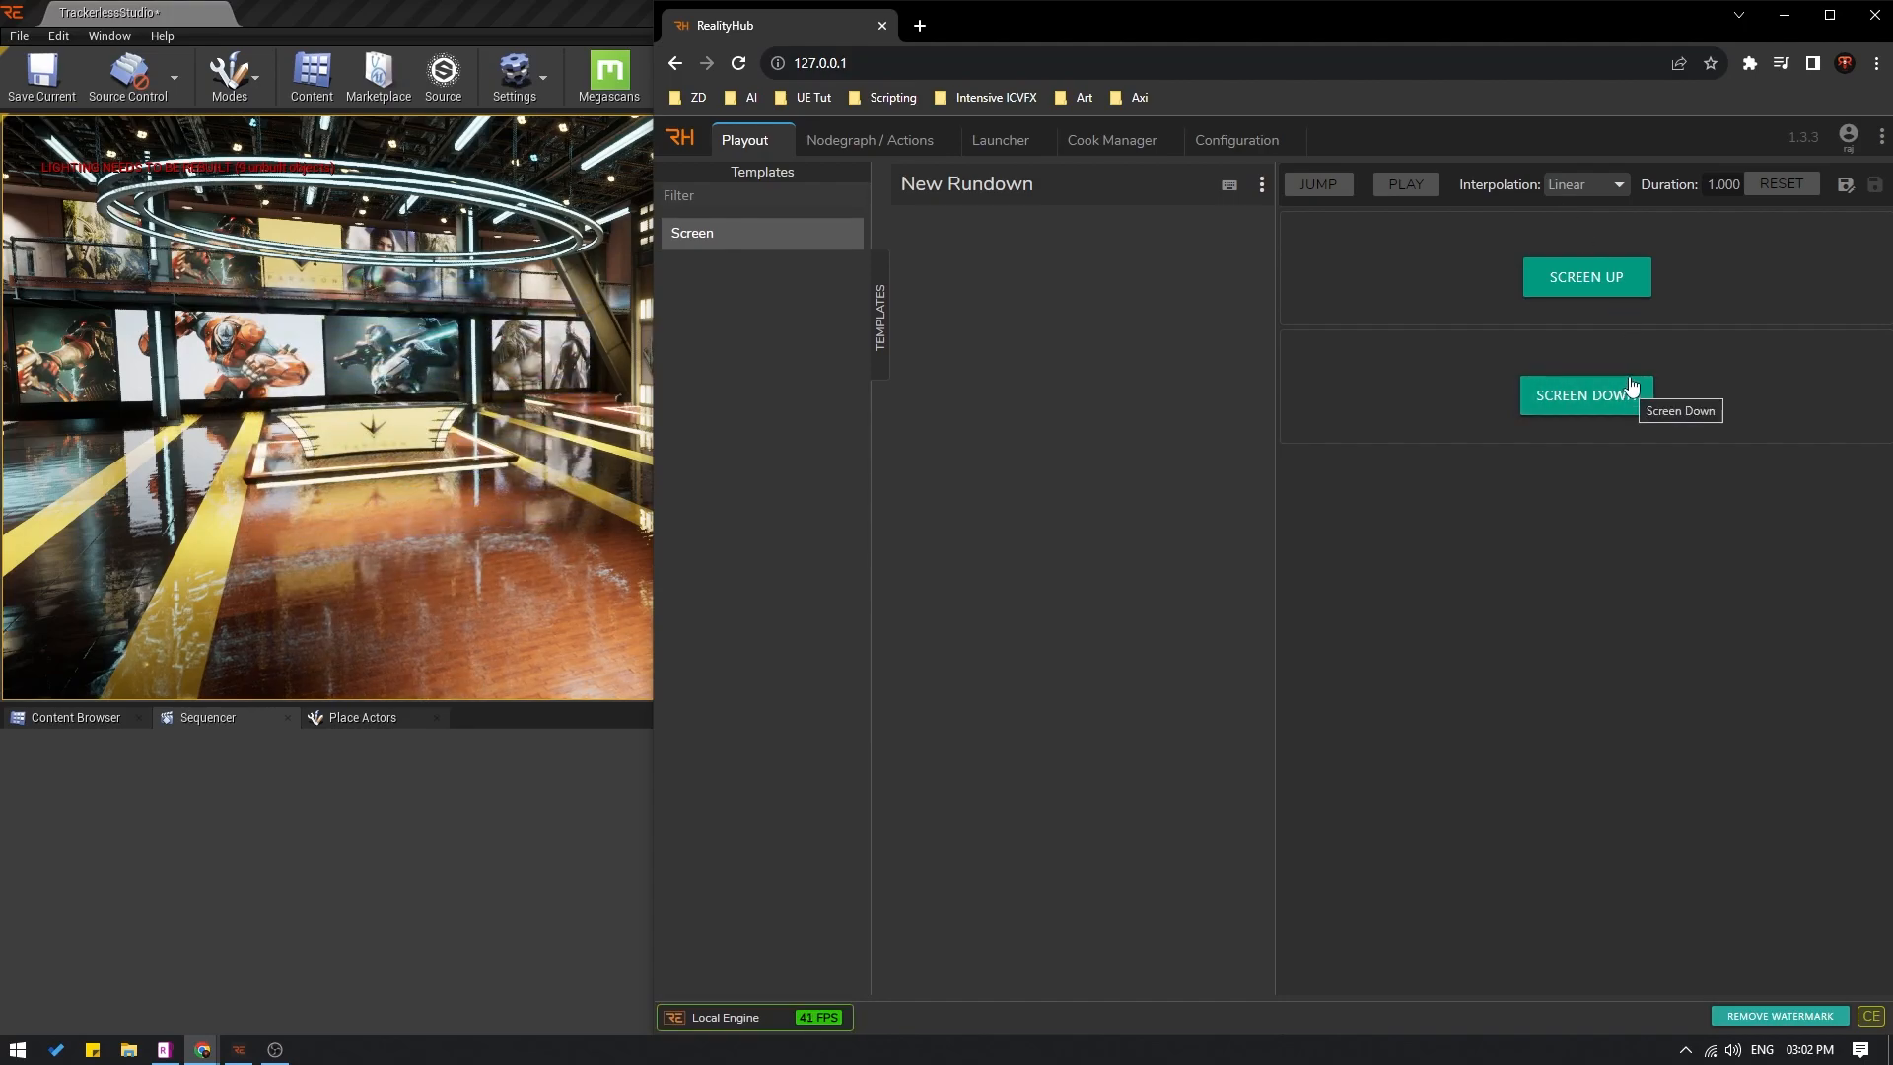
mouse_move(1796, 314)
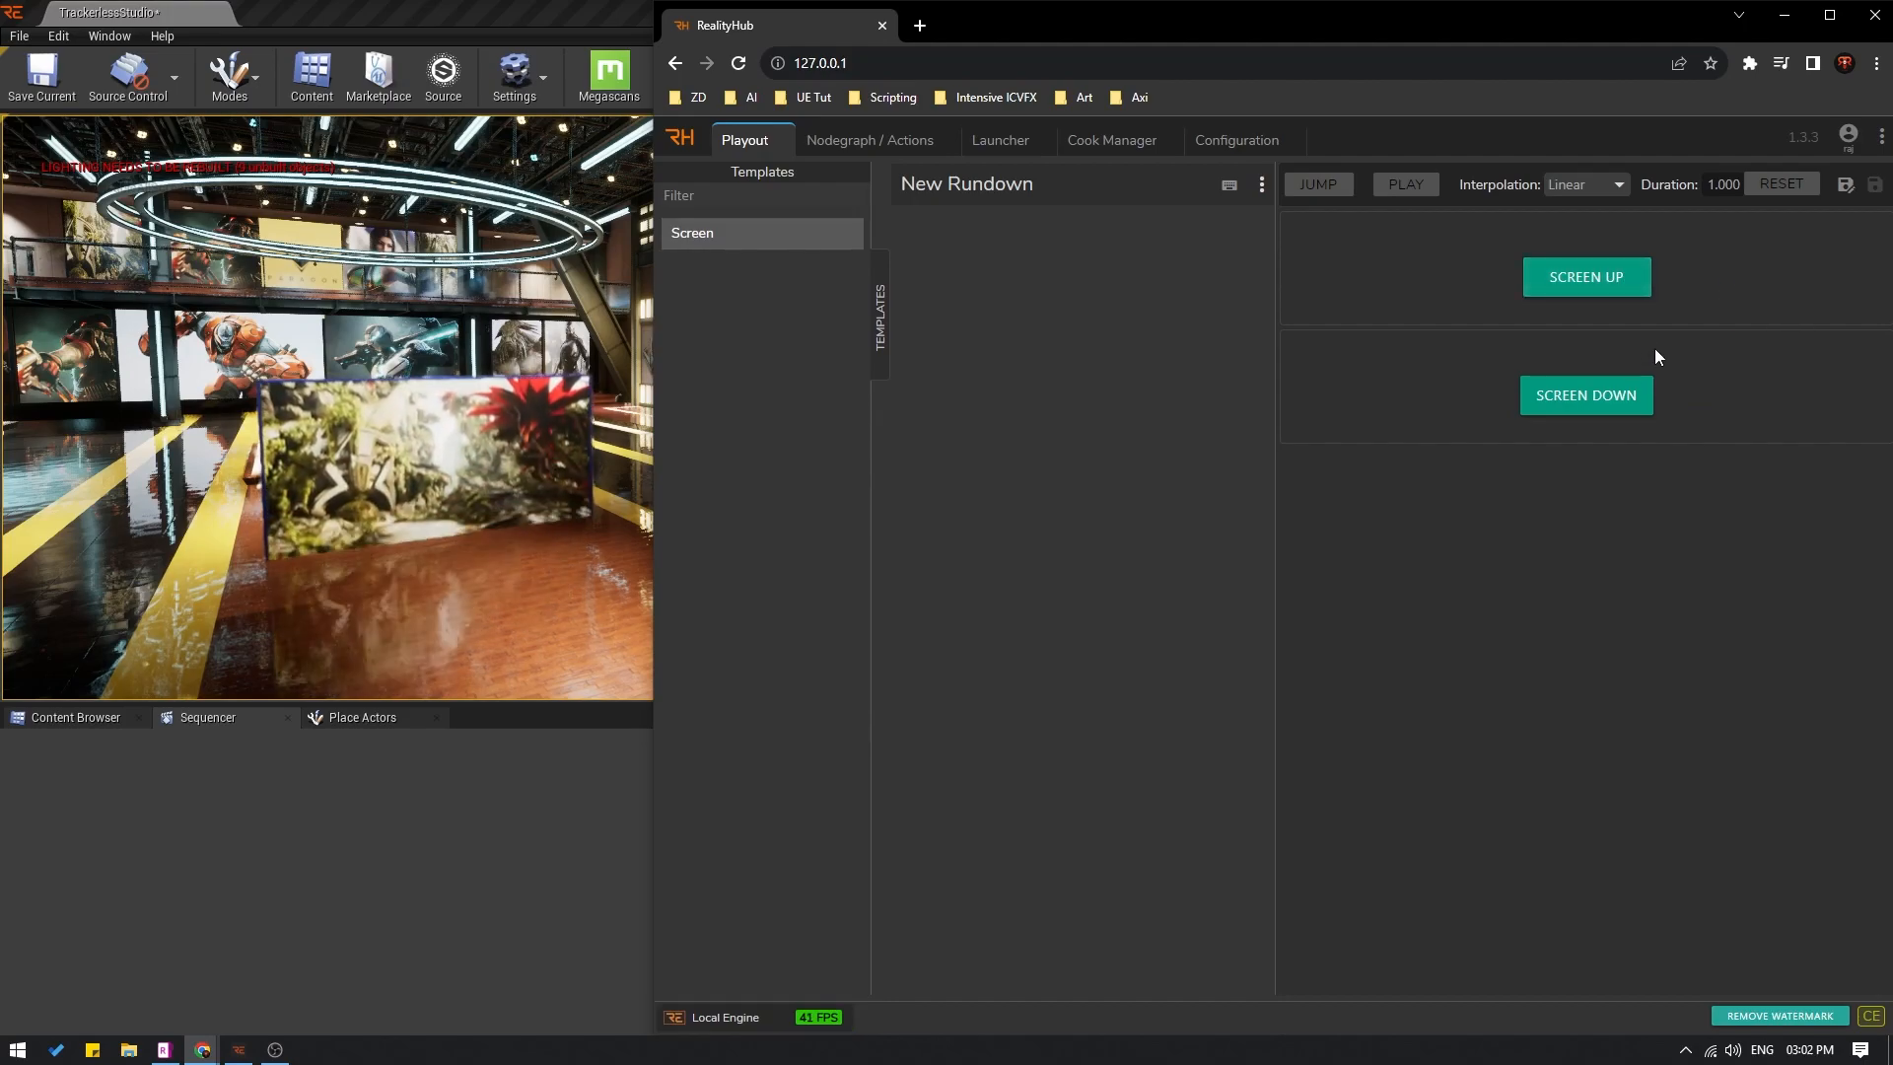
click(1586, 394)
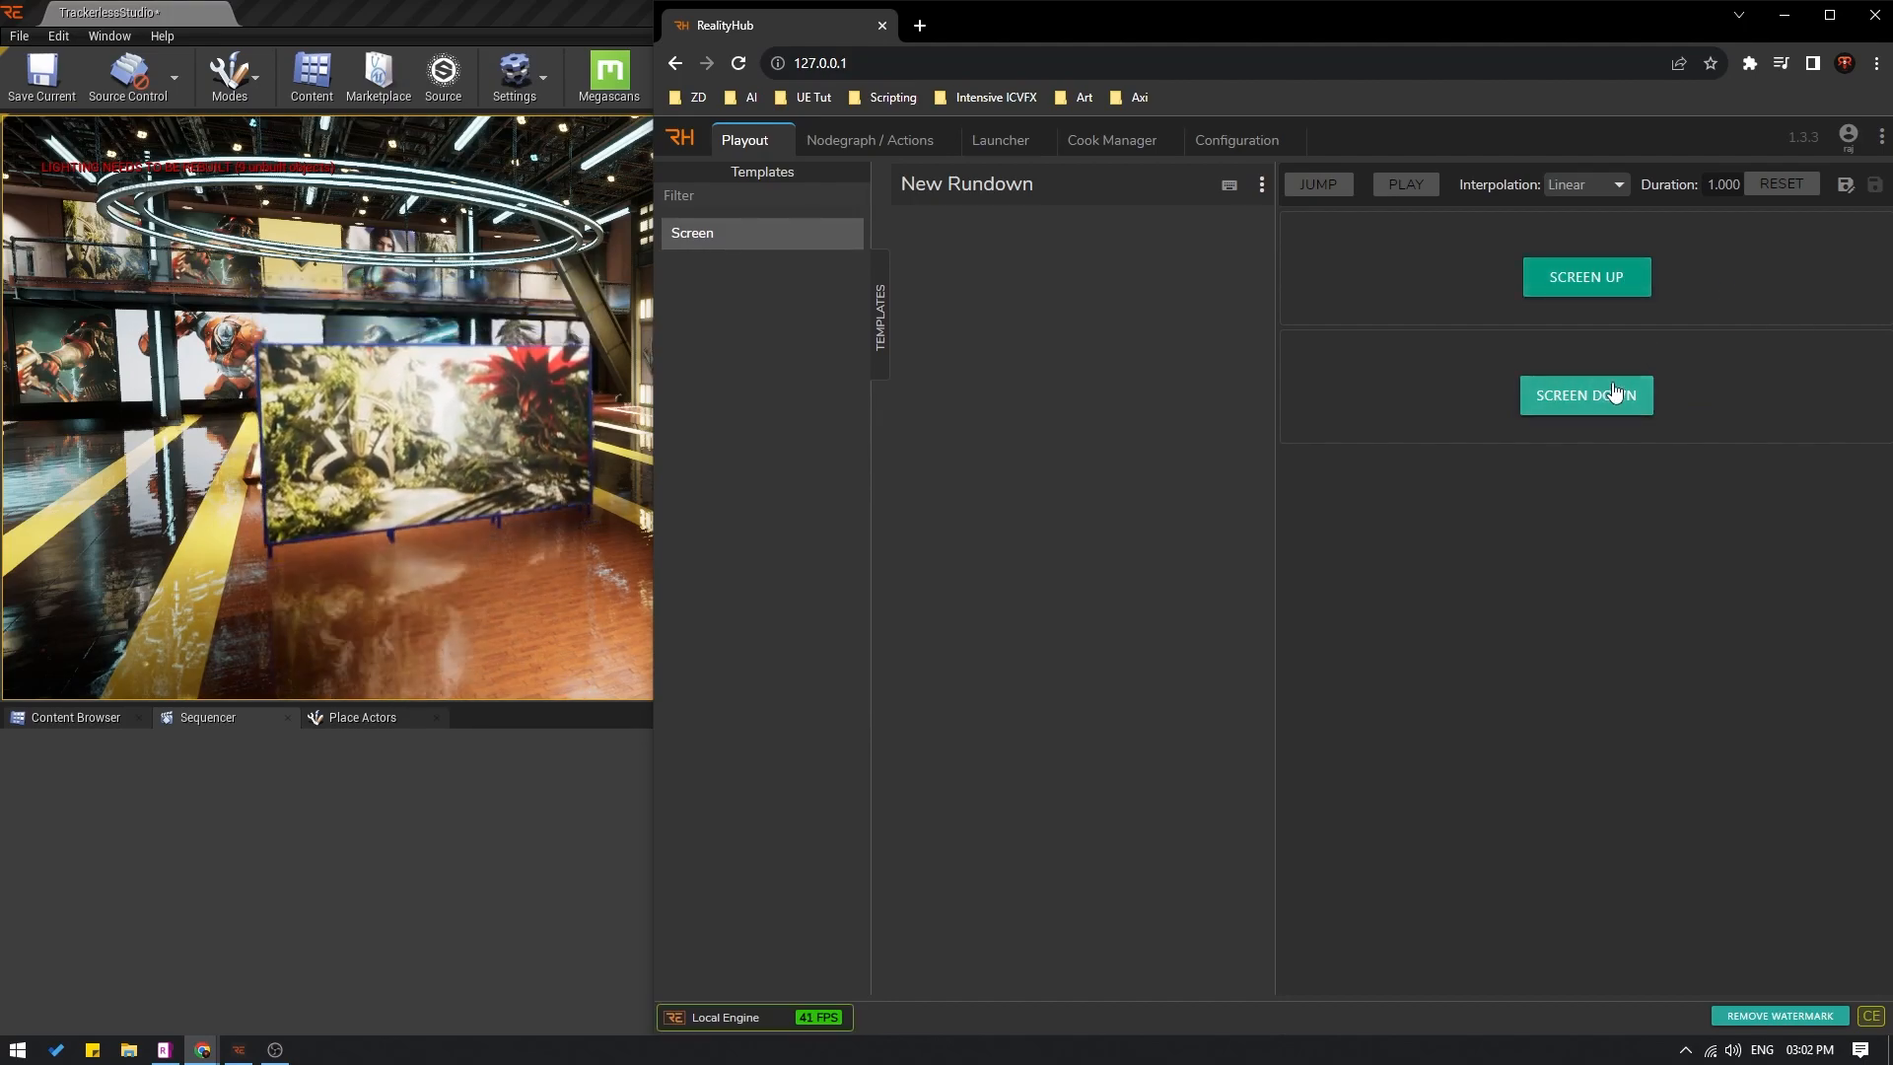
click(1585, 395)
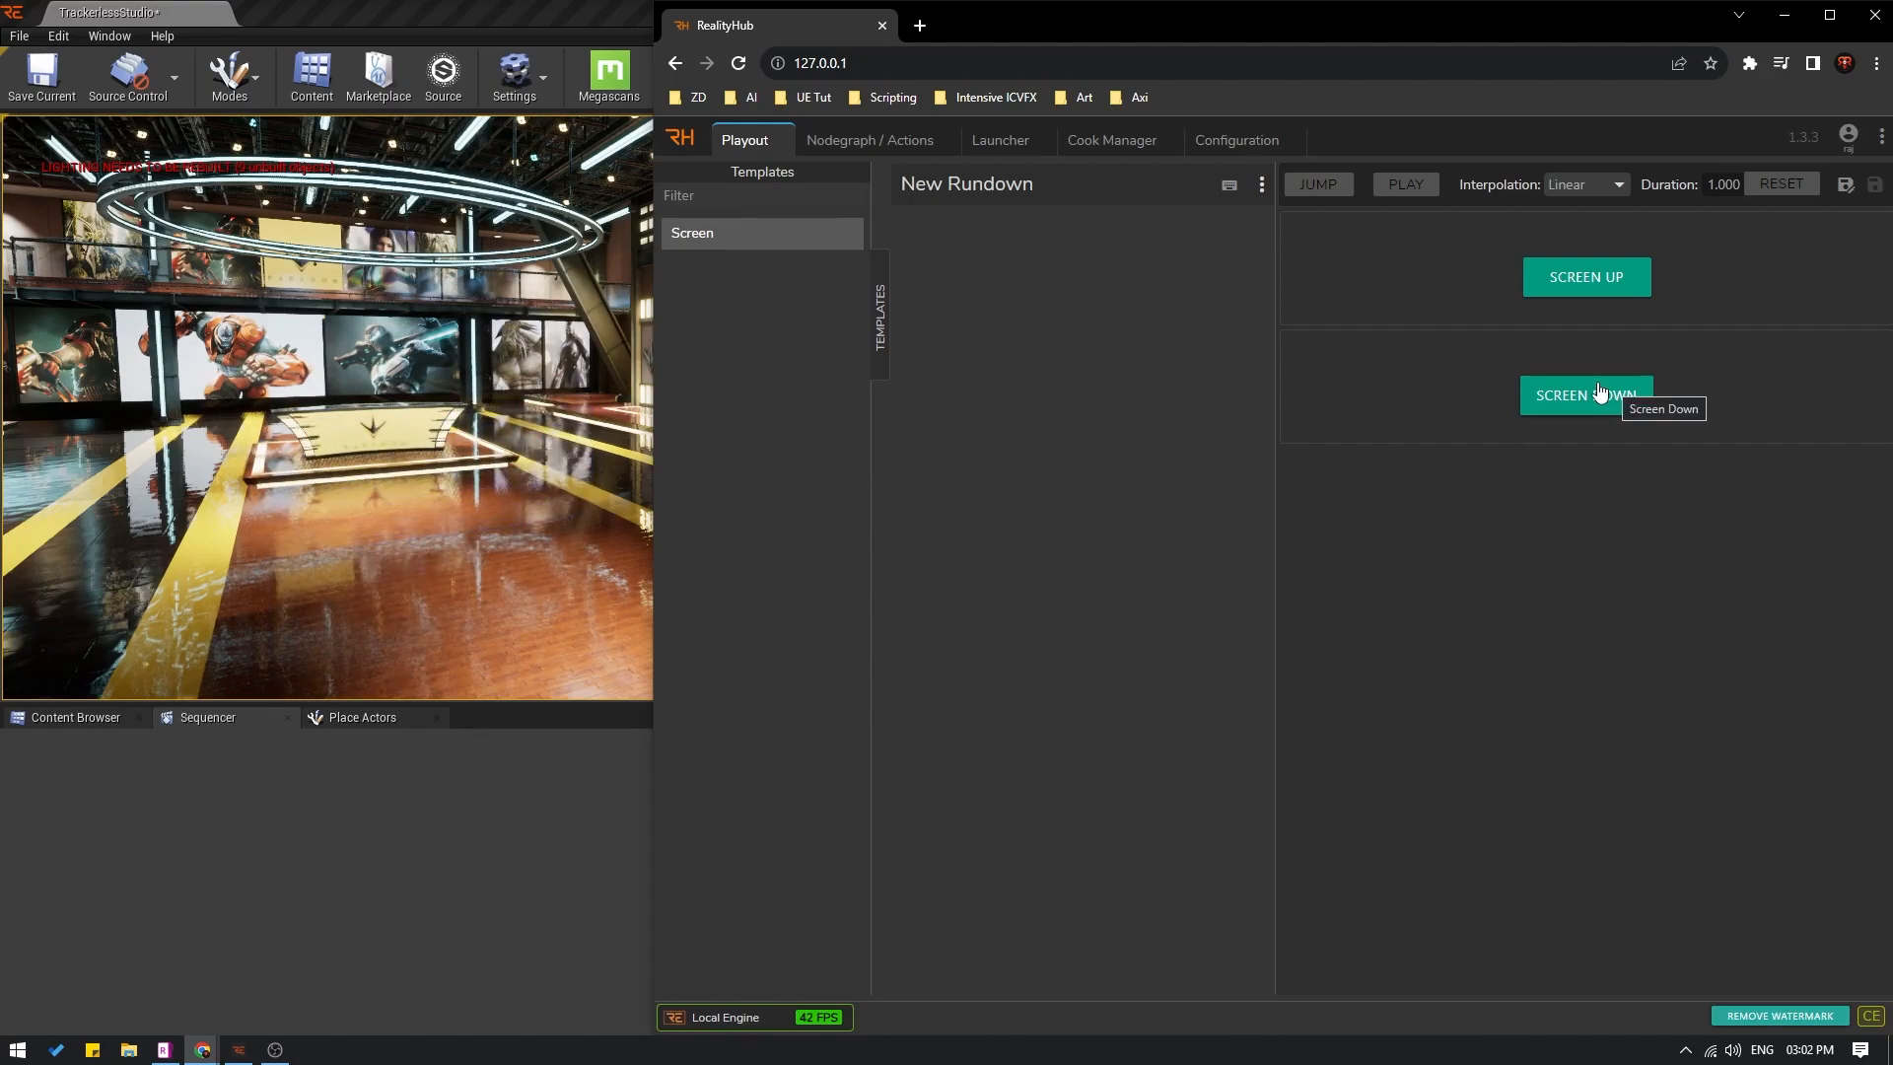
mouse_move(1506, 394)
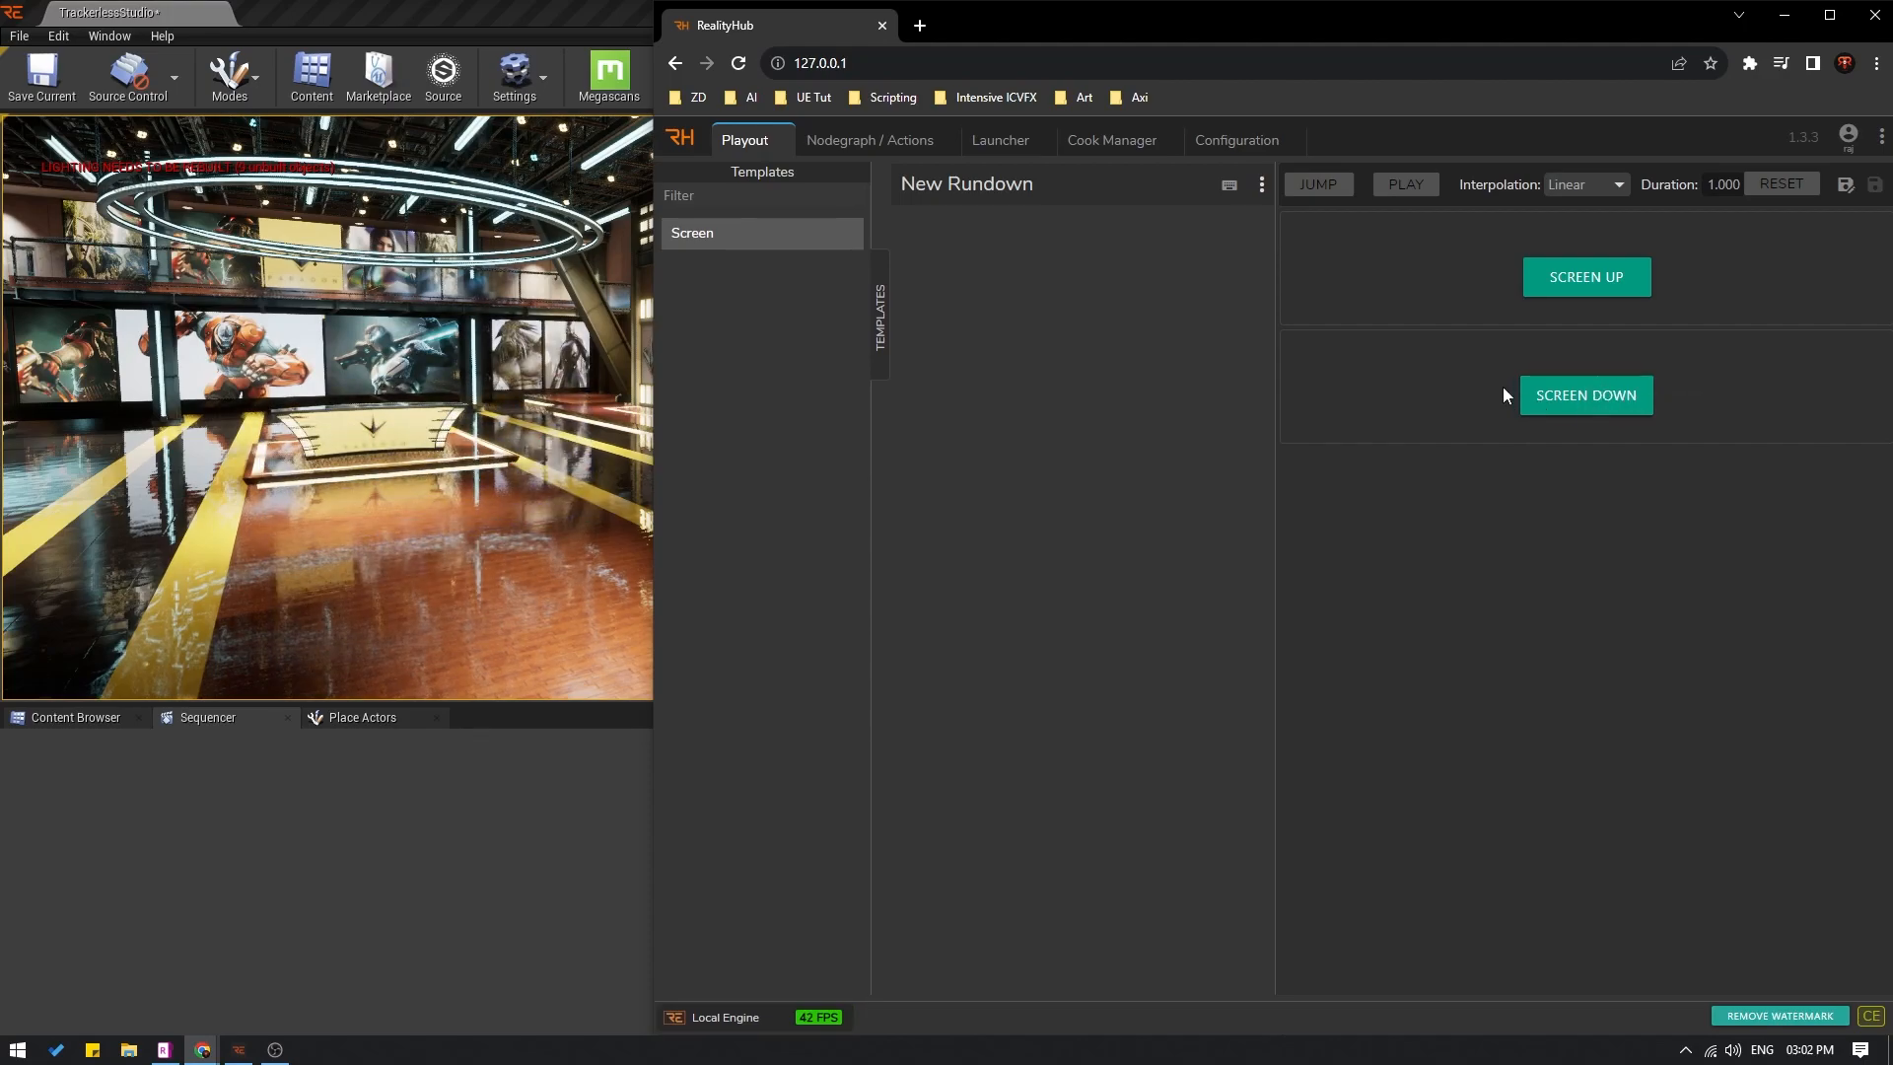
click(1585, 276)
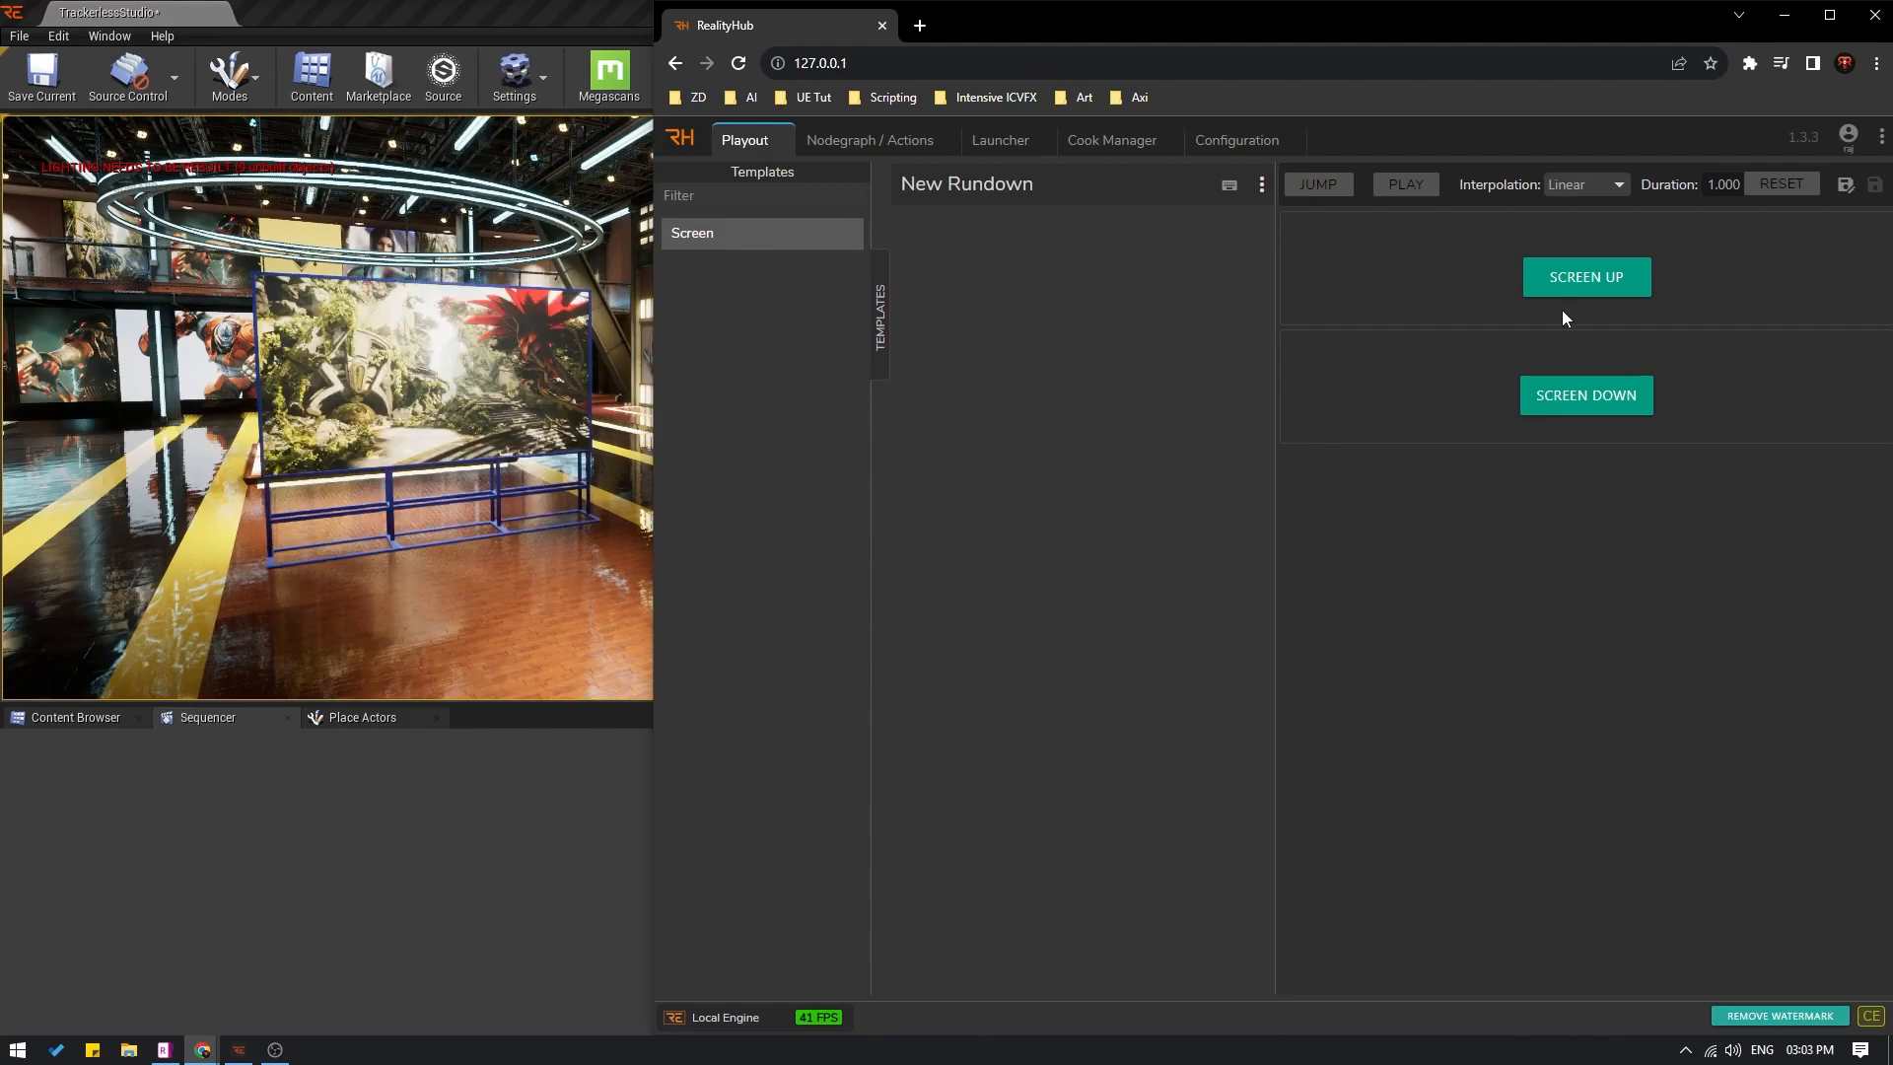